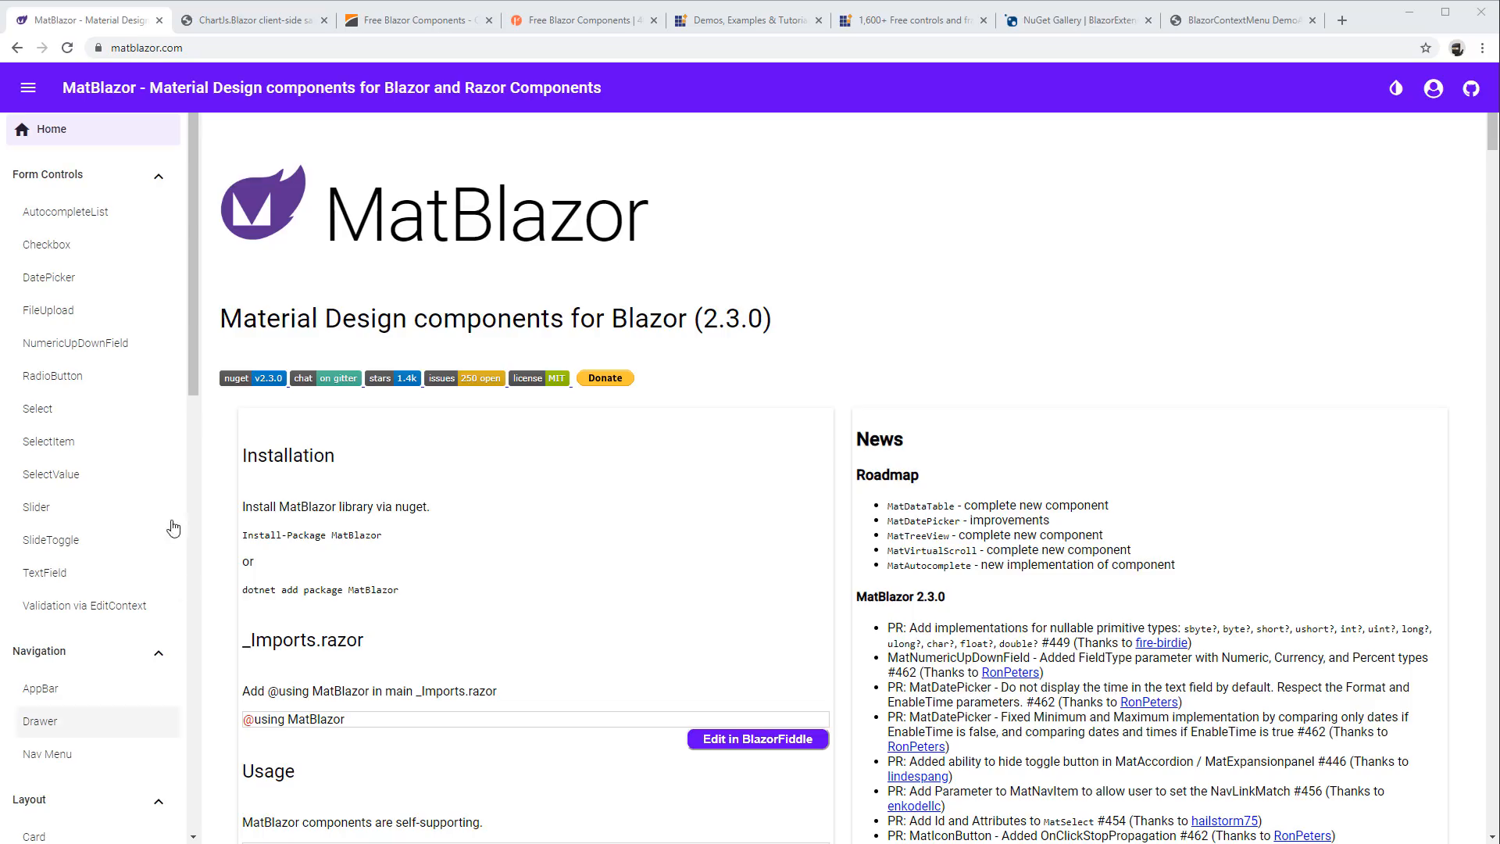
pyautogui.moveTo(79, 393)
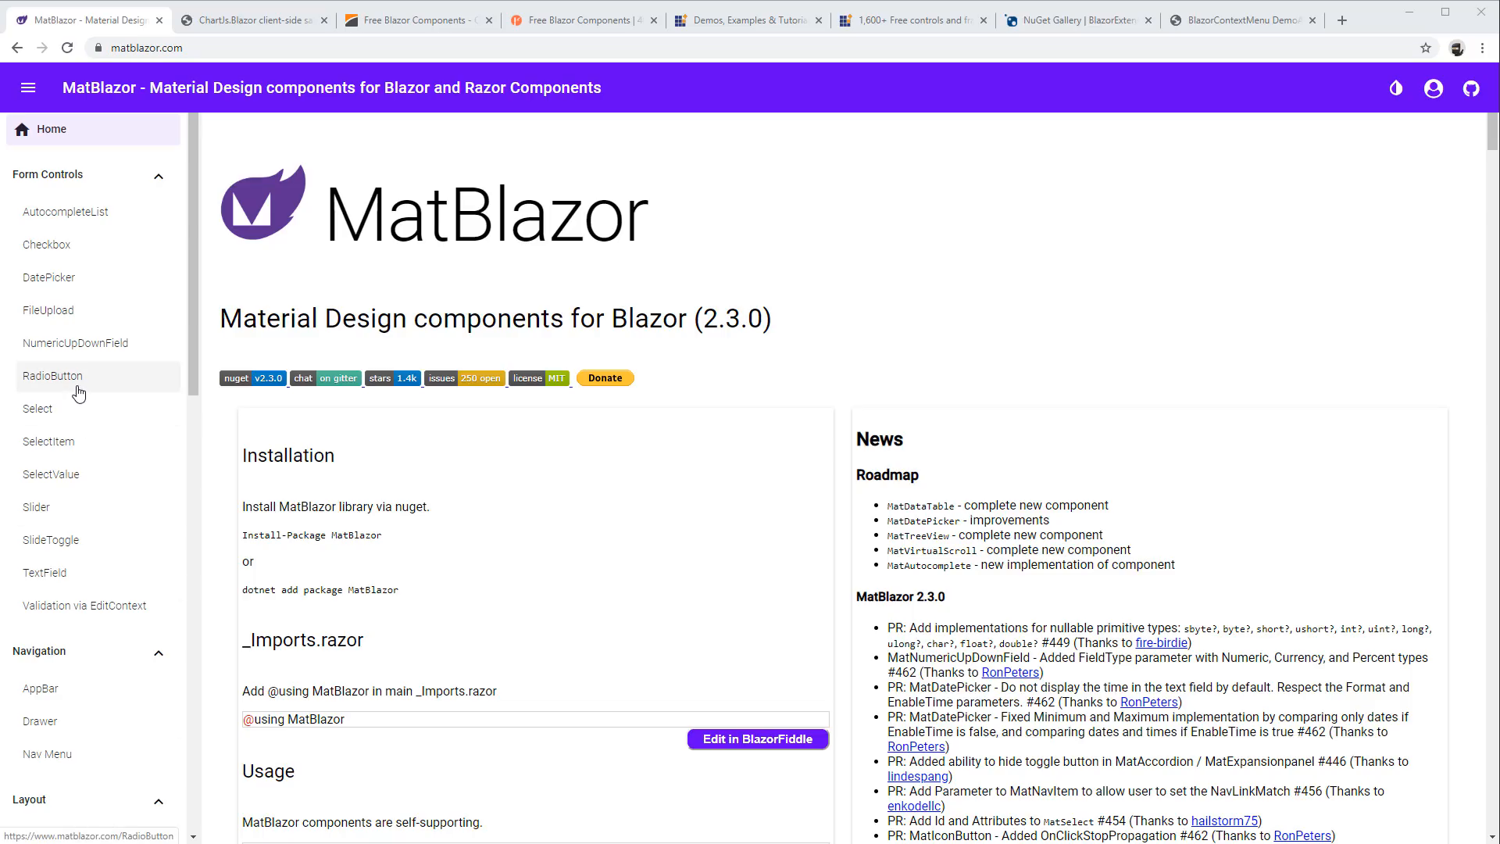
pyautogui.moveTo(70, 311)
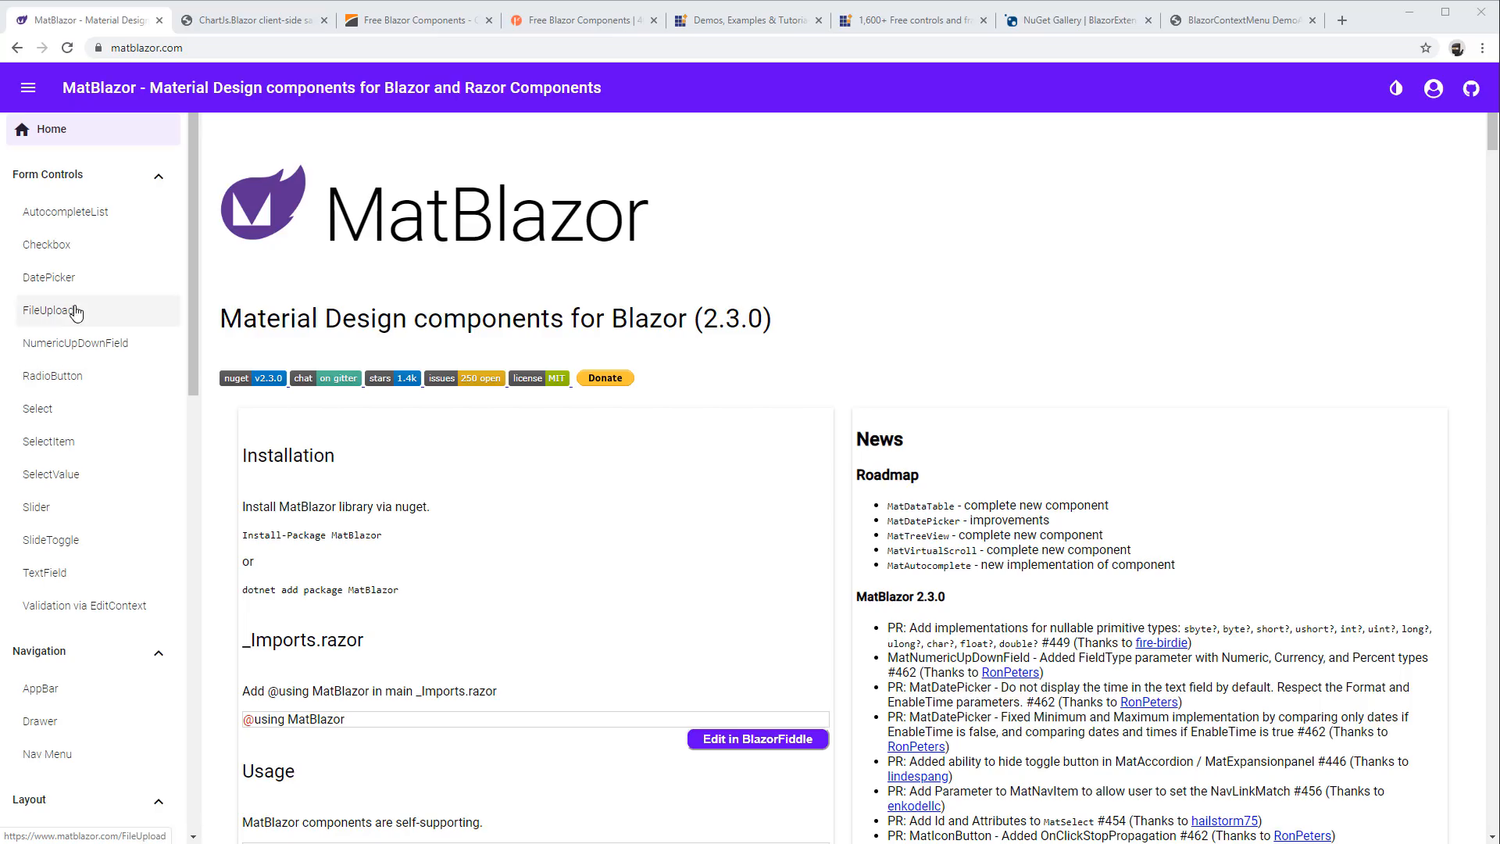
# Open the DatePicker documentation and scroll to its properties table and live example.
pyautogui.click(49, 278)
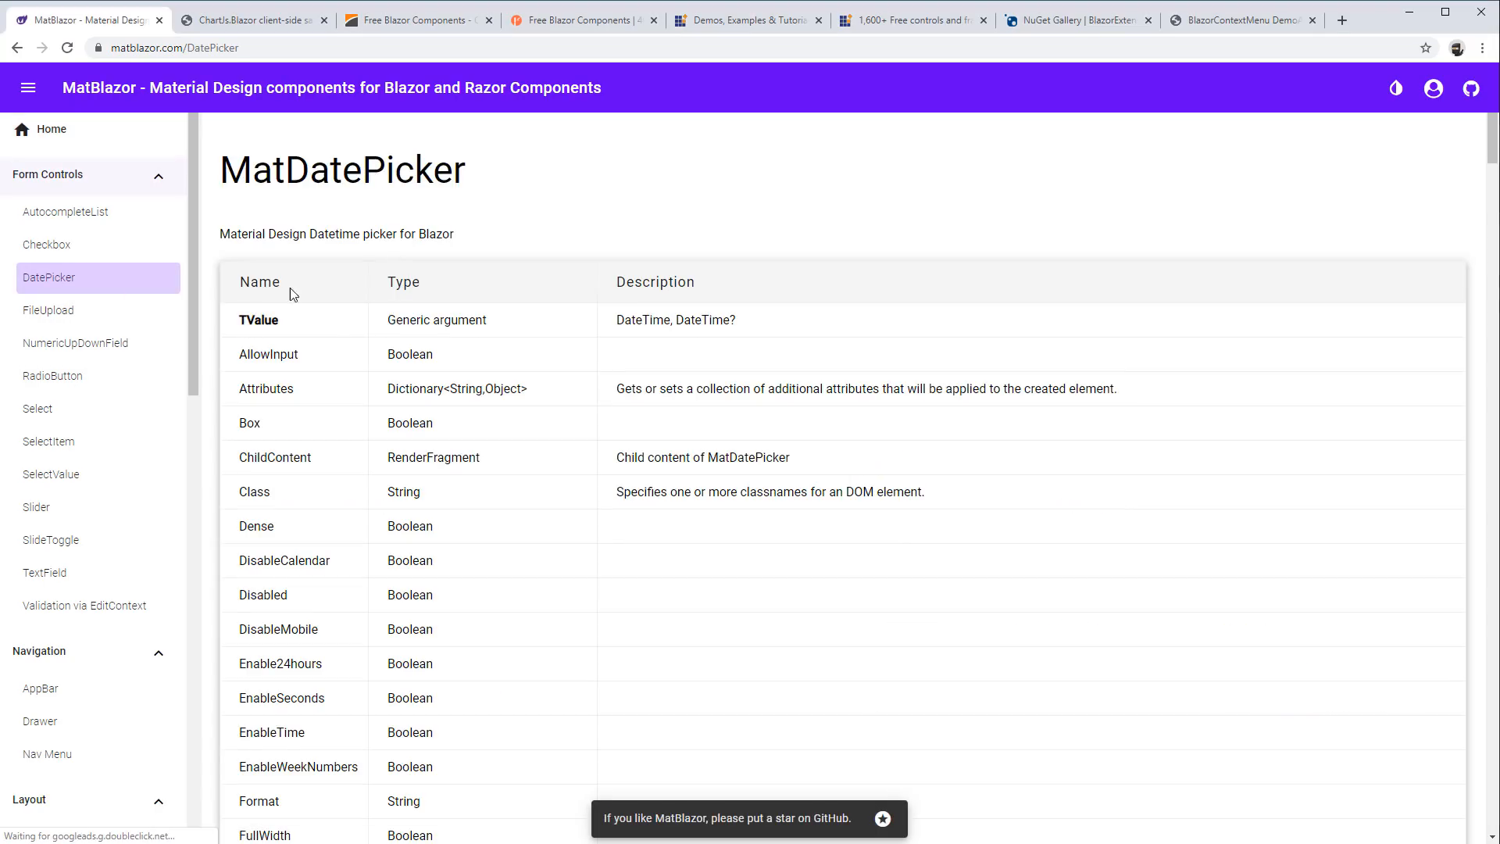
pyautogui.moveTo(339, 337)
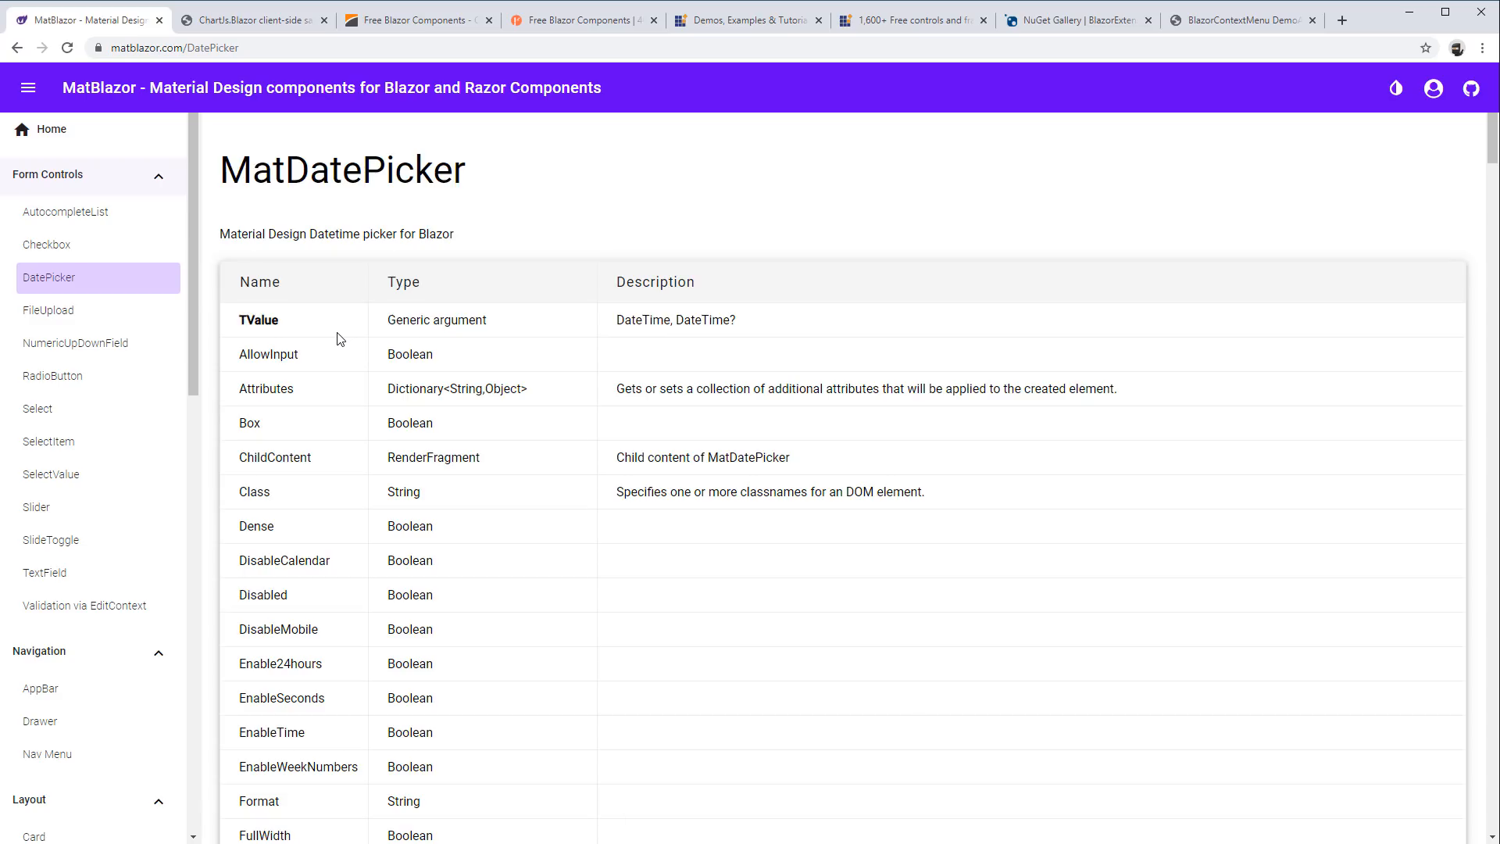
pyautogui.moveTo(713, 433)
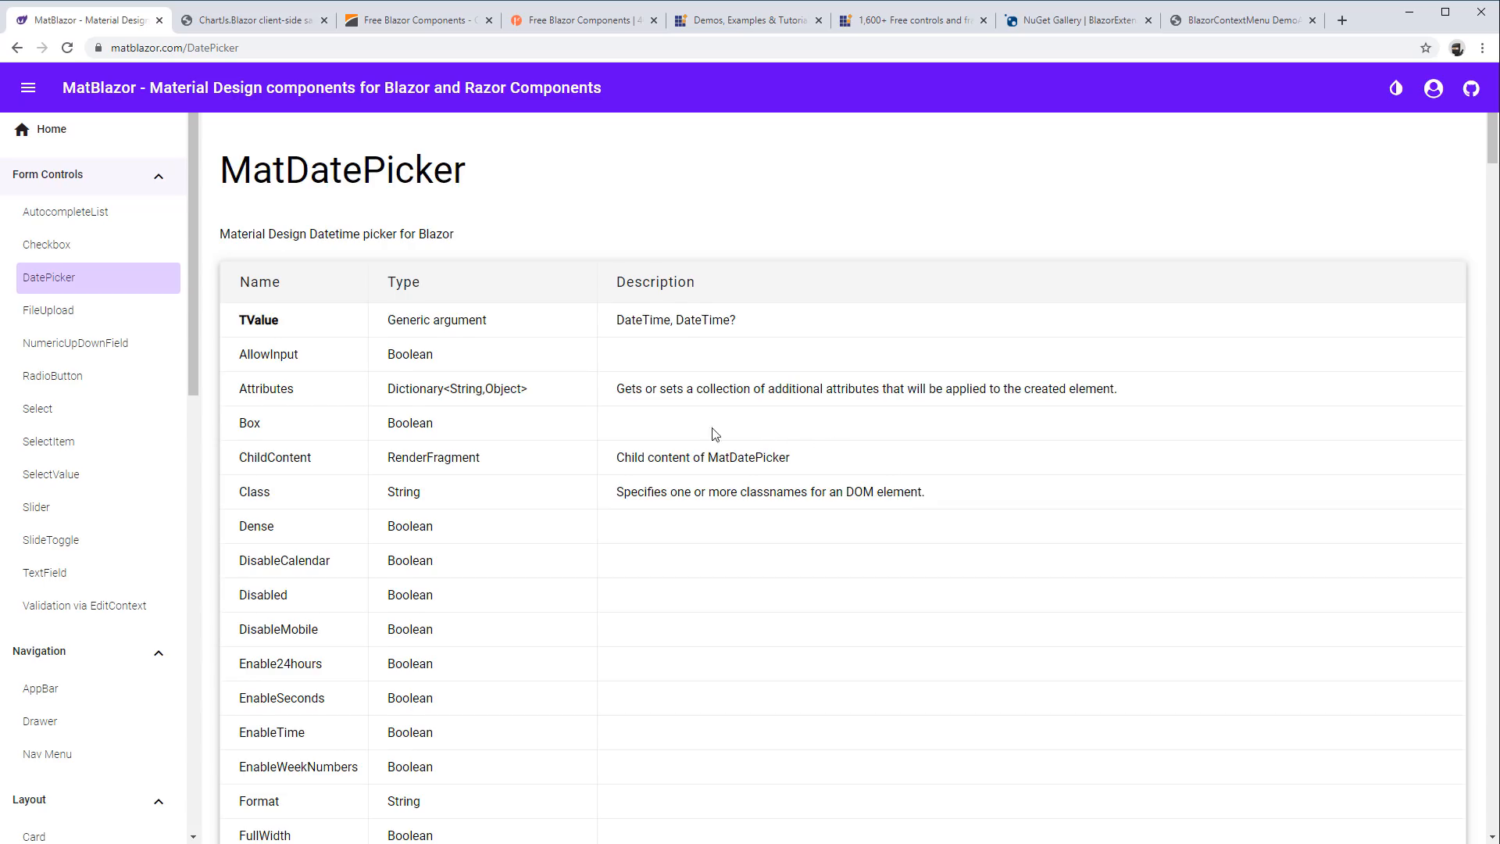
pyautogui.moveTo(366, 221)
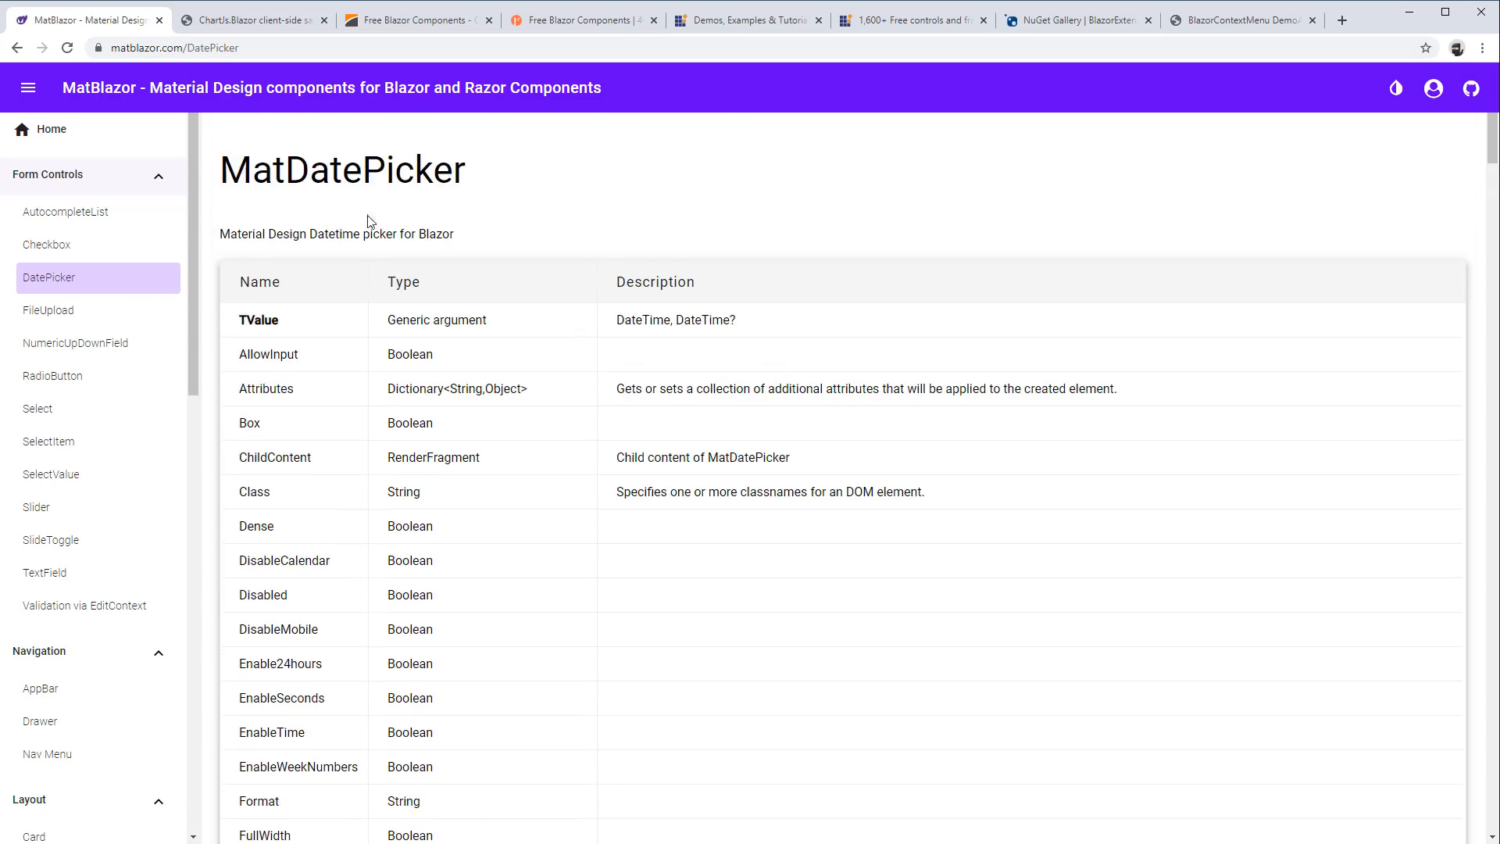
pyautogui.scroll(-3)
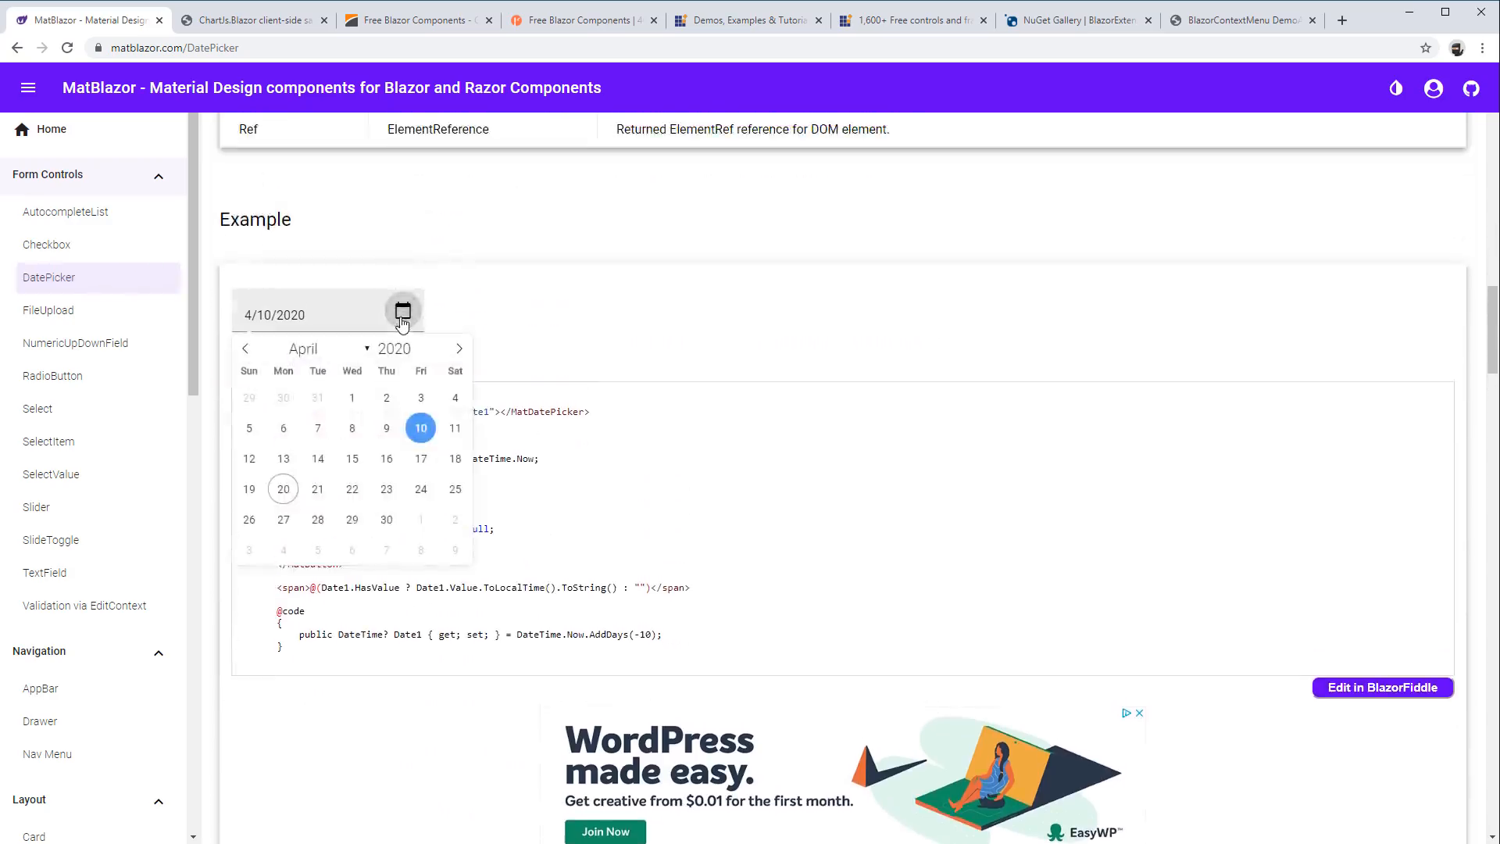
# Pick April 24 in the example calendar, then clear it and set it to now (4/20/2020).
pyautogui.click(421, 489)
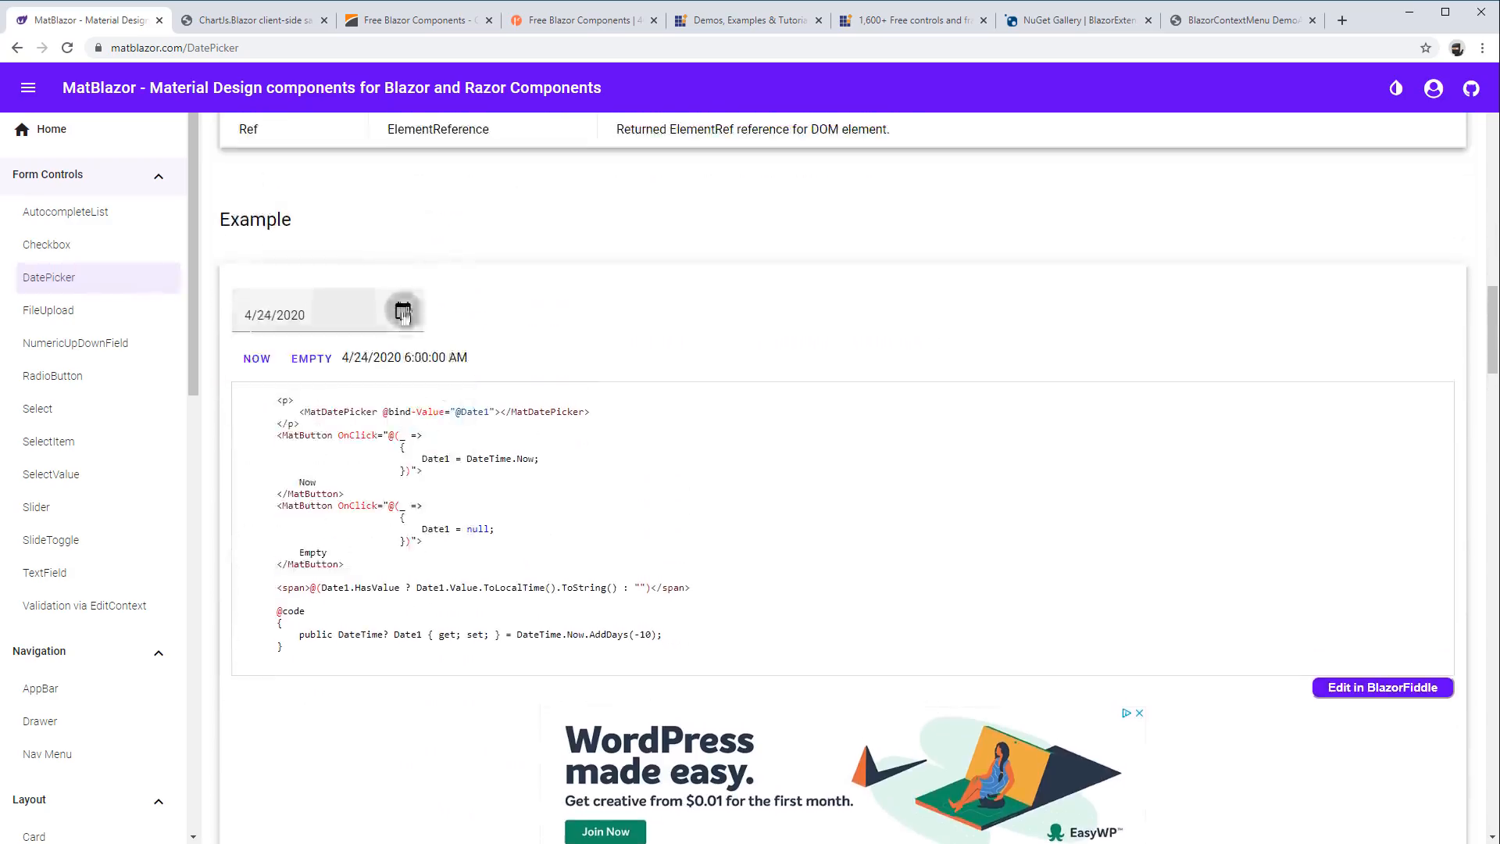
pyautogui.click(402, 311)
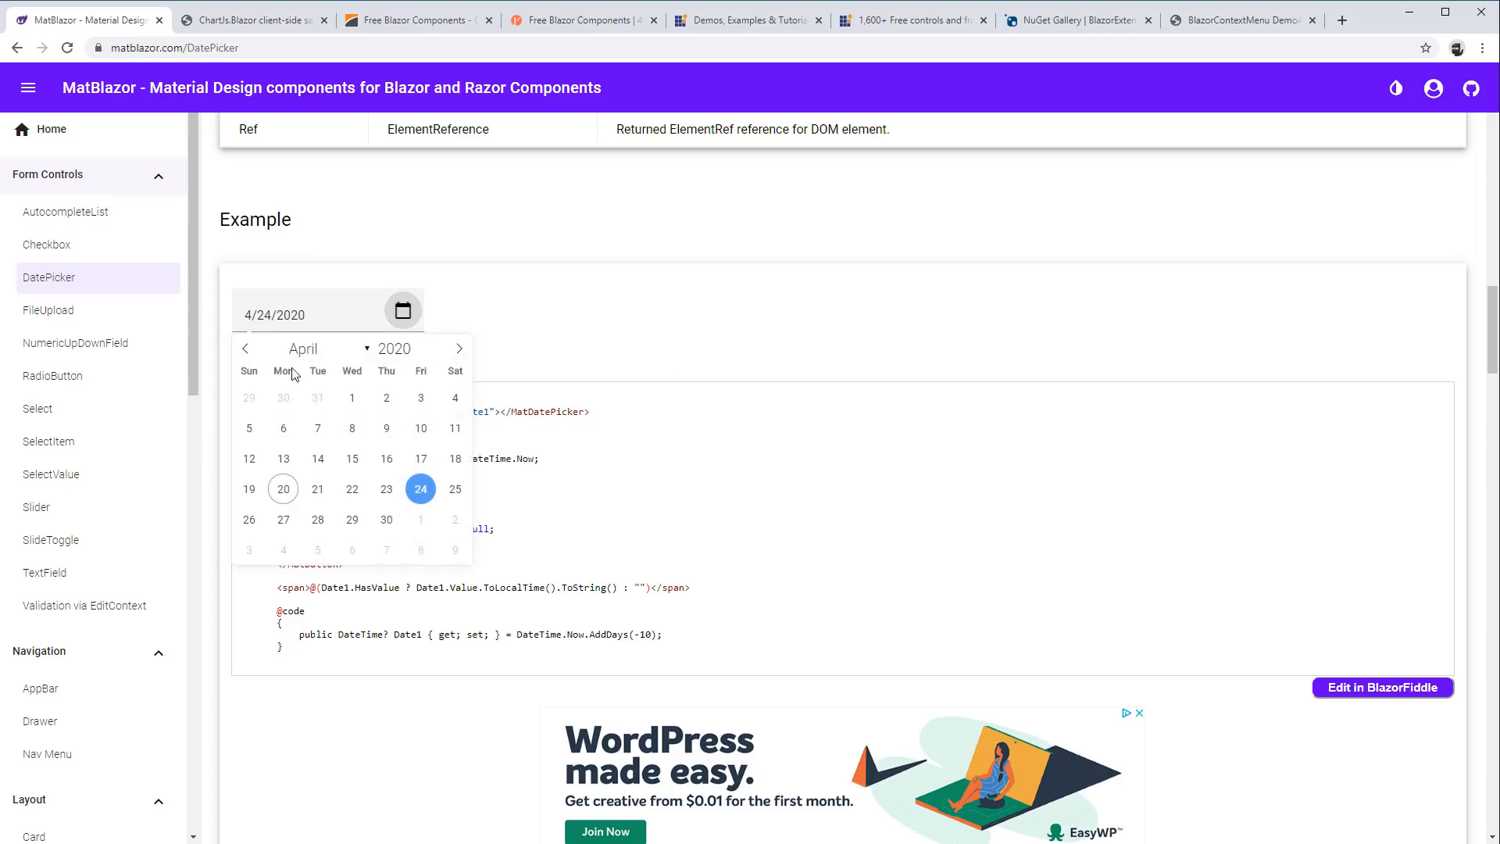
pyautogui.click(311, 358)
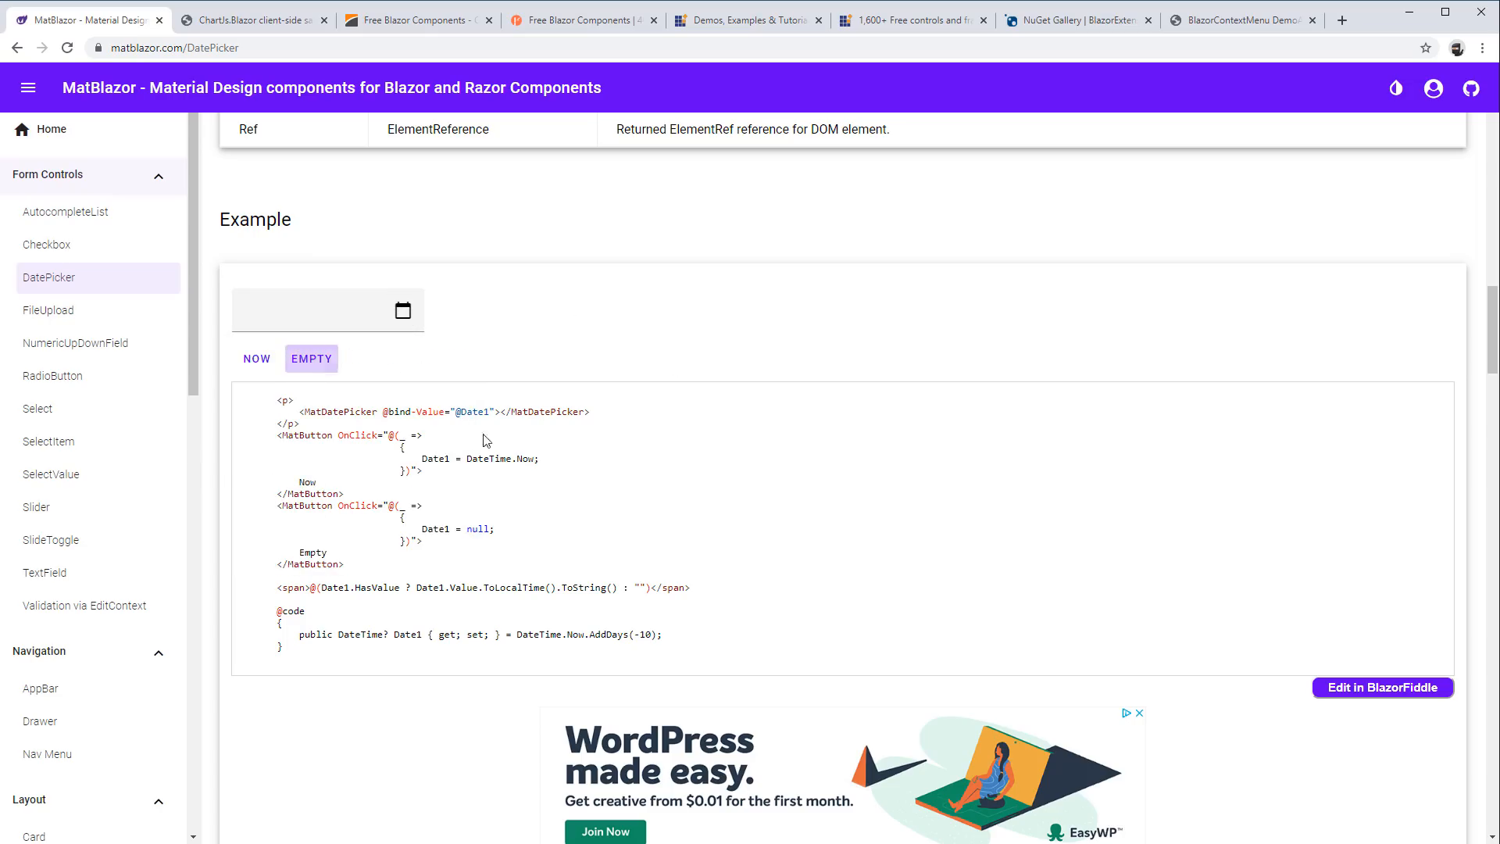
pyautogui.click(257, 358)
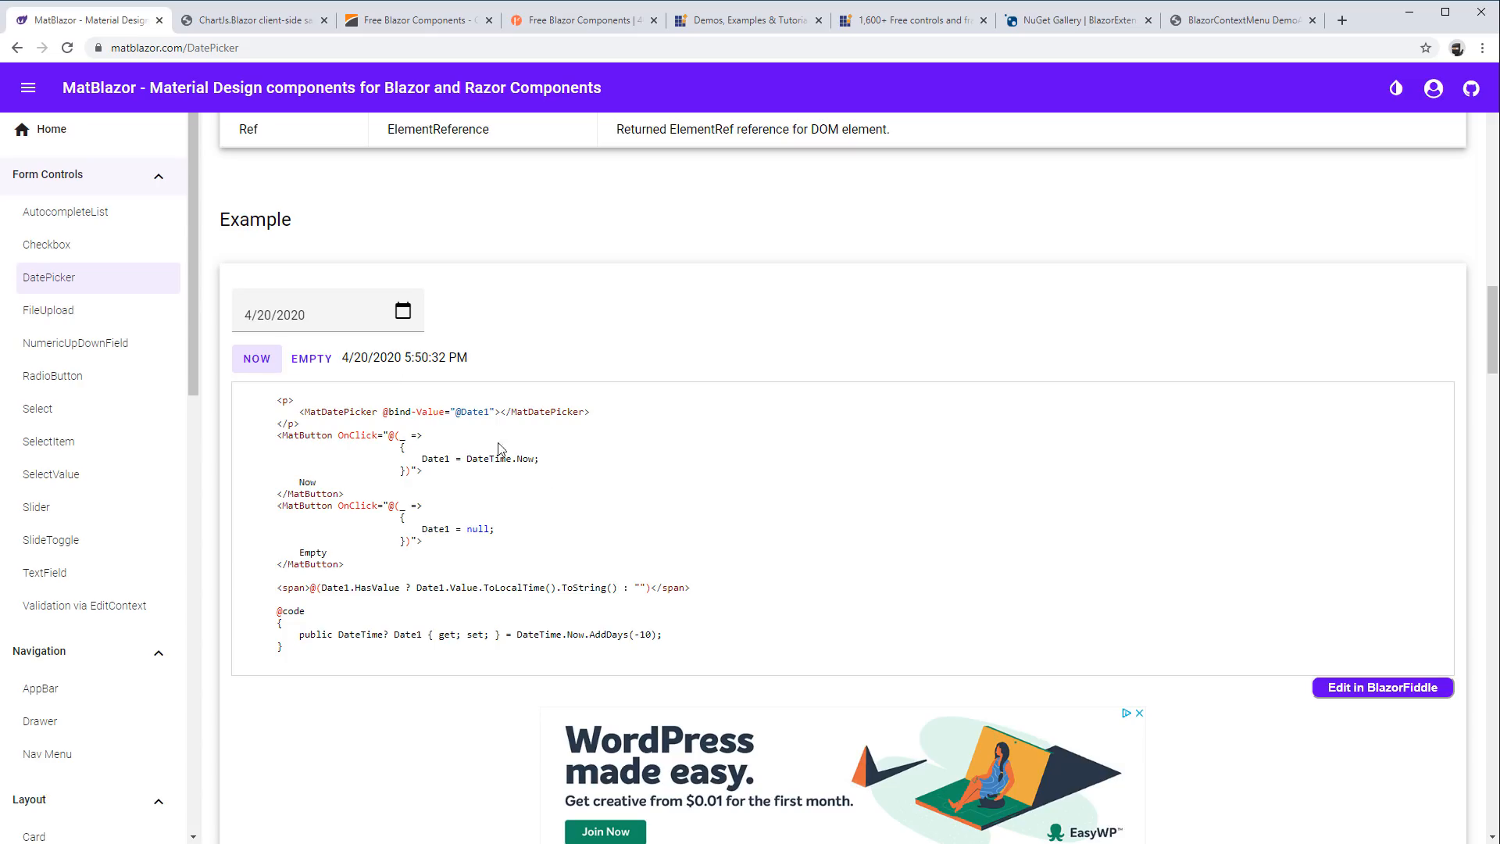
# Scroll down through the DatePicker Features variants and their source code.
pyautogui.scroll(-3)
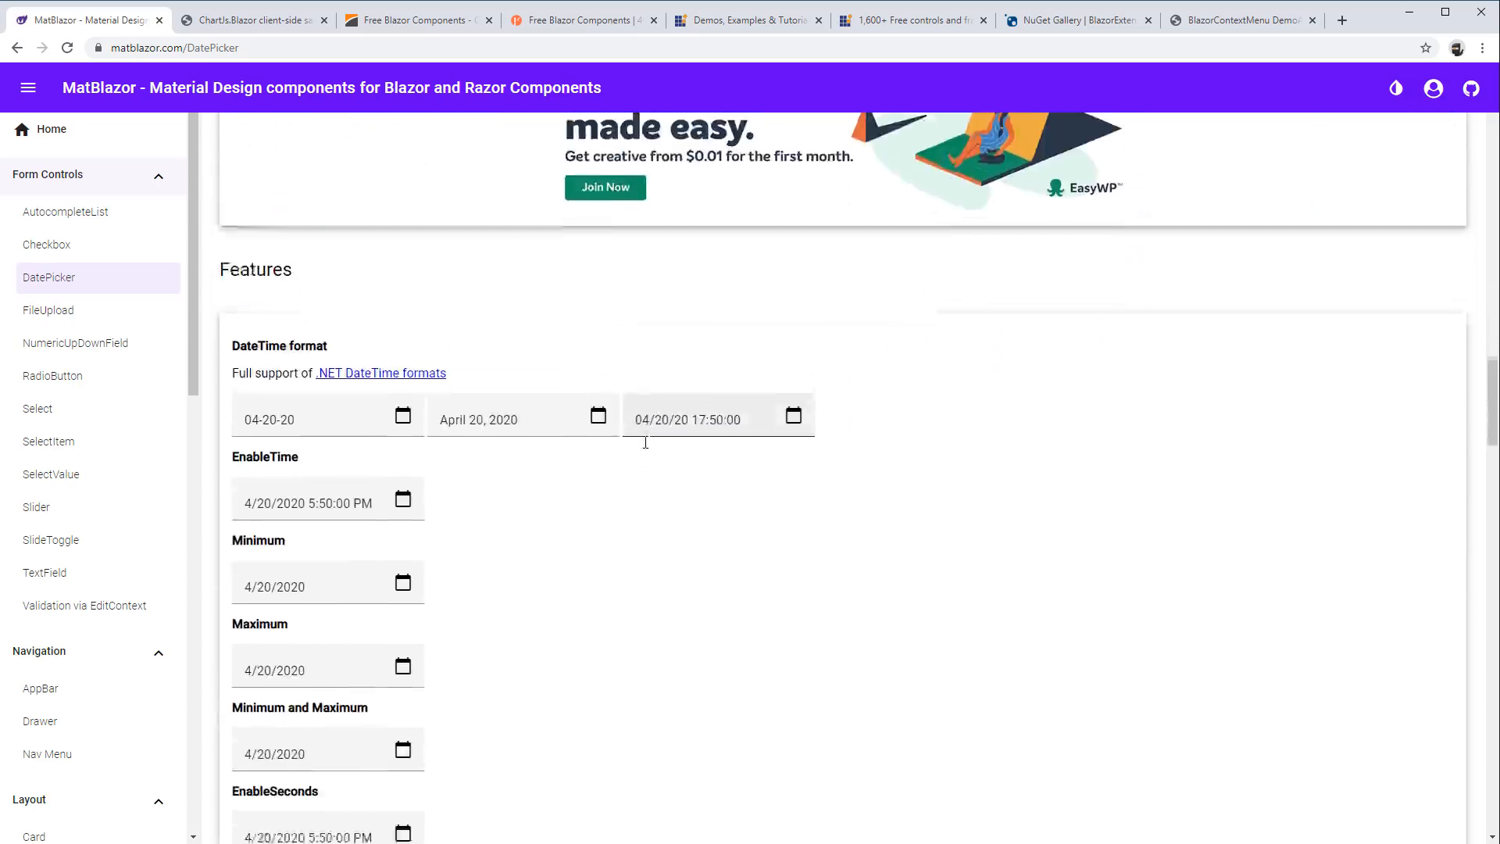
pyautogui.scroll(-3)
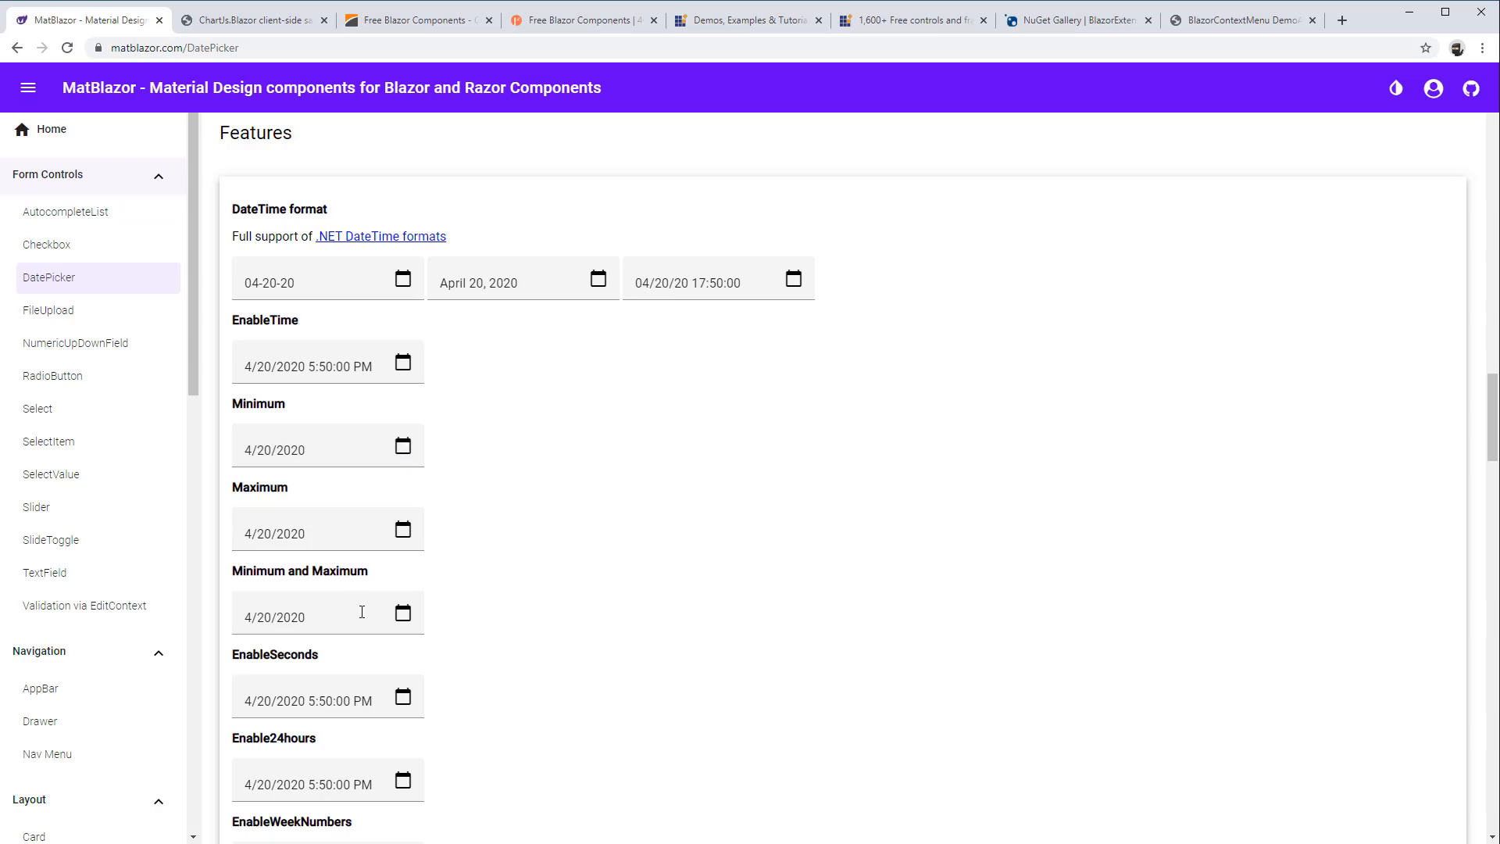
pyautogui.moveTo(403, 614)
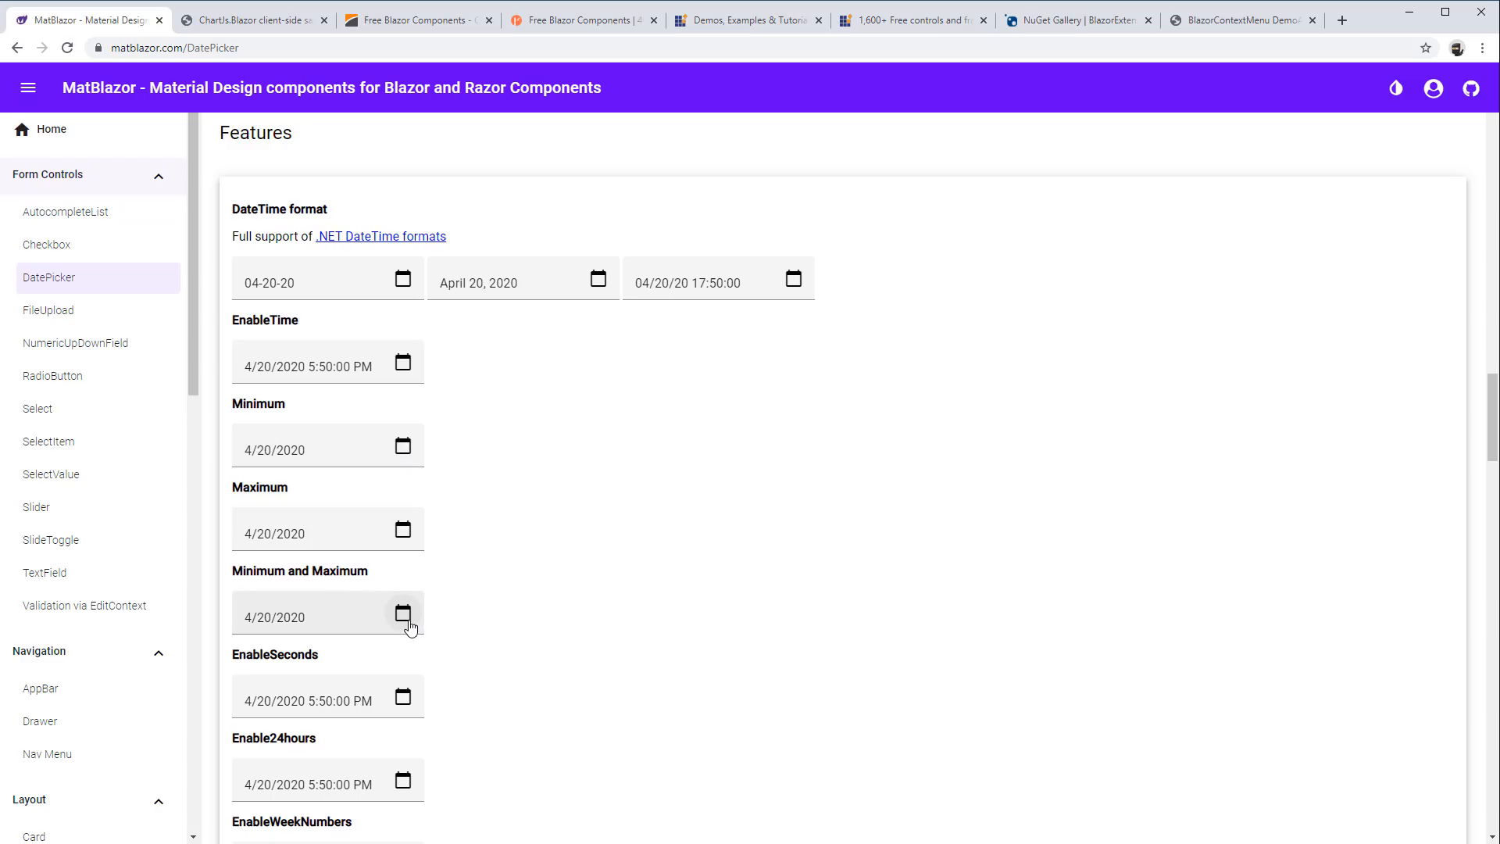
pyautogui.scroll(-3)
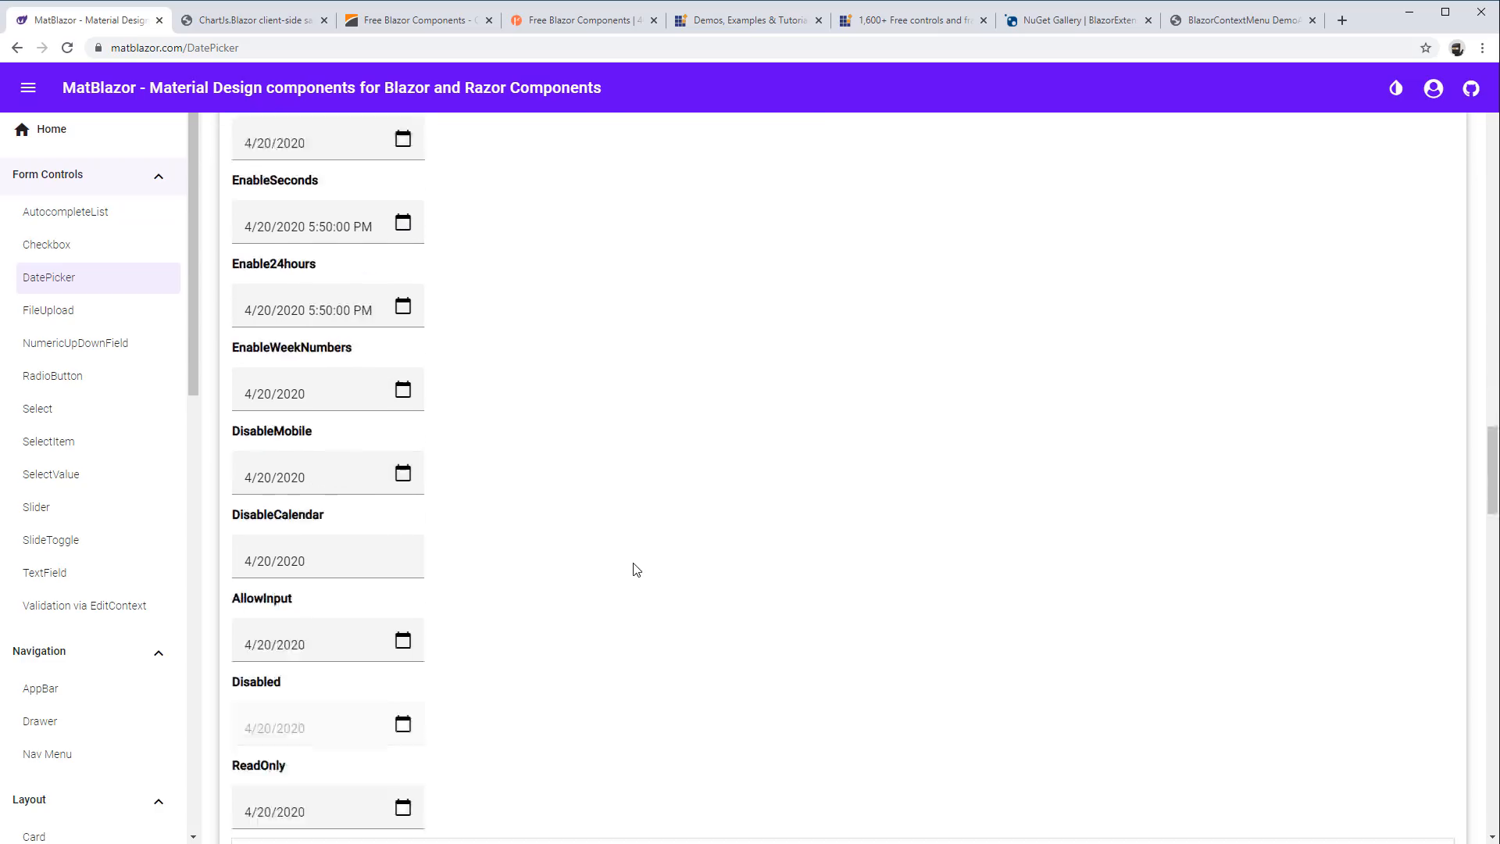
pyautogui.scroll(-3)
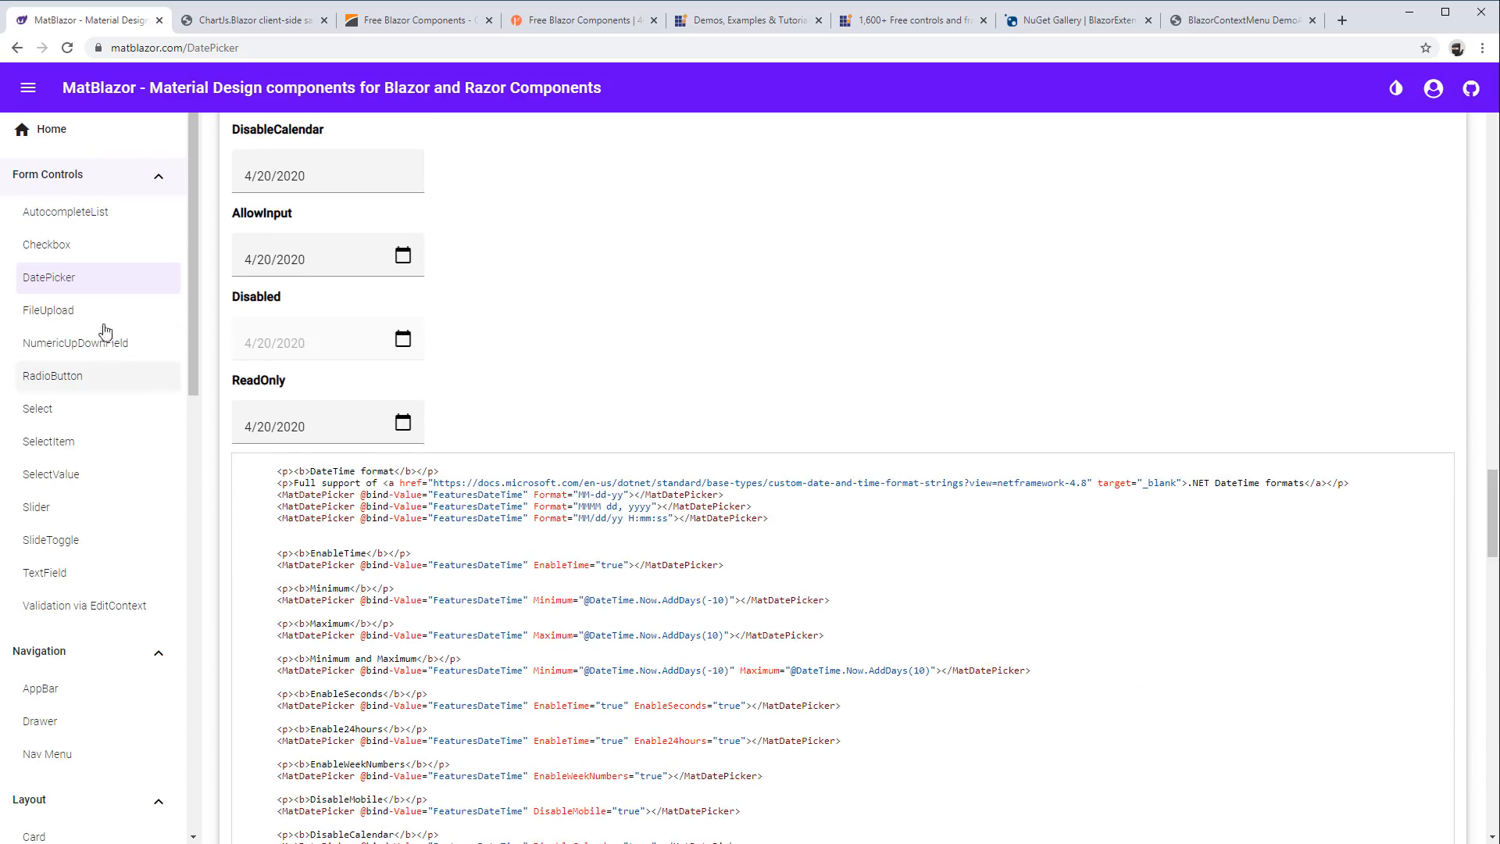
# View the FileUpload page, then move to the TextField page with its example fields.
pyautogui.click(48, 310)
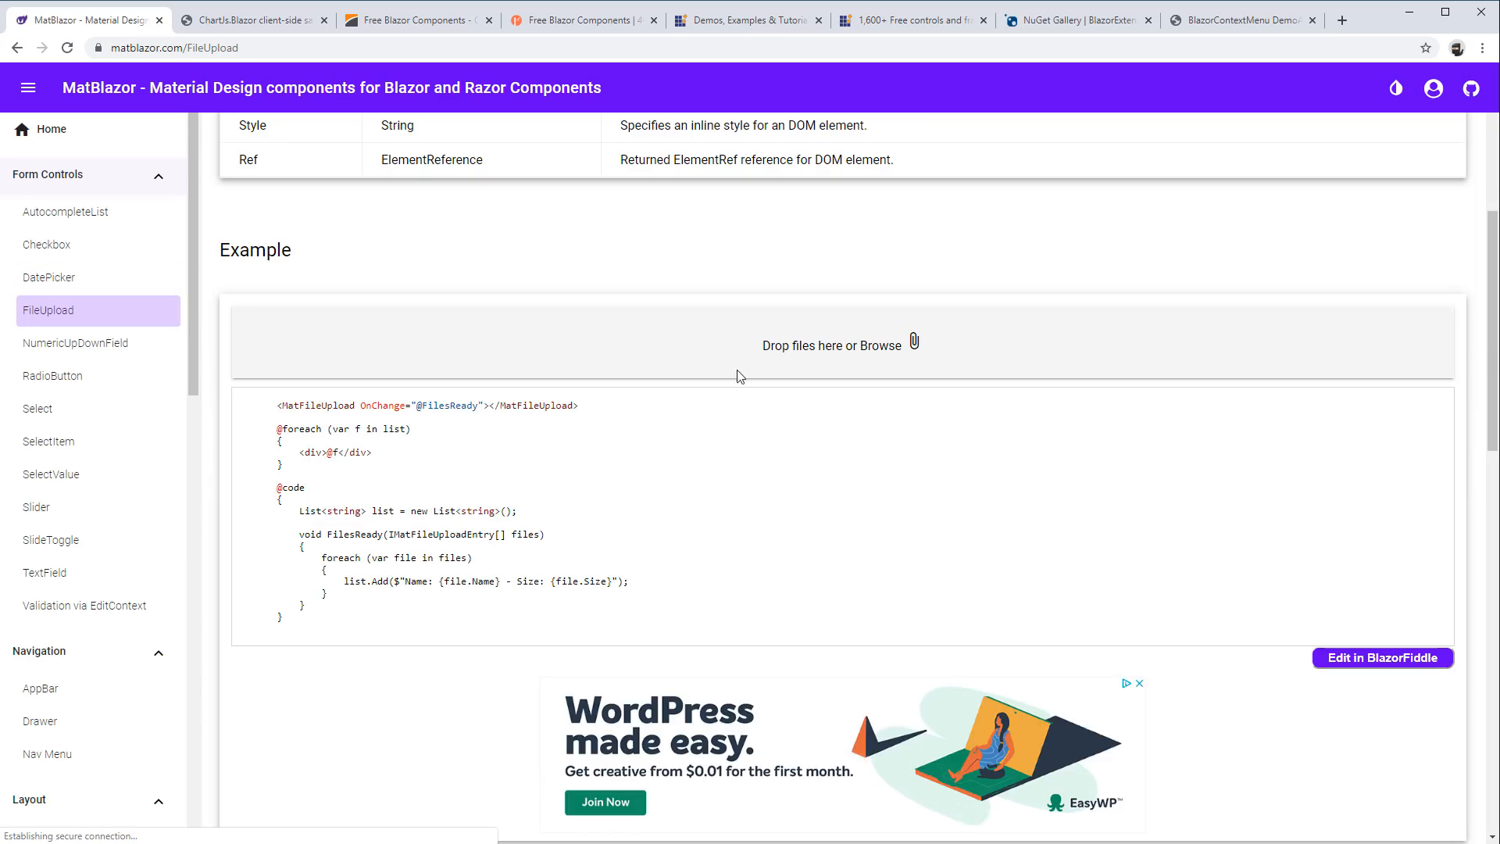
pyautogui.scroll(-3)
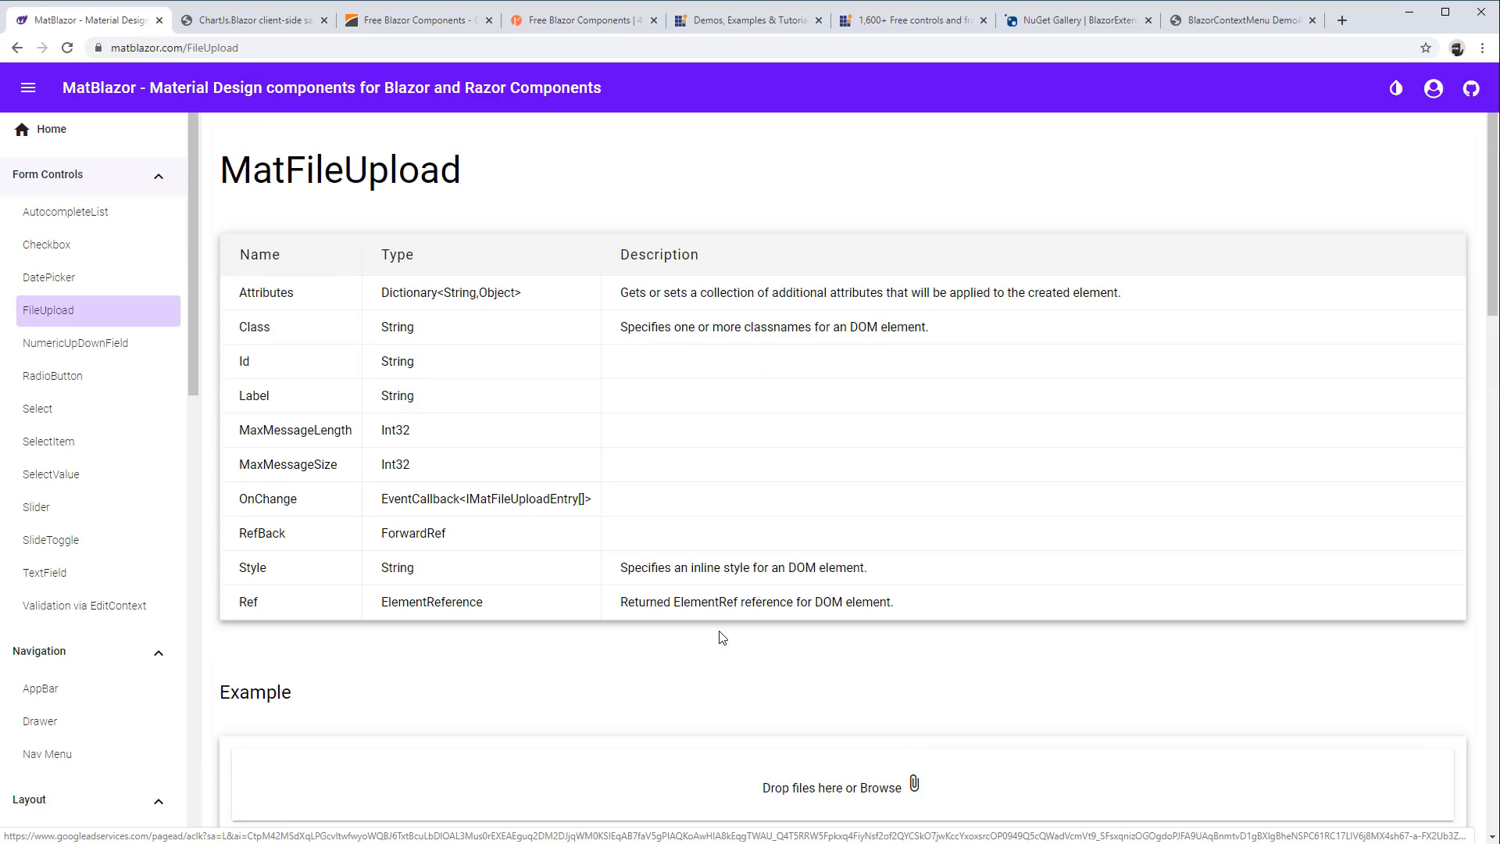
pyautogui.click(44, 573)
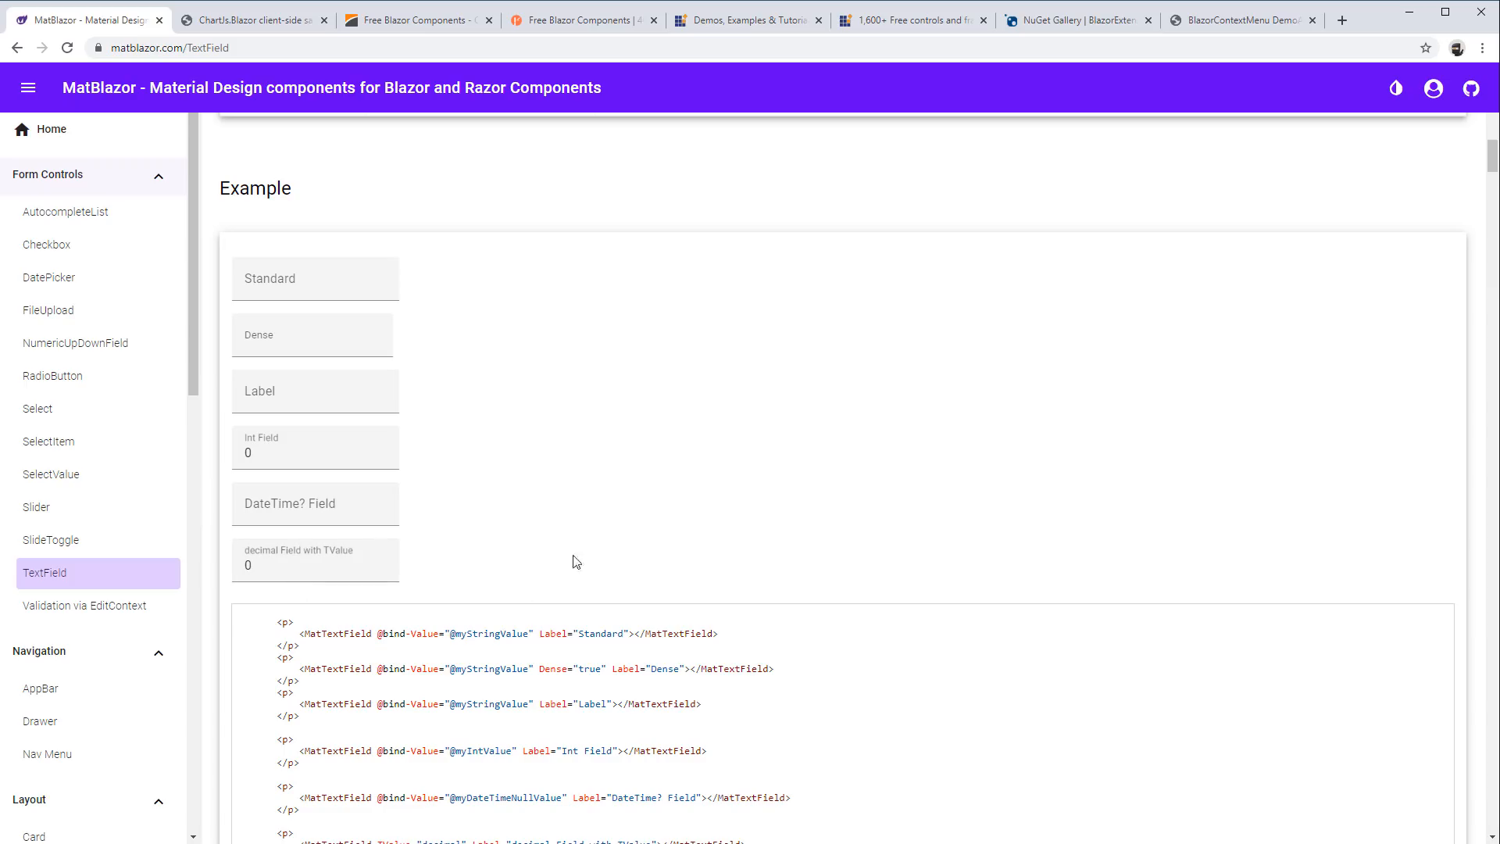
pyautogui.moveTo(50, 682)
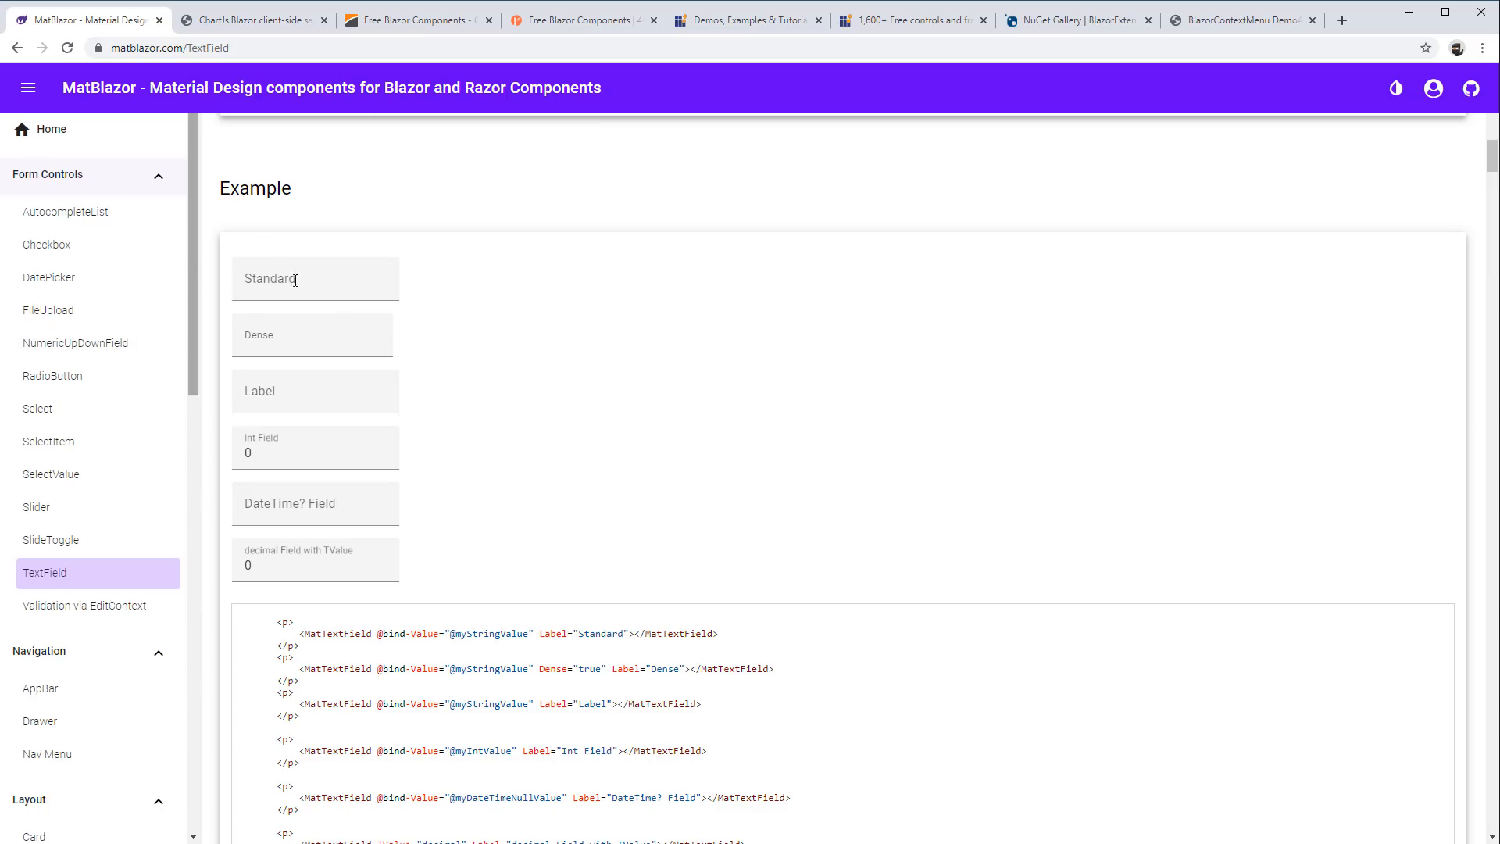
pyautogui.moveTo(1435, 144)
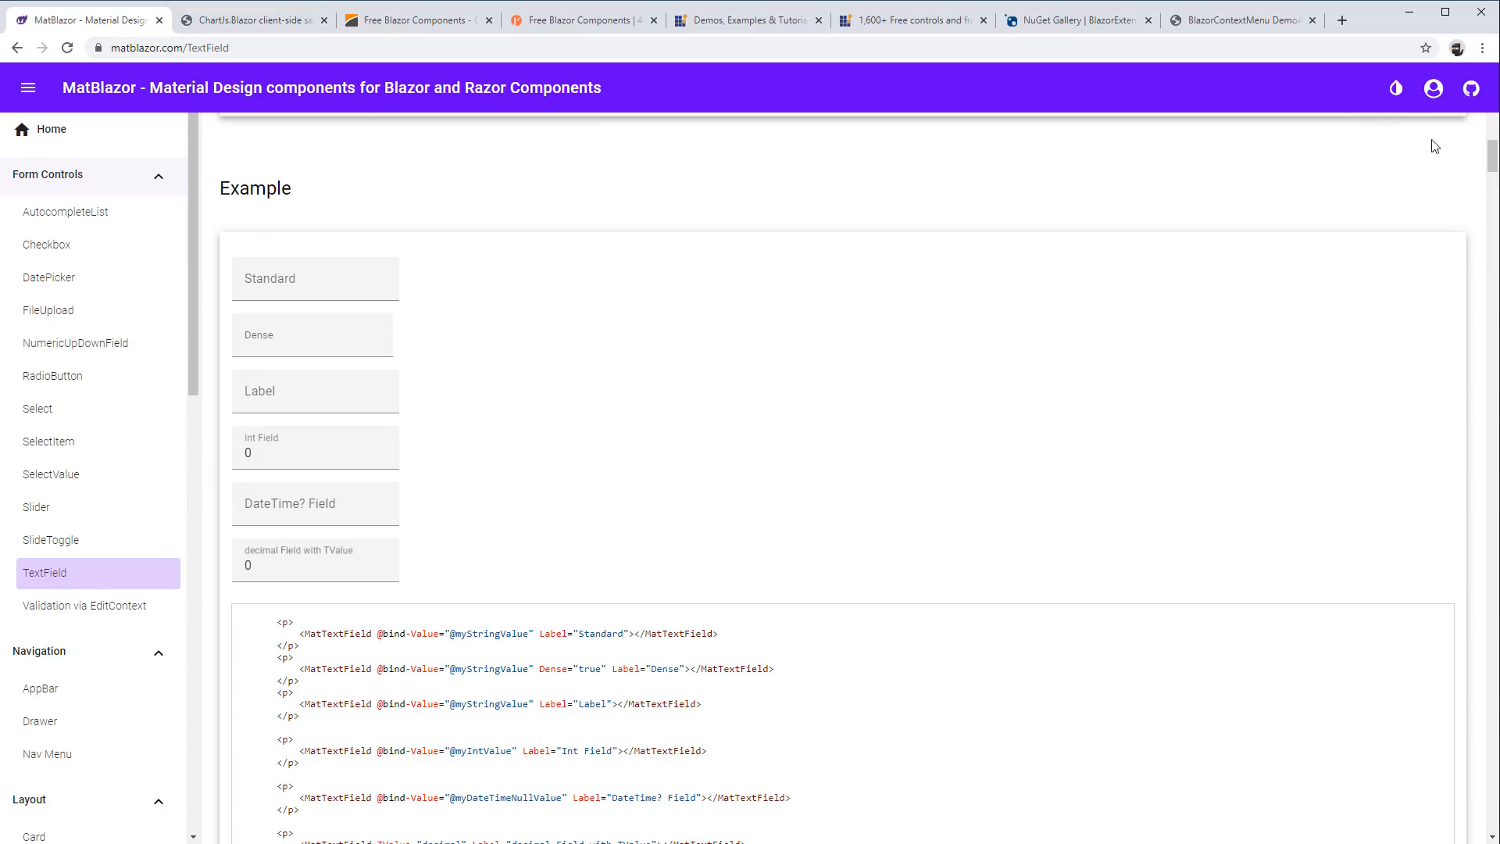
# Switch the site theme colour to red, then move to the ChartJs.Blazor samples tab.
pyautogui.click(1395, 89)
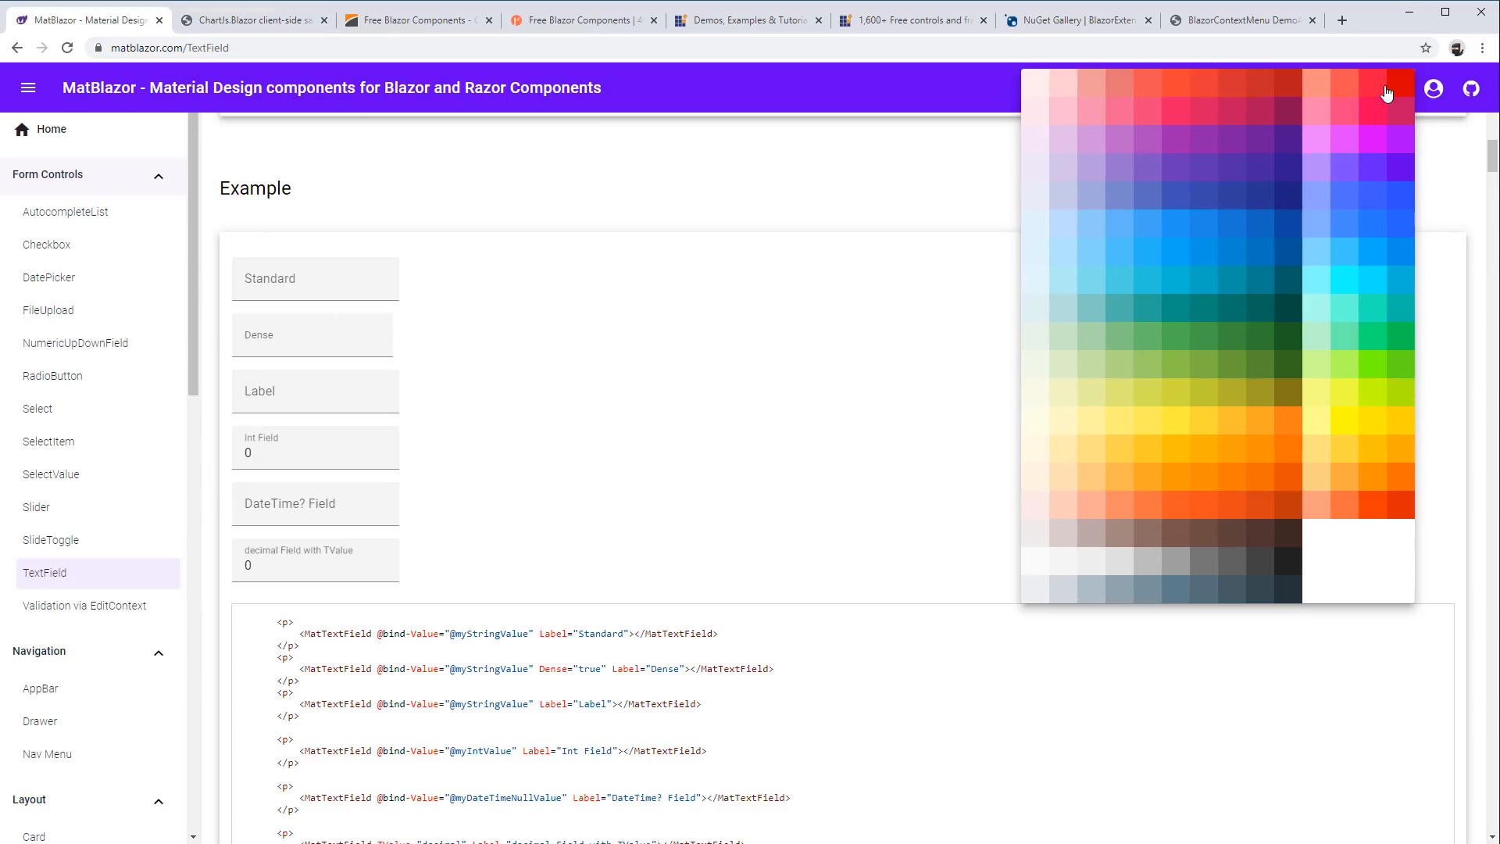
pyautogui.click(1393, 82)
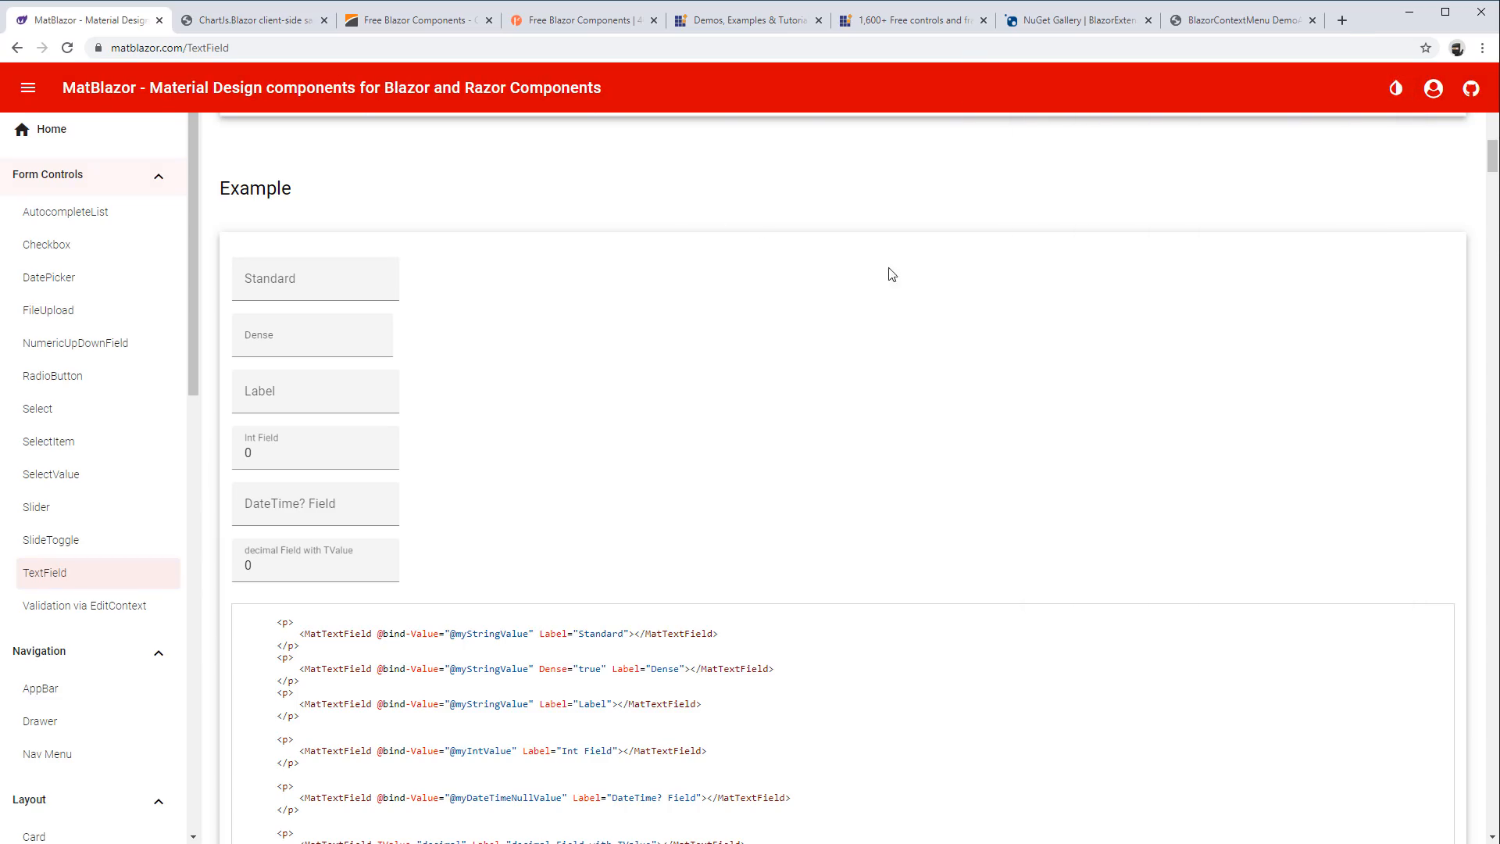
pyautogui.scroll(-3)
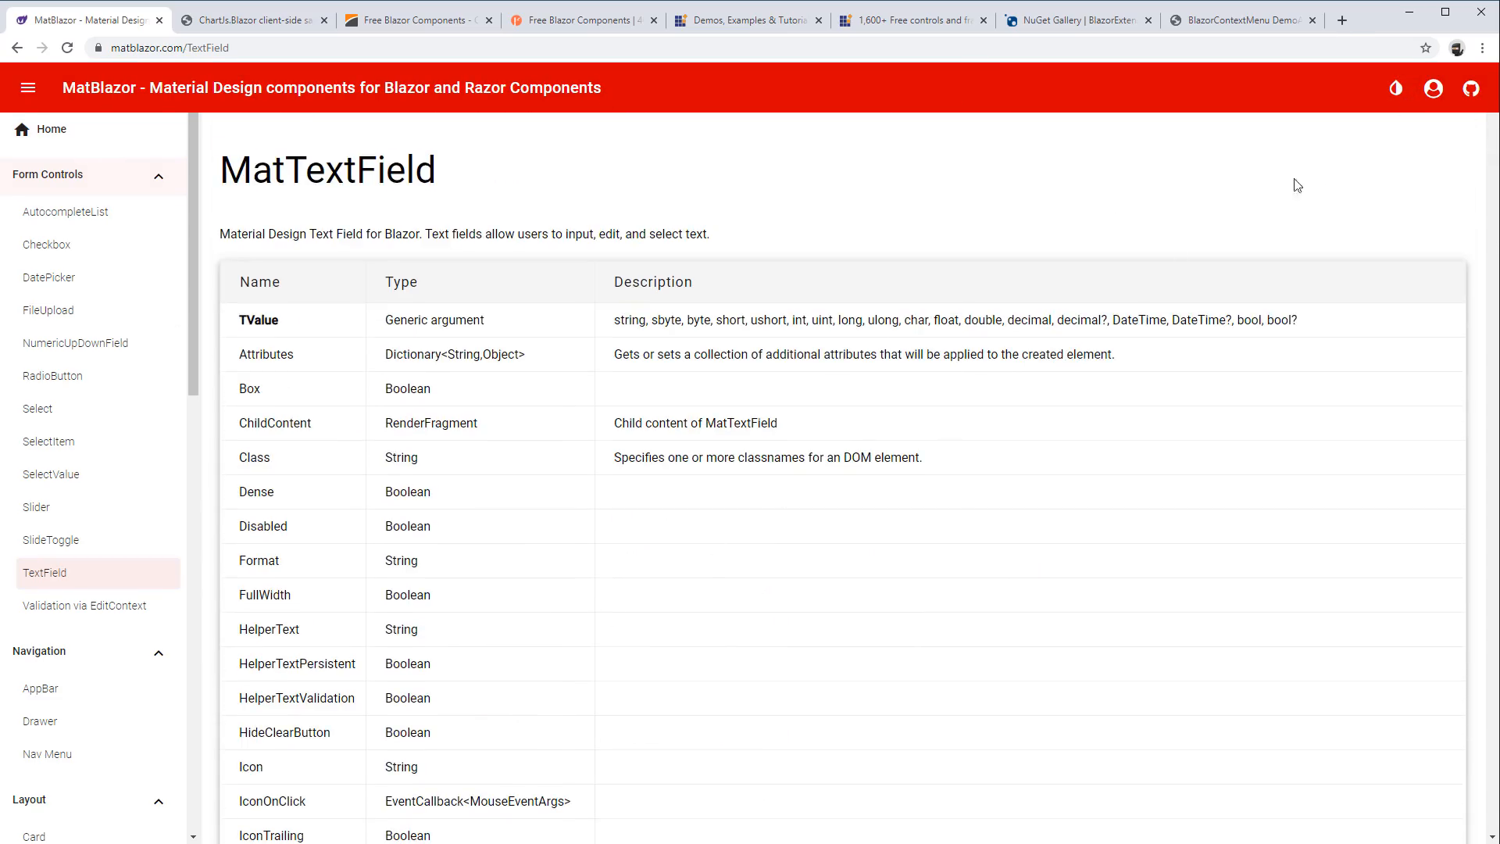
pyautogui.moveTo(127, 83)
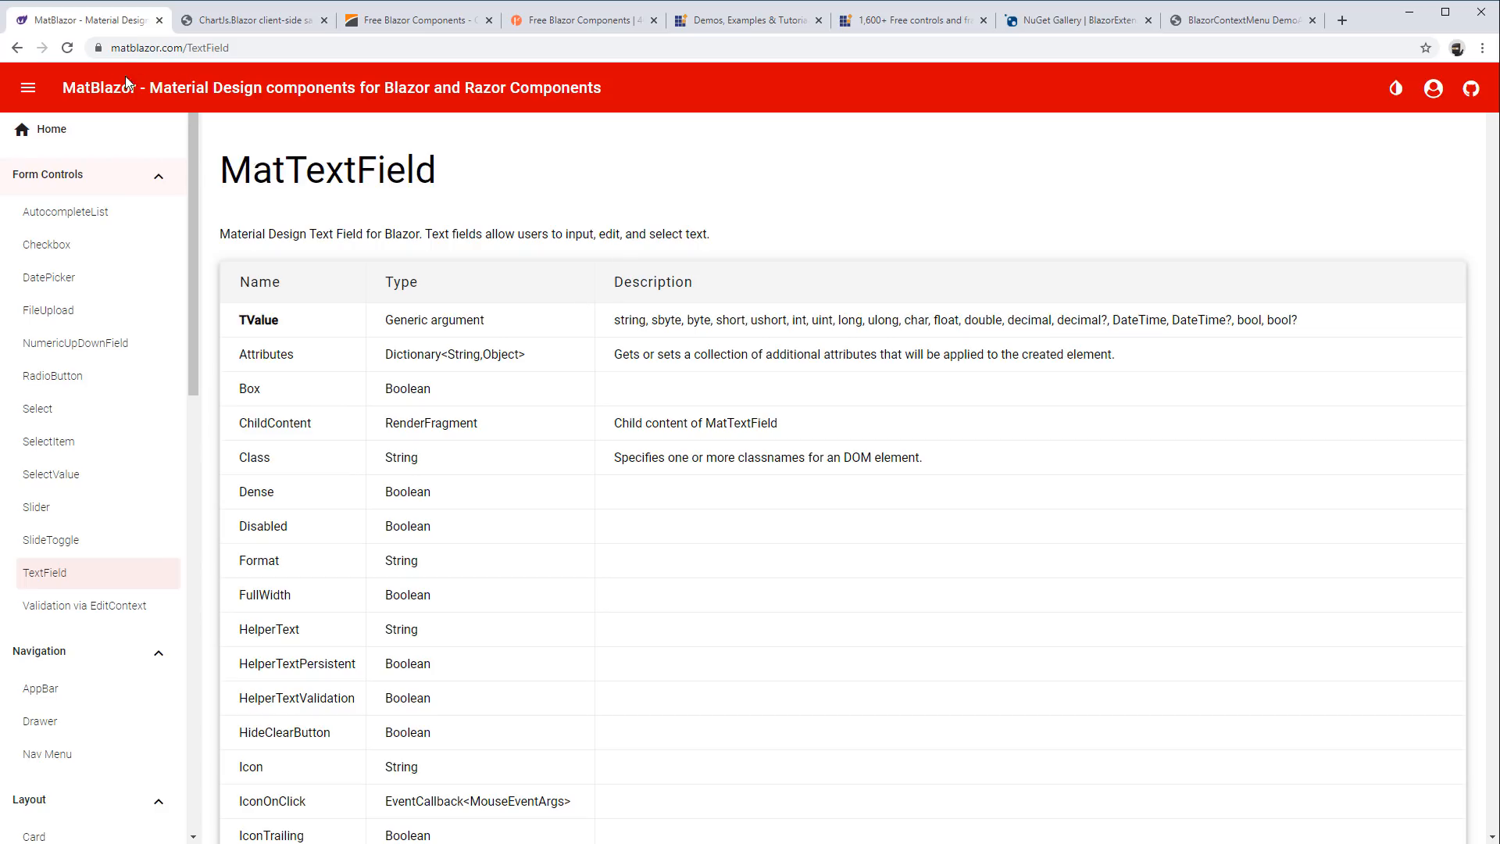
pyautogui.moveTo(217, 172)
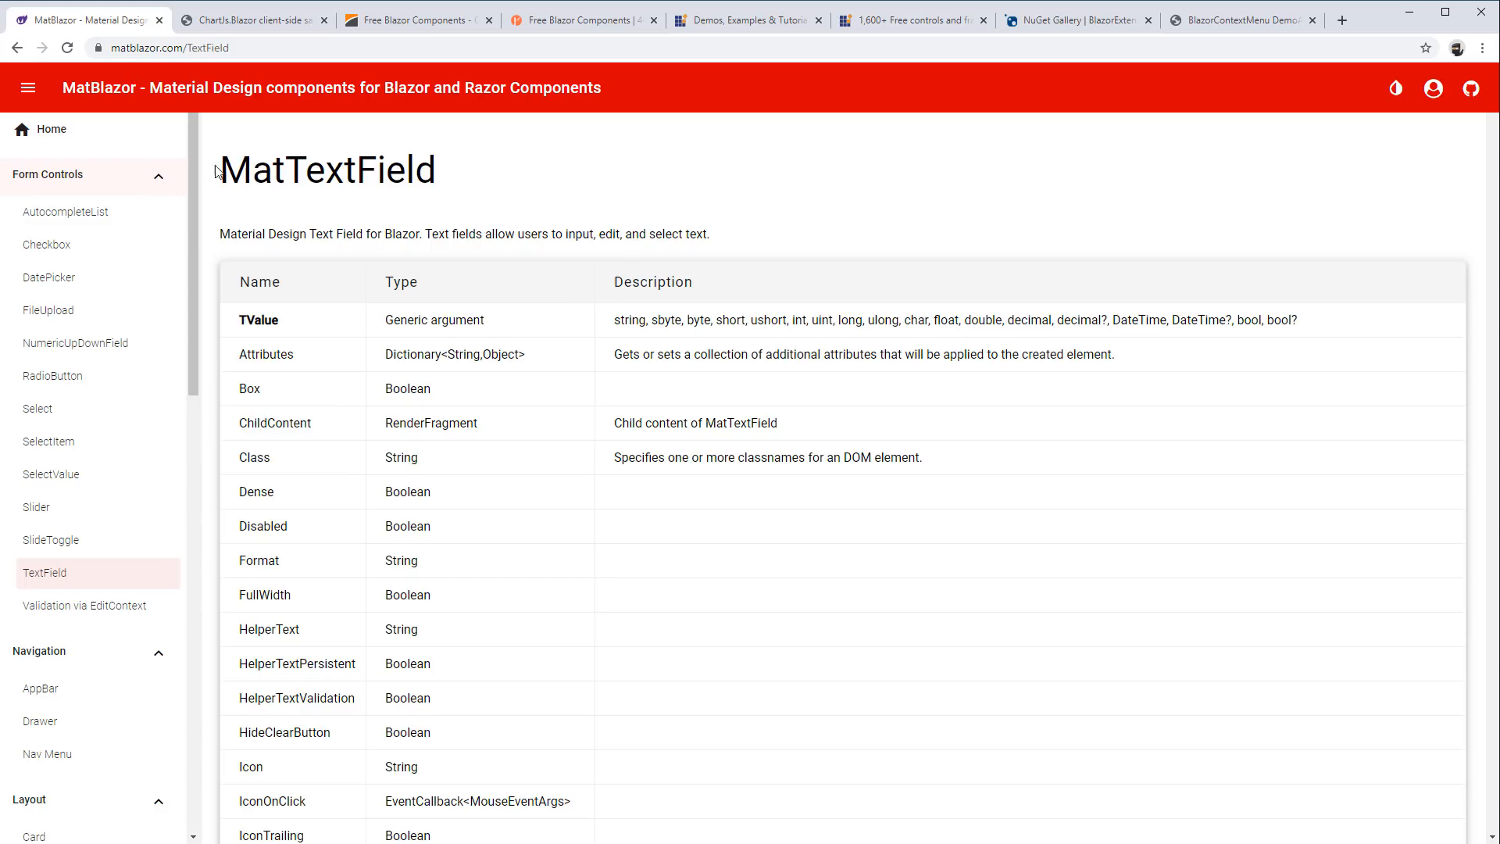
pyautogui.click(250, 21)
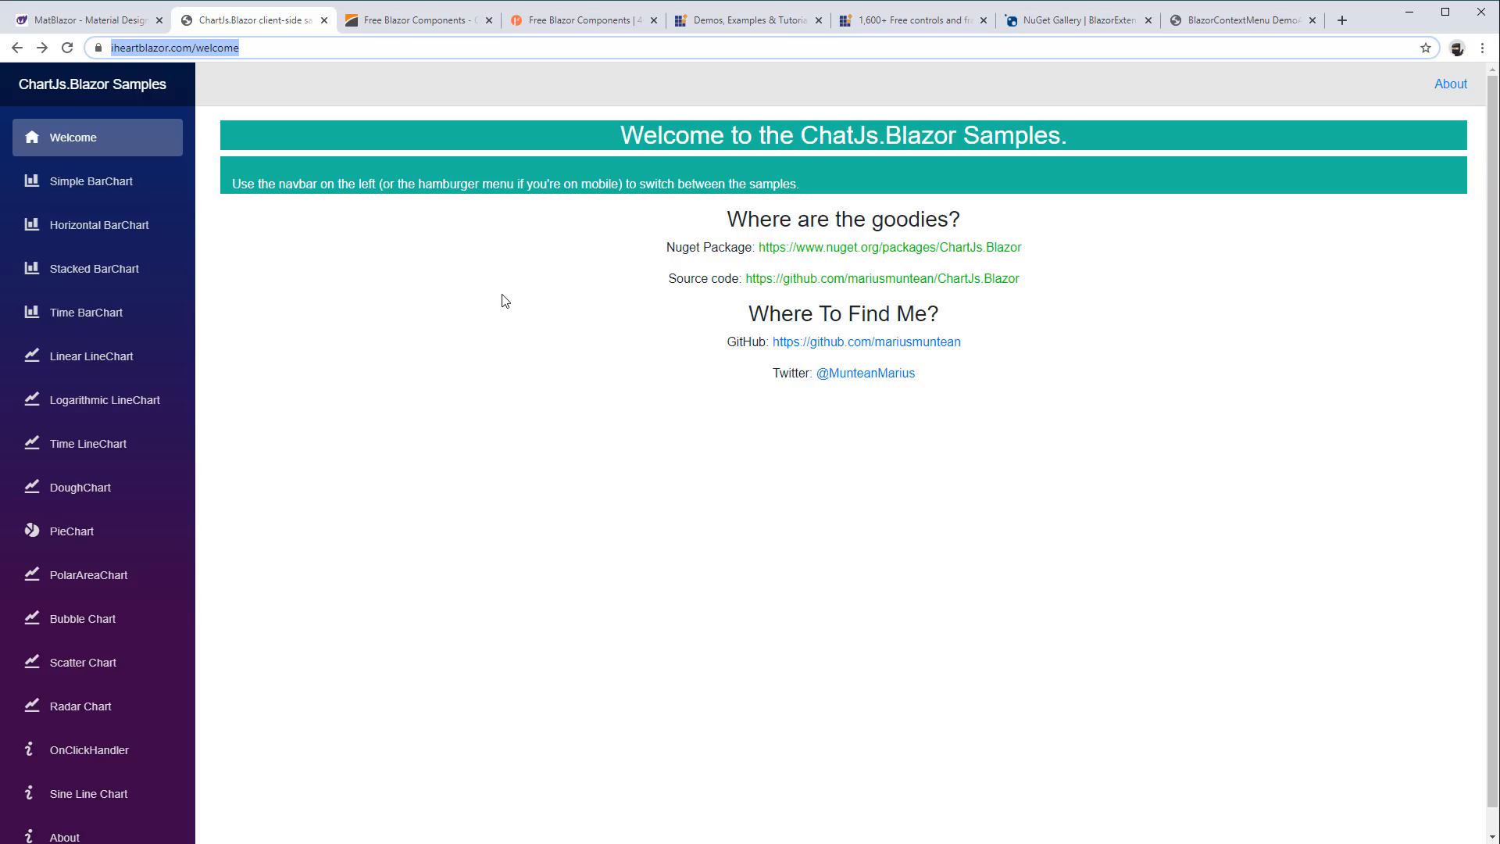
pyautogui.moveTo(79, 108)
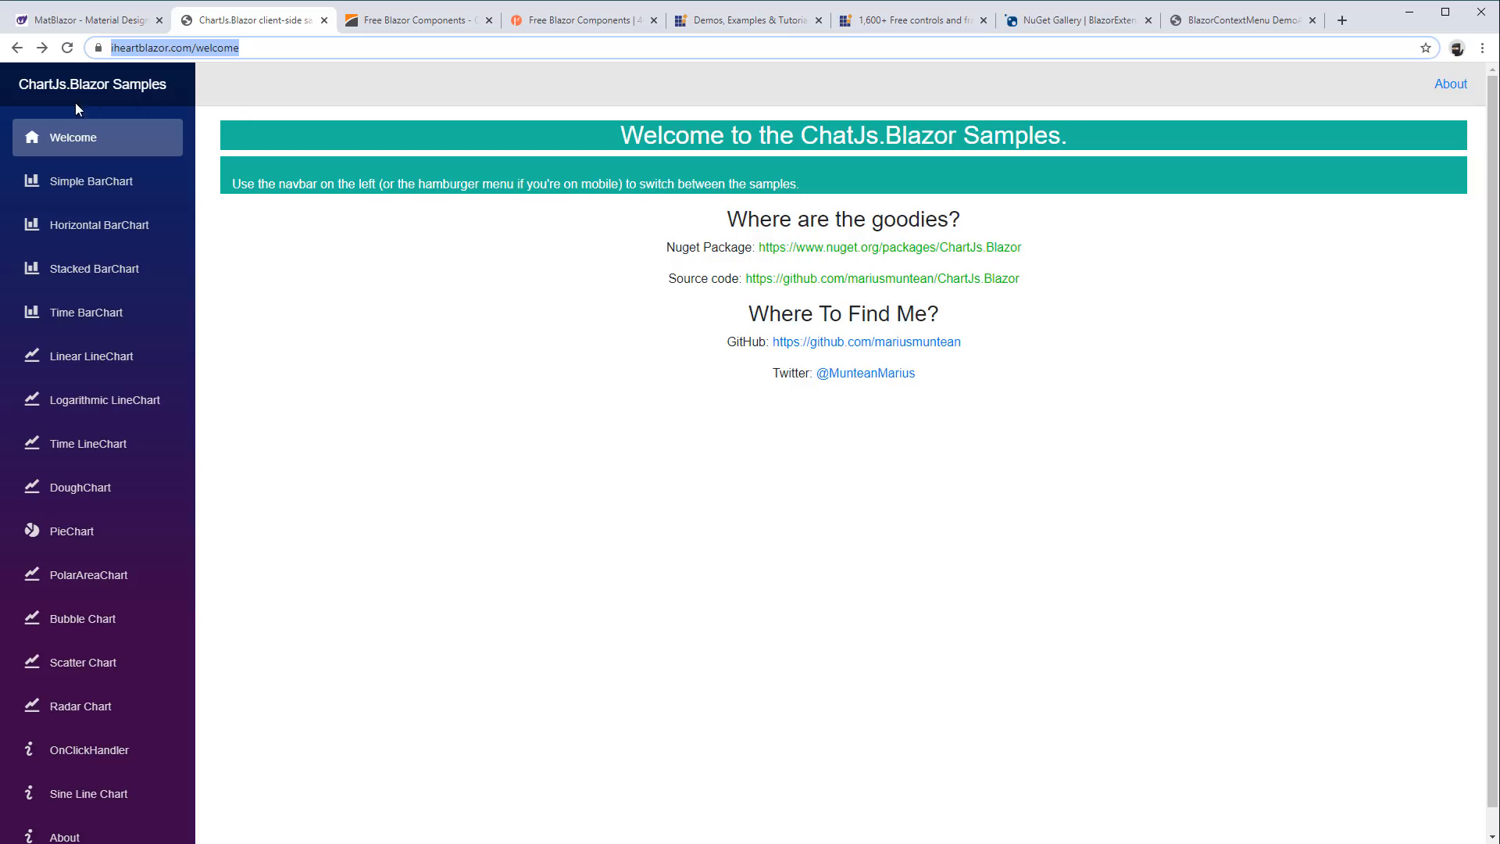
pyautogui.moveTo(876, 127)
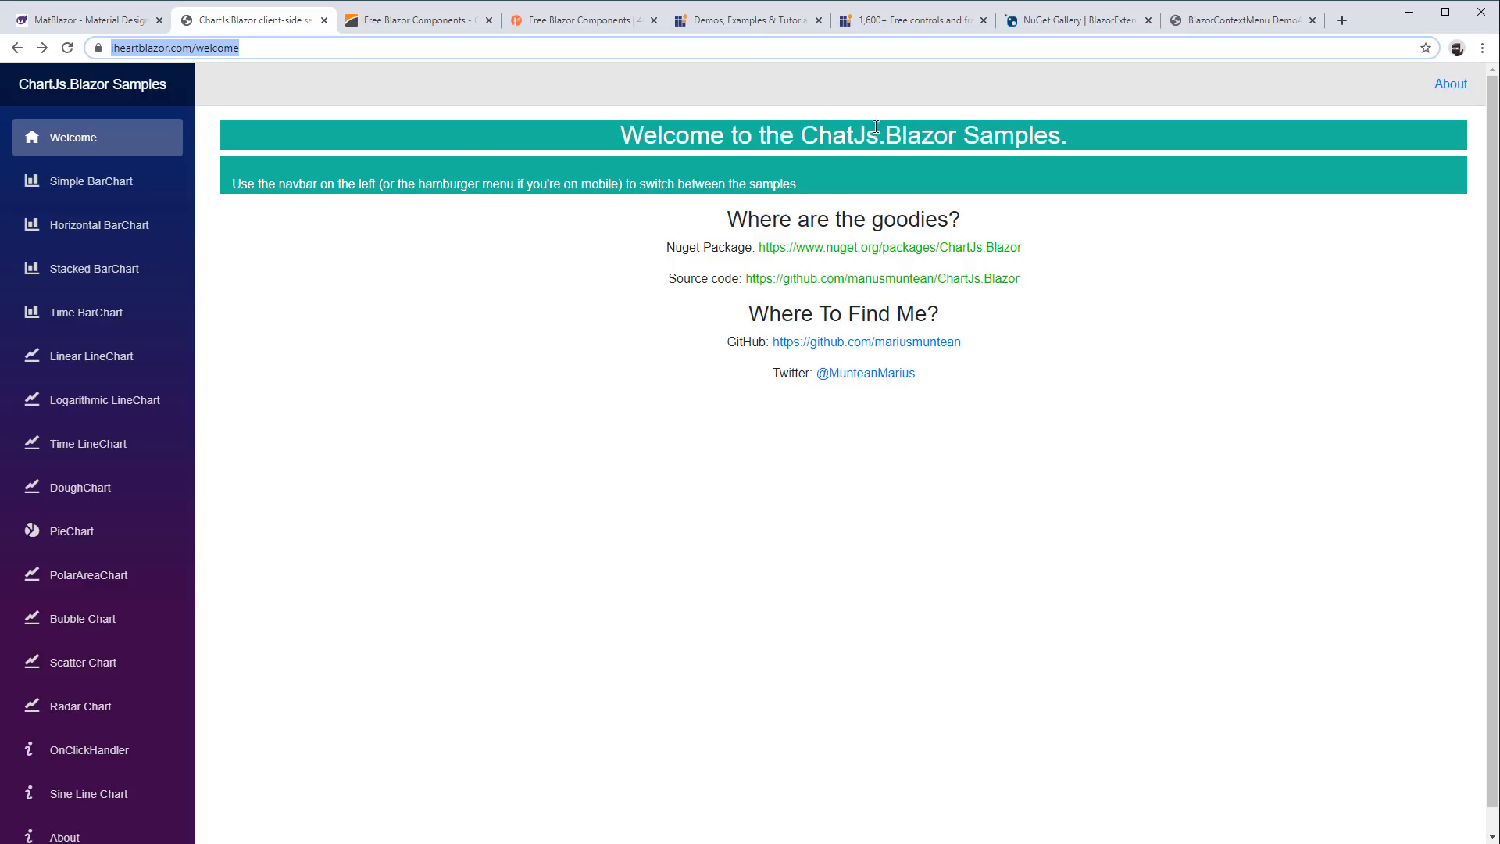
# Browse the Simple BarChart, Time LineChart, PieChart and Radar Chart samples, ending on OnClickHandler.
pyautogui.doubleClick(850, 135)
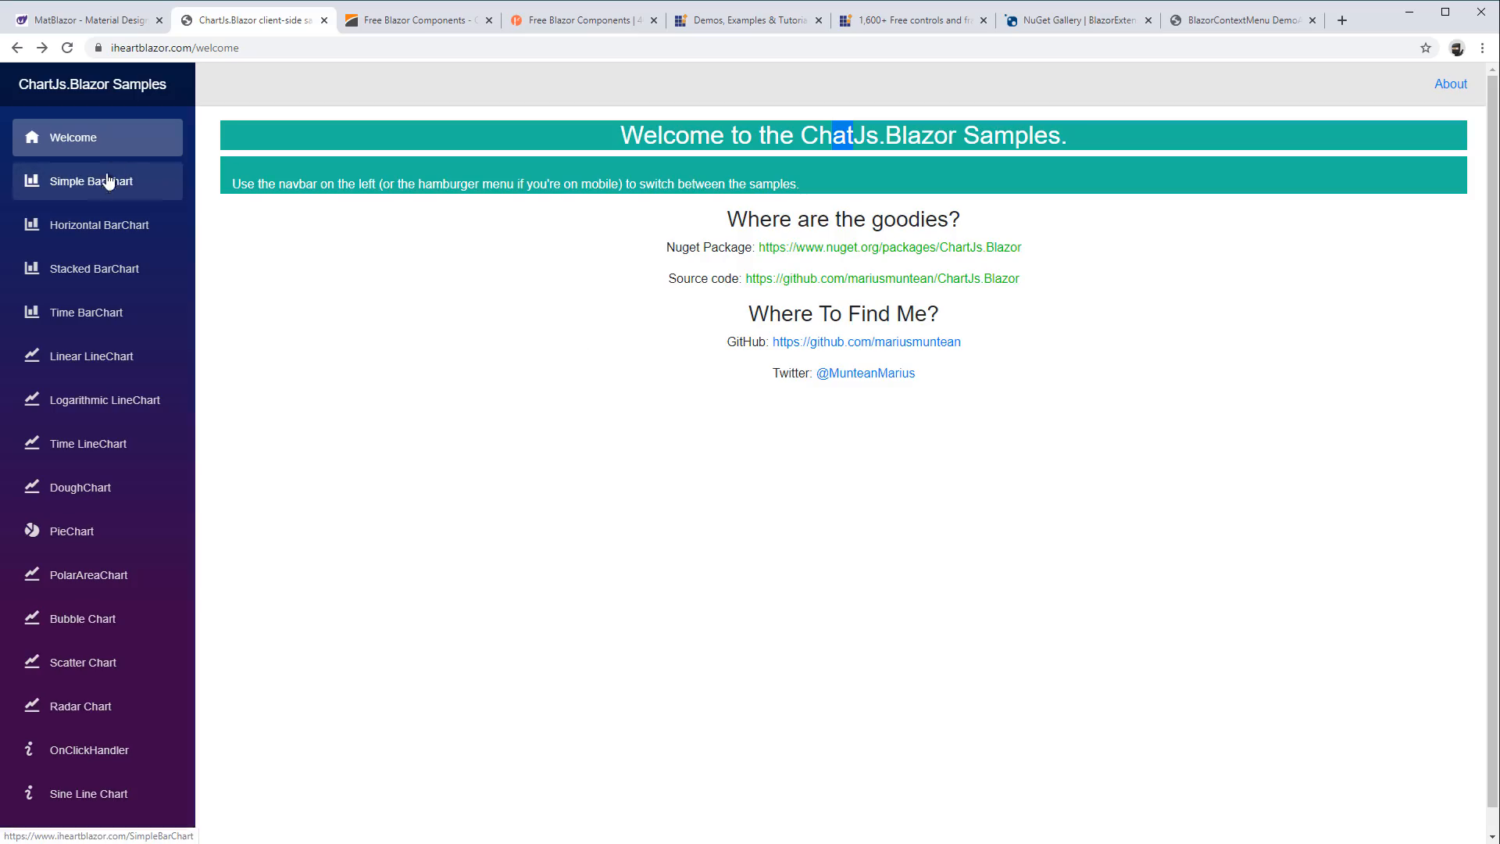
pyautogui.click(86, 181)
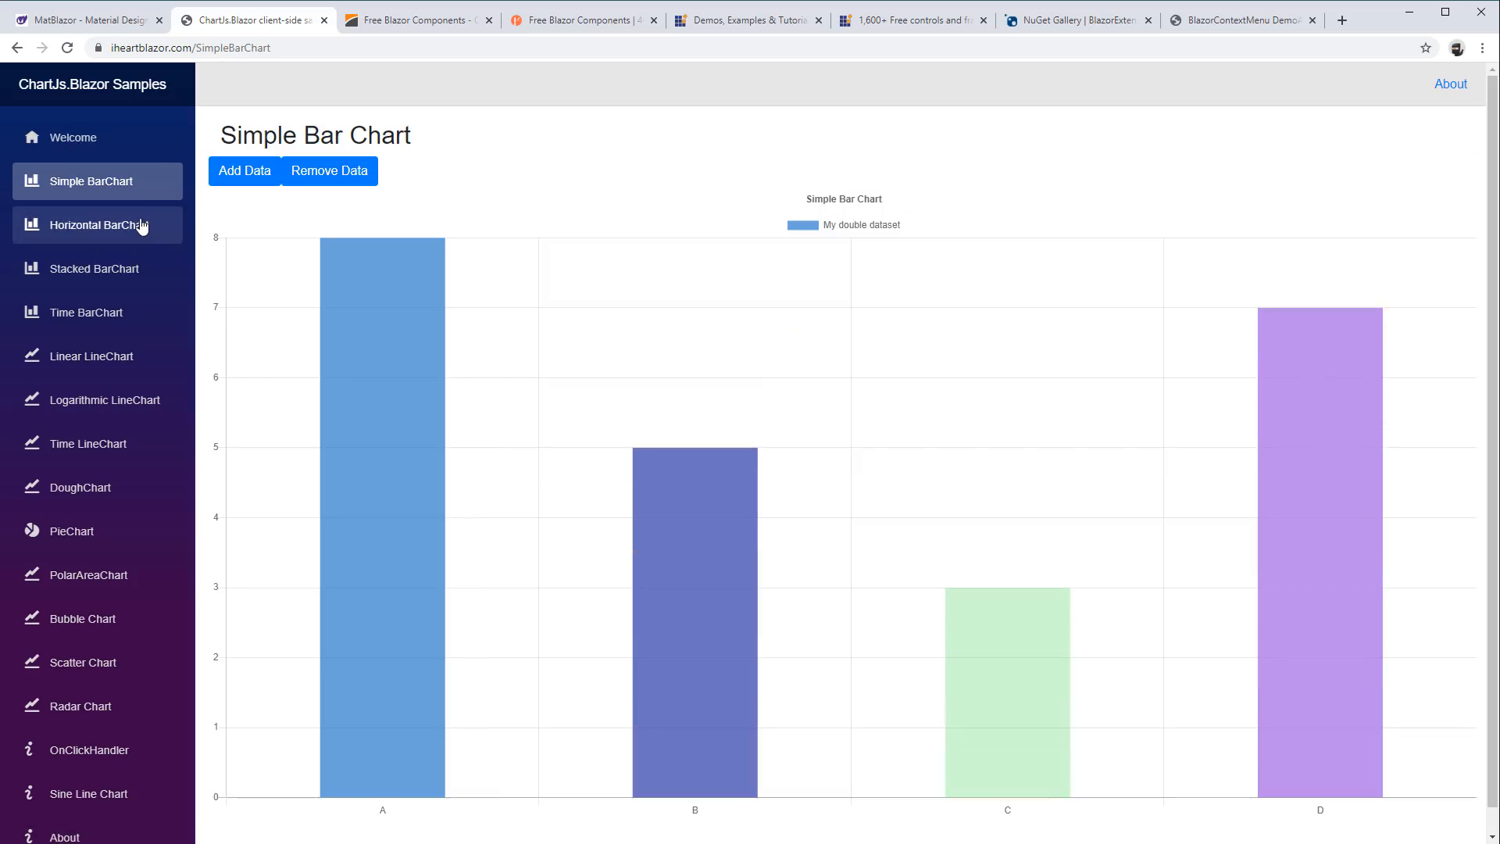
pyautogui.click(87, 443)
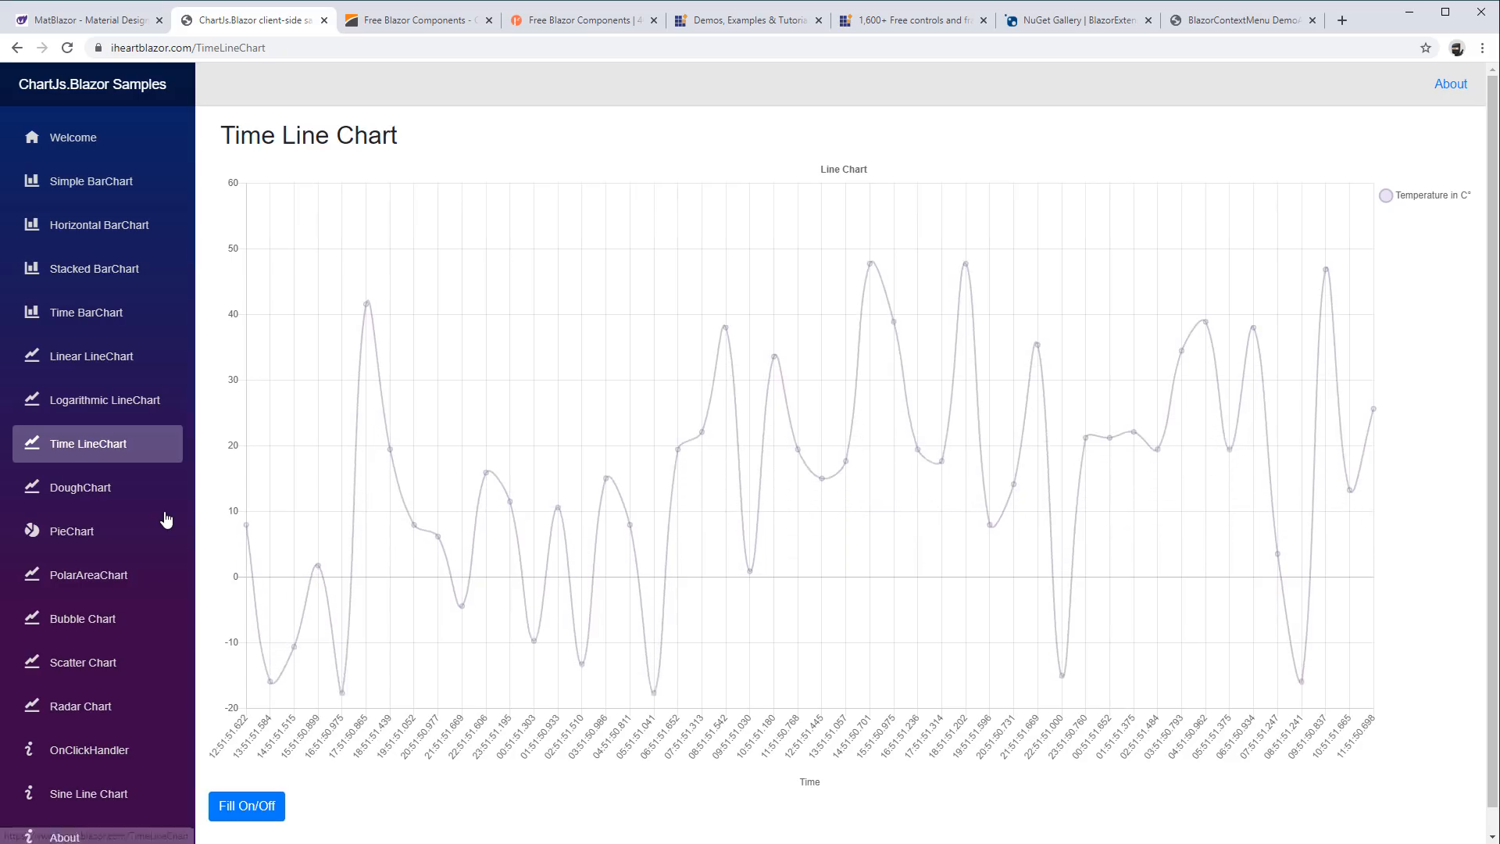
pyautogui.click(71, 531)
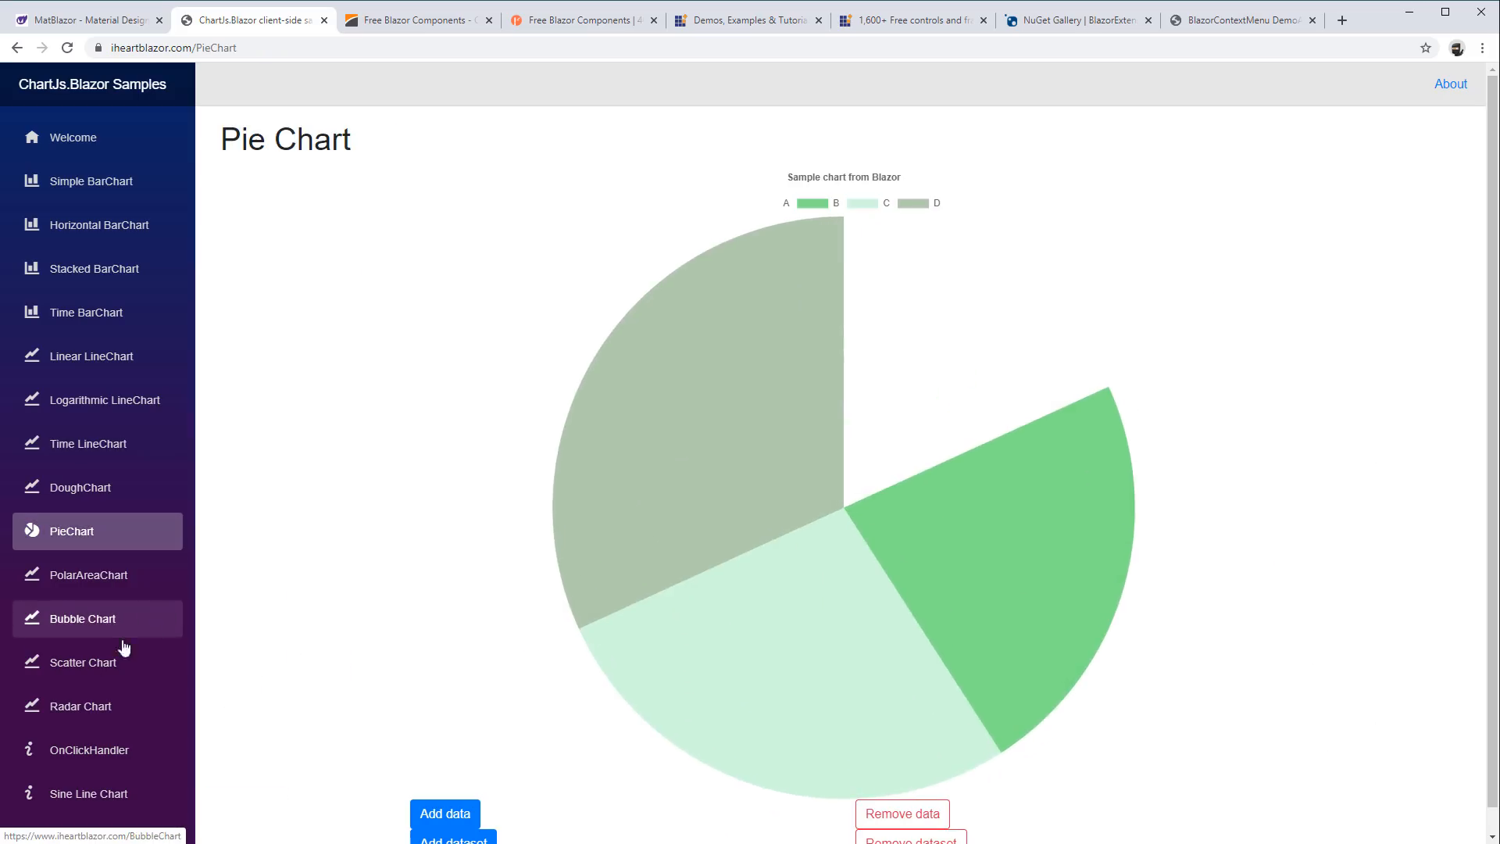
pyautogui.click(78, 706)
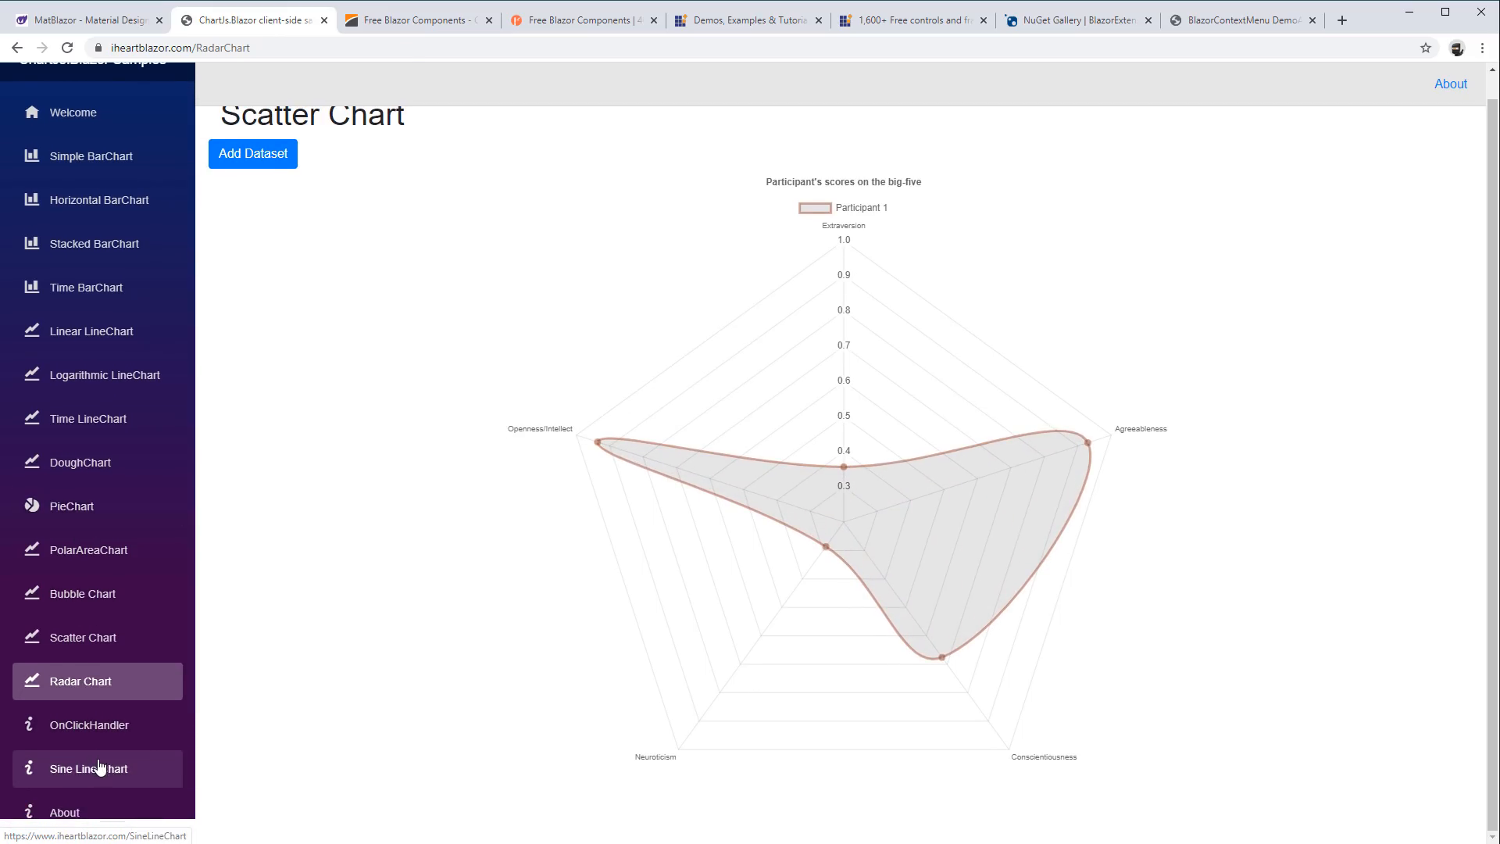
pyautogui.click(86, 725)
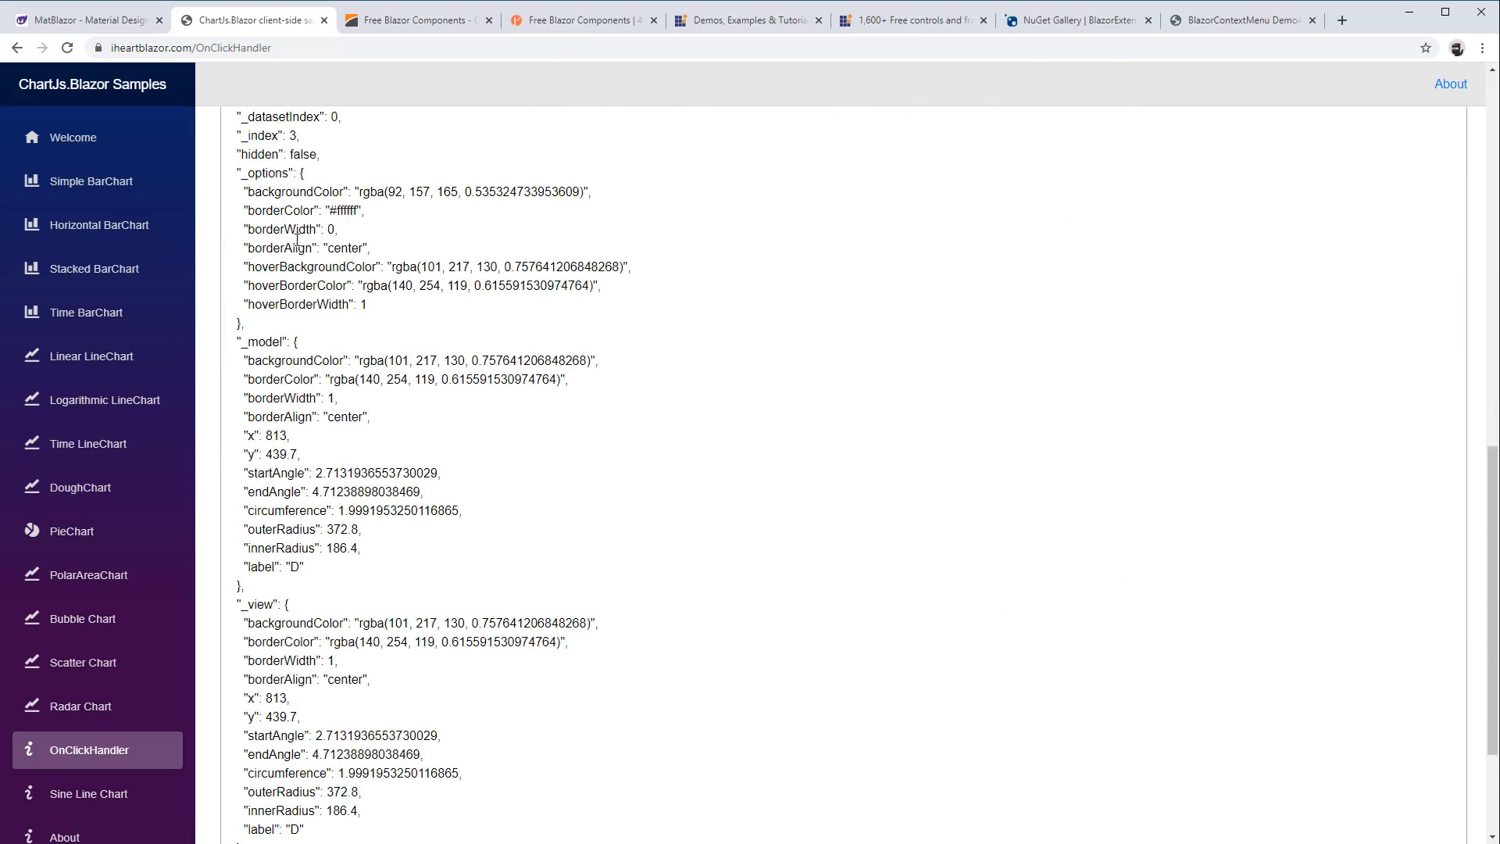
# Scroll the OnClickHandler clicked-element output, then return to the Welcome page.
pyautogui.scroll(-3)
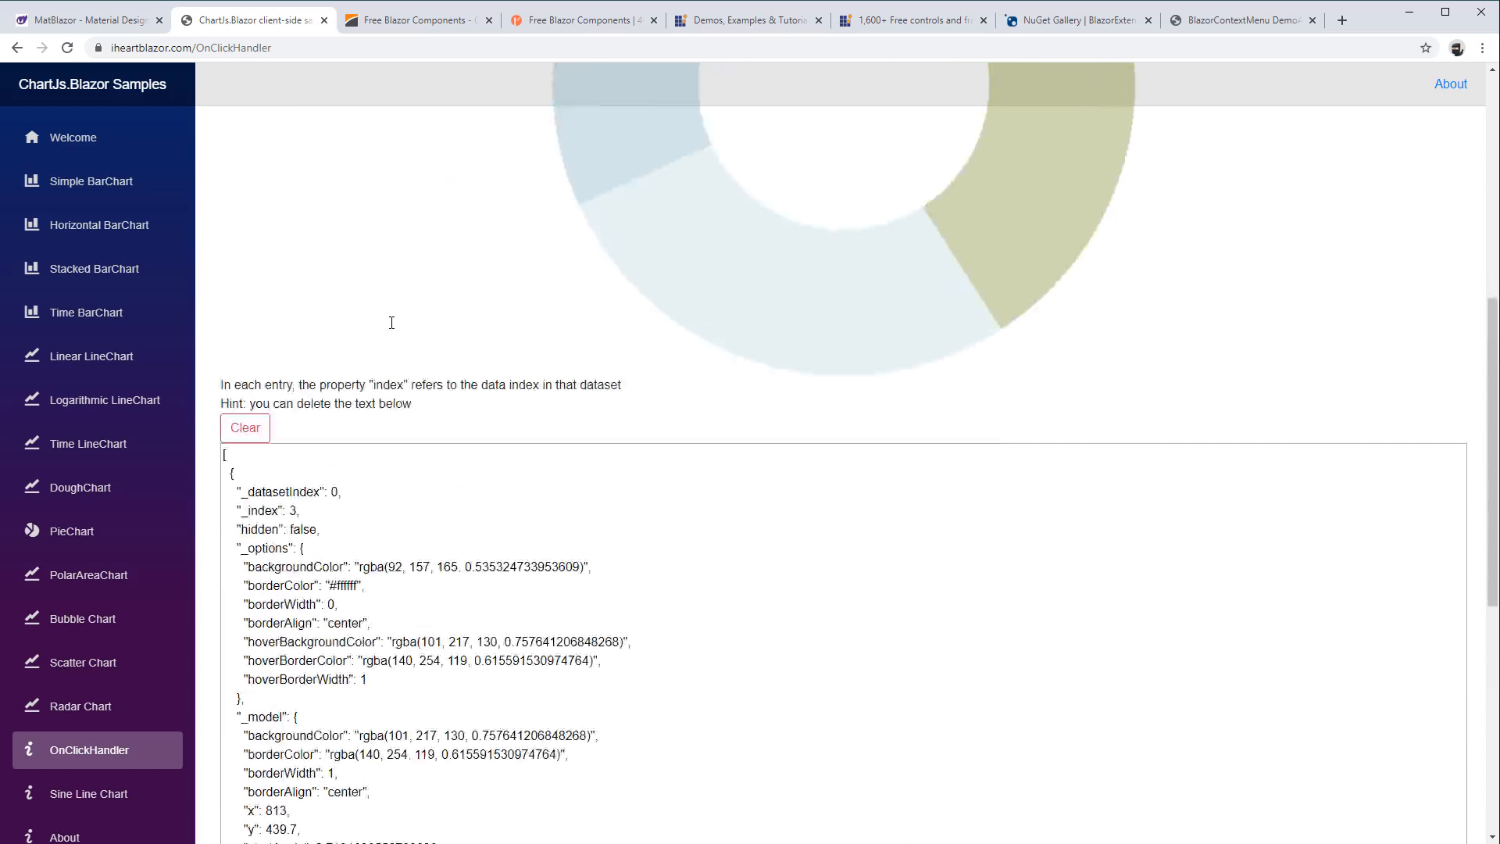
pyautogui.click(72, 137)
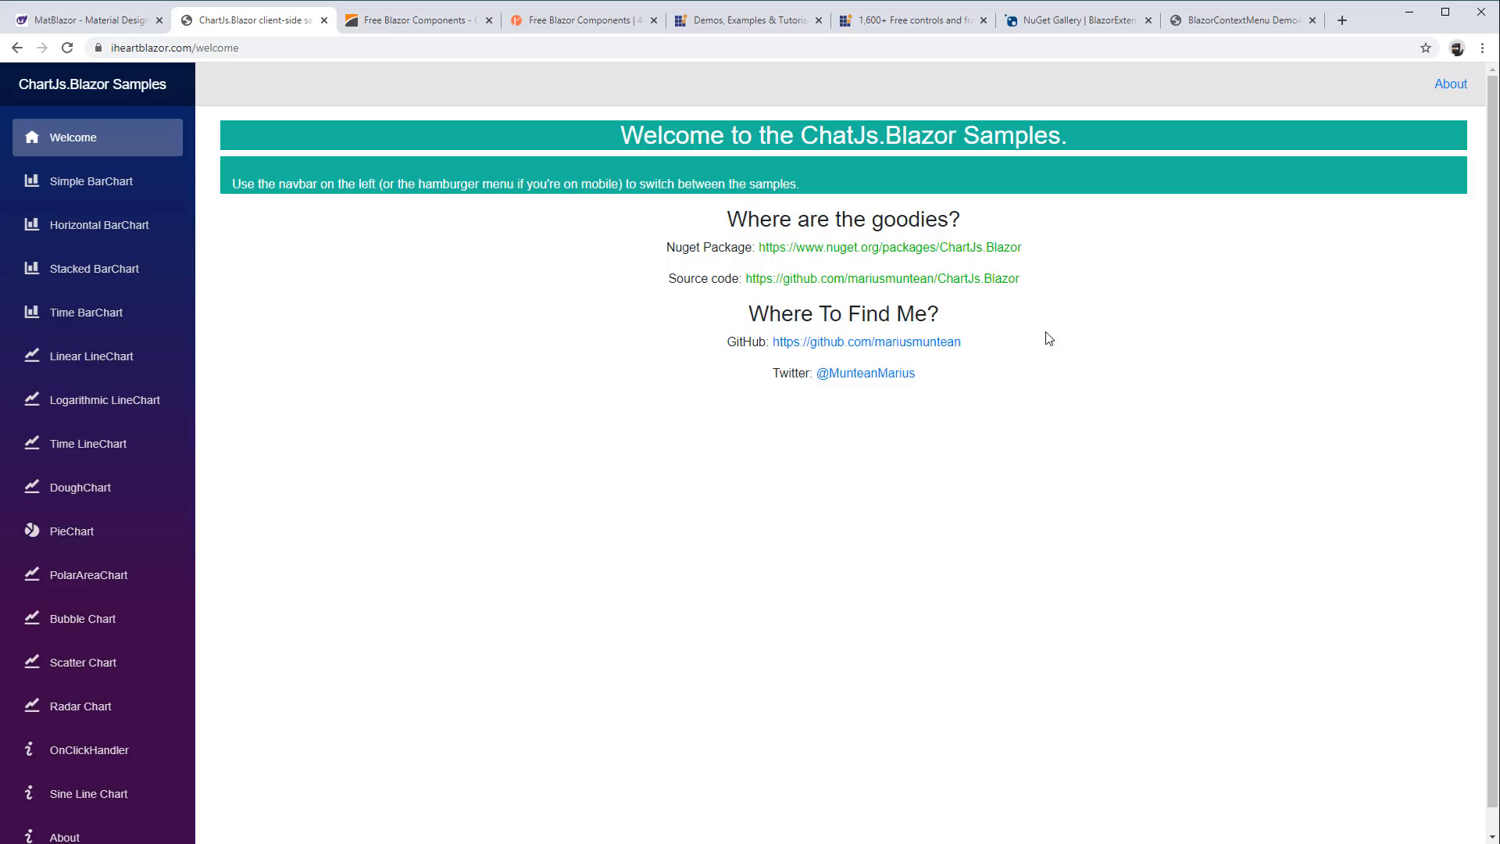
pyautogui.moveTo(921, 479)
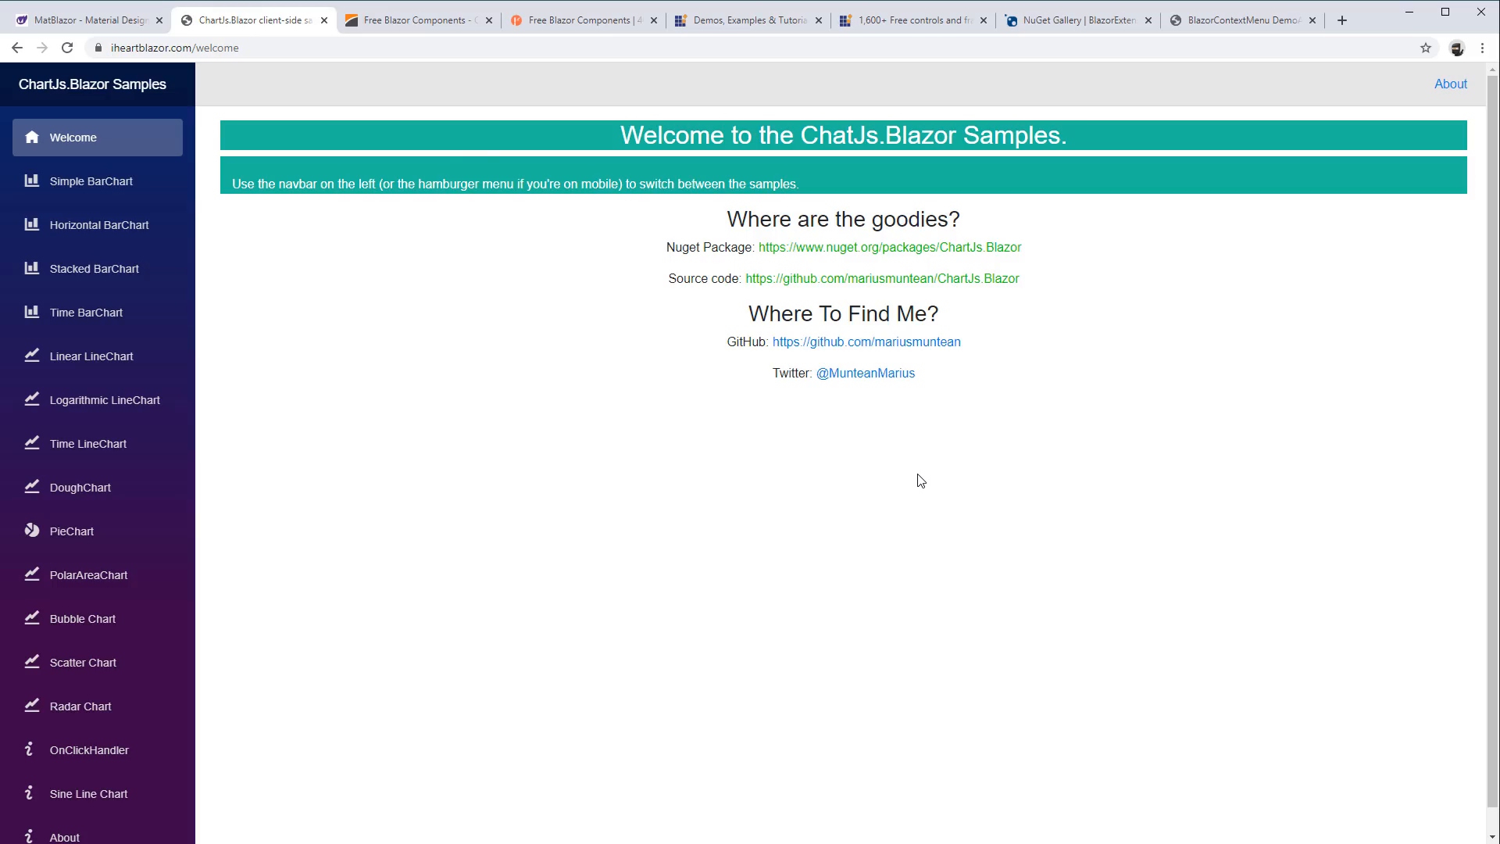
# Scroll the DevExpress Blazor Components page through Data Grid, Chart and Data Editors, then back up.
pyautogui.click(418, 14)
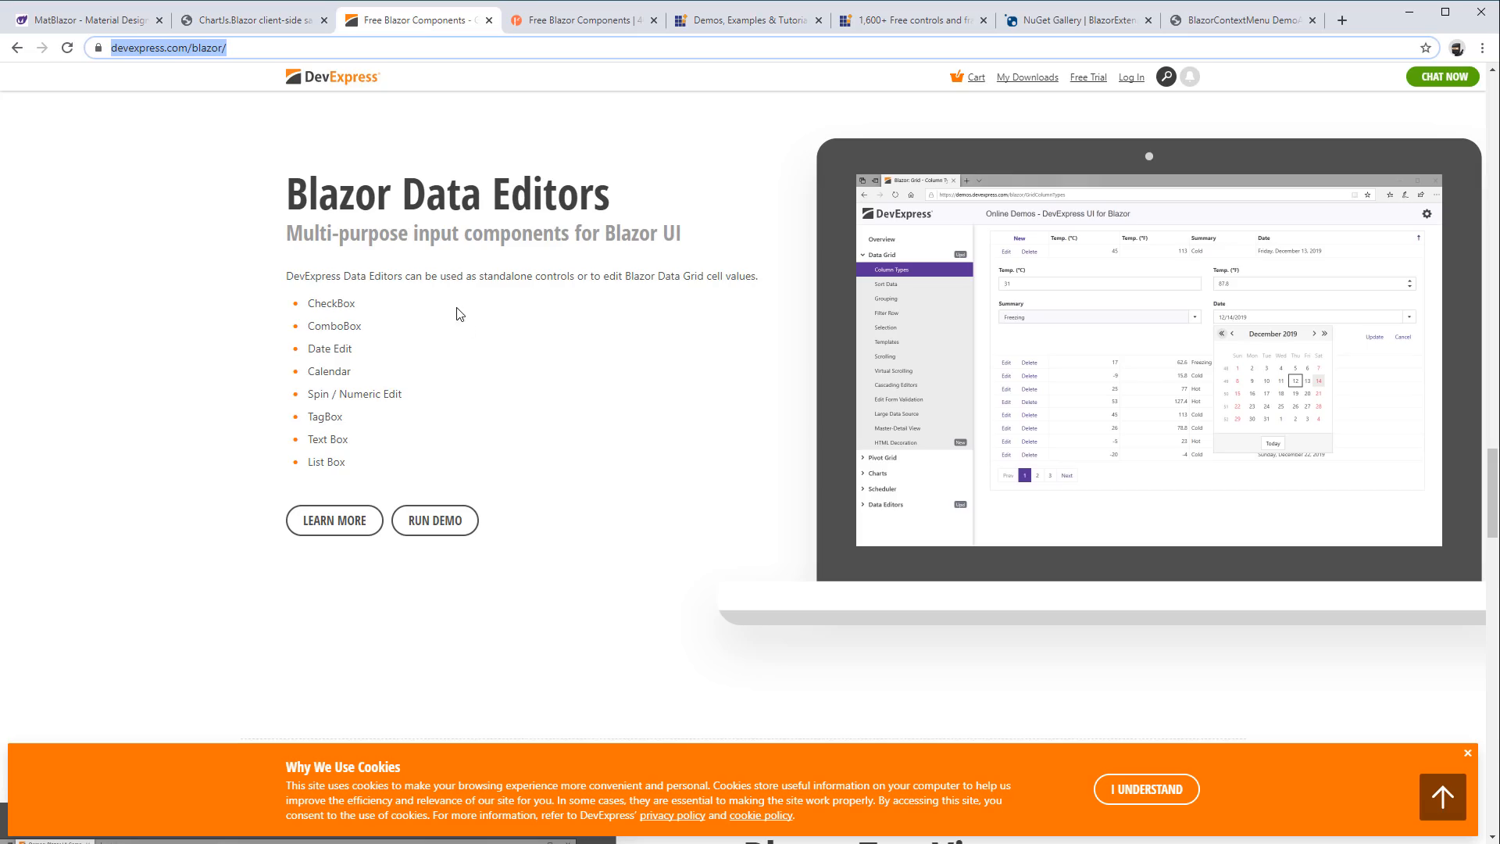
pyautogui.moveTo(338, 231)
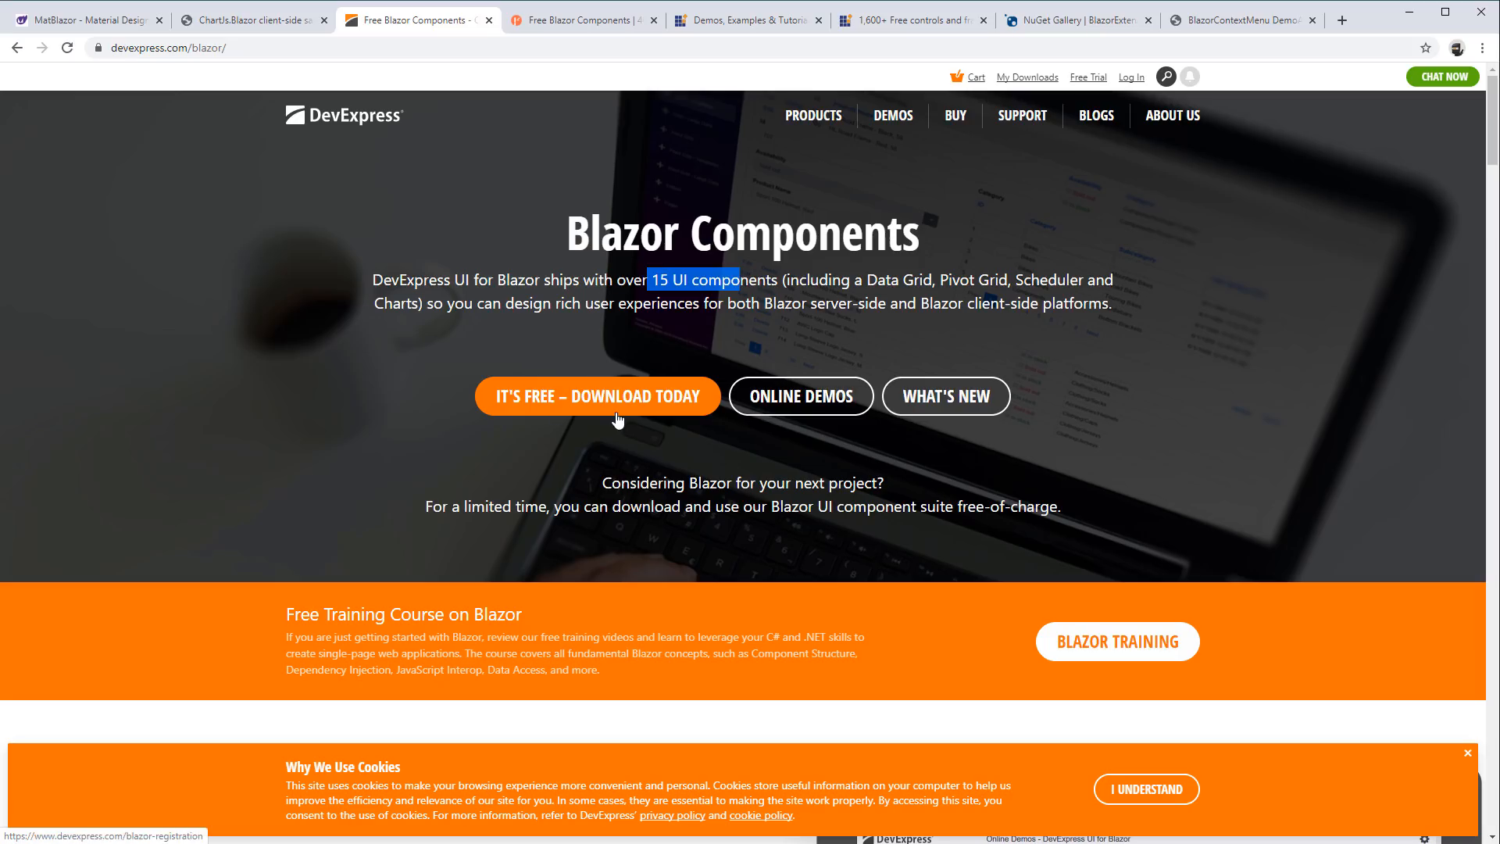
pyautogui.moveTo(728, 291)
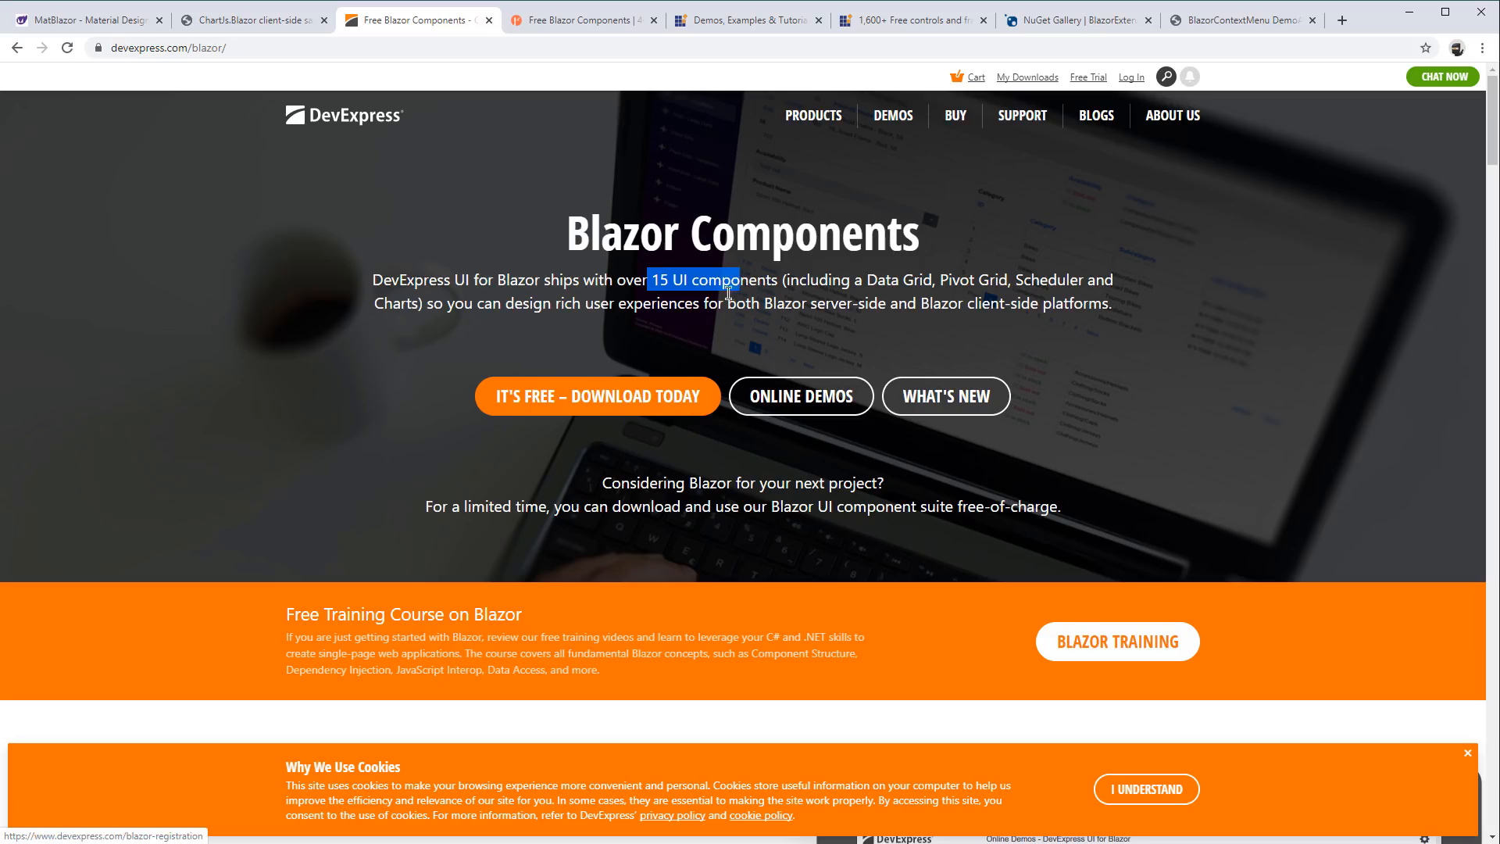
pyautogui.scroll(-3)
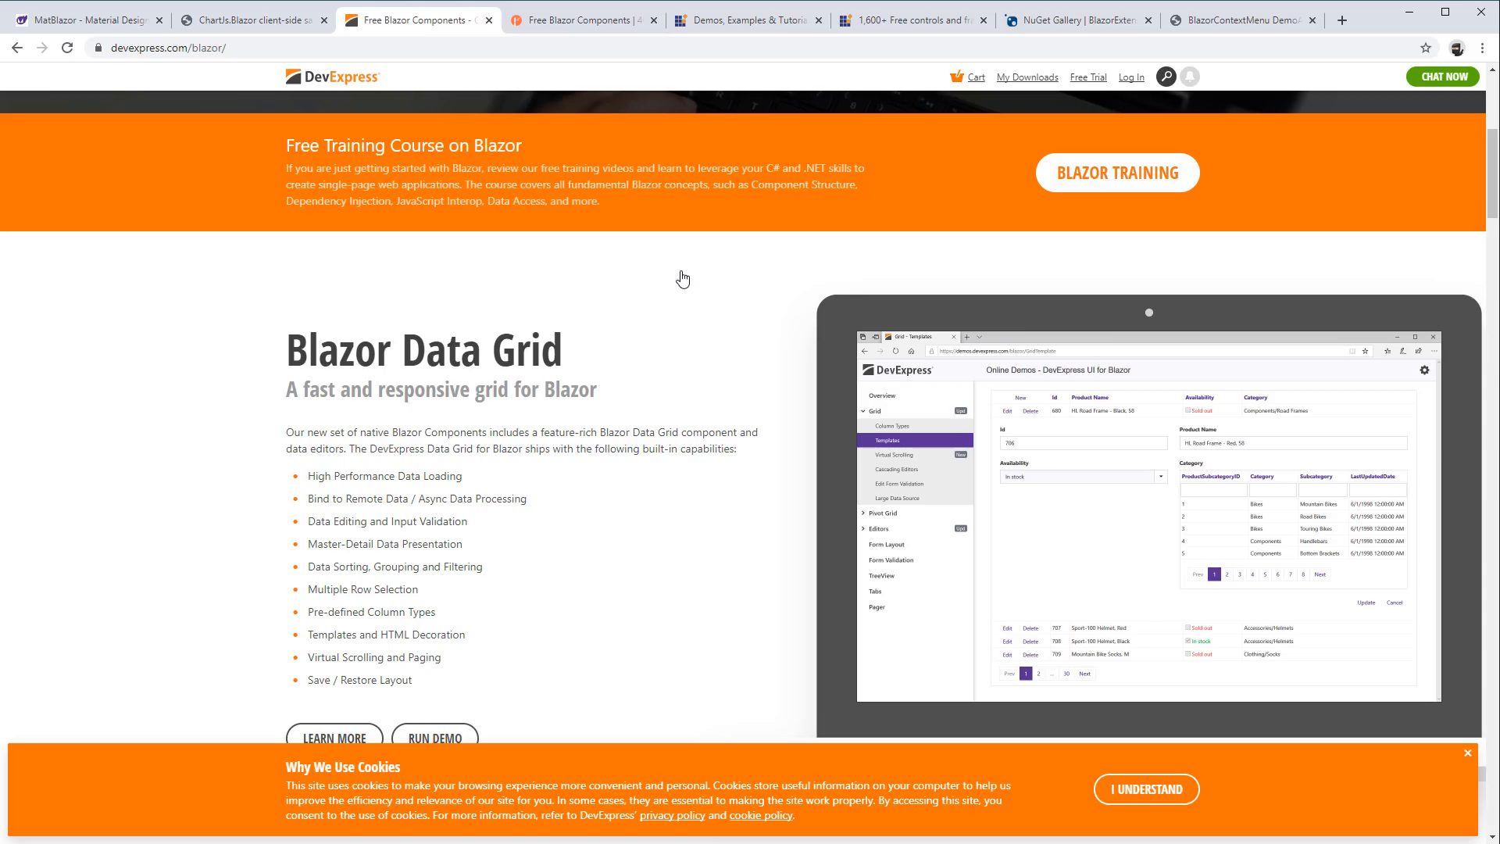
pyautogui.moveTo(1072, 444)
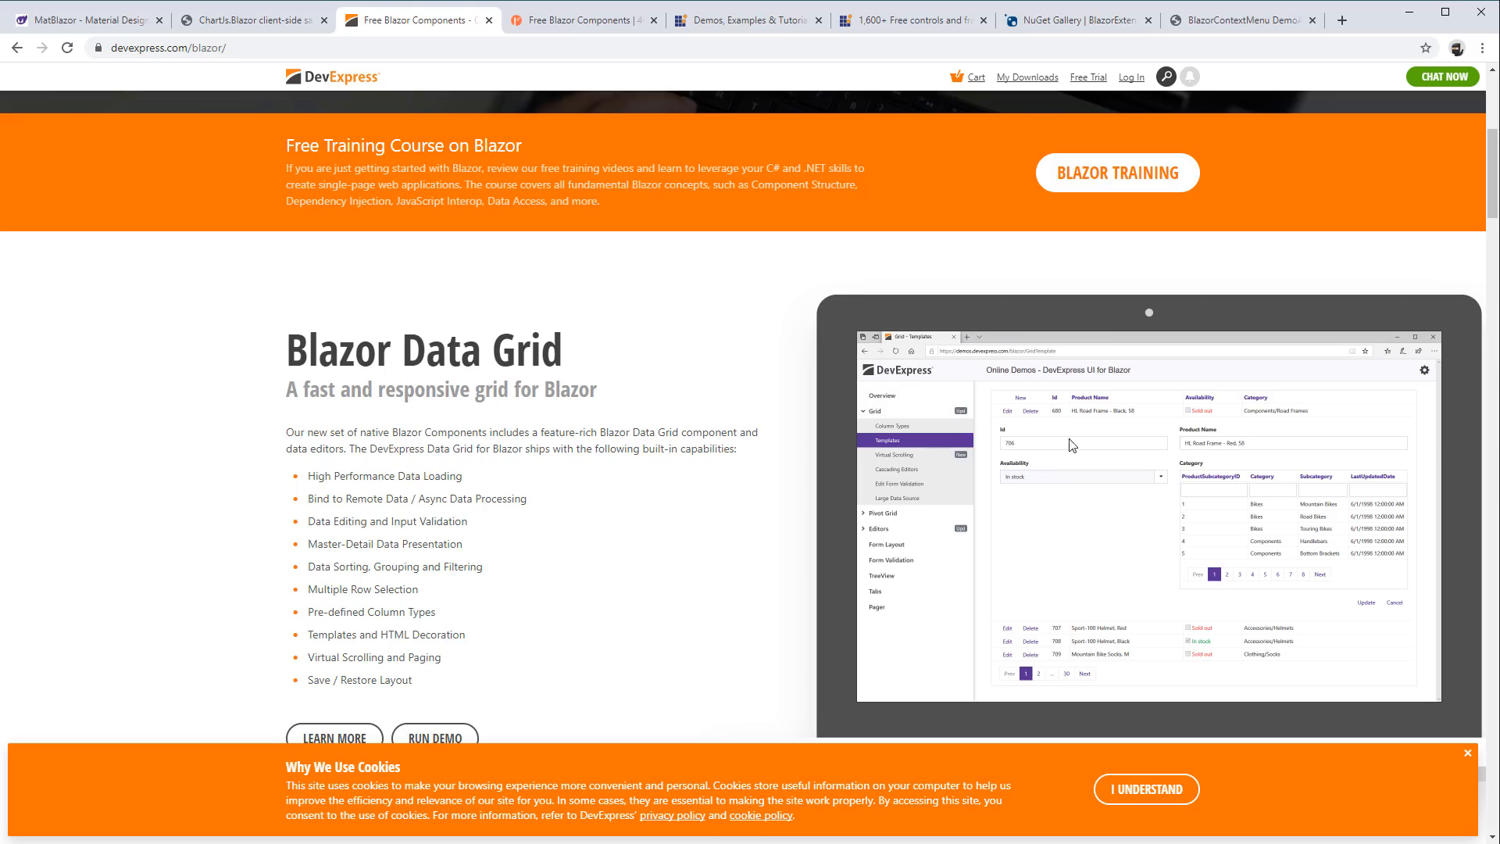
pyautogui.scroll(-3)
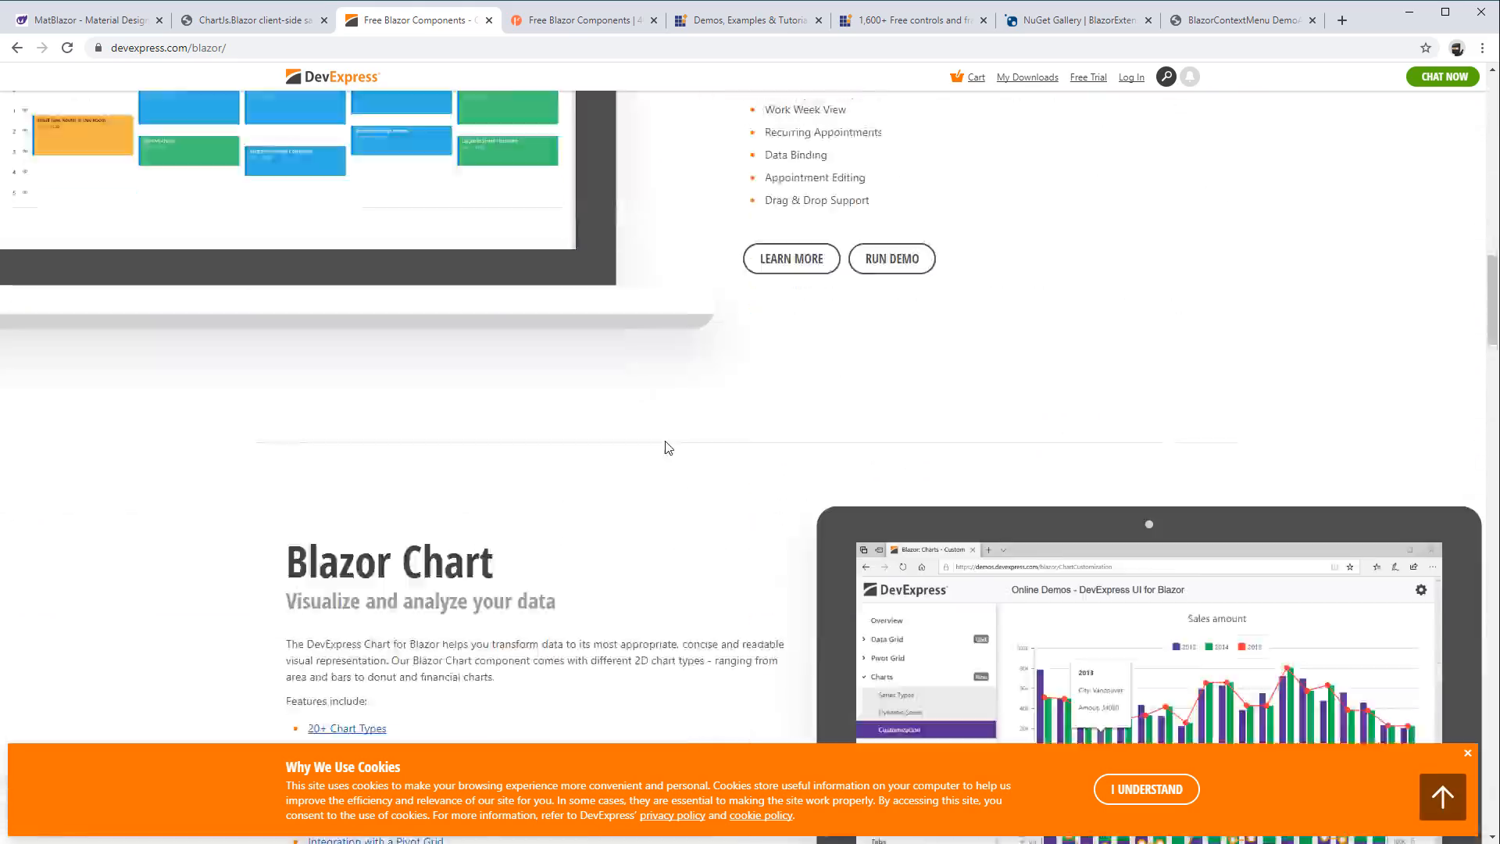
pyautogui.scroll(-3)
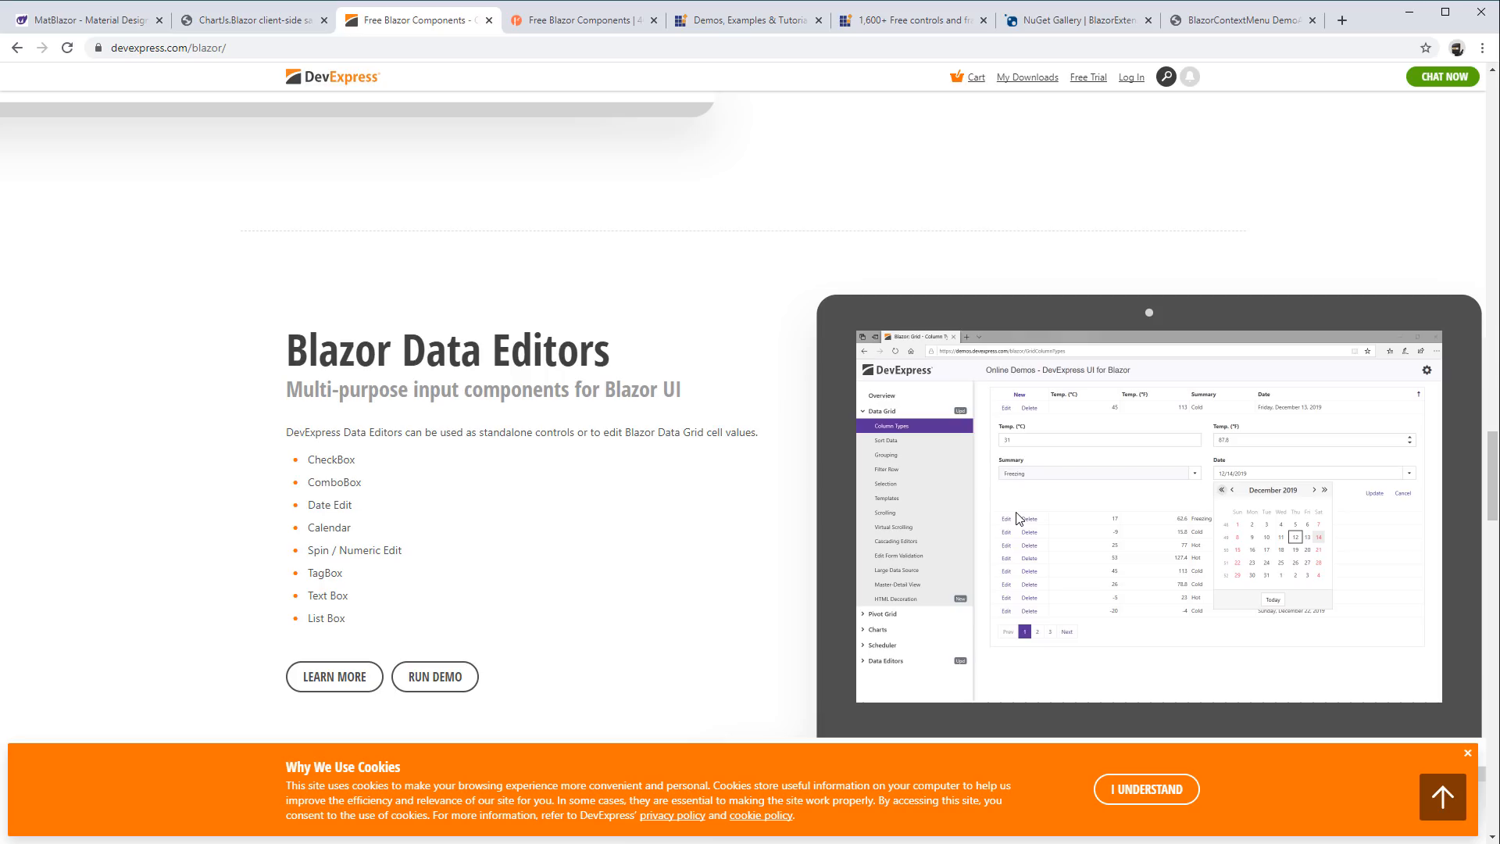
pyautogui.moveTo(1253, 497)
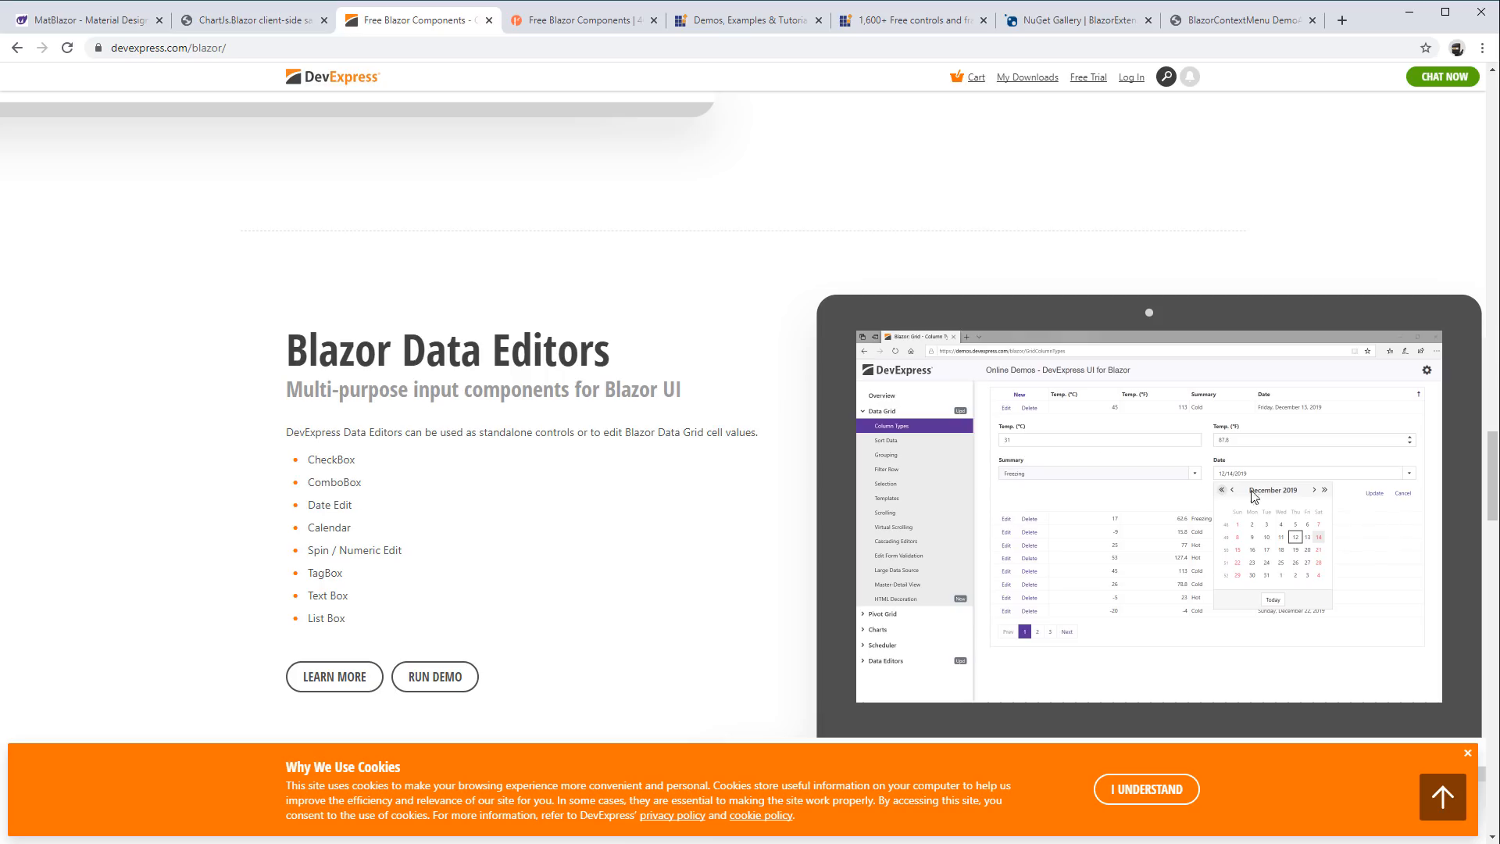
pyautogui.moveTo(721, 576)
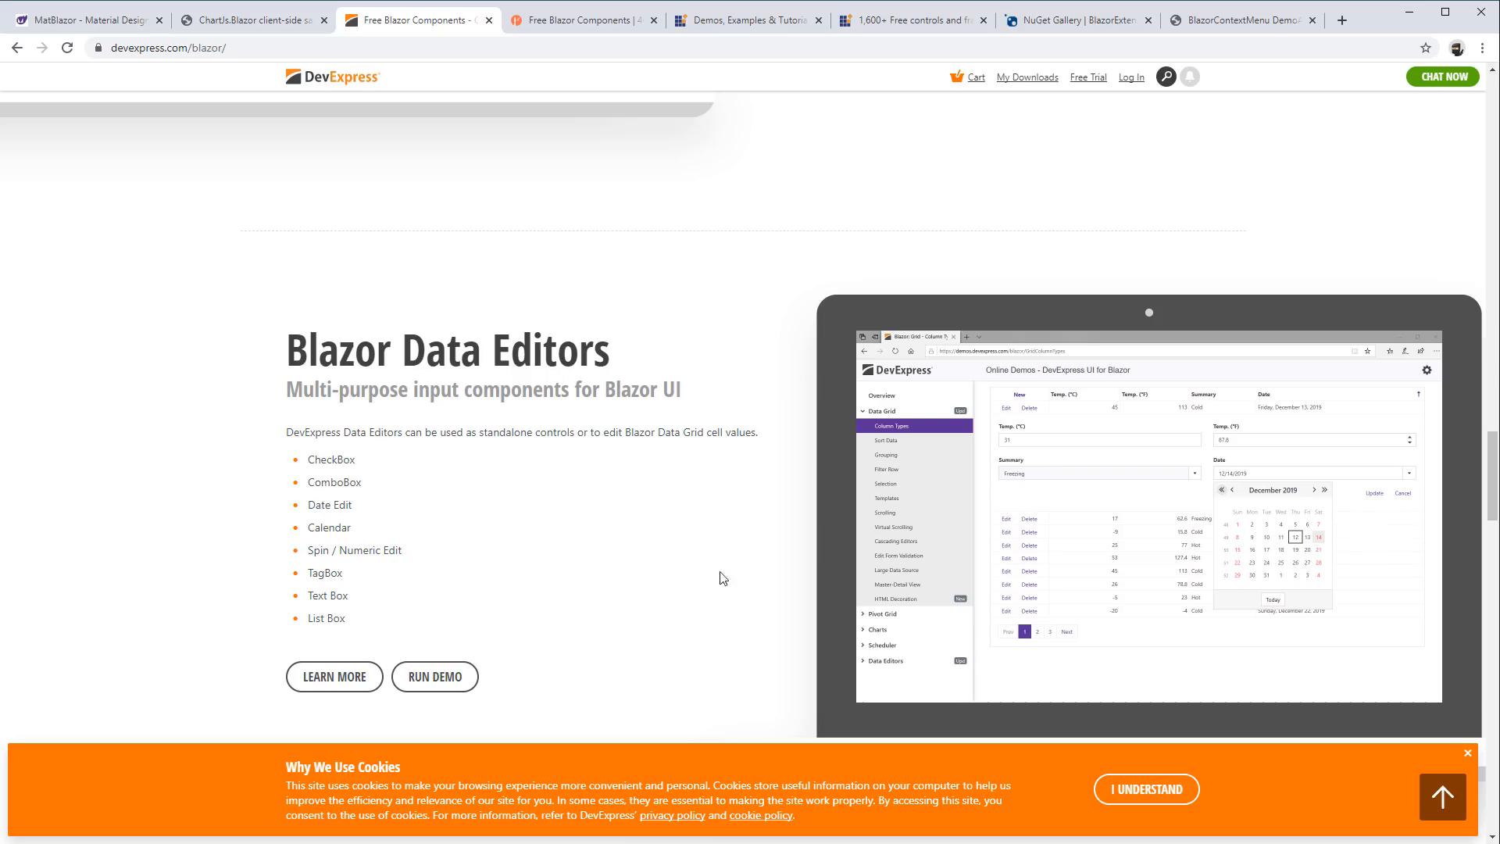
pyautogui.scroll(3)
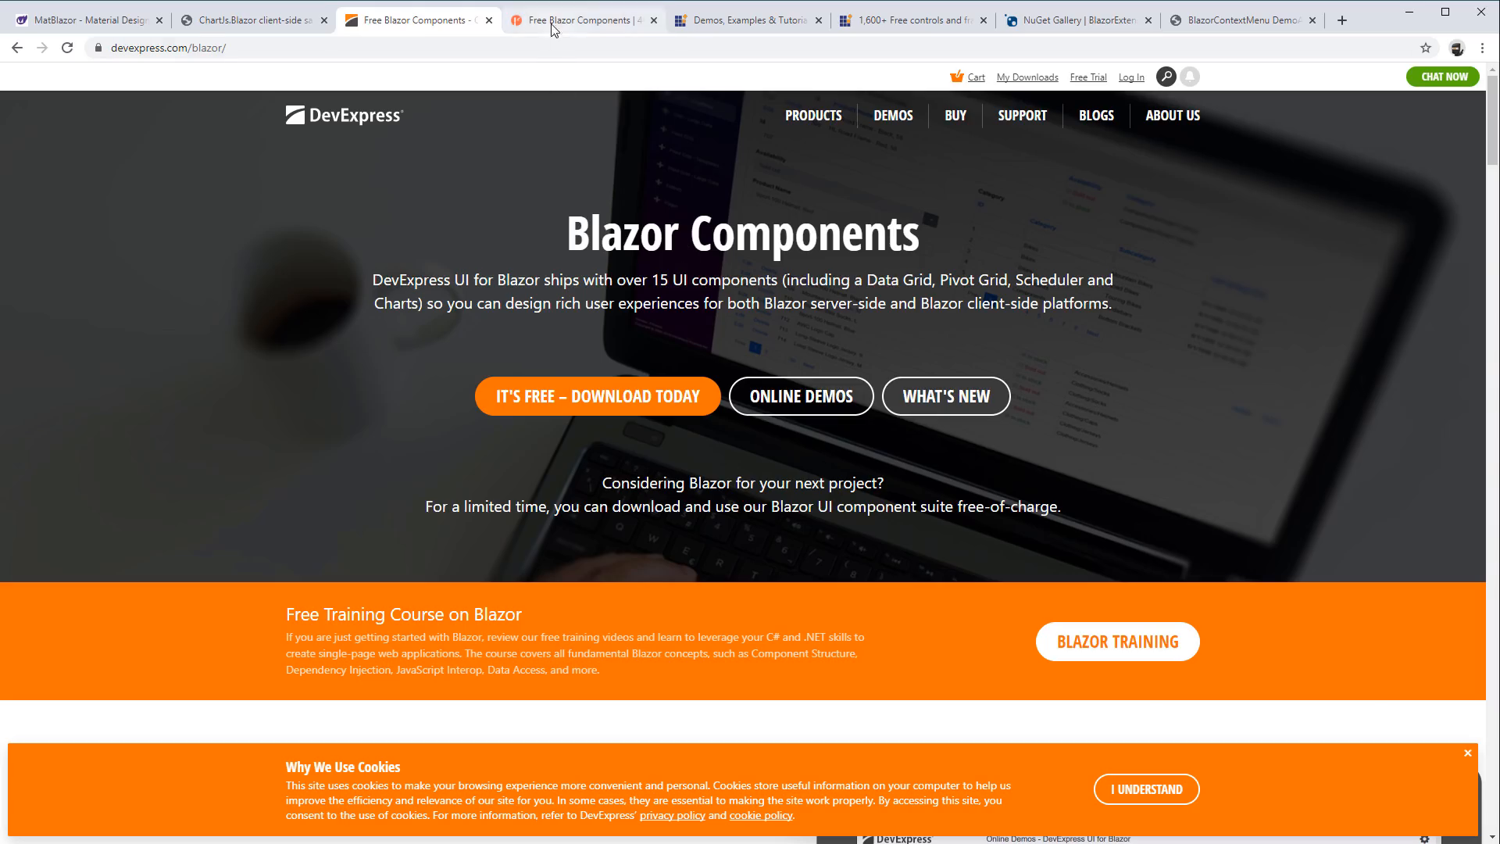
# On the Radzen site, view the Button demo and its source code, then return to the live examples.
pyautogui.click(586, 20)
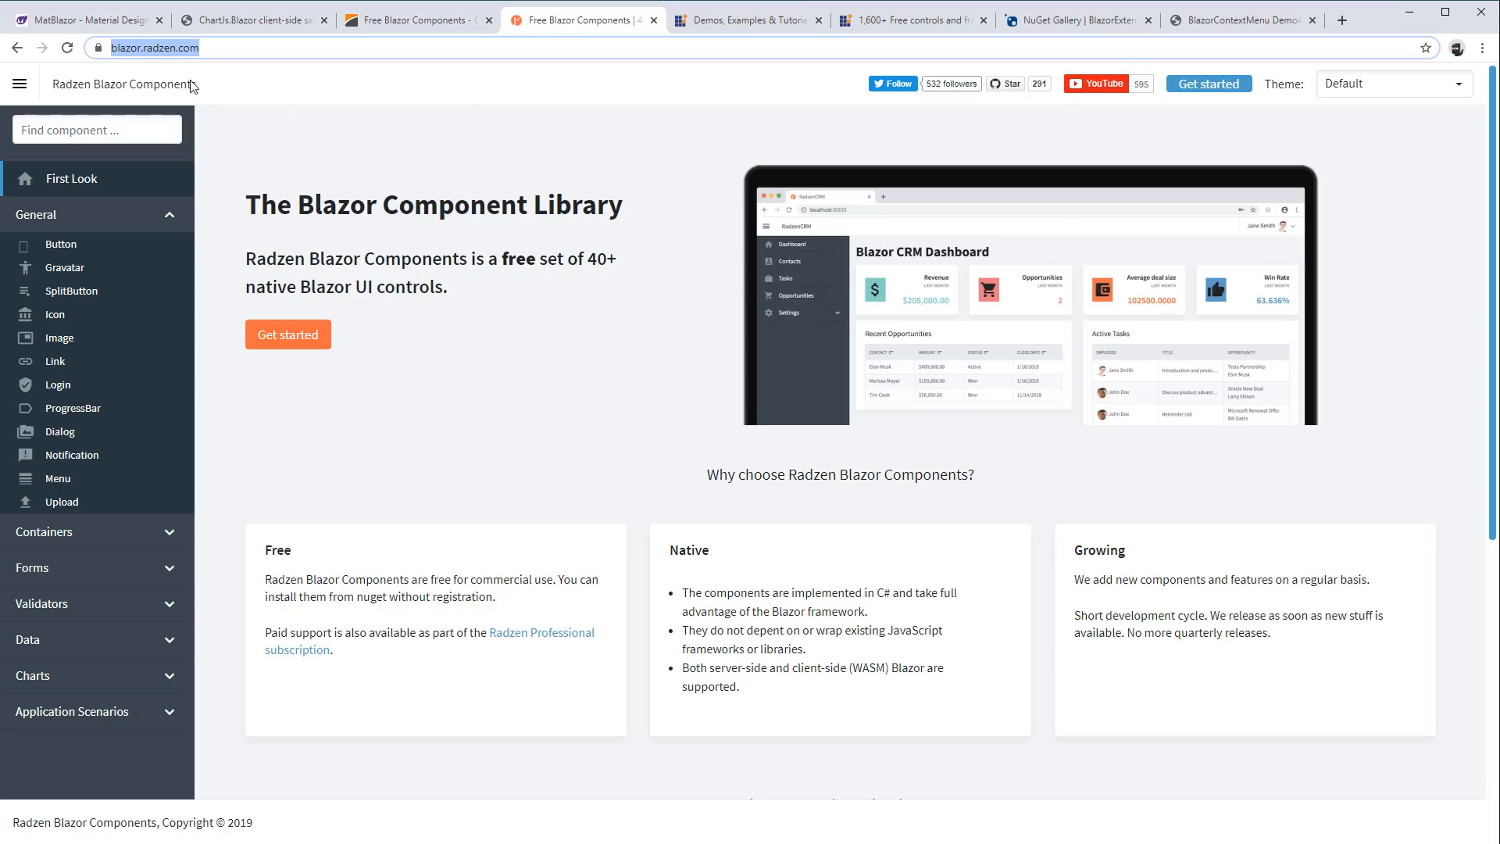
pyautogui.moveTo(340, 195)
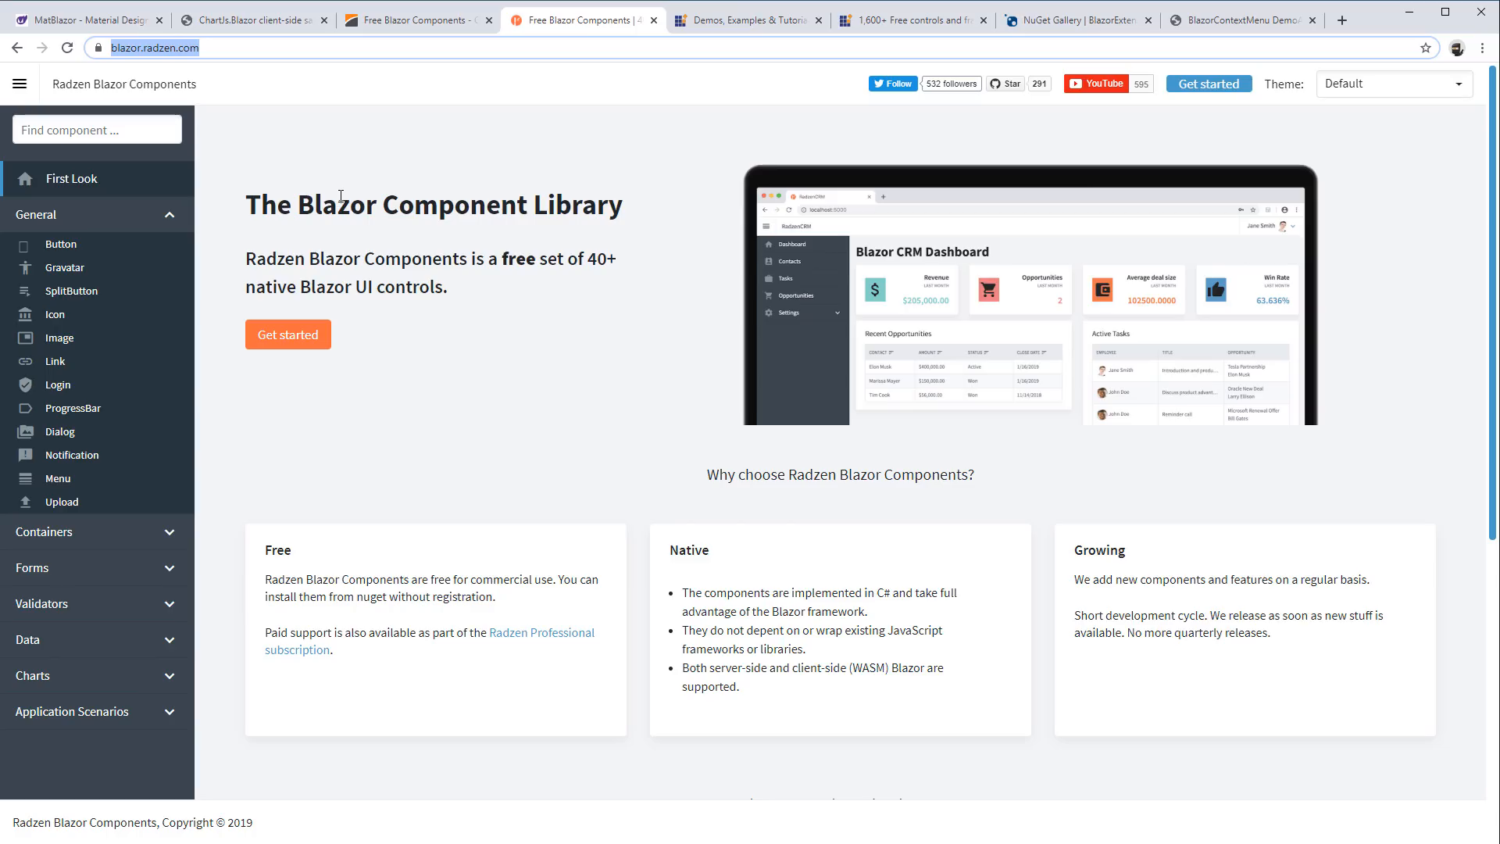
pyautogui.moveTo(108, 285)
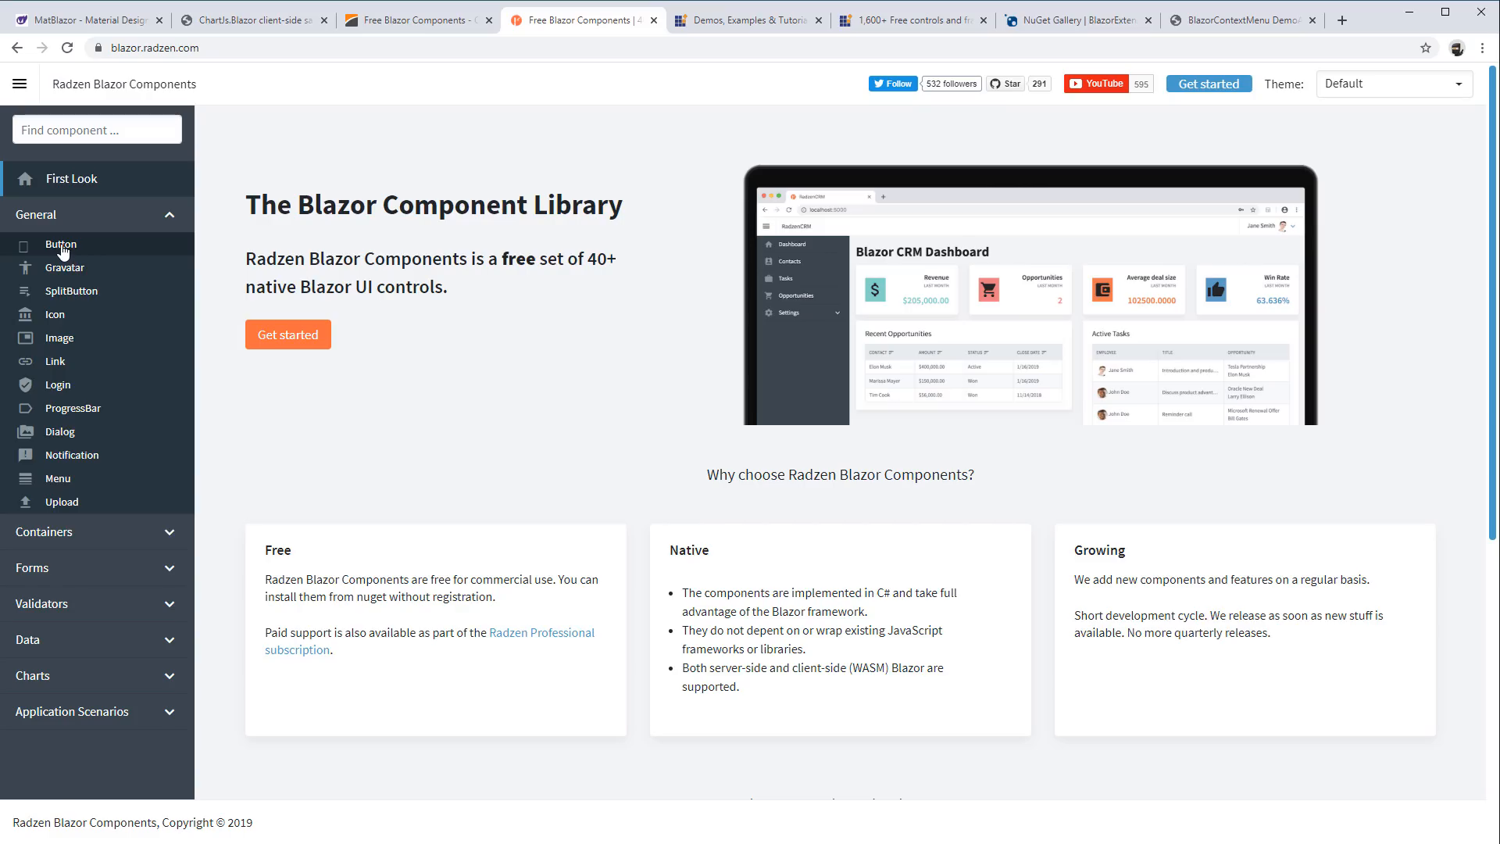
pyautogui.click(61, 244)
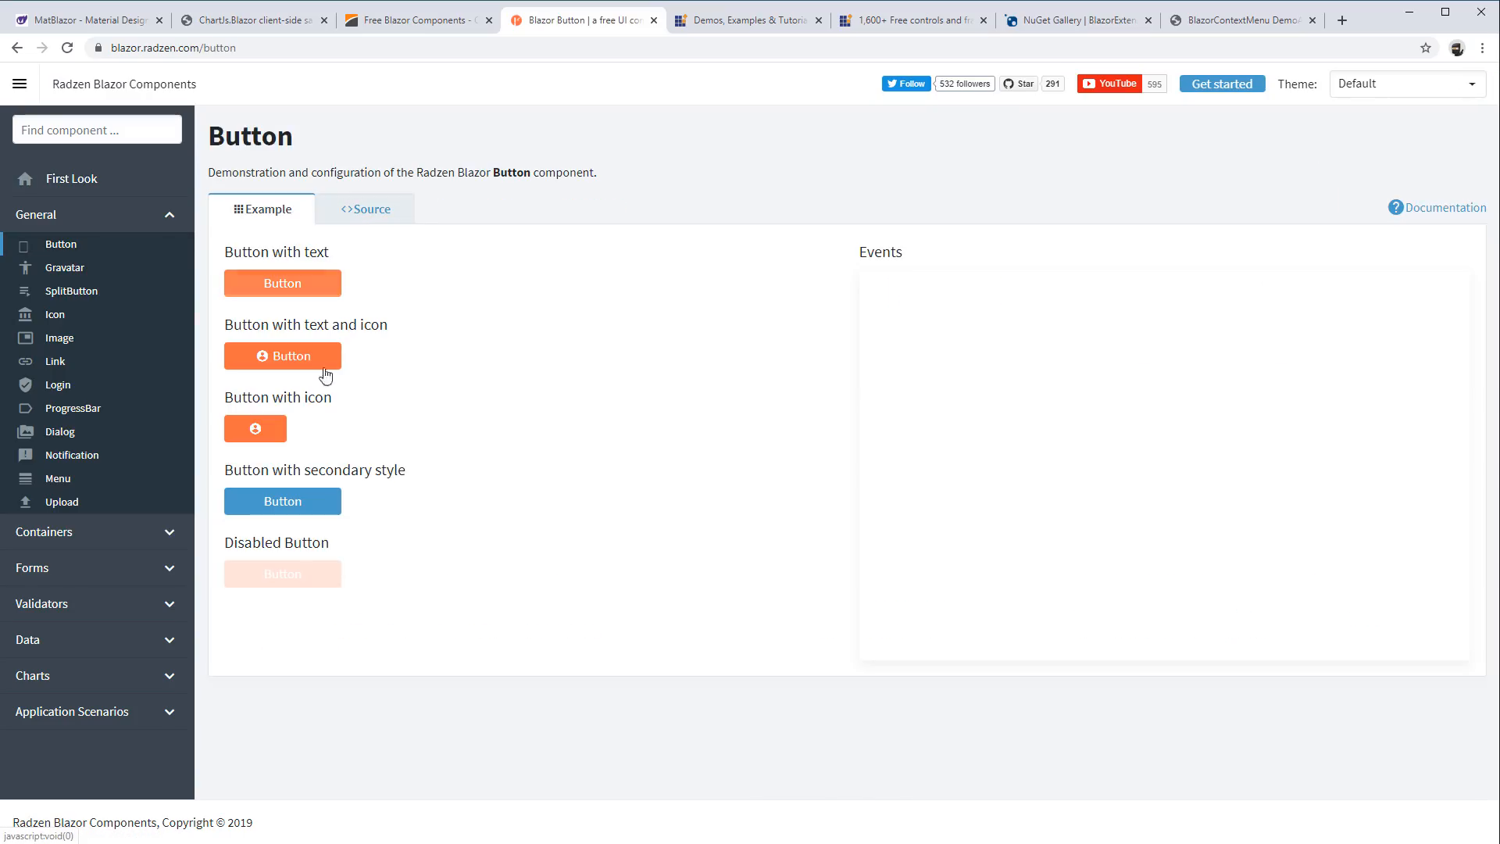
pyautogui.moveTo(255, 596)
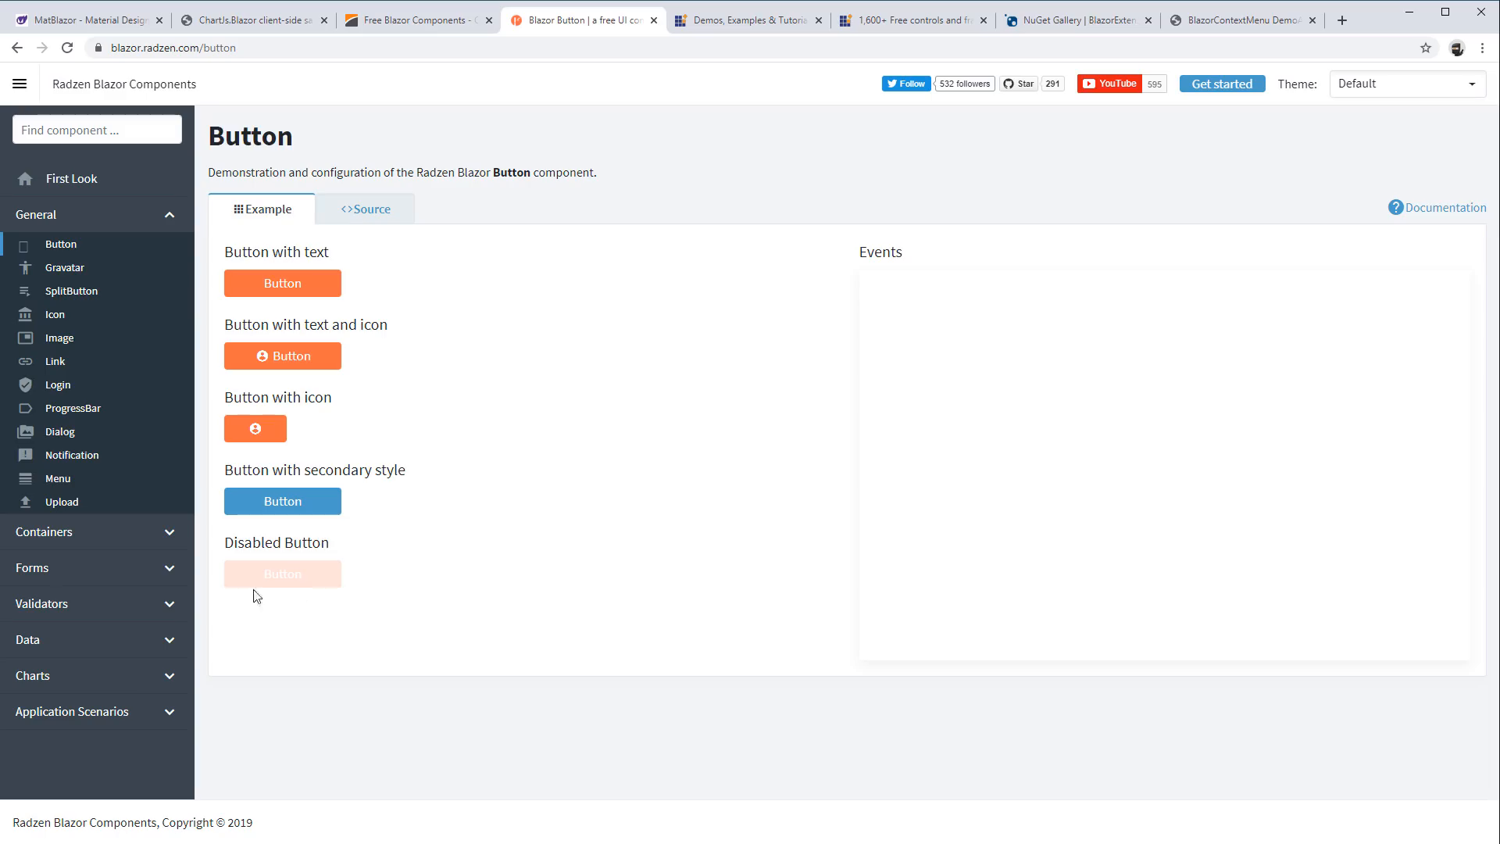
pyautogui.moveTo(288, 516)
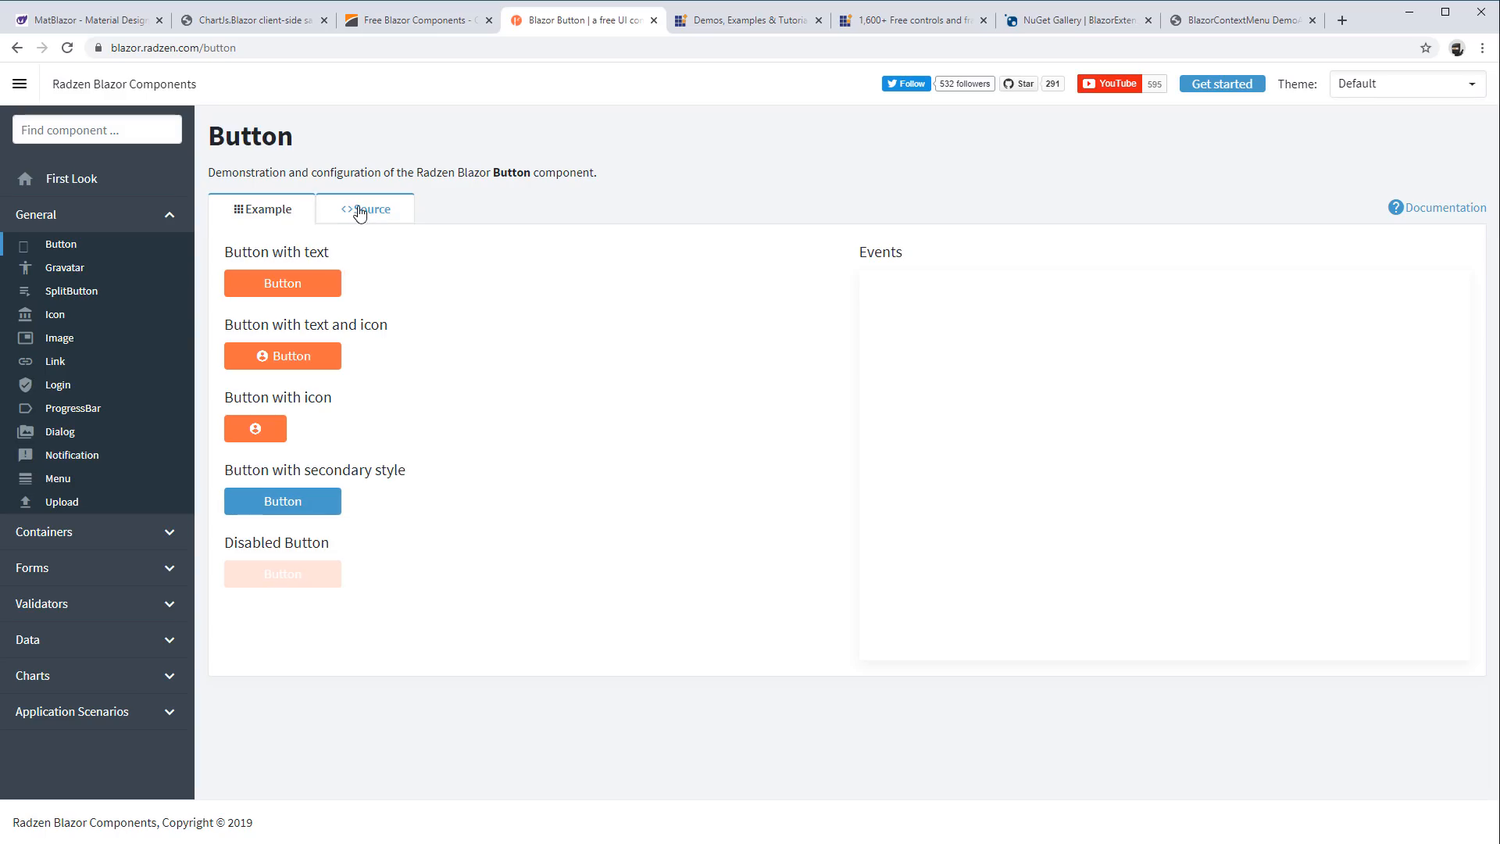
pyautogui.click(365, 209)
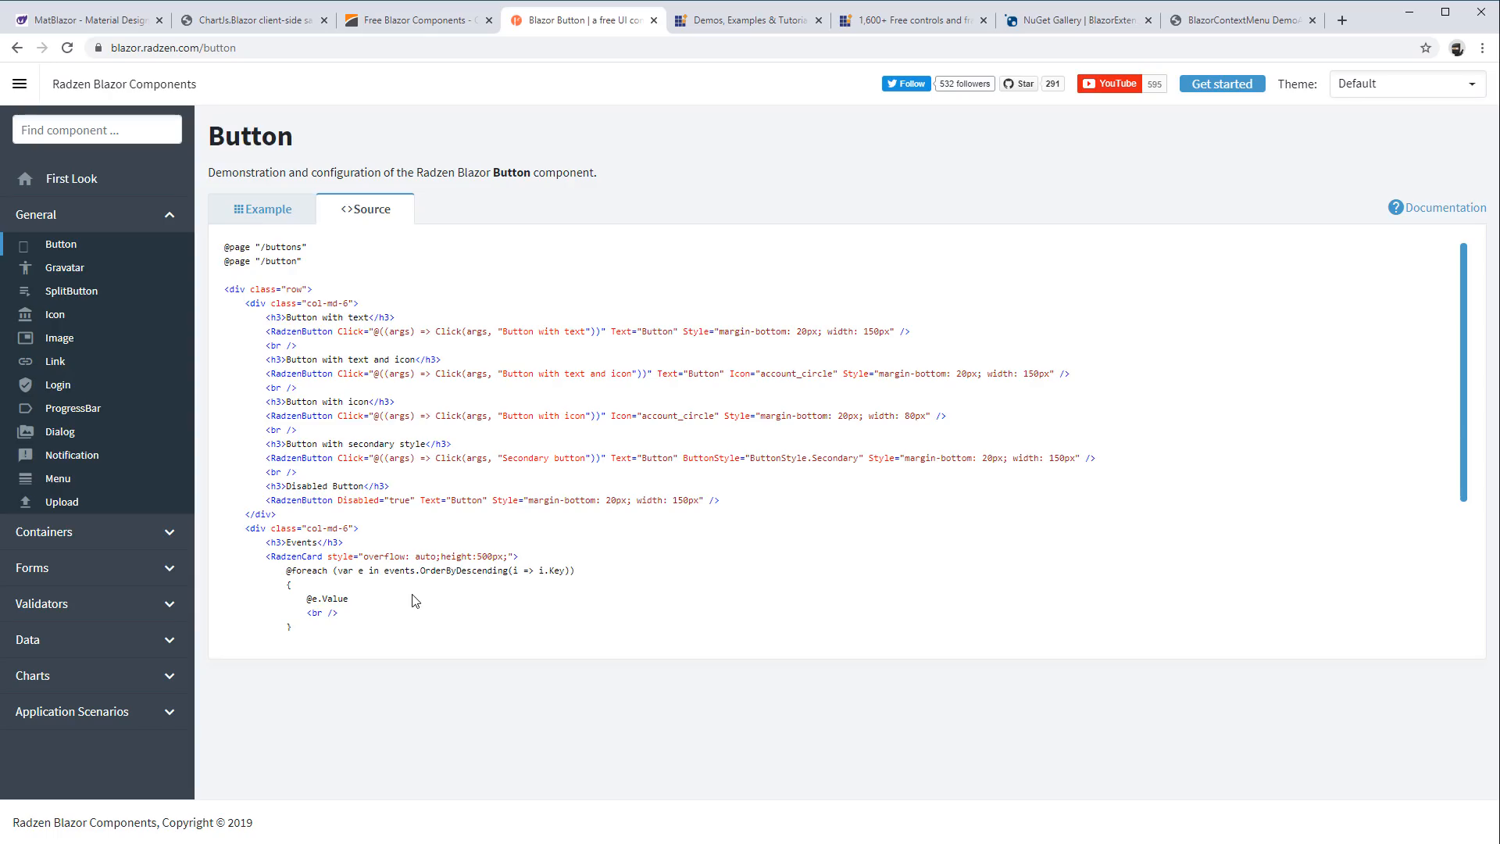
pyautogui.click(262, 208)
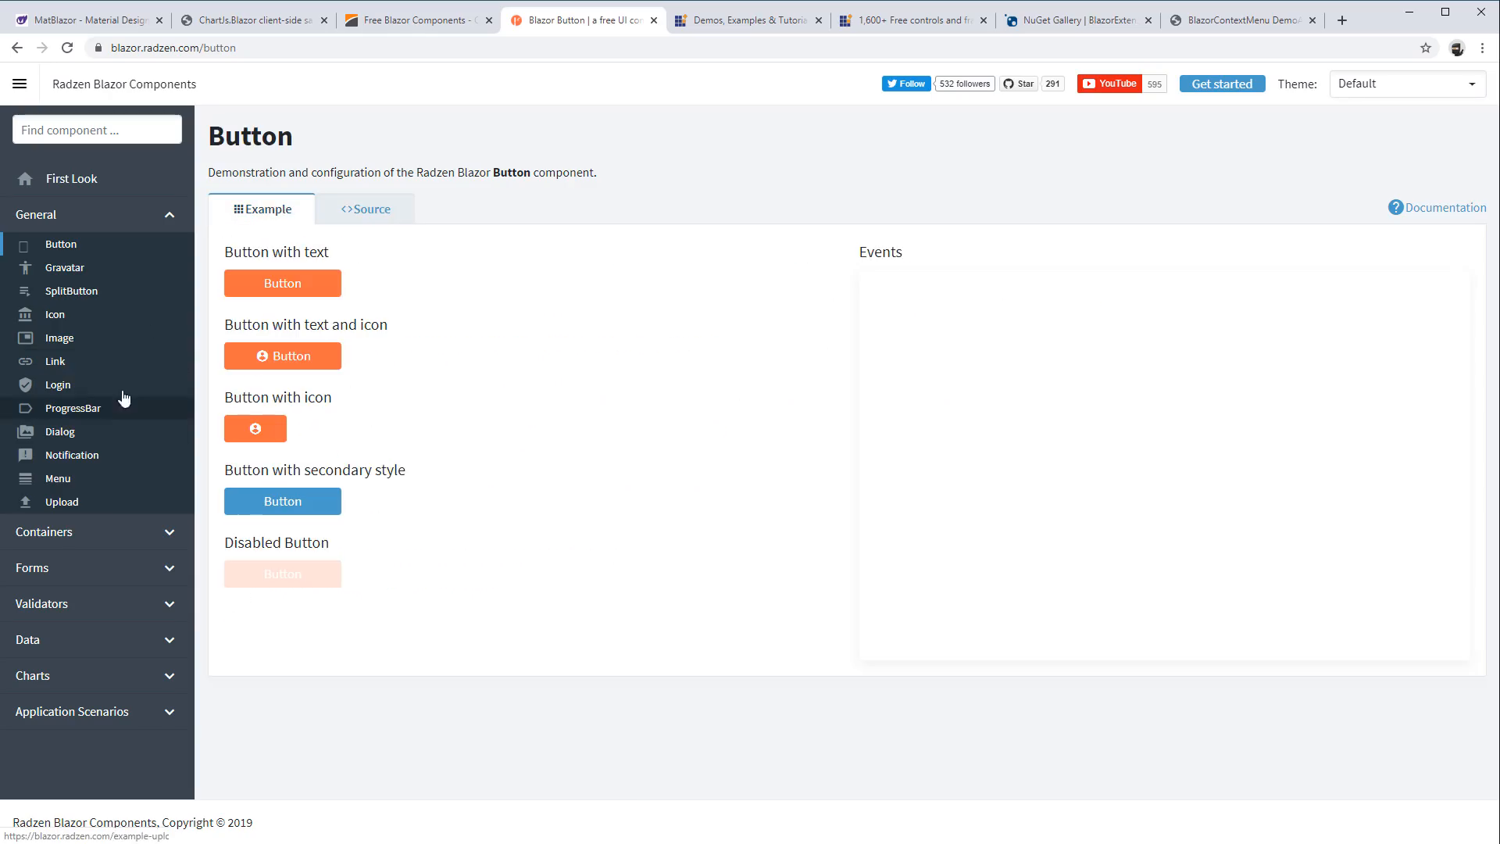
# View the Login and Upload demos, then expand the Containers component group.
pyautogui.click(57, 385)
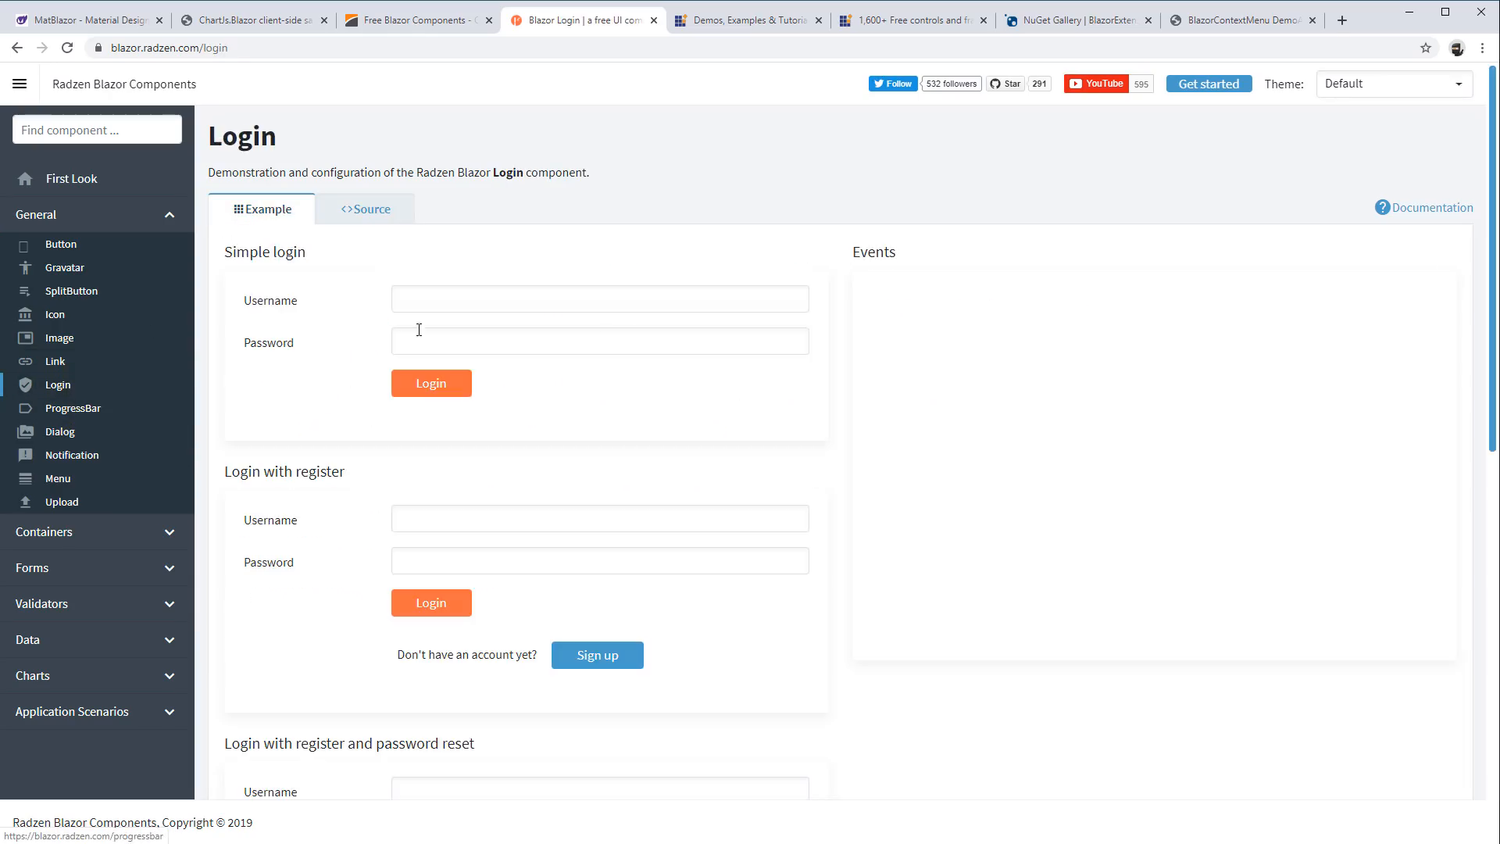
pyautogui.click(61, 501)
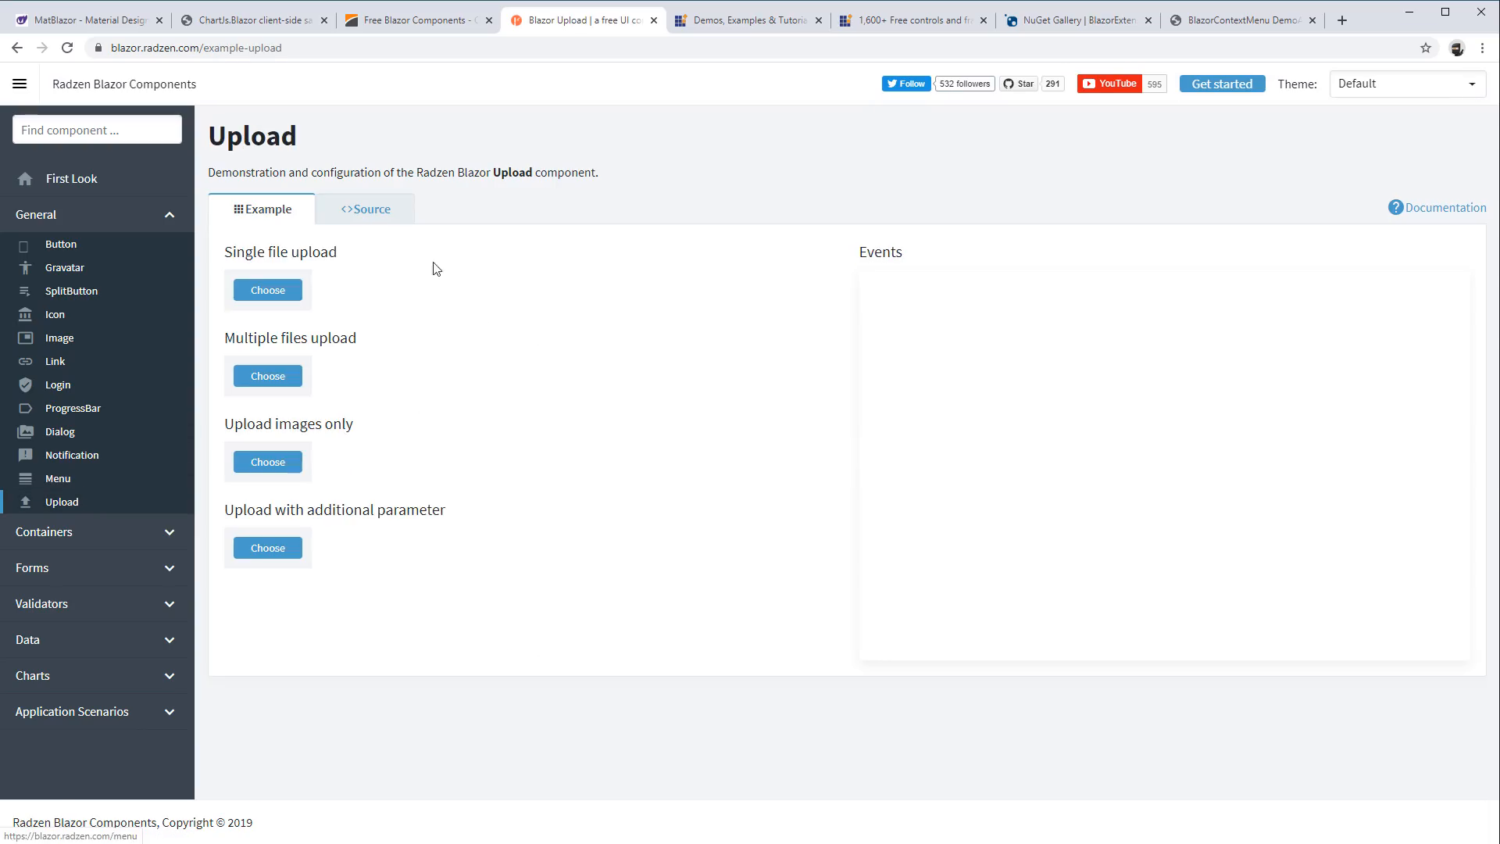
pyautogui.click(45, 531)
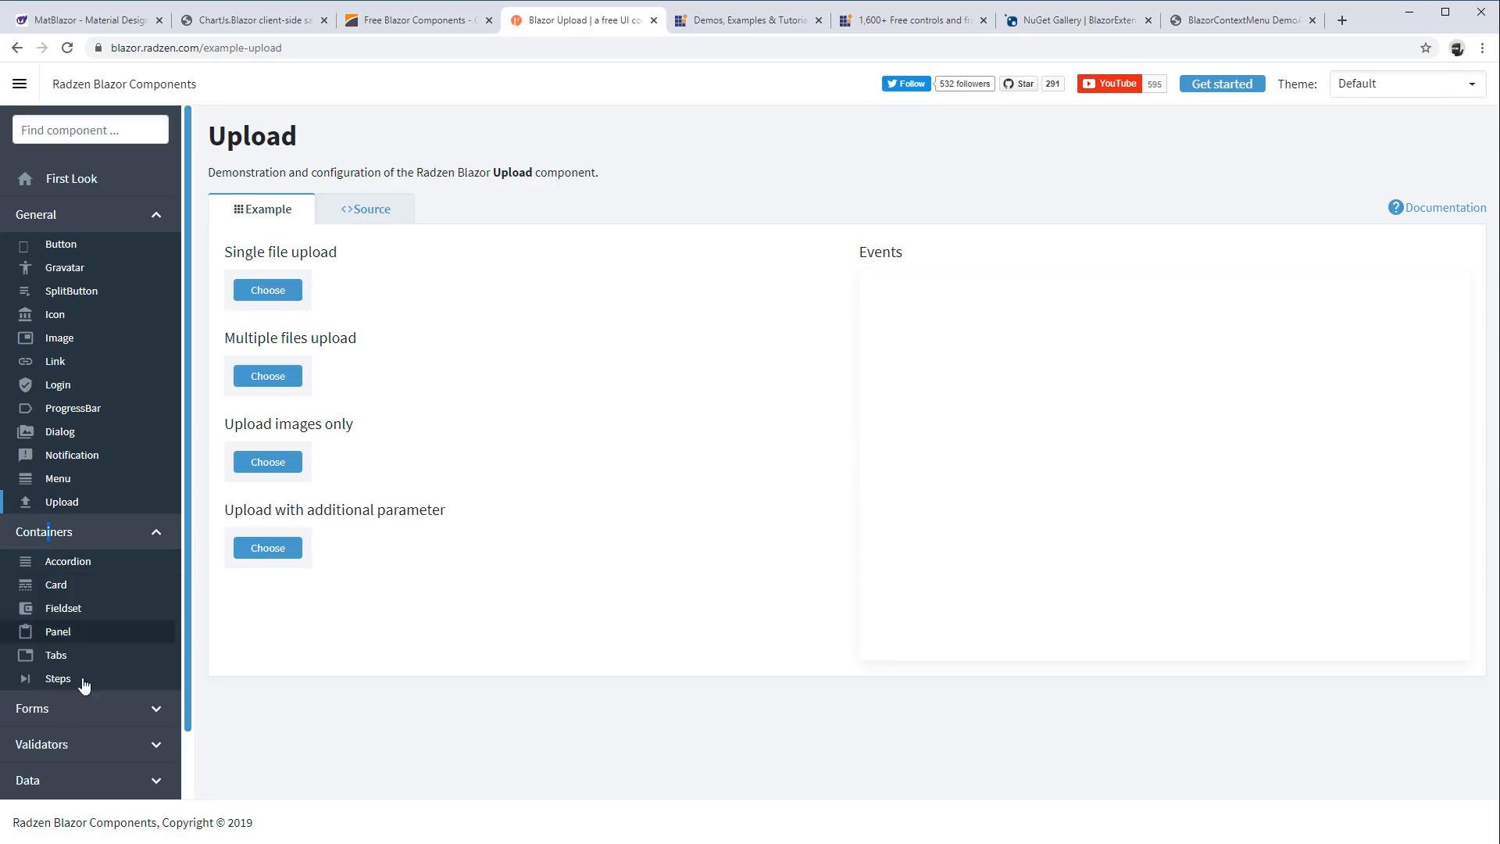
pyautogui.scroll(-3)
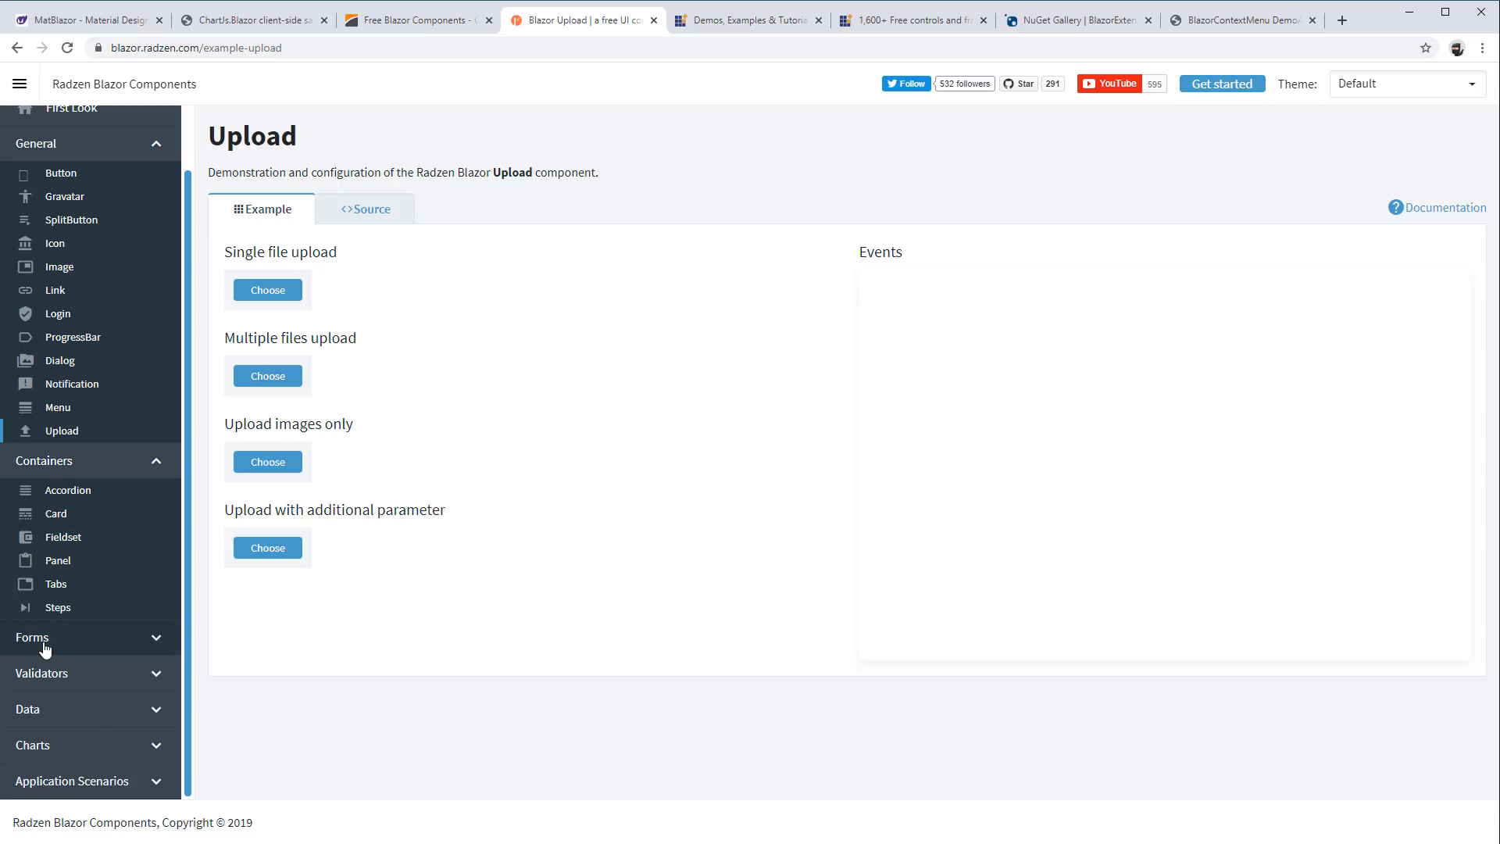
# In the AutoComplete demo, type 'lino' and accept the Wellington Importadora suggestion.
pyautogui.click(33, 638)
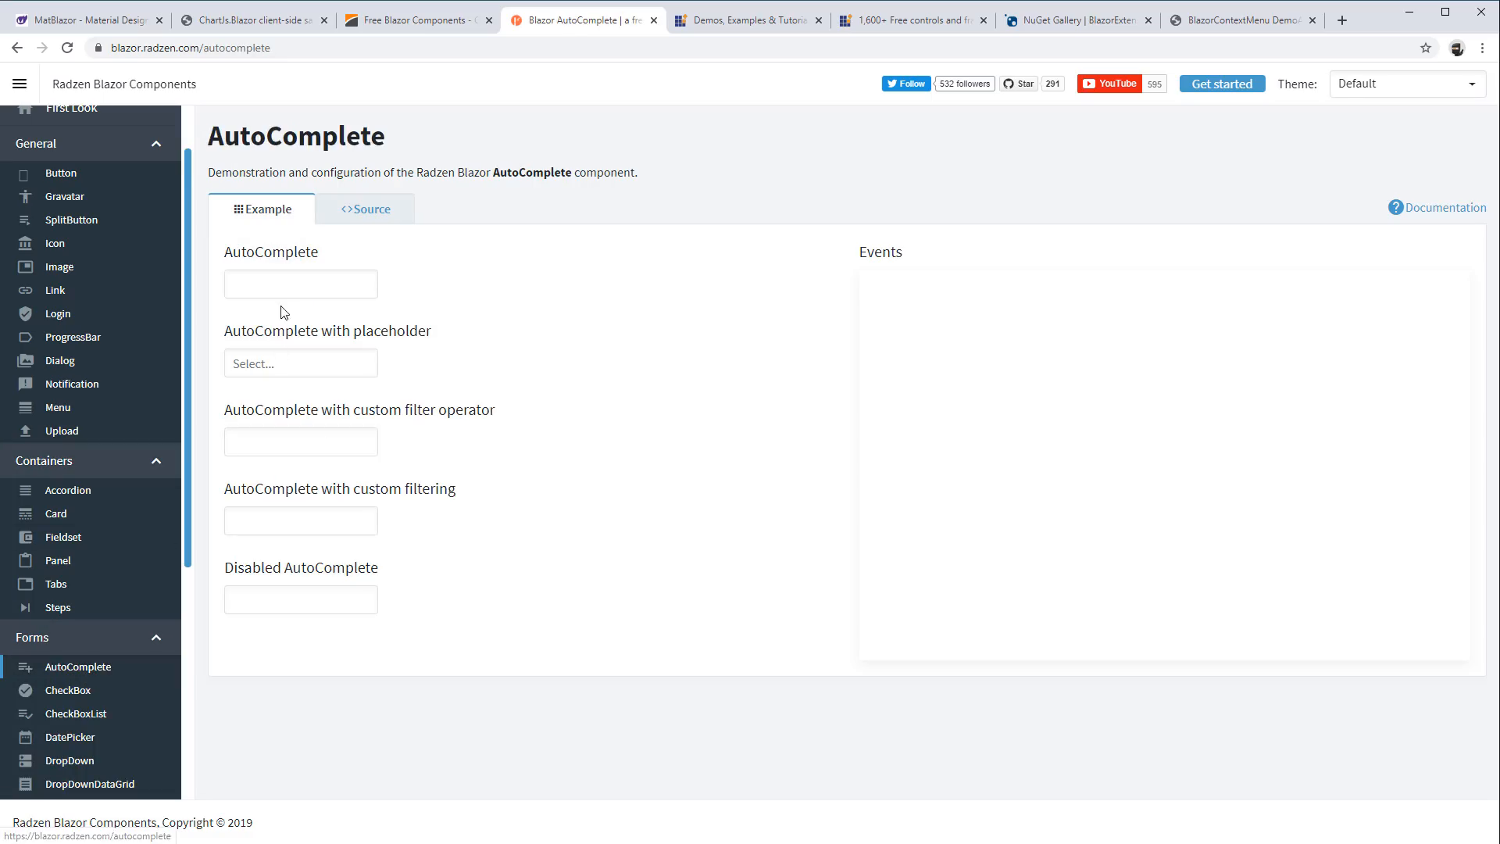
pyautogui.write('test')
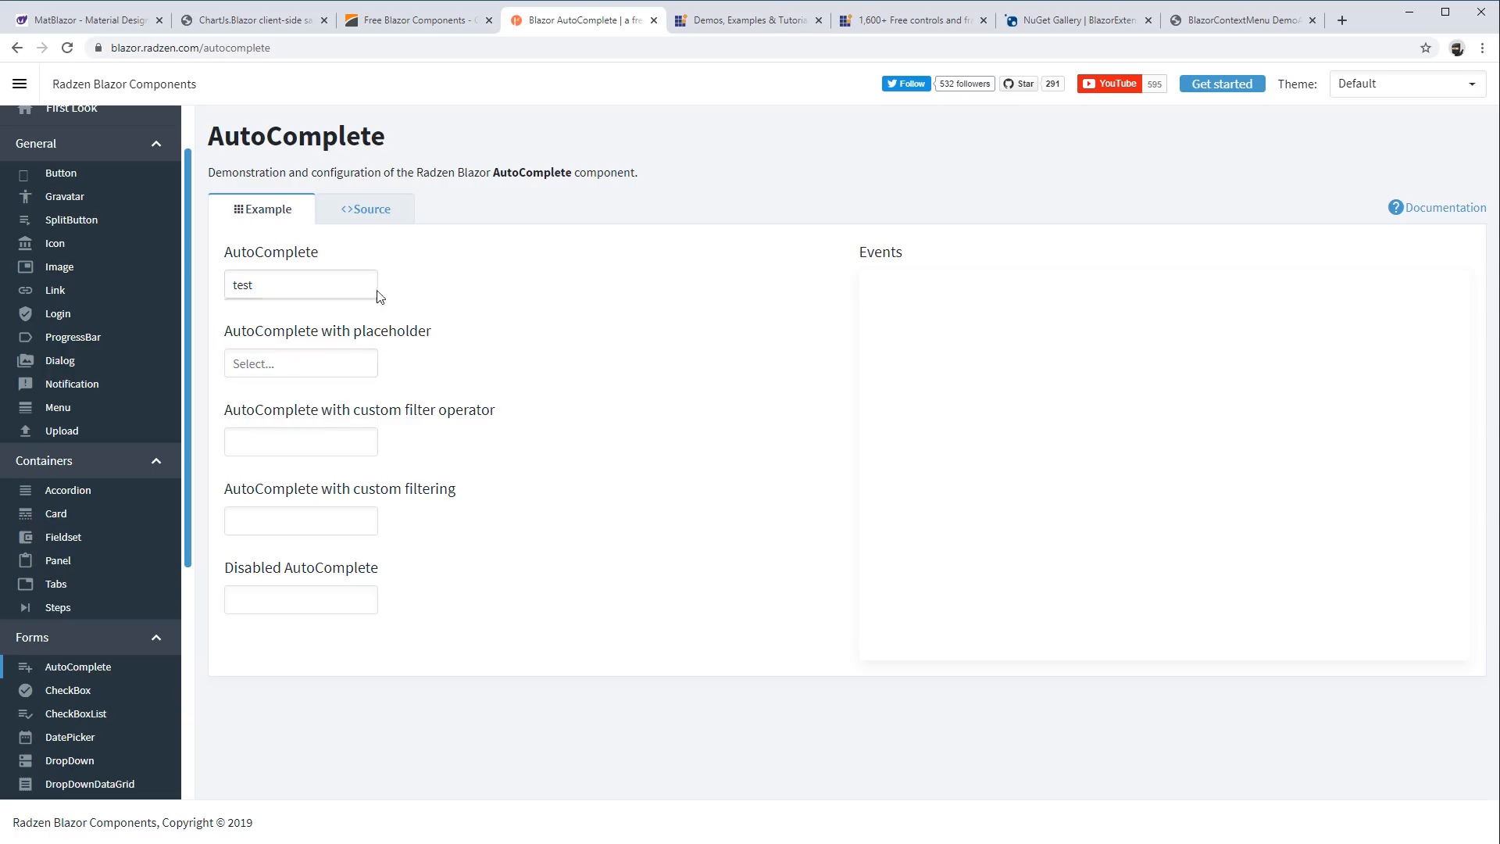
pyautogui.press('Backspace')
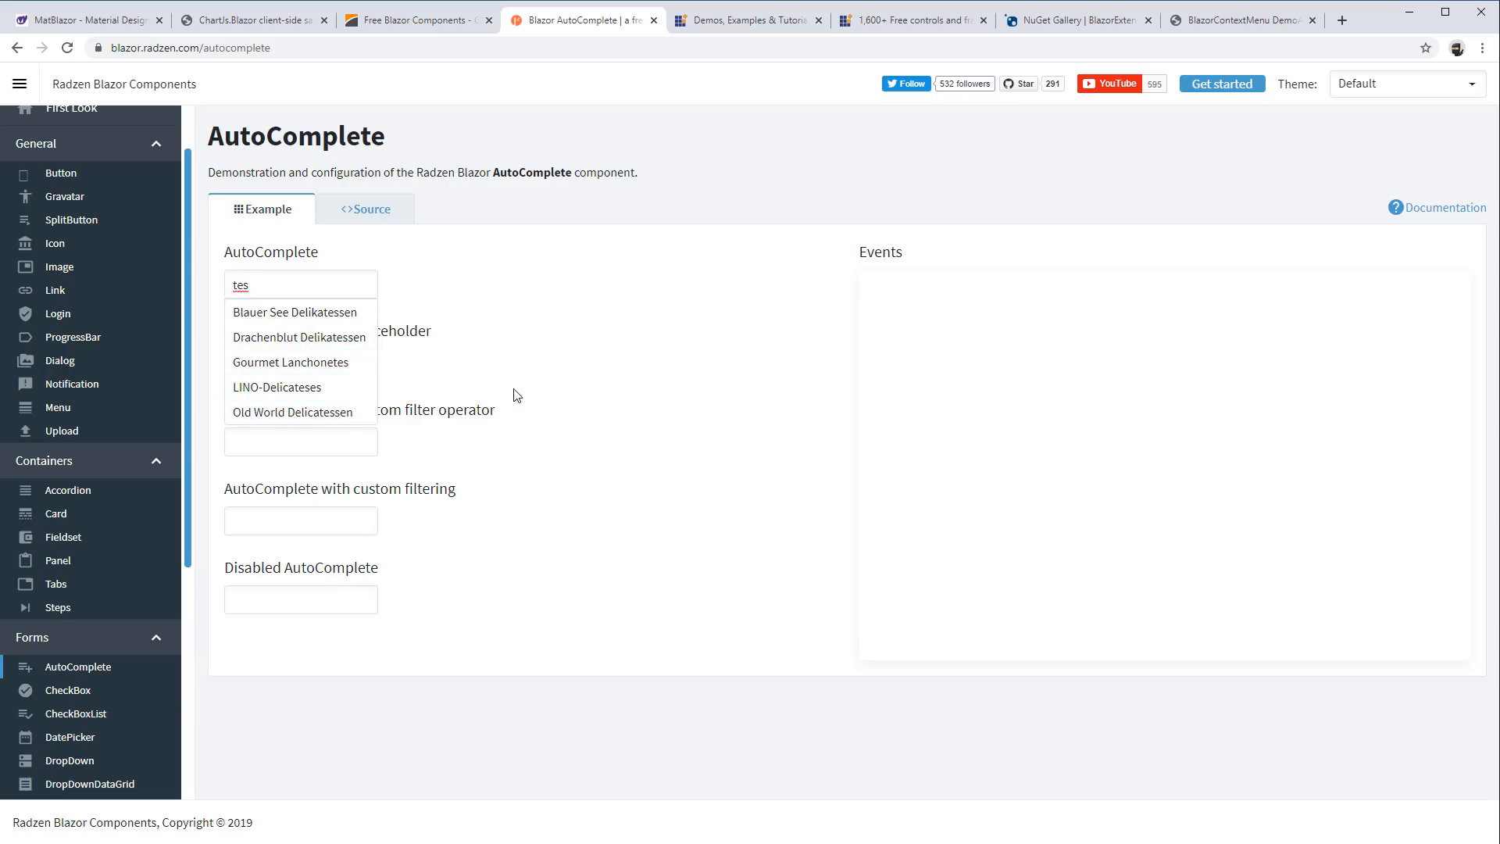
pyautogui.doubleClick(240, 285)
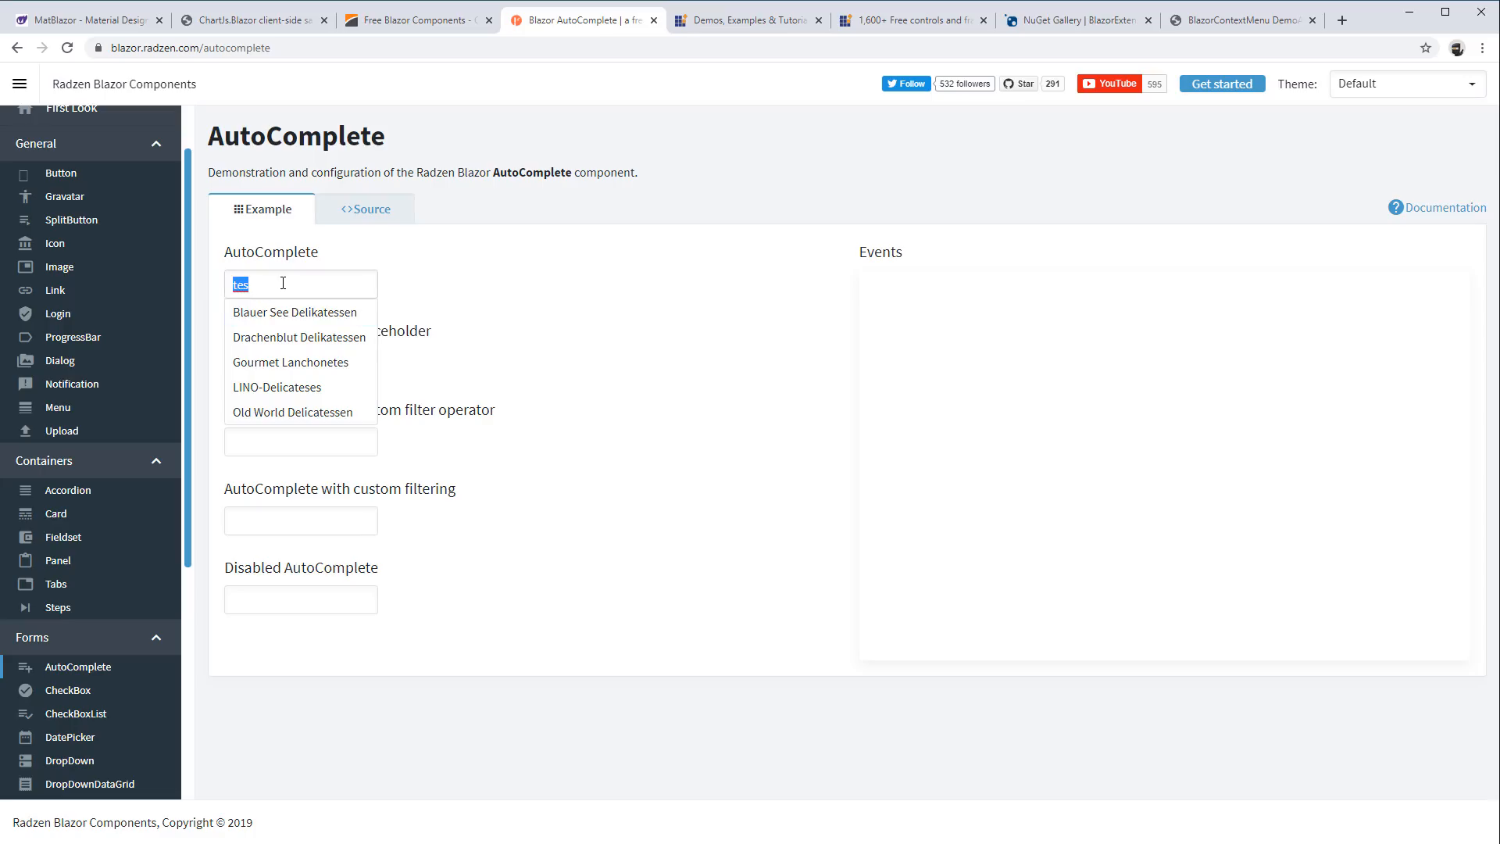
pyautogui.write('lino')
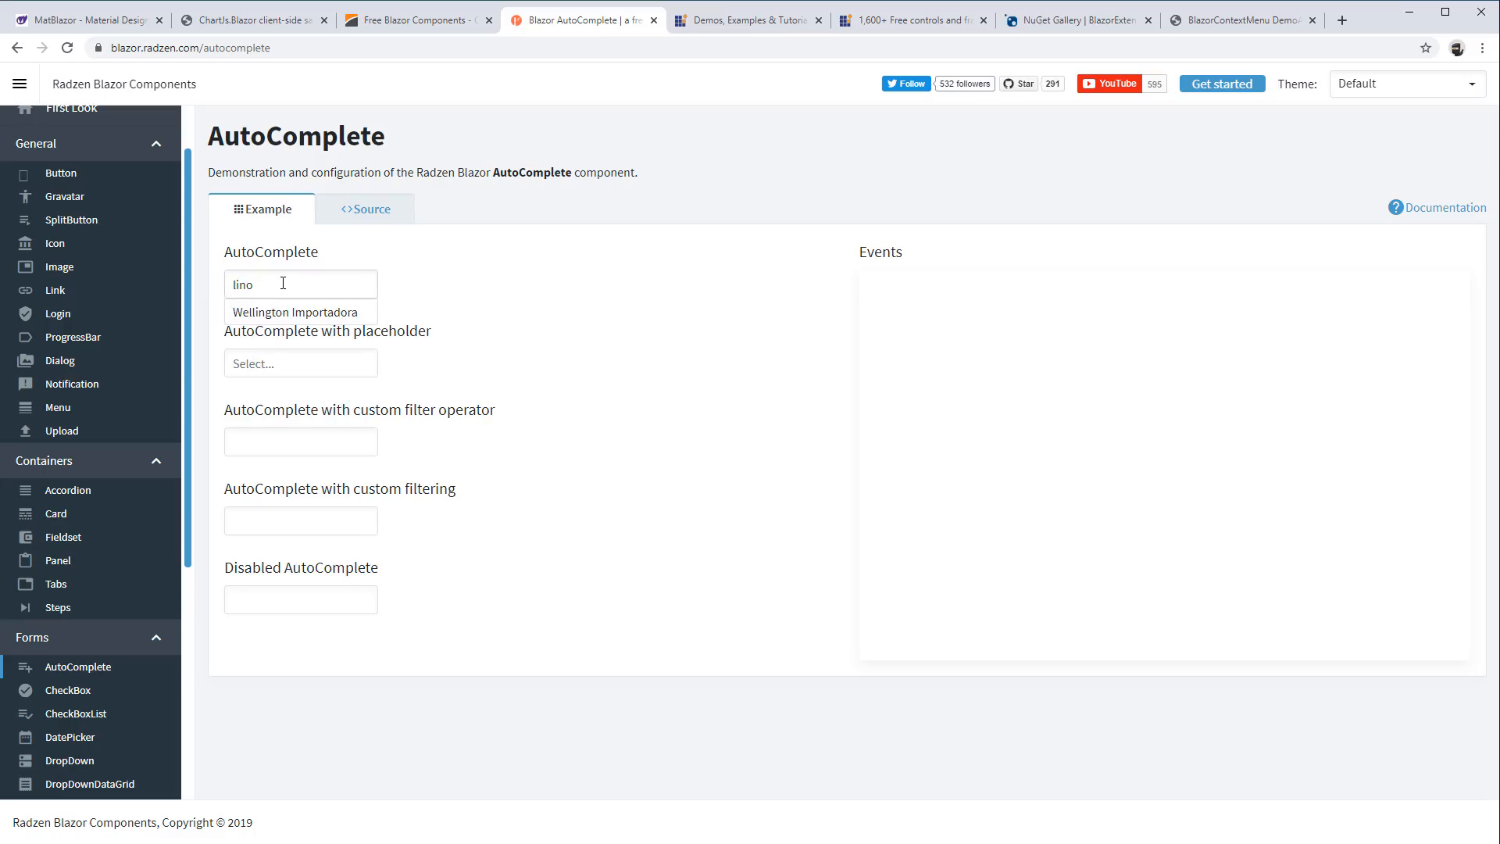
pyautogui.press('Backspace')
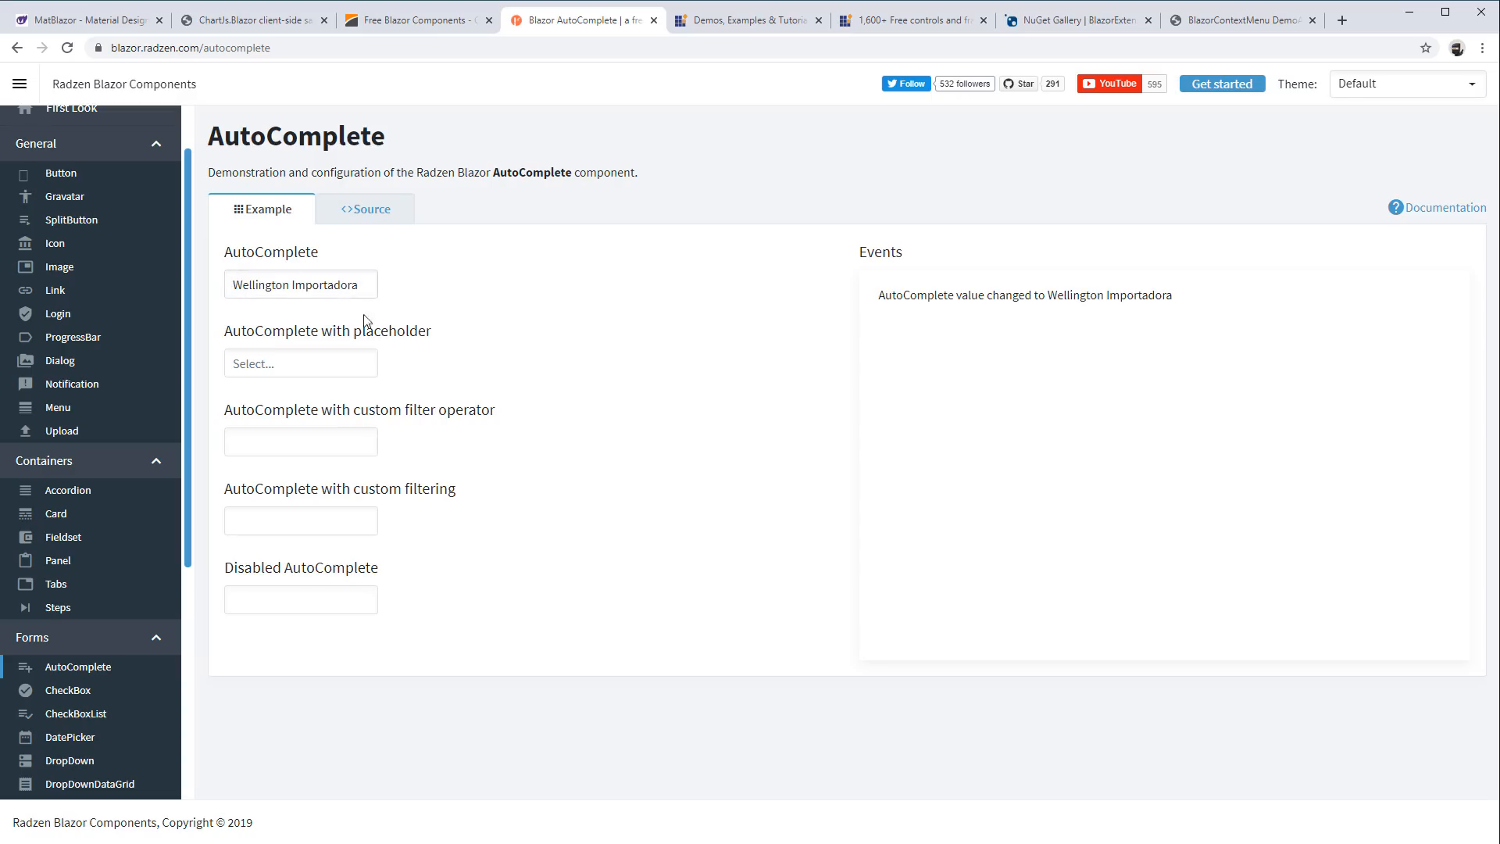
pyautogui.moveTo(98, 514)
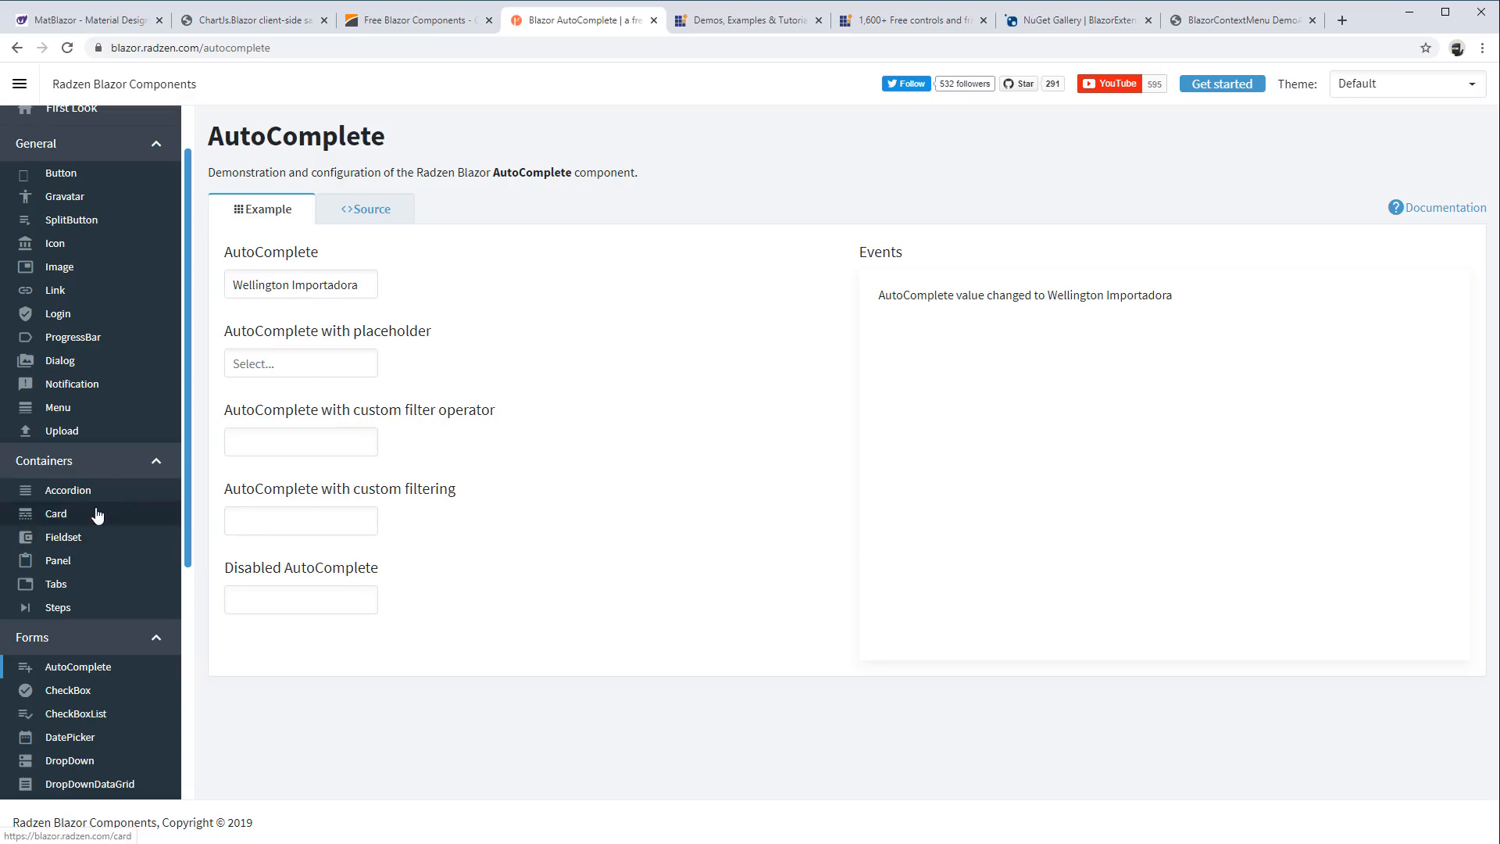
# View the Card demo, then the Rating demo.
pyautogui.click(55, 513)
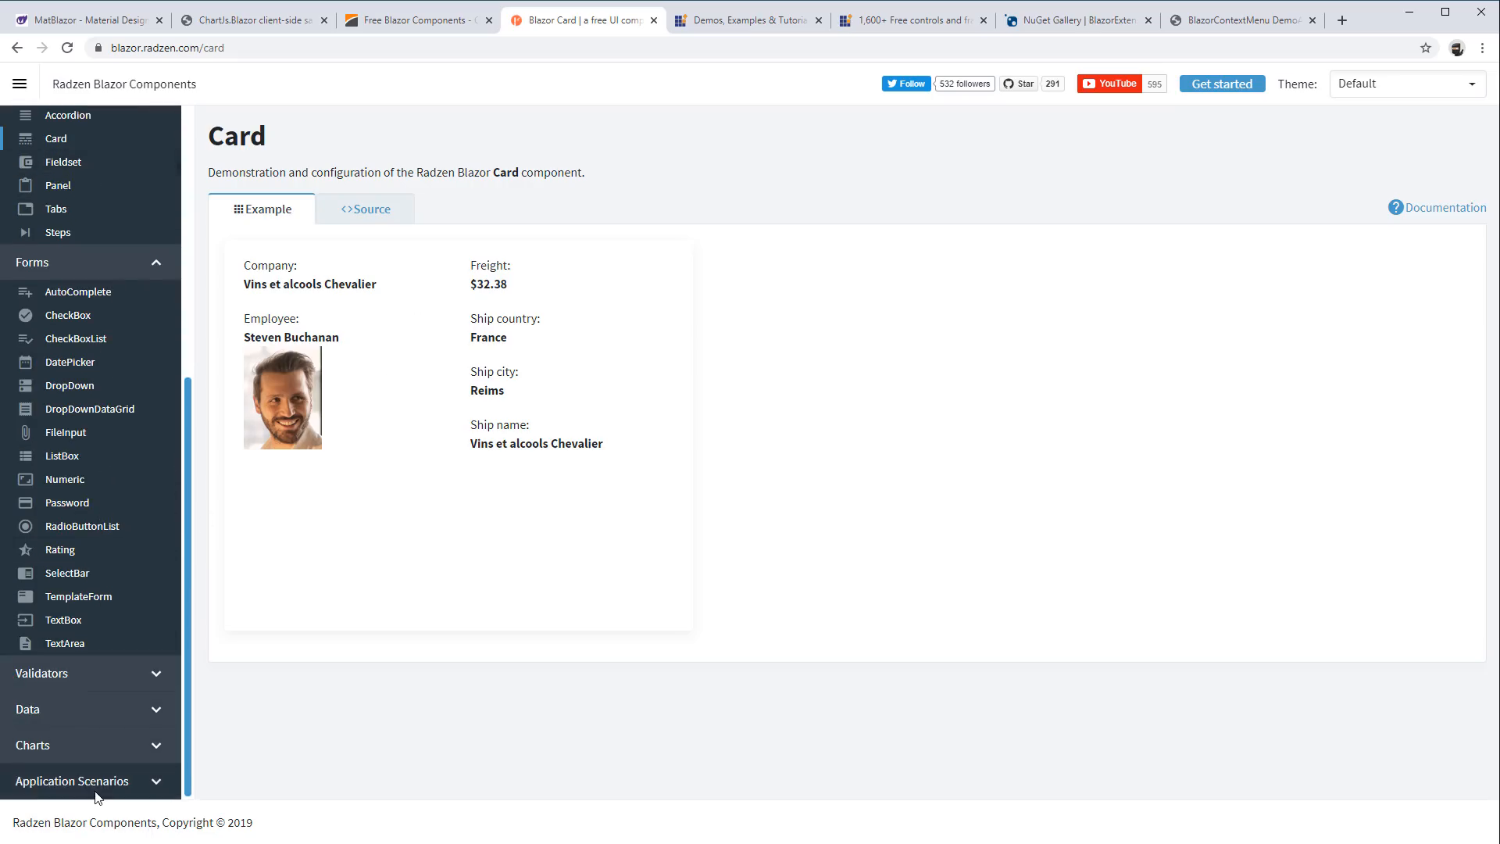
pyautogui.moveTo(64, 643)
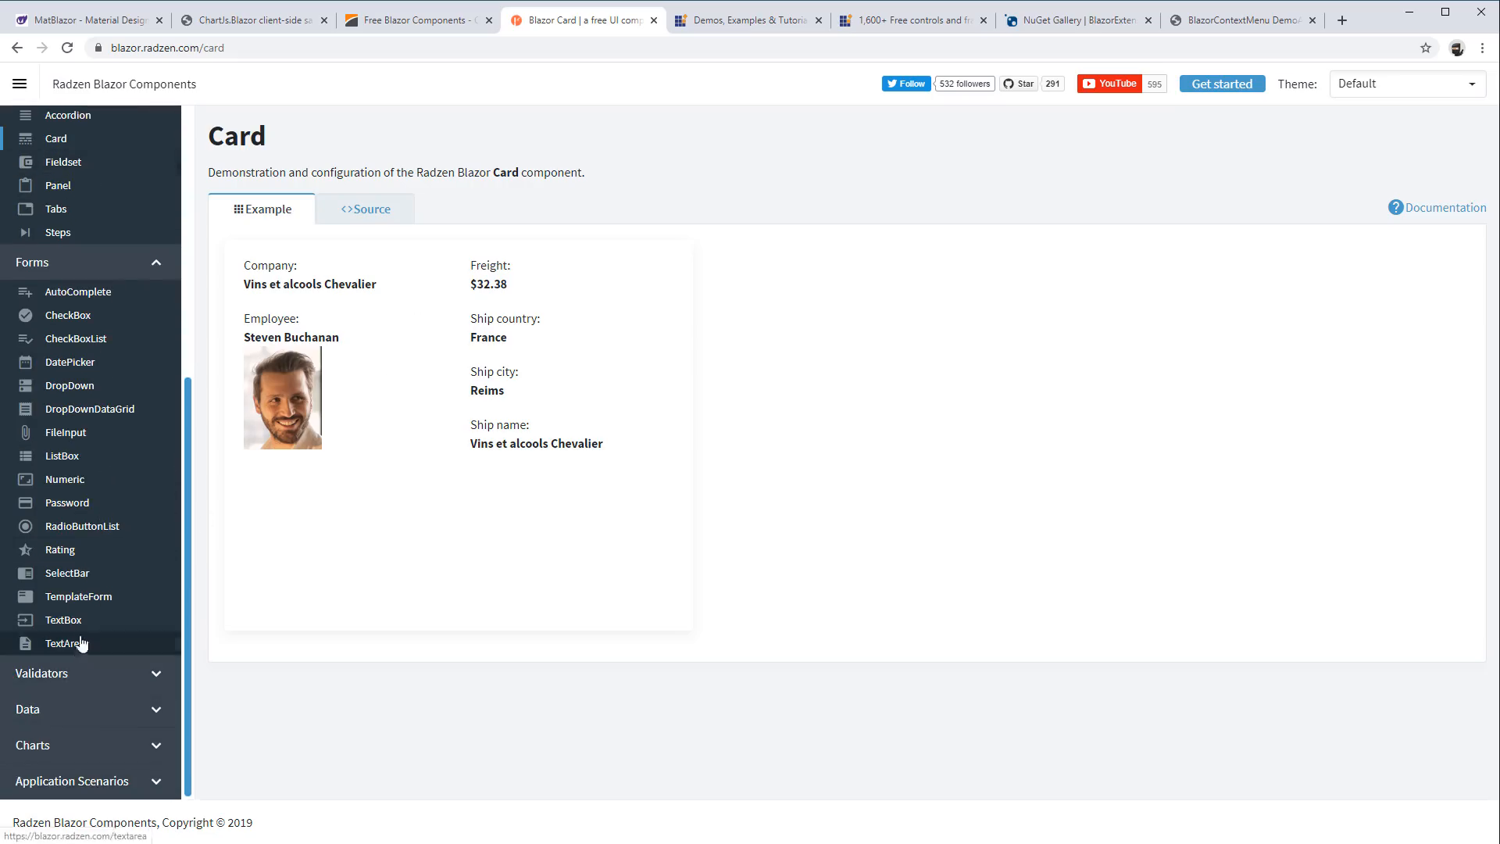
pyautogui.click(60, 550)
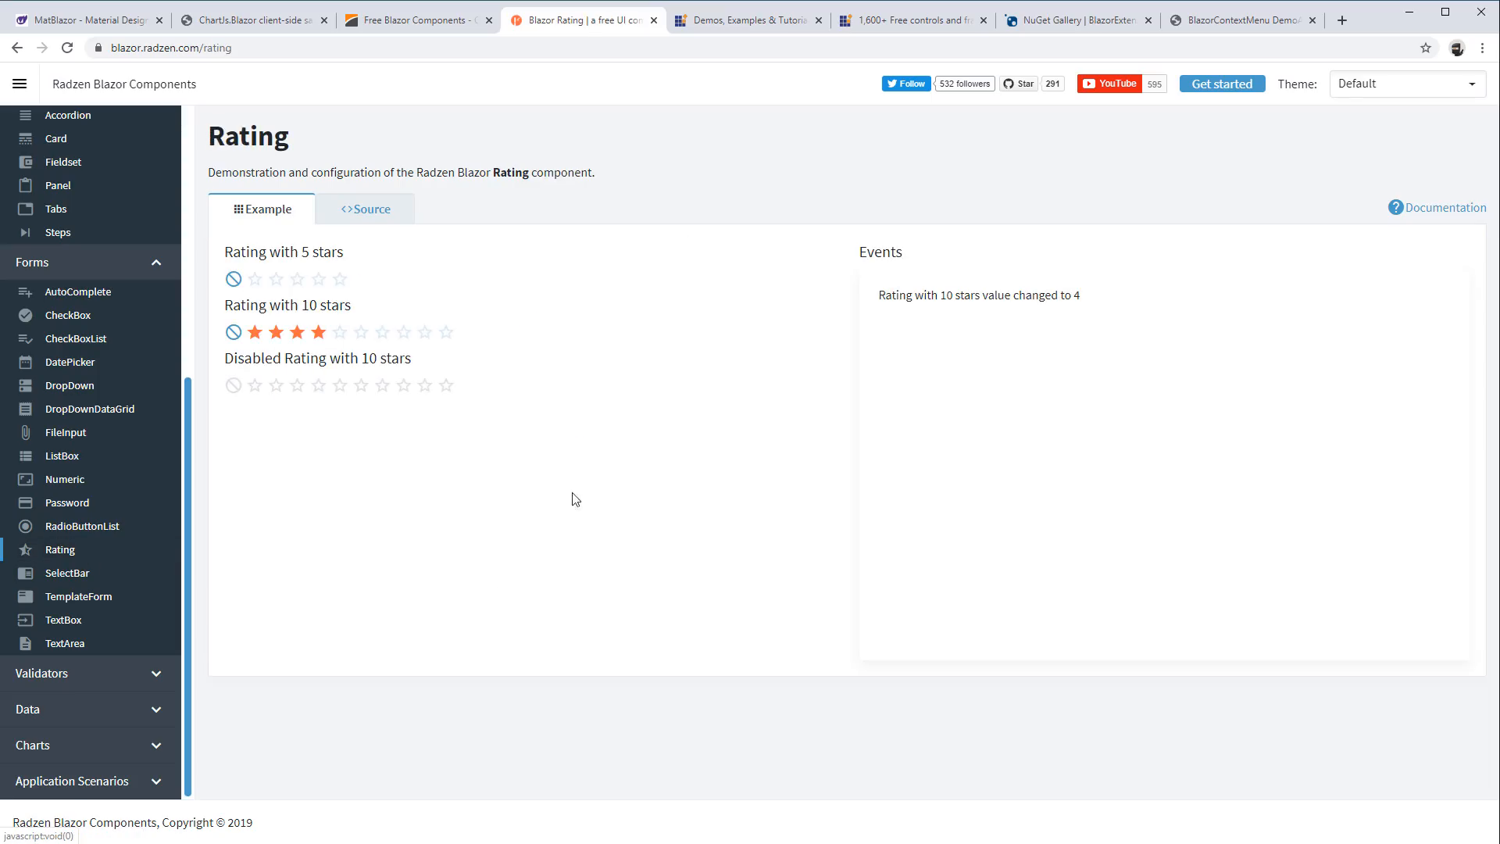
pyautogui.moveTo(624, 547)
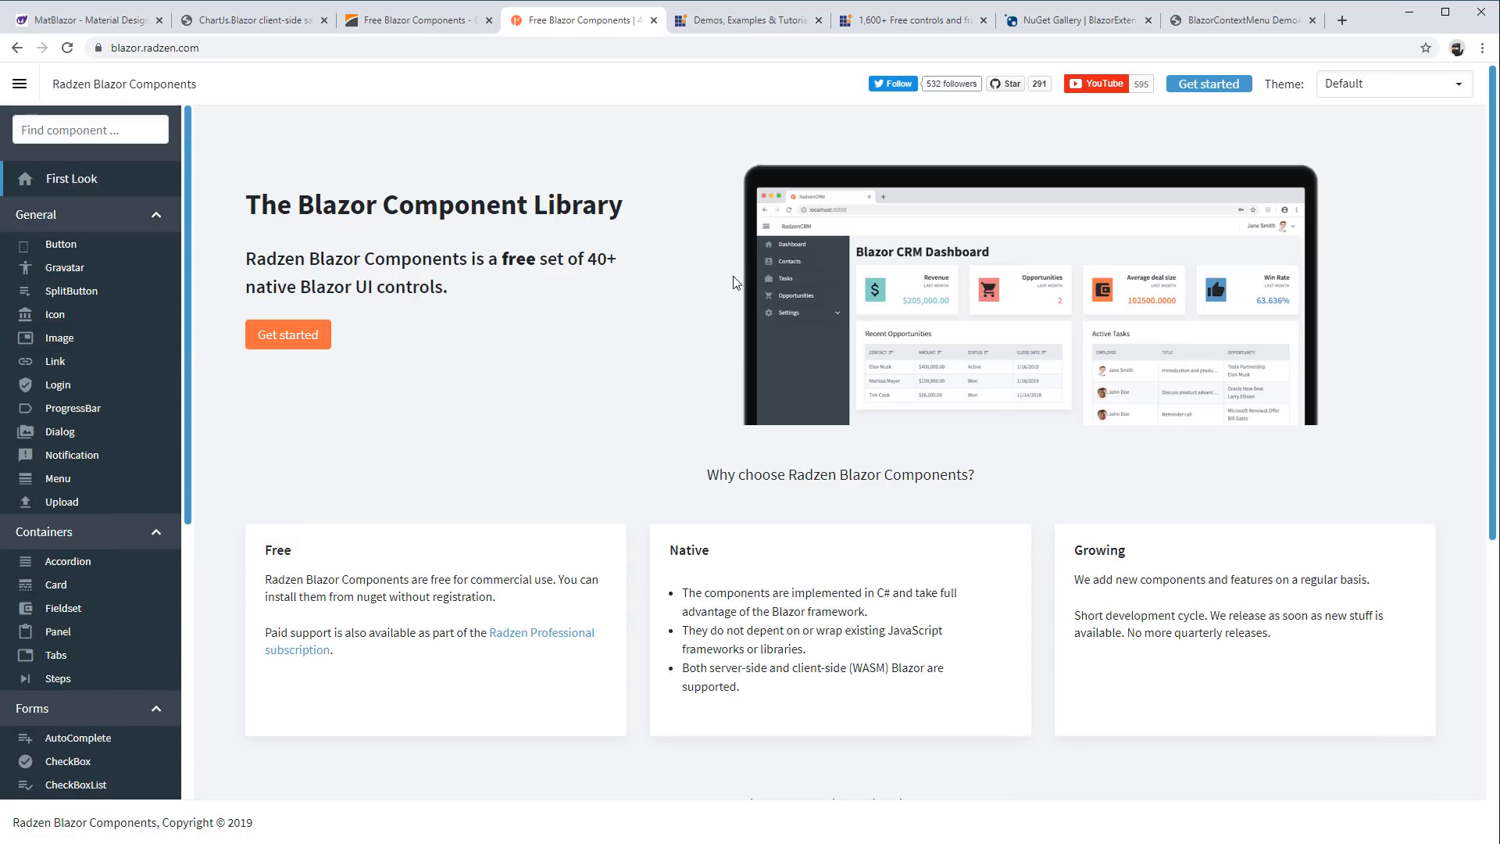
pyautogui.moveTo(1147, 306)
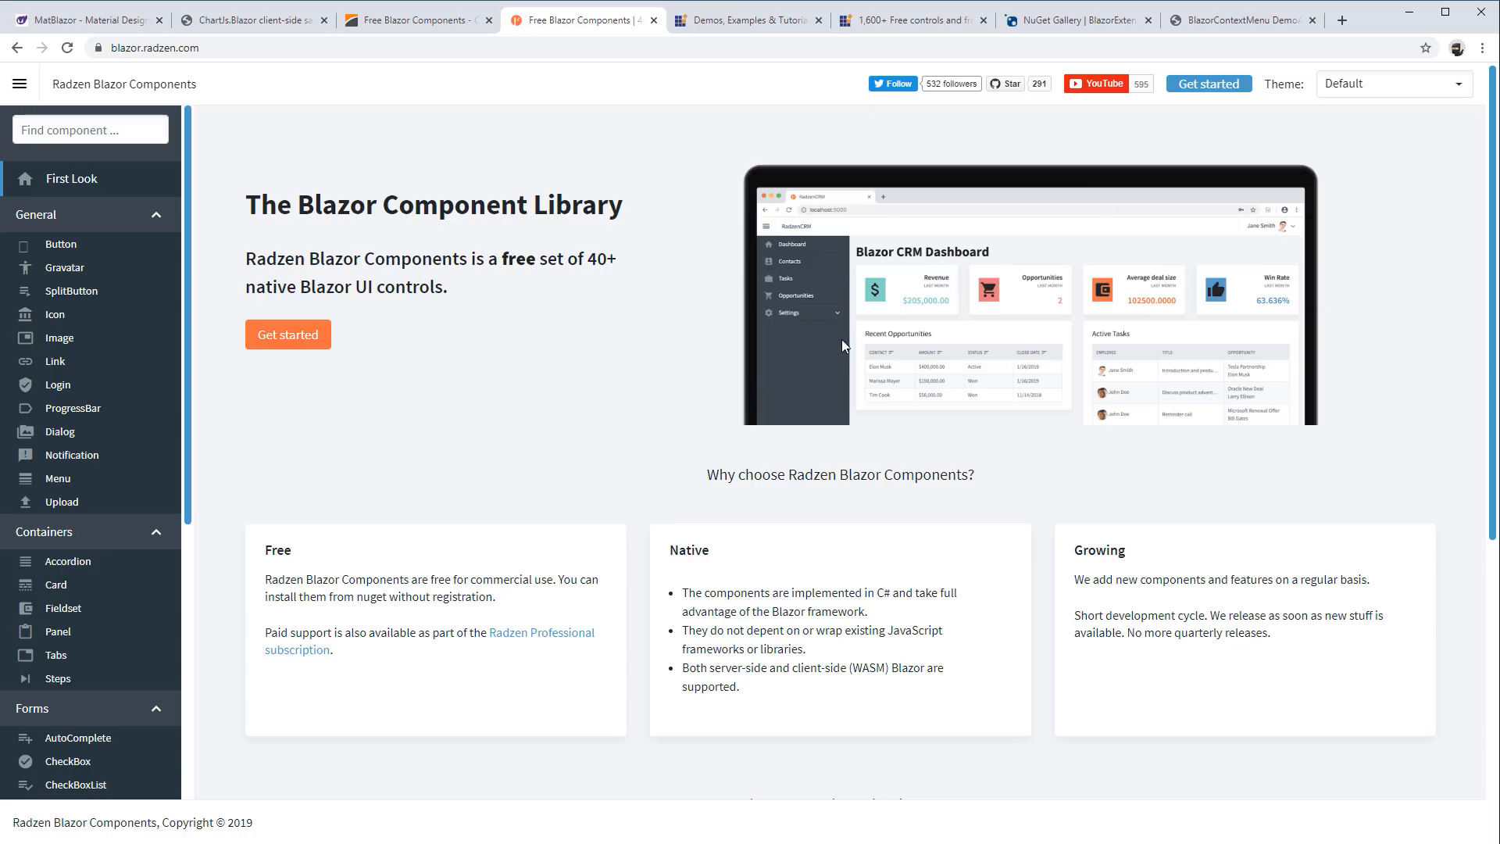
pyautogui.moveTo(750, 196)
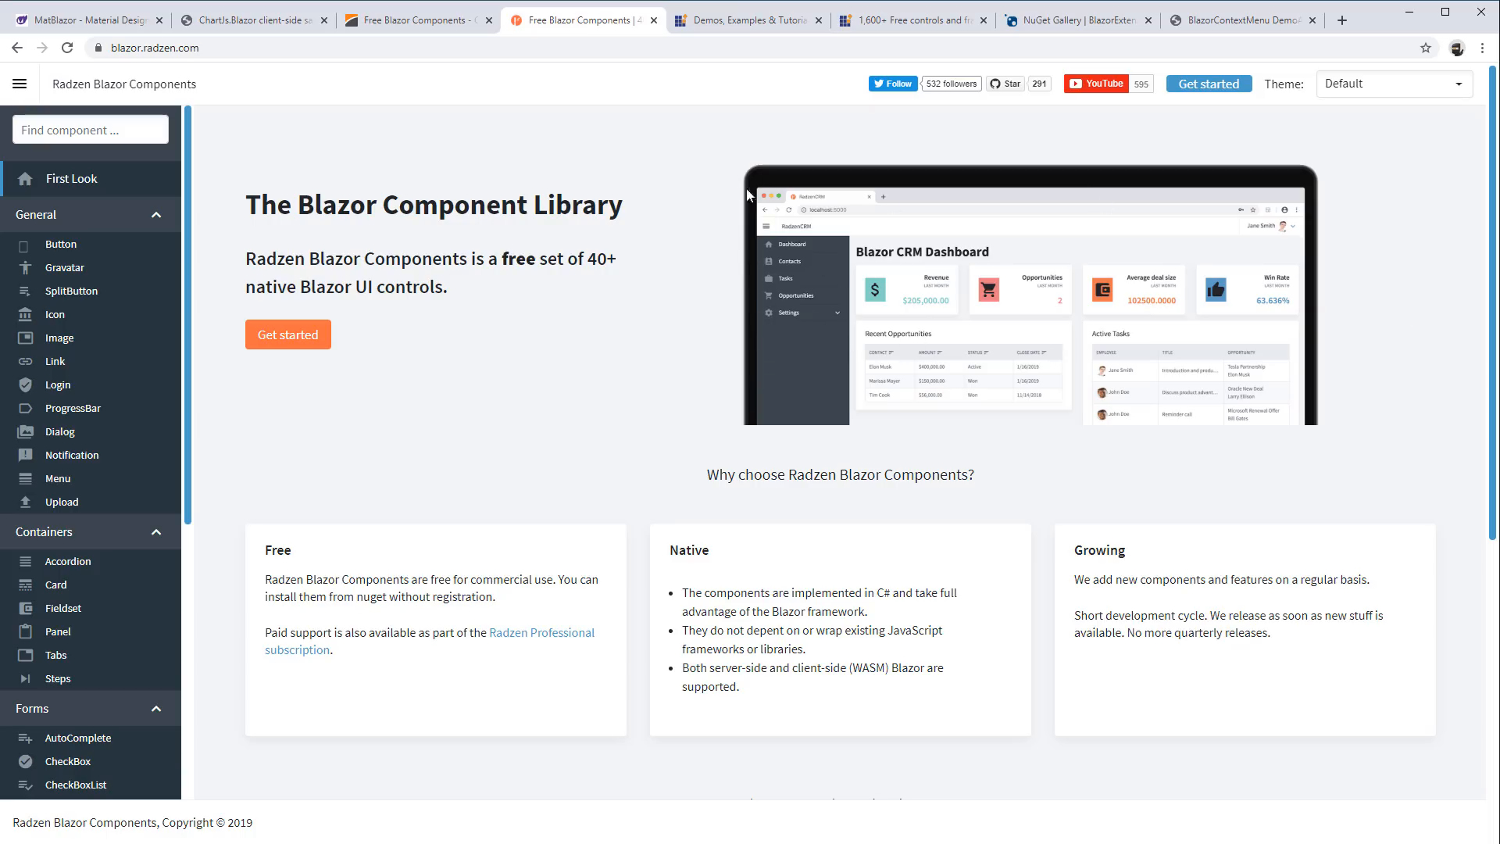
# Switch to the Syncfusion Blazor demos tab and scroll to its footer.
pyautogui.click(746, 21)
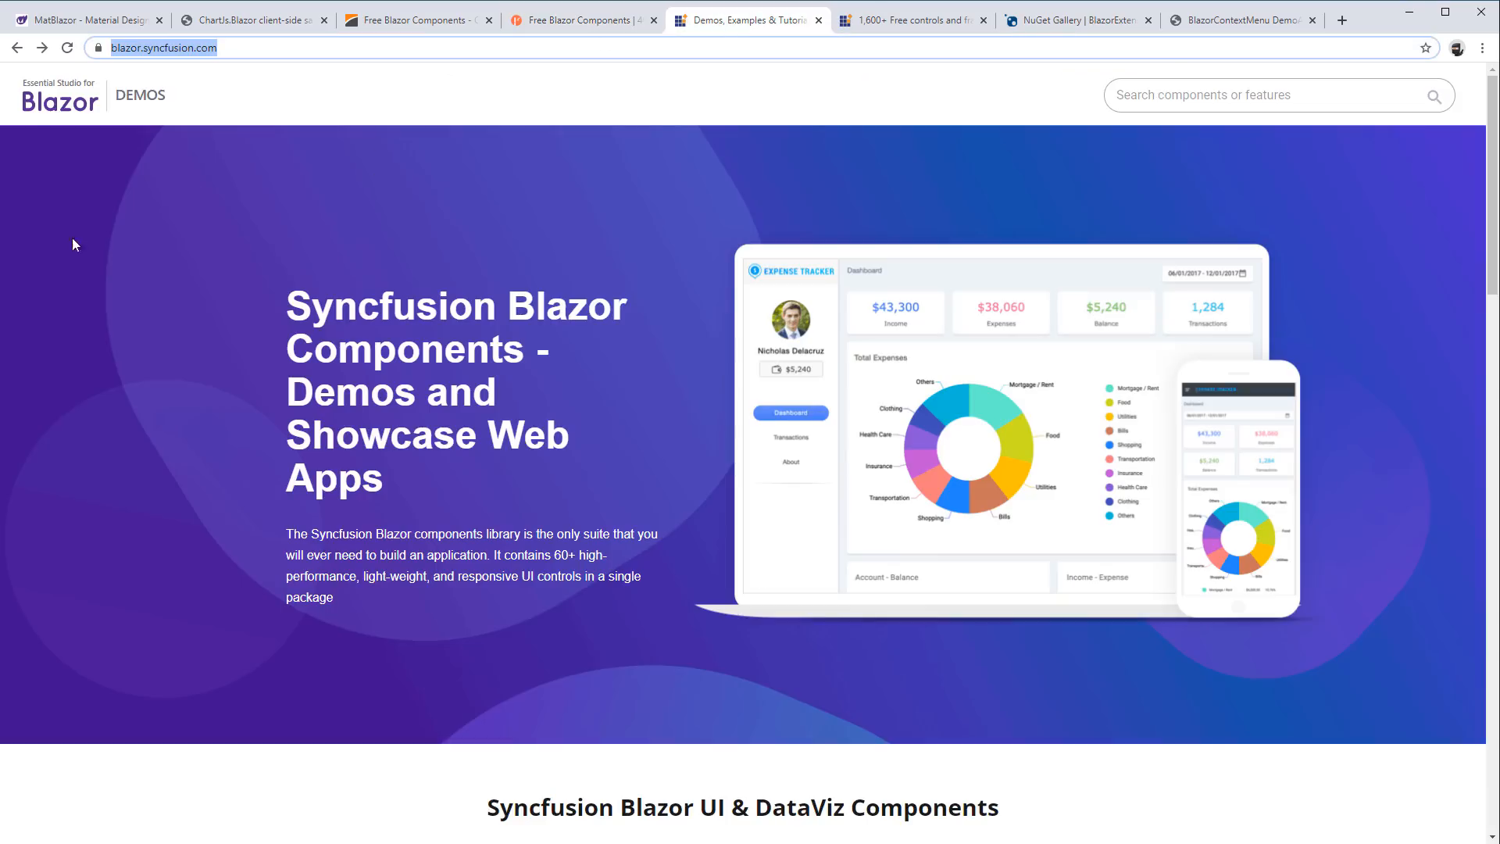
pyautogui.moveTo(306, 307)
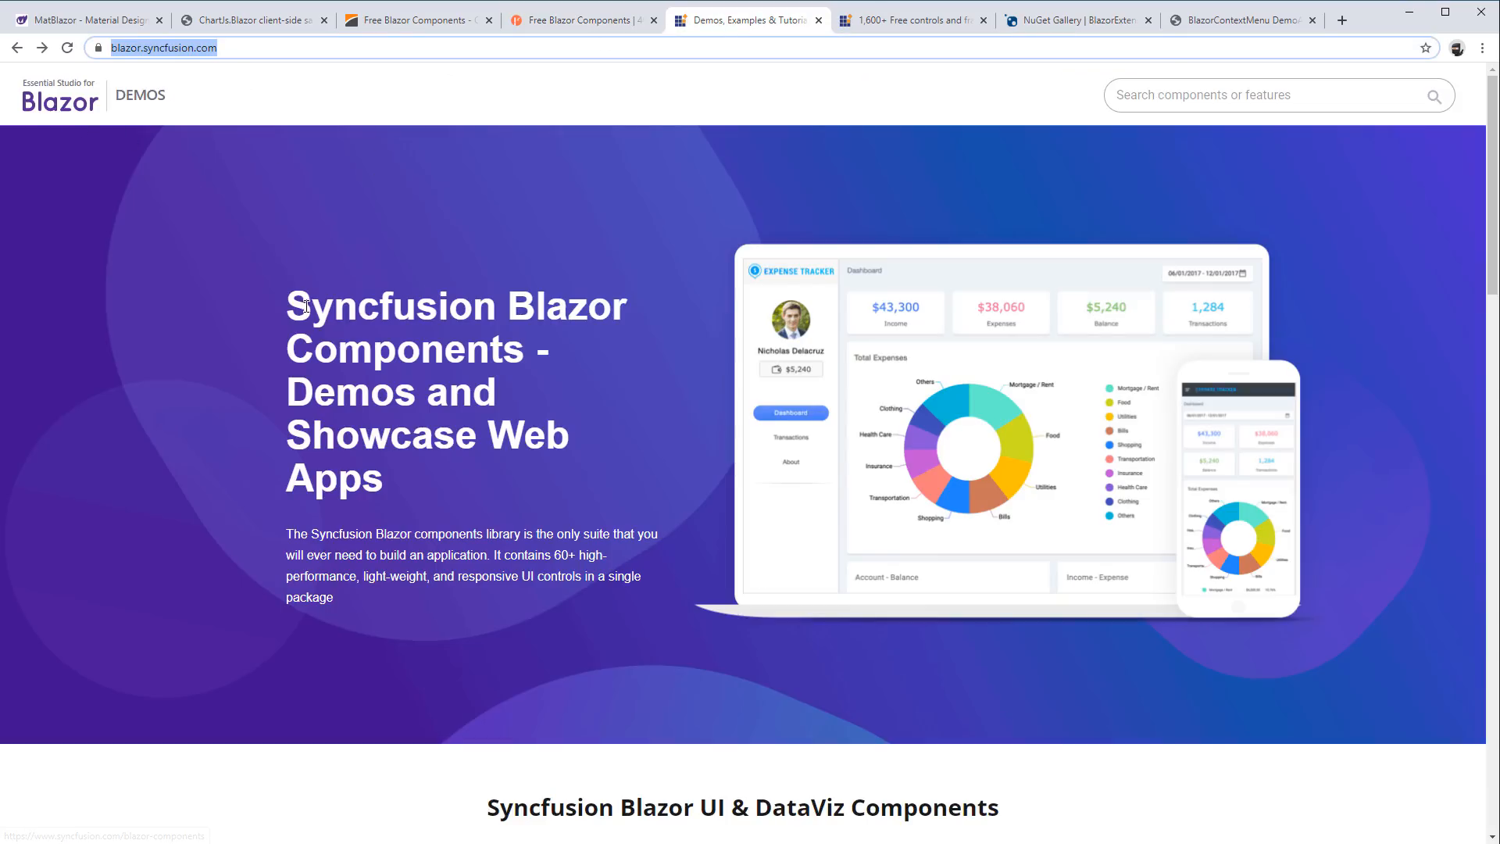
pyautogui.moveTo(536, 411)
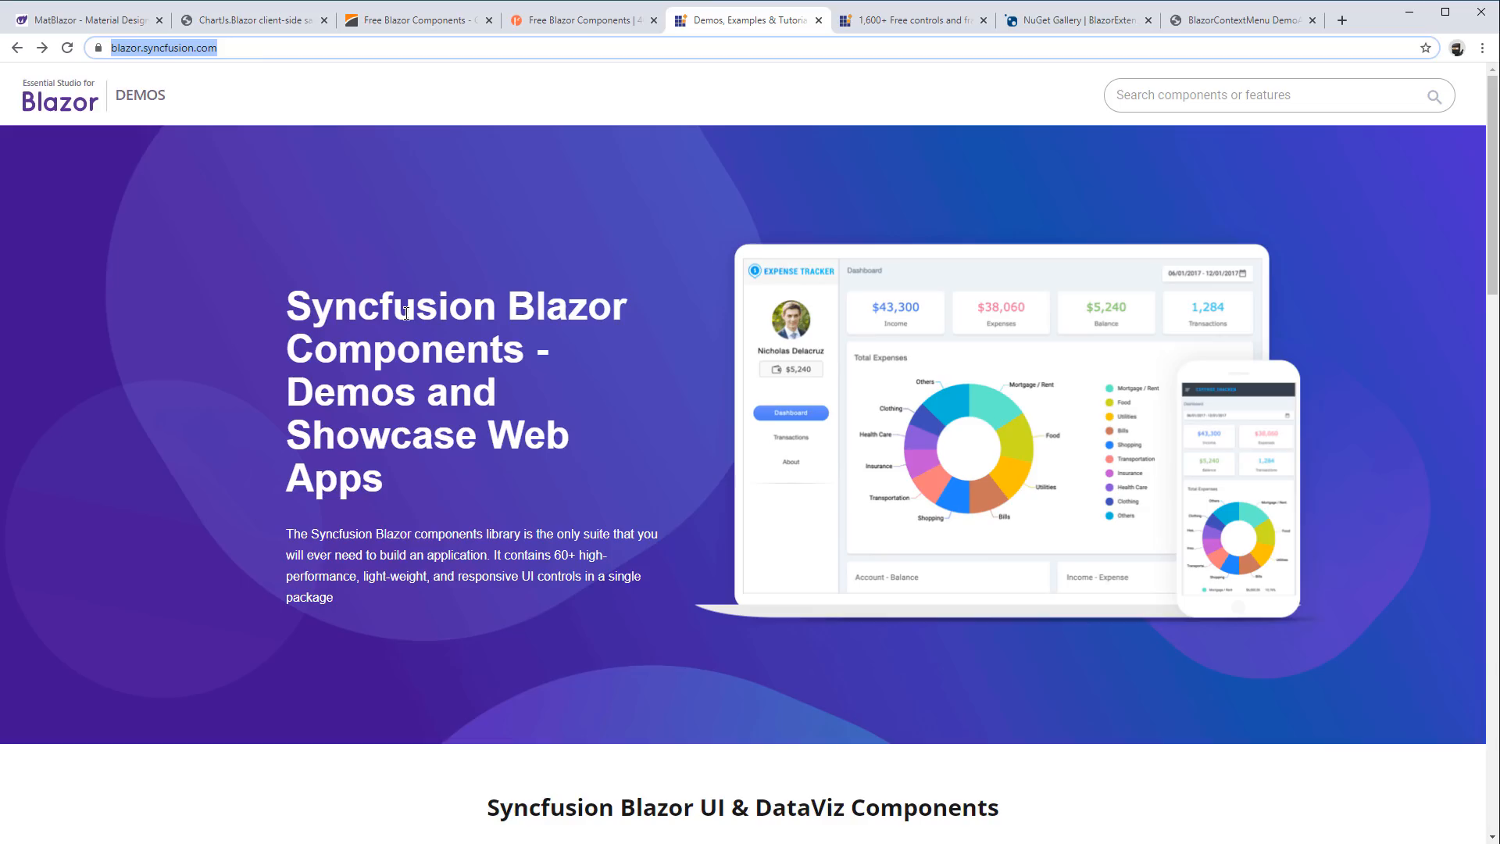
pyautogui.moveTo(1494, 166)
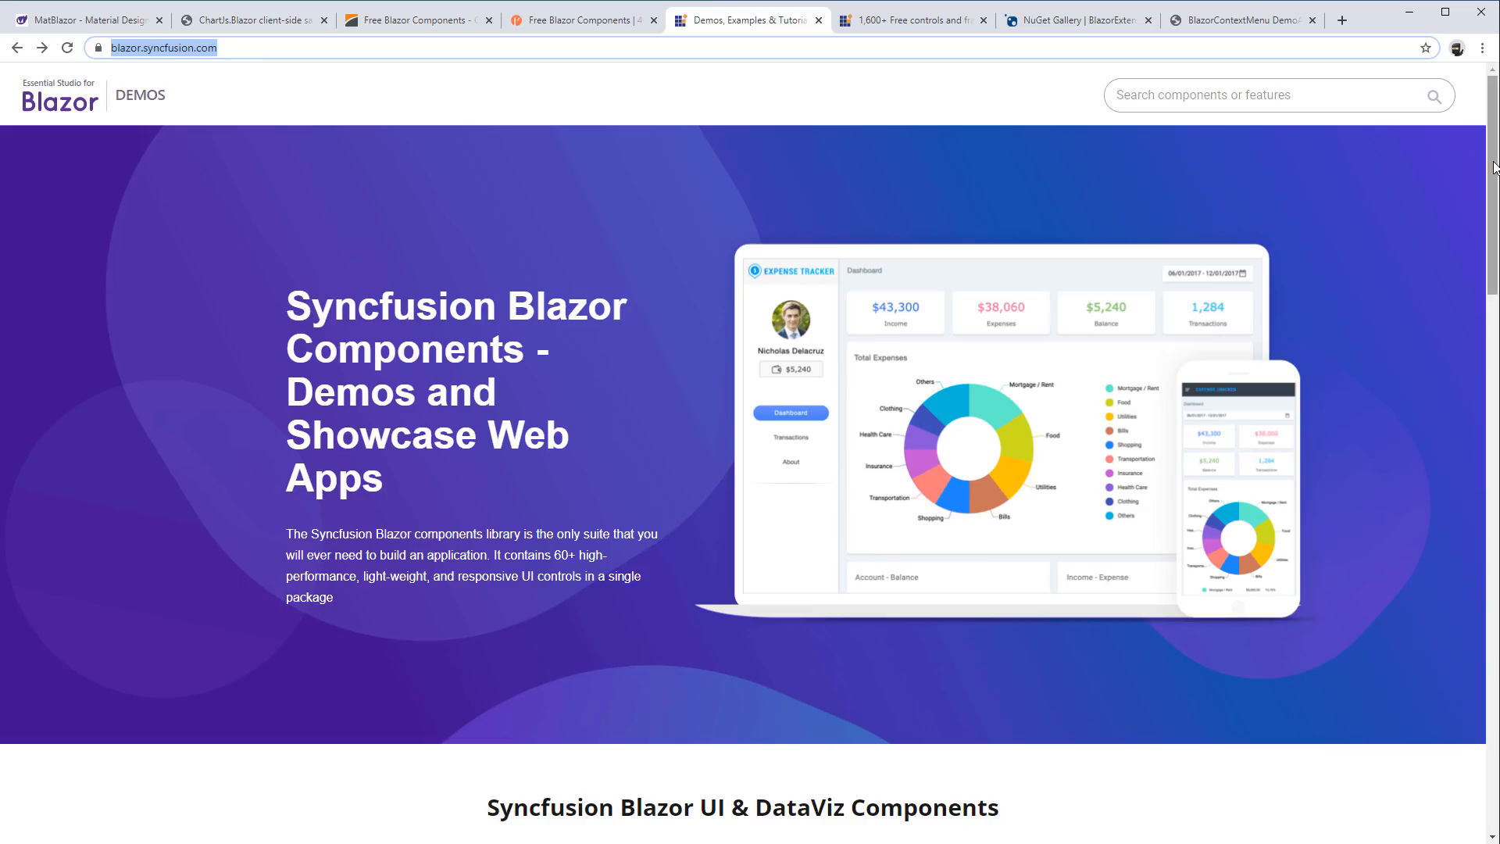
pyautogui.scroll(-3)
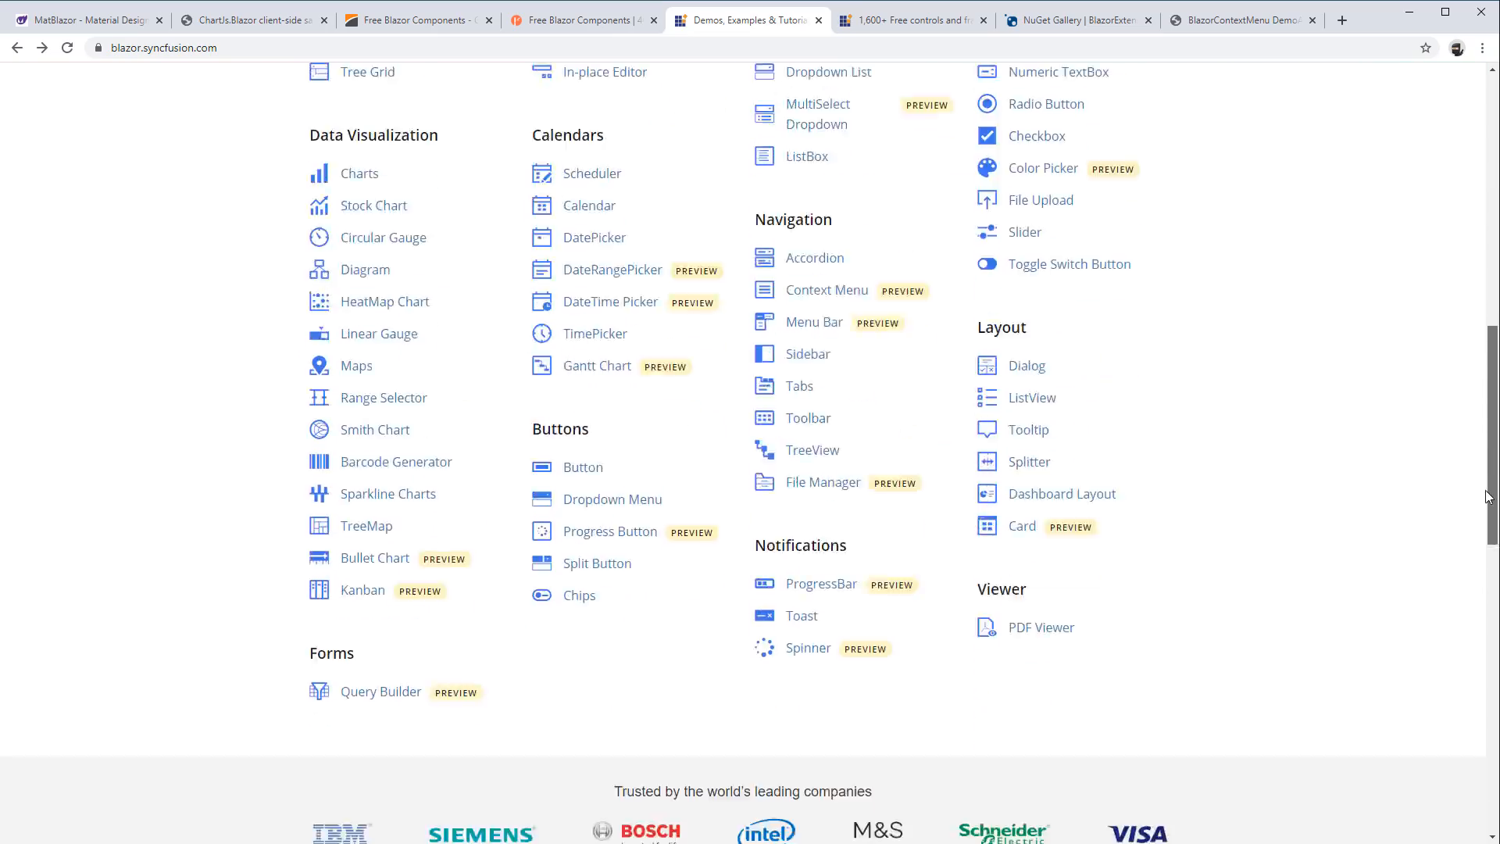
pyautogui.scroll(-3)
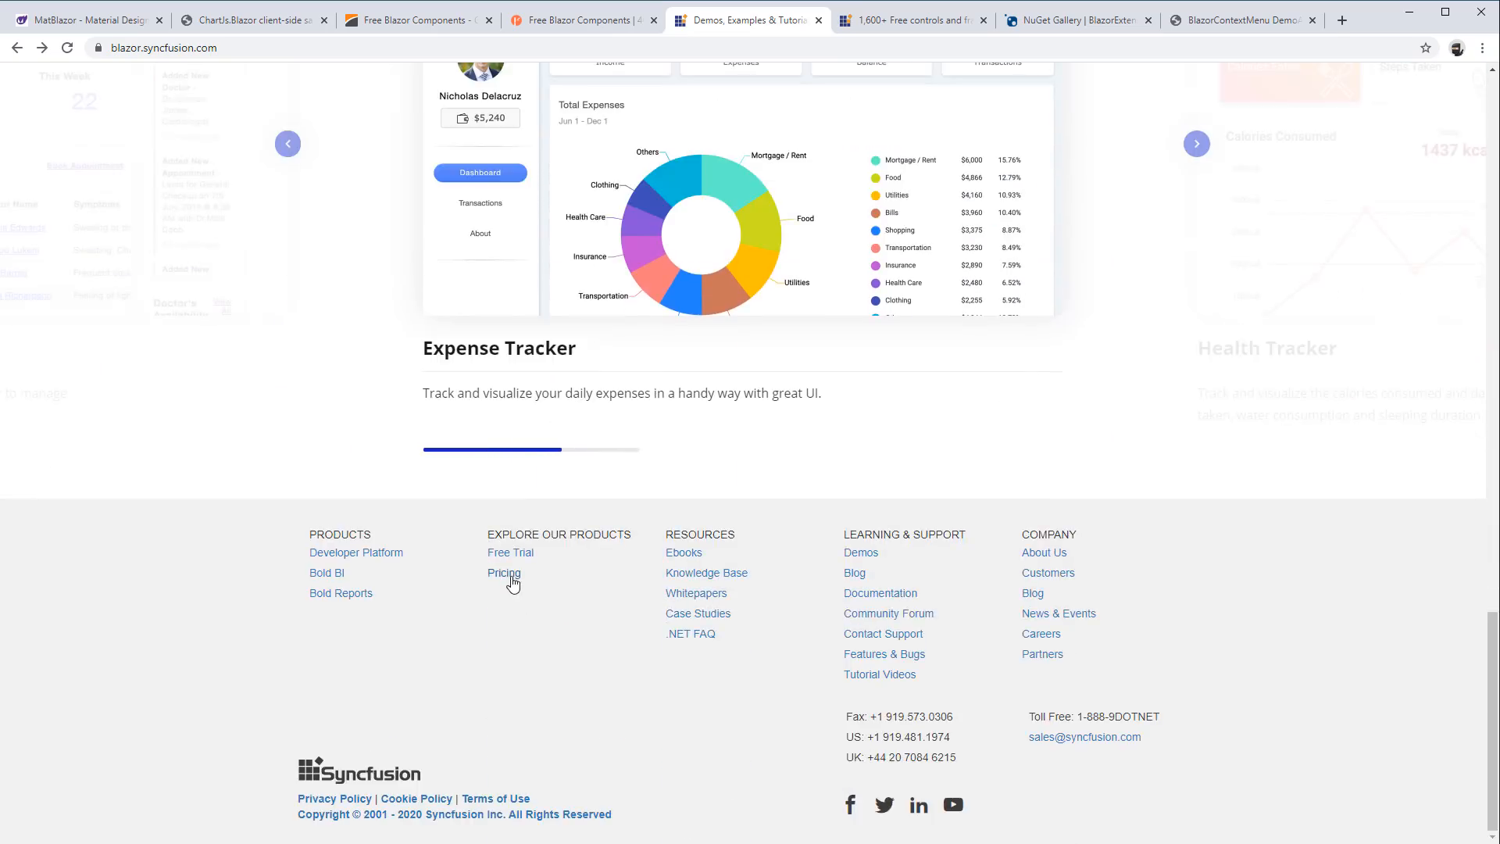
# Reach the Syncfusion pricing page and scroll to the Web - Server Side prices with Blazor at $995 per developer.
pyautogui.click(504, 572)
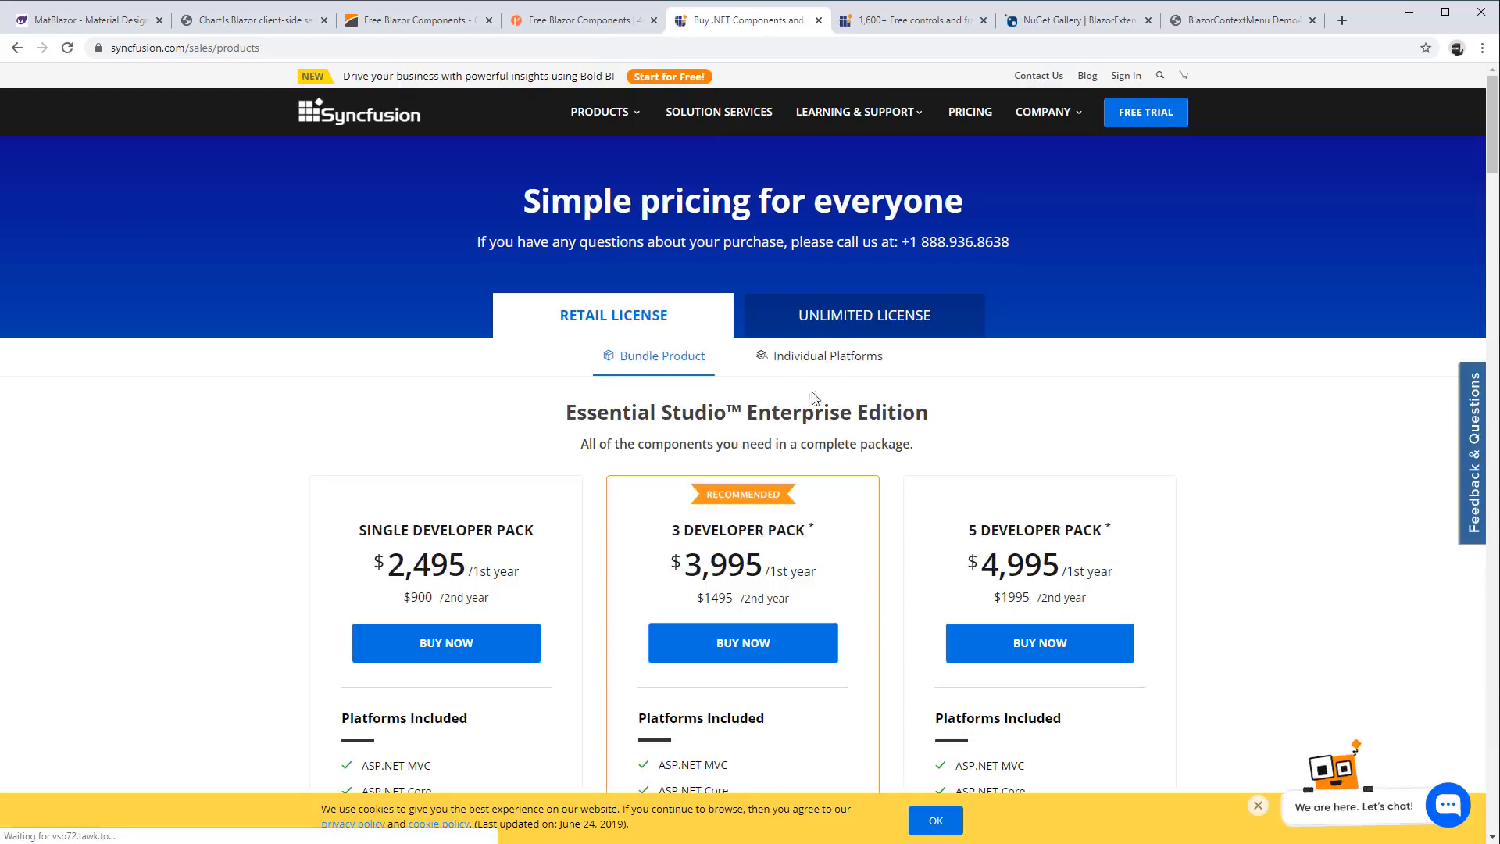
pyautogui.scroll(-3)
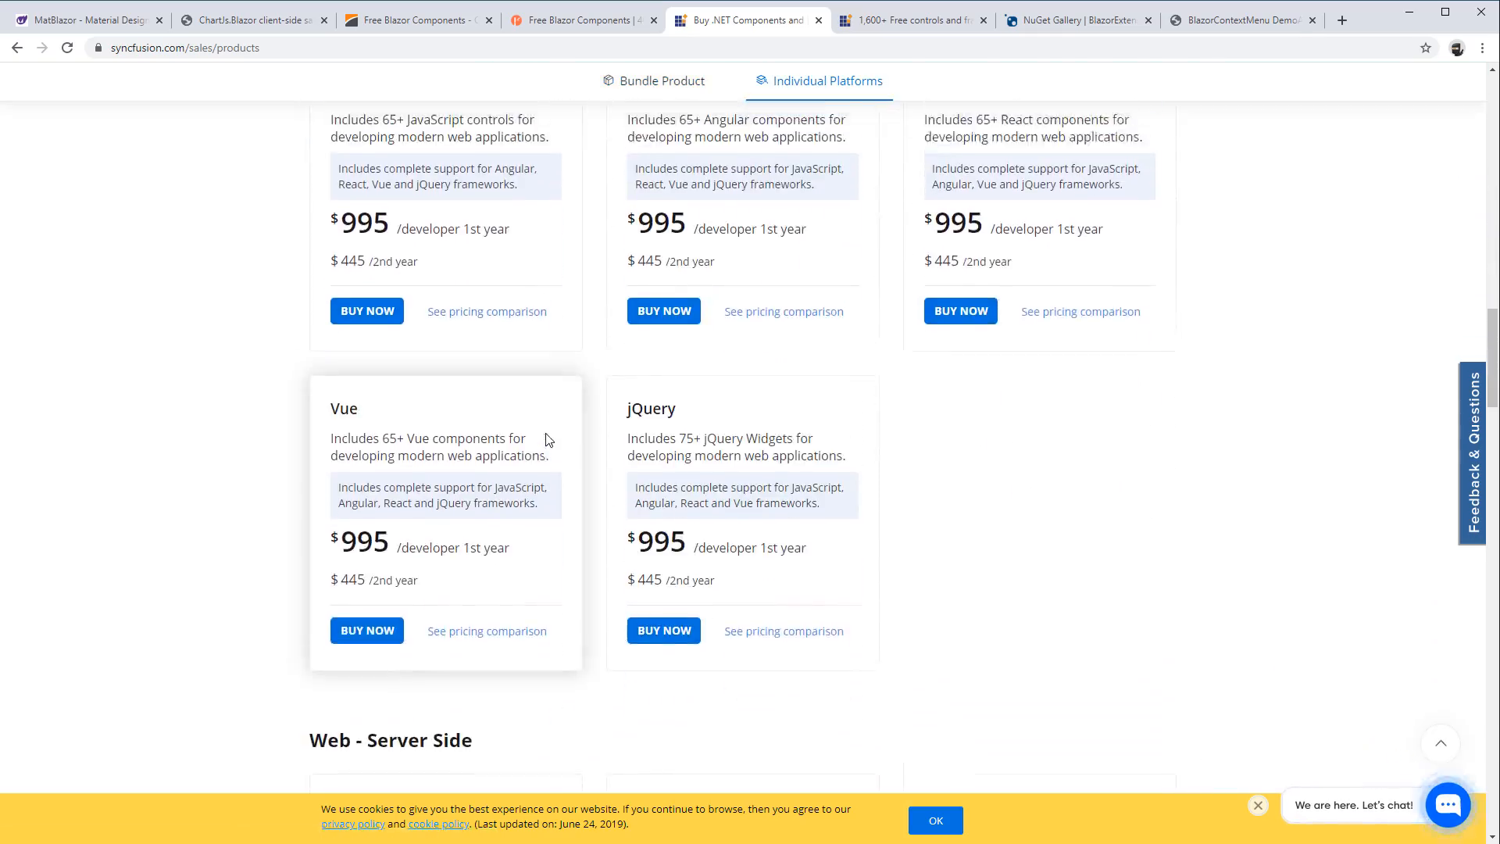
pyautogui.scroll(-3)
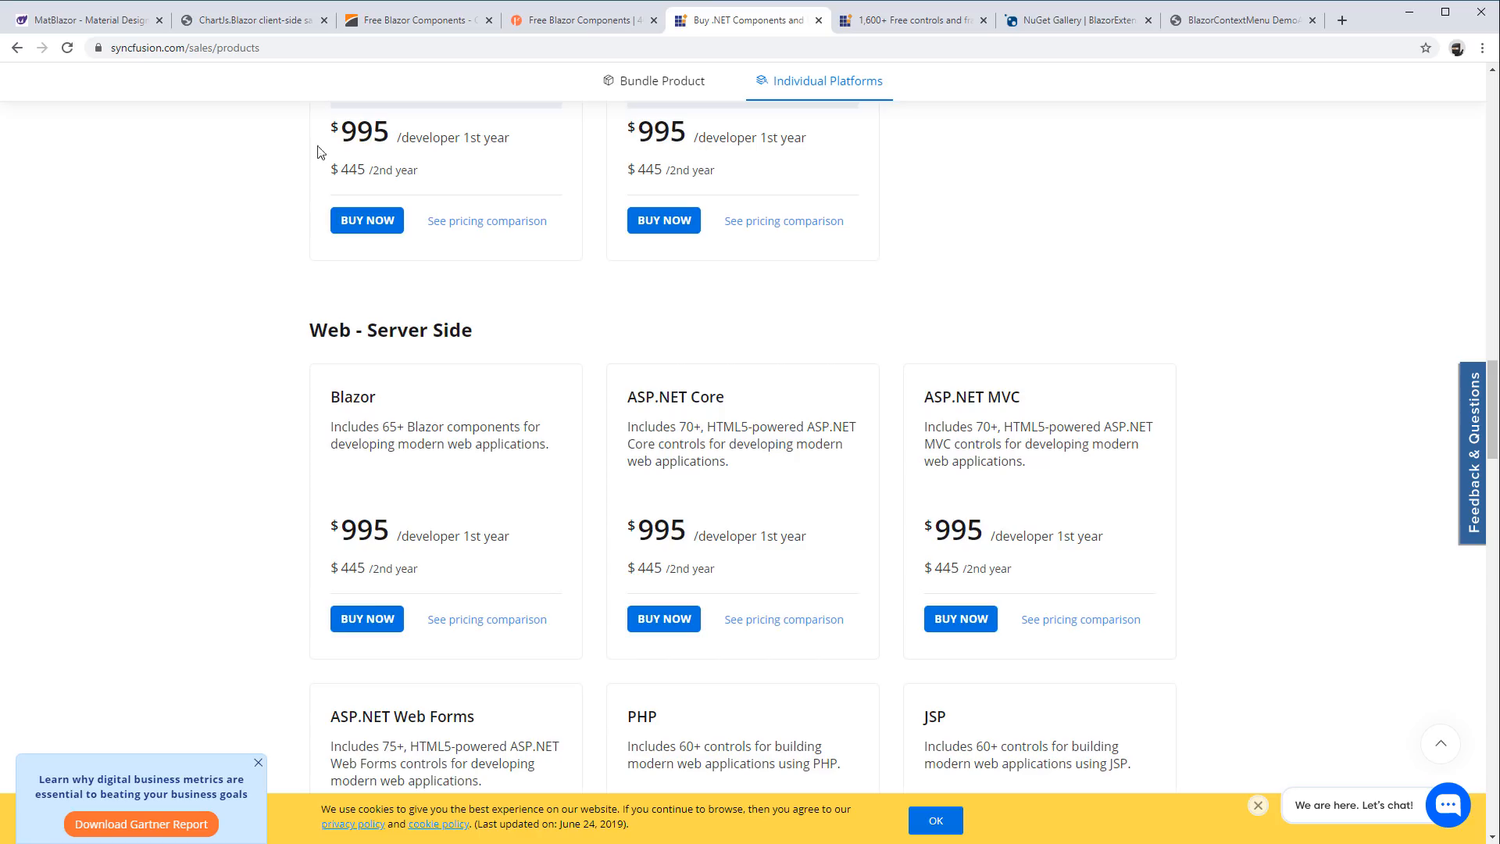
pyautogui.moveTo(15, 49)
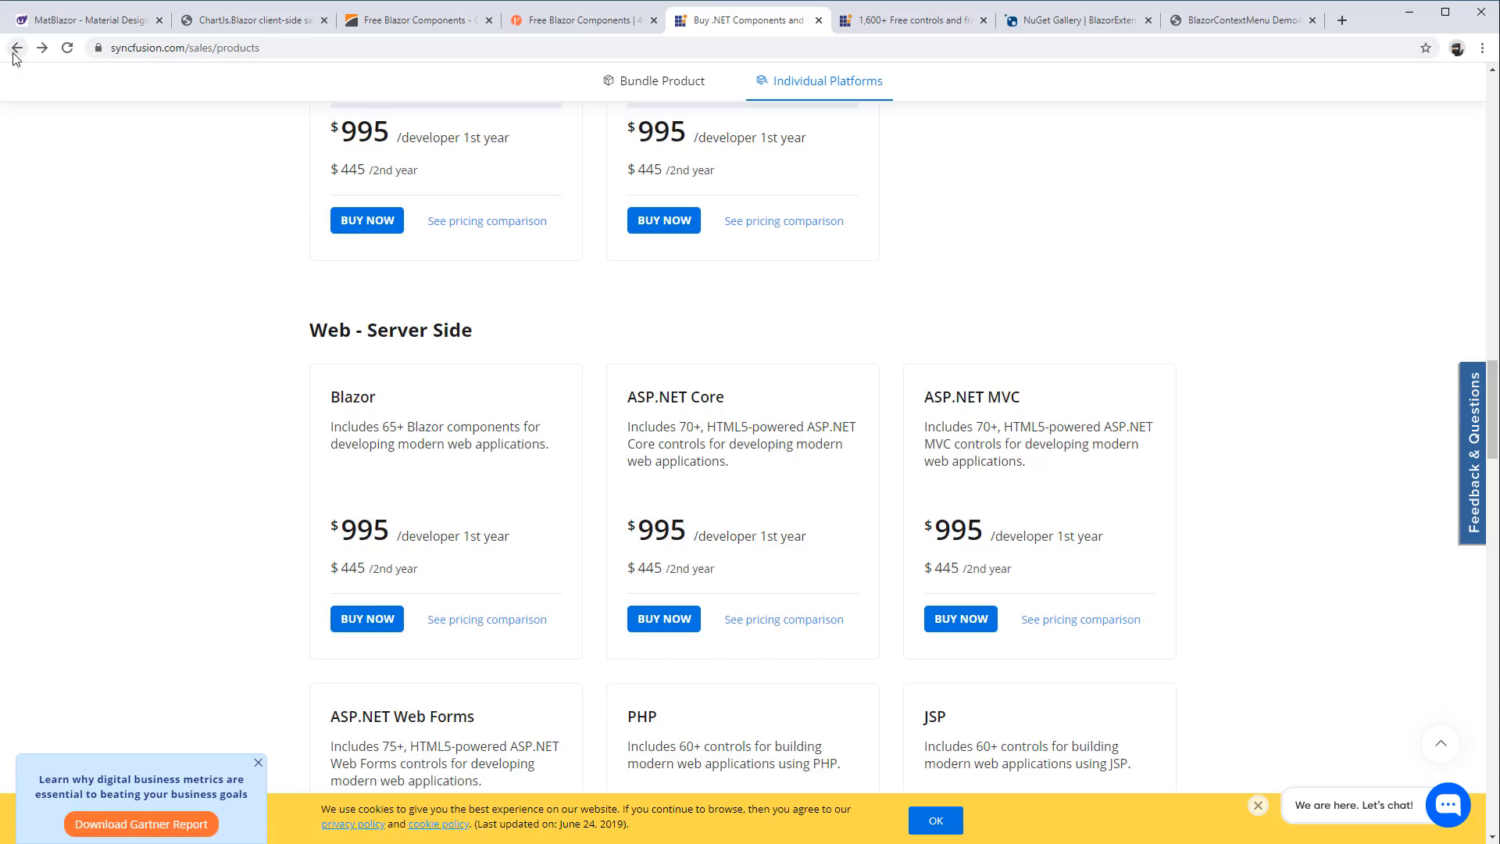
# Return to the Syncfusion Blazor demos page via back history, then switch to the Community License tab.
pyautogui.click(14, 49)
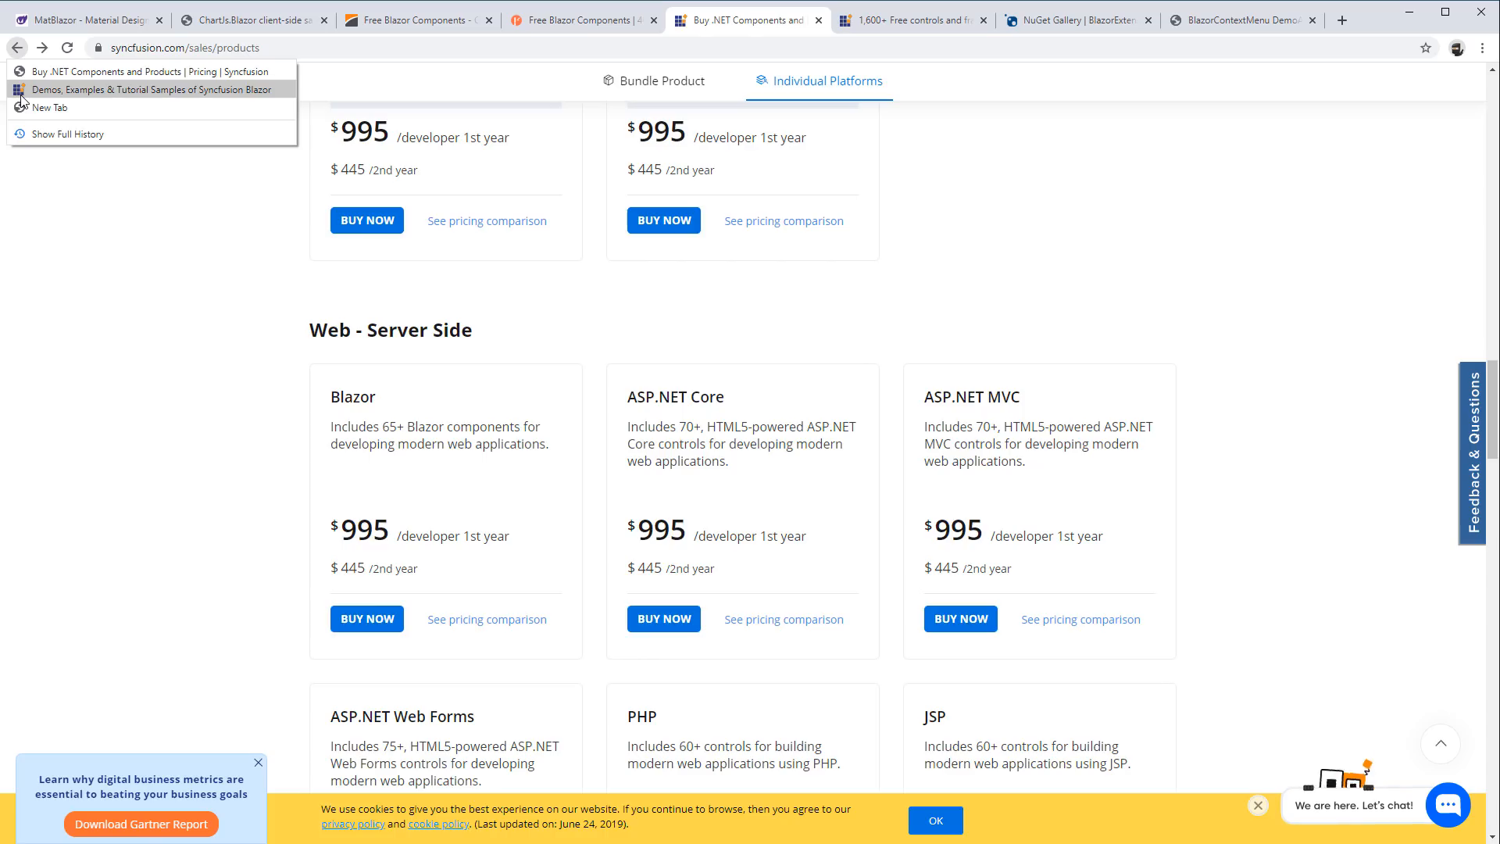
pyautogui.click(153, 89)
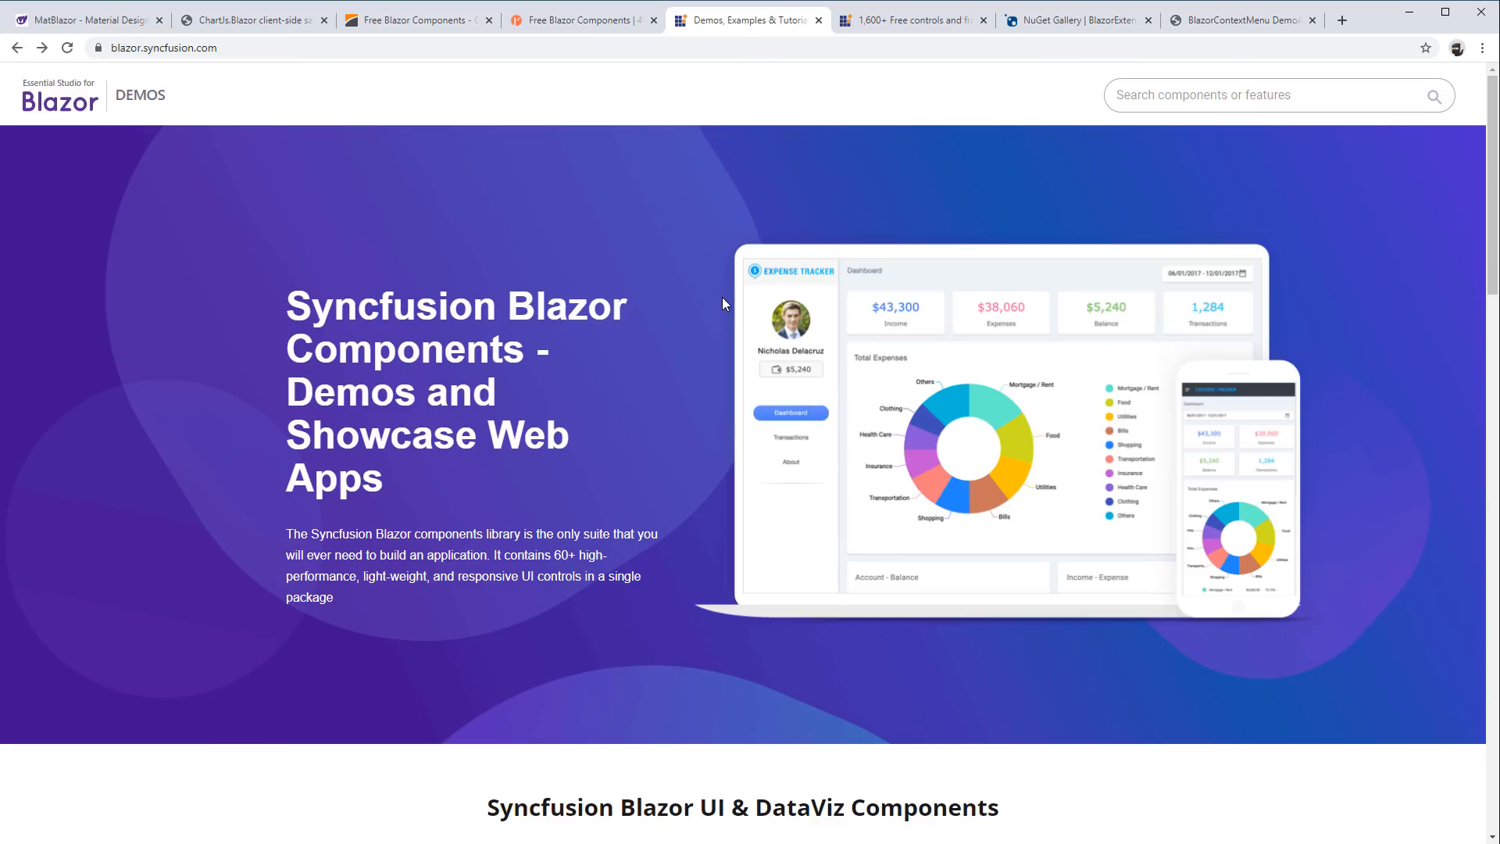
pyautogui.click(912, 21)
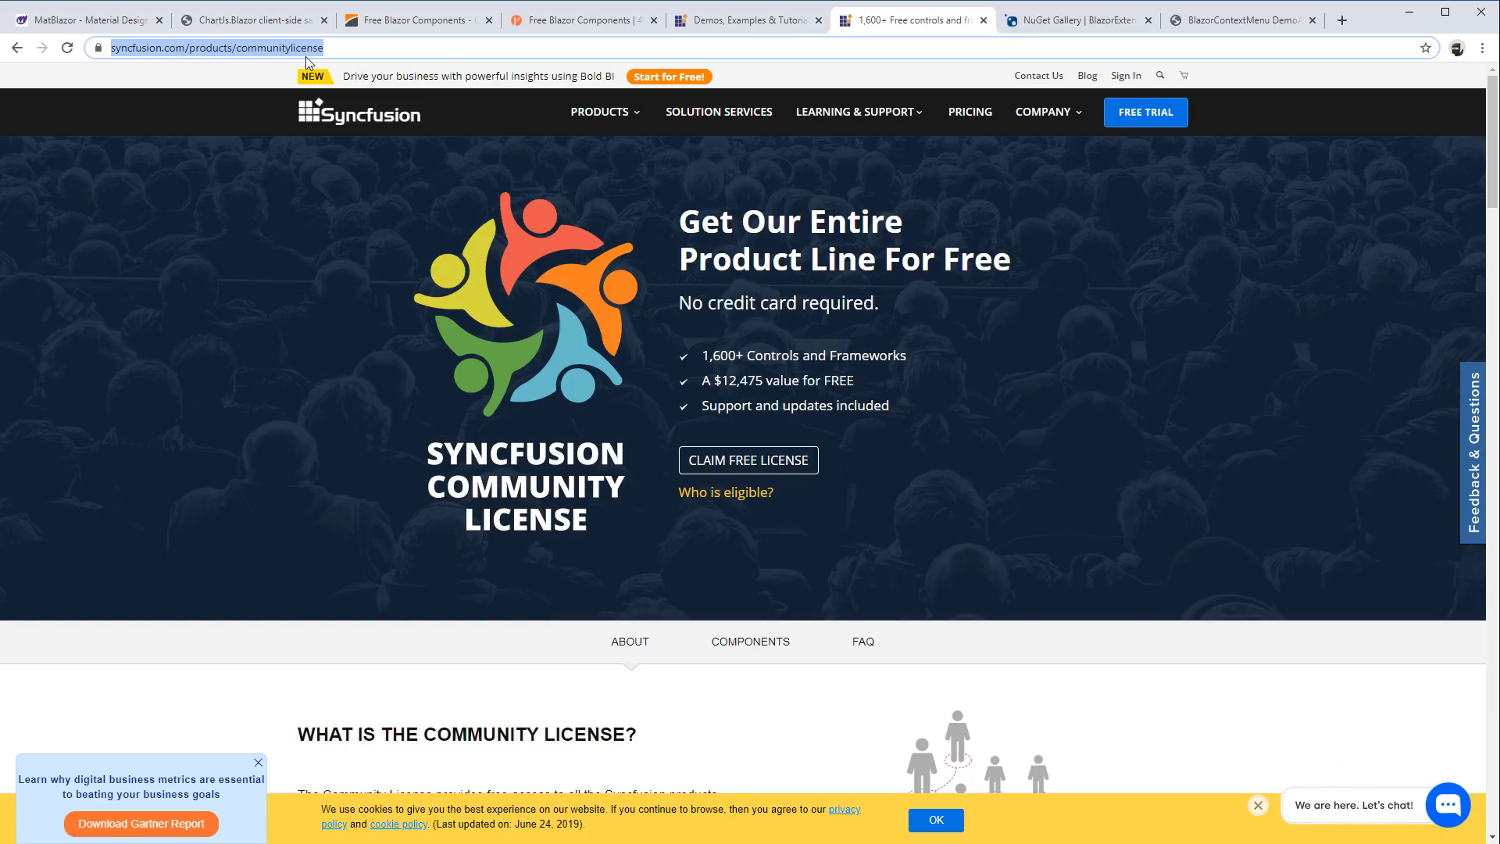
# Select the community license page's web address and glance down the page.
pyautogui.moveTo(678, 221); pyautogui.dragTo(899, 221)
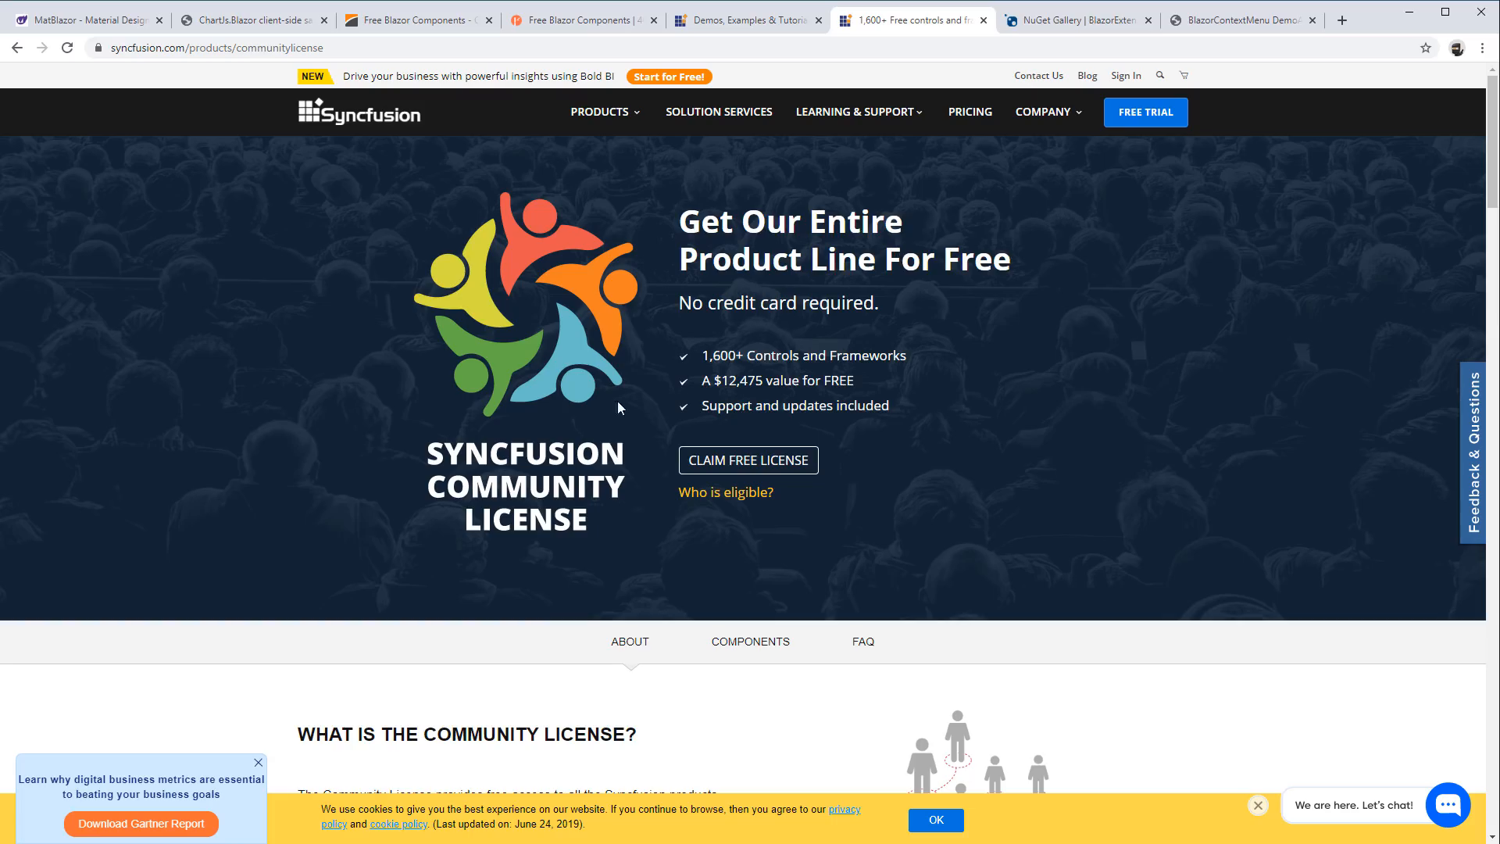
pyautogui.scroll(-3)
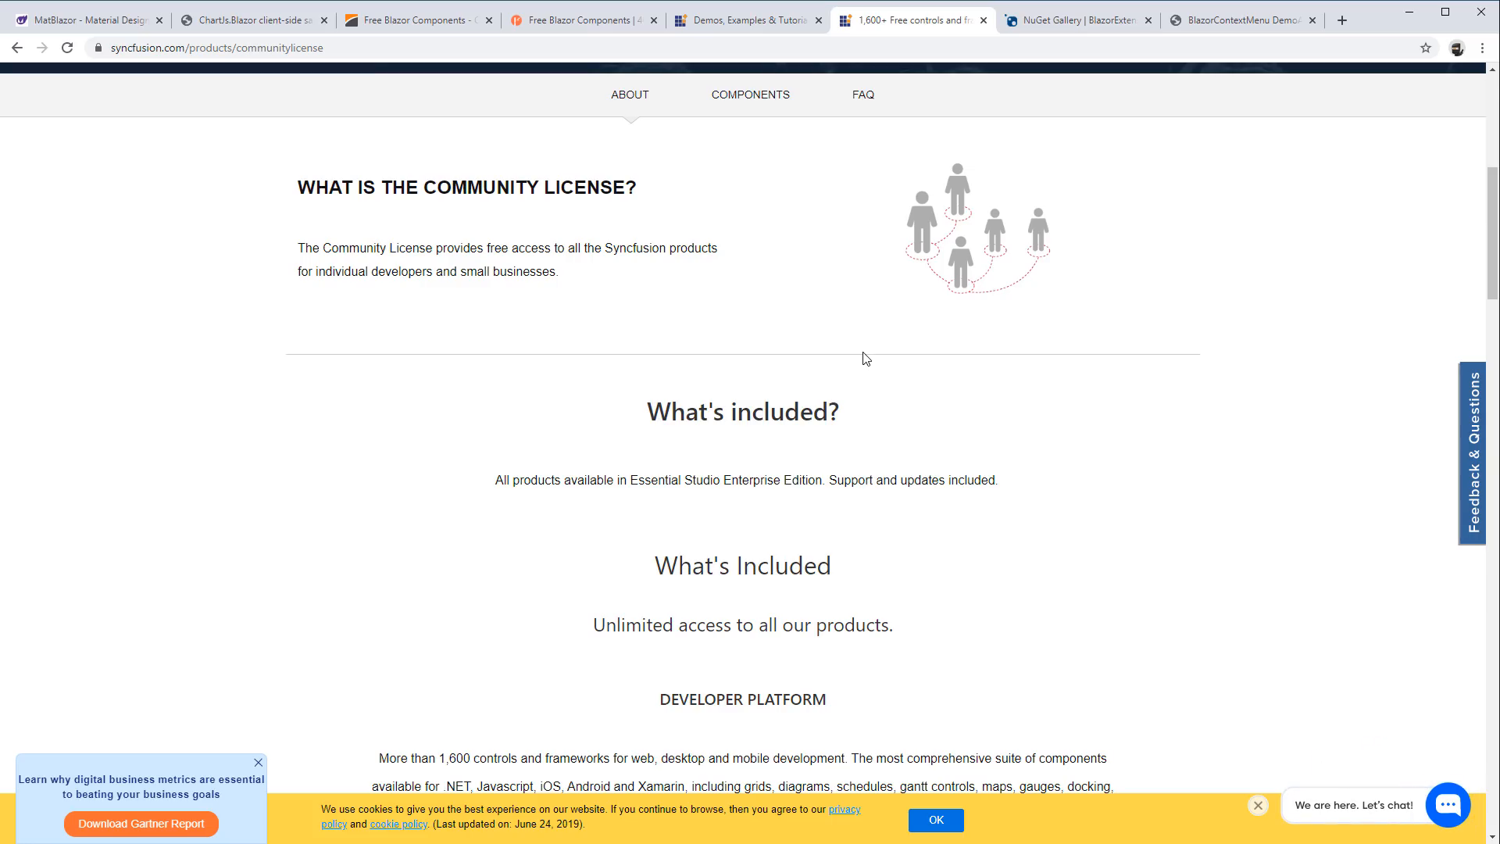
pyautogui.scroll(3)
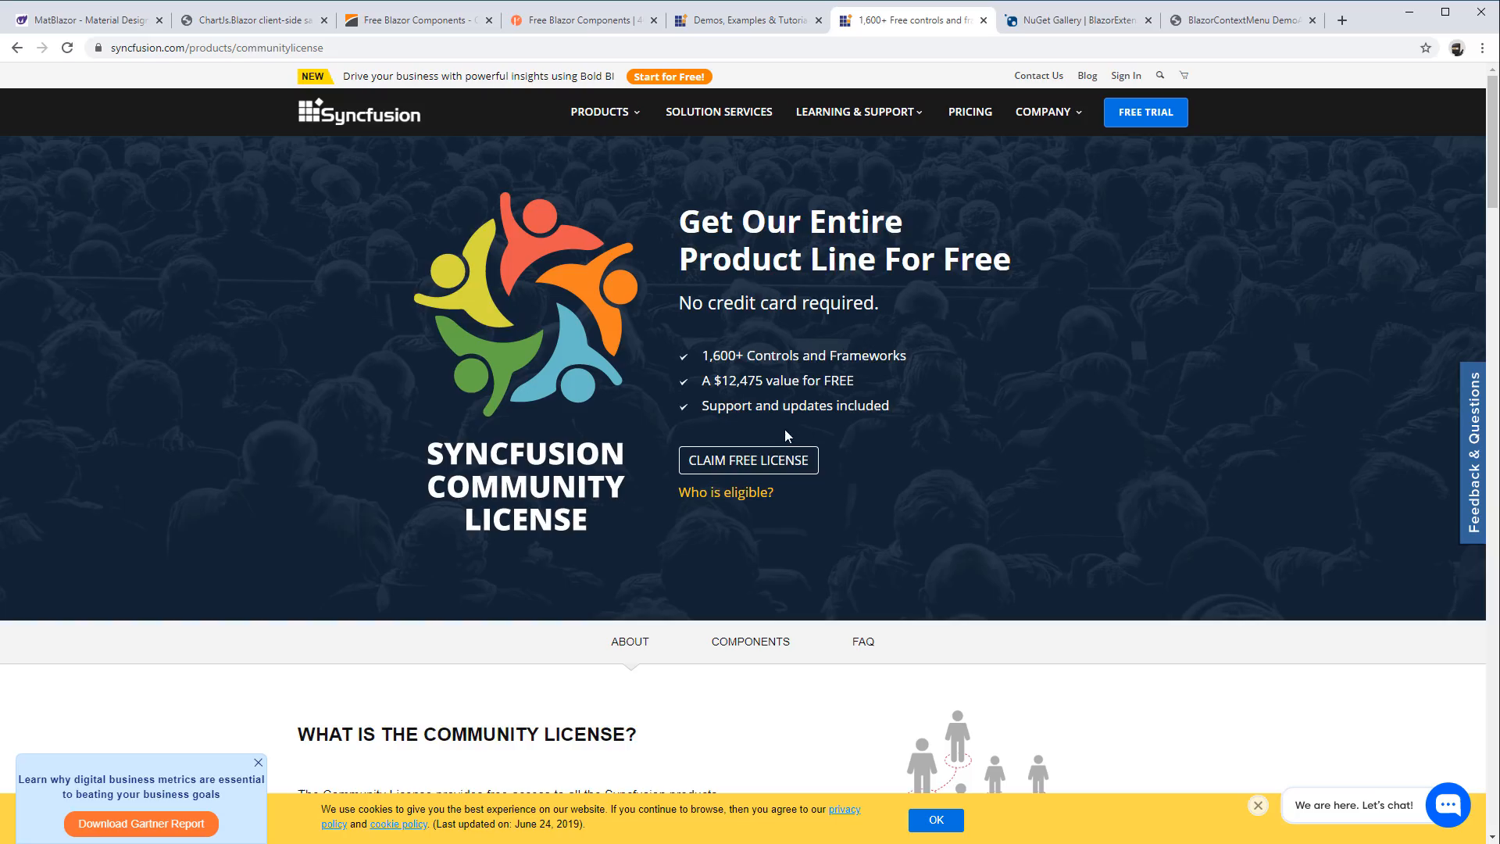
pyautogui.moveTo(731, 405)
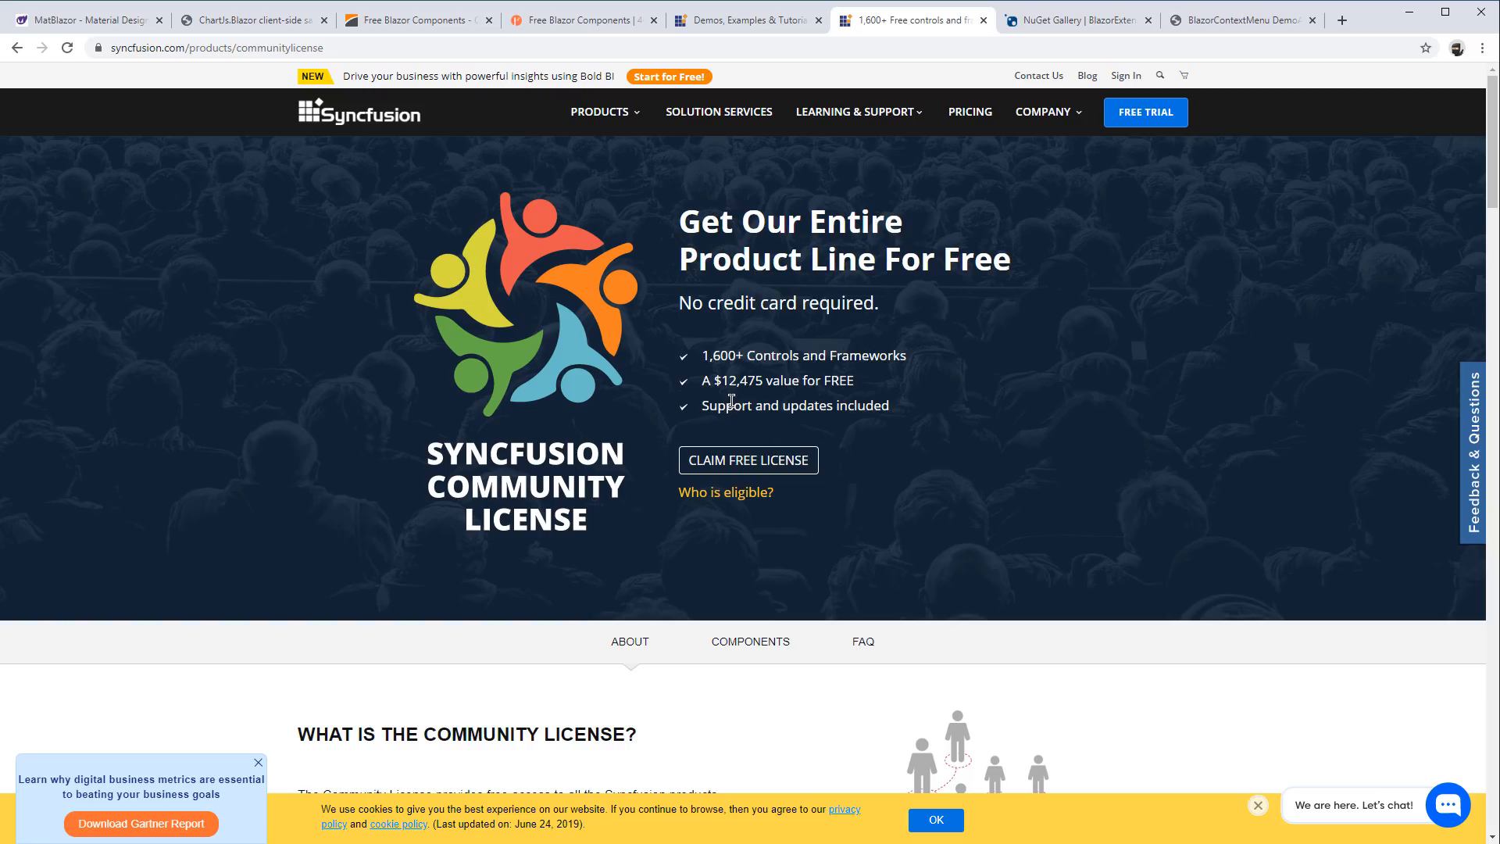
# Highlight the '1,600+ Controls and Frameworks' and '$12,475 value for FREE' perks, then review the platform list.
pyautogui.moveTo(702, 355); pyautogui.dragTo(916, 380)
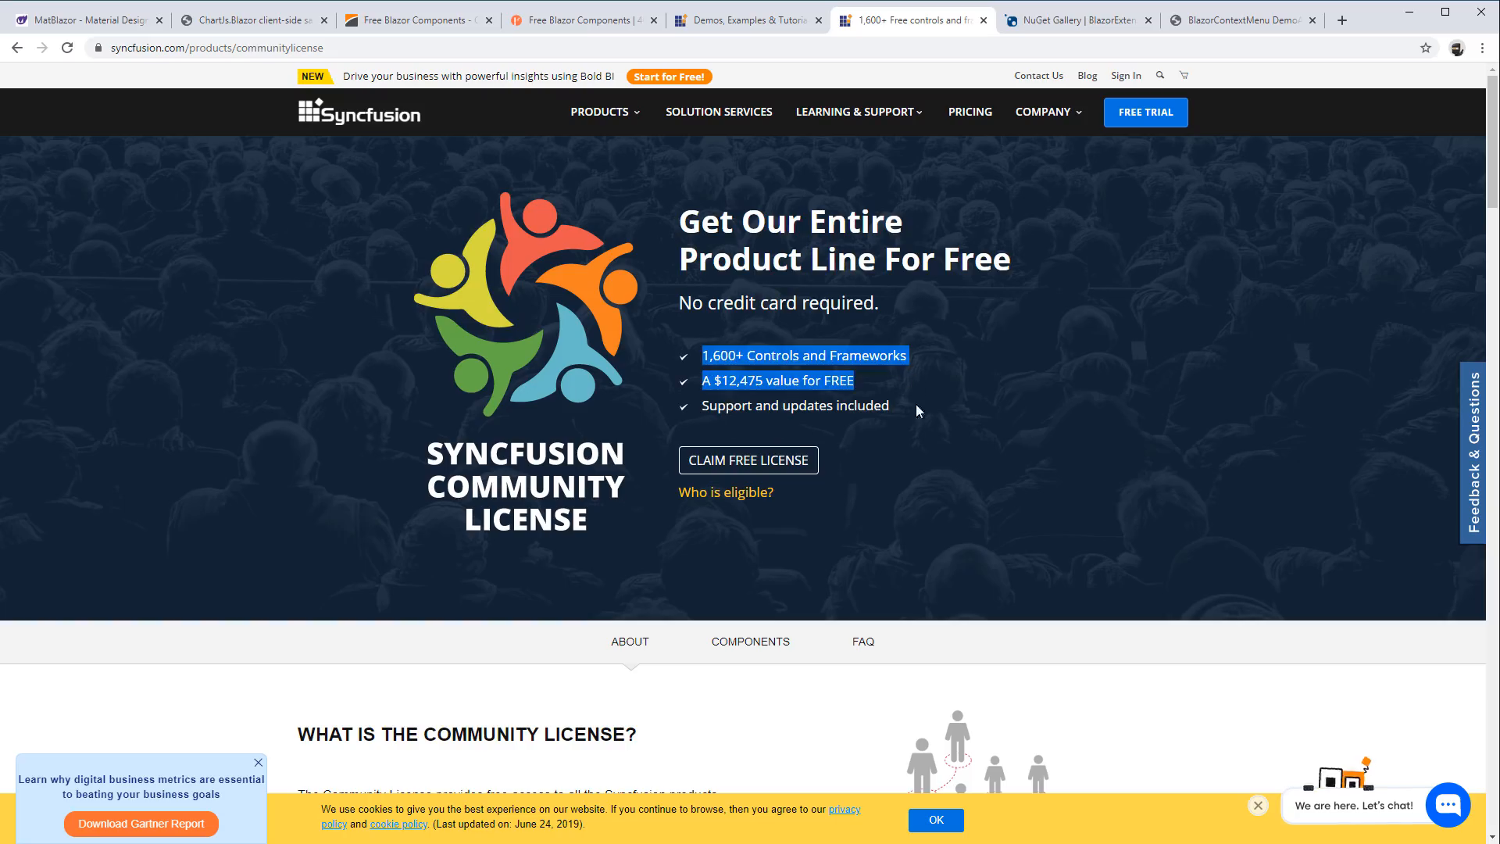
pyautogui.moveTo(854, 348)
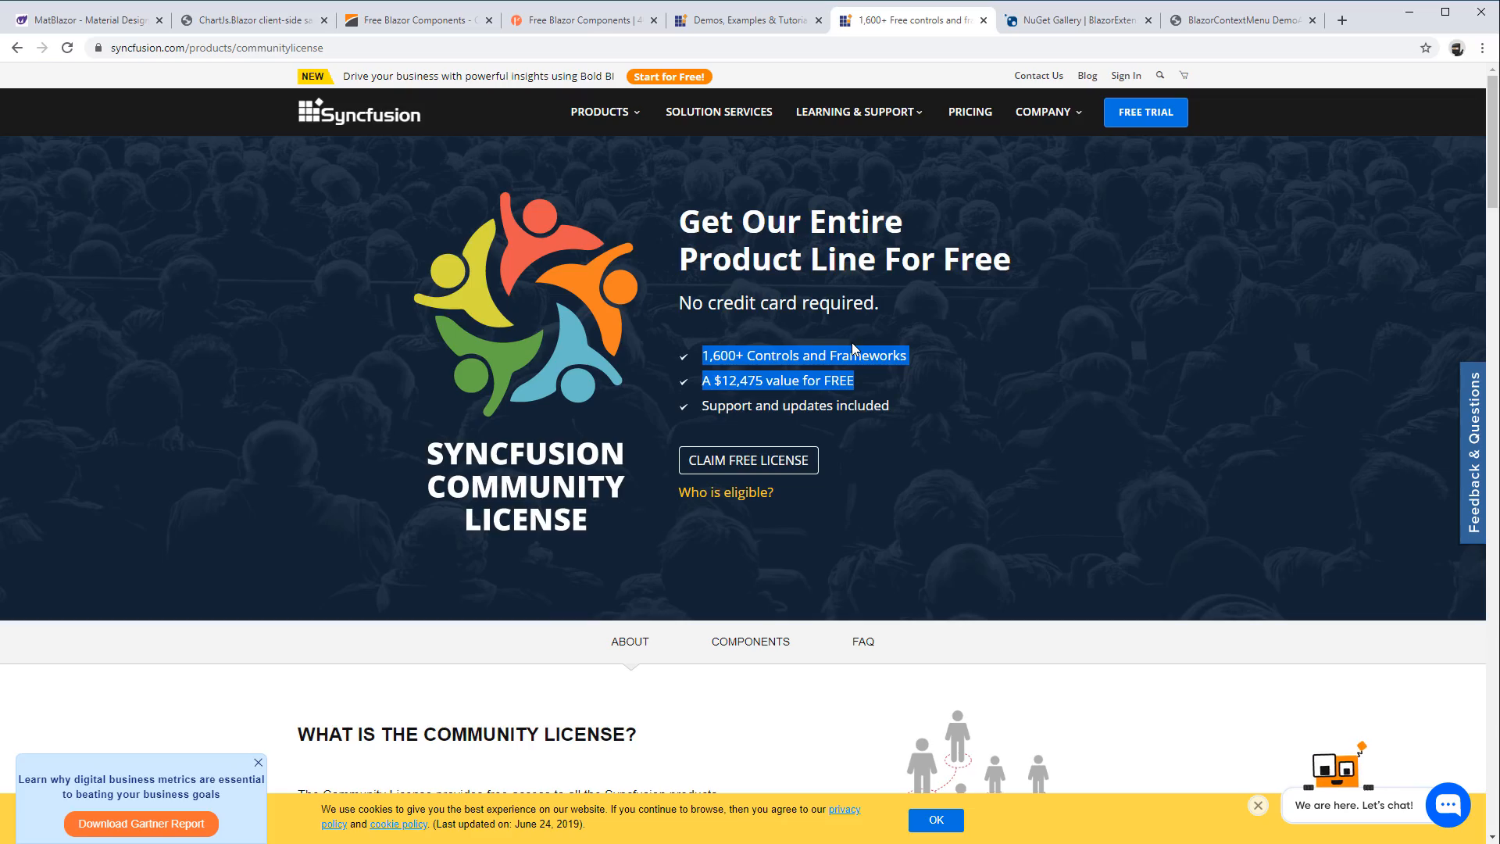
pyautogui.scroll(-3)
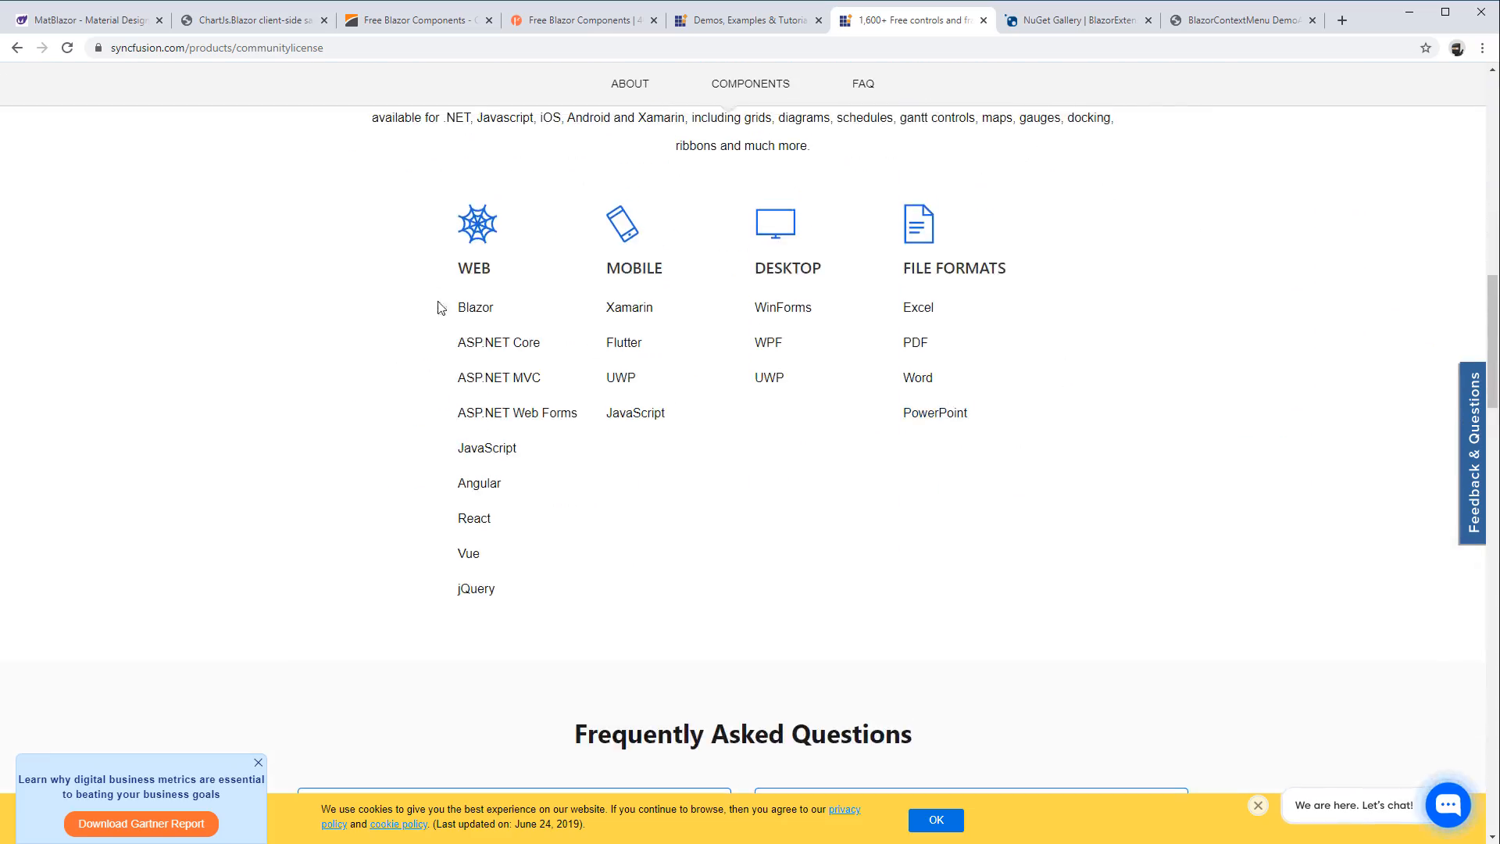
pyautogui.moveTo(536, 393)
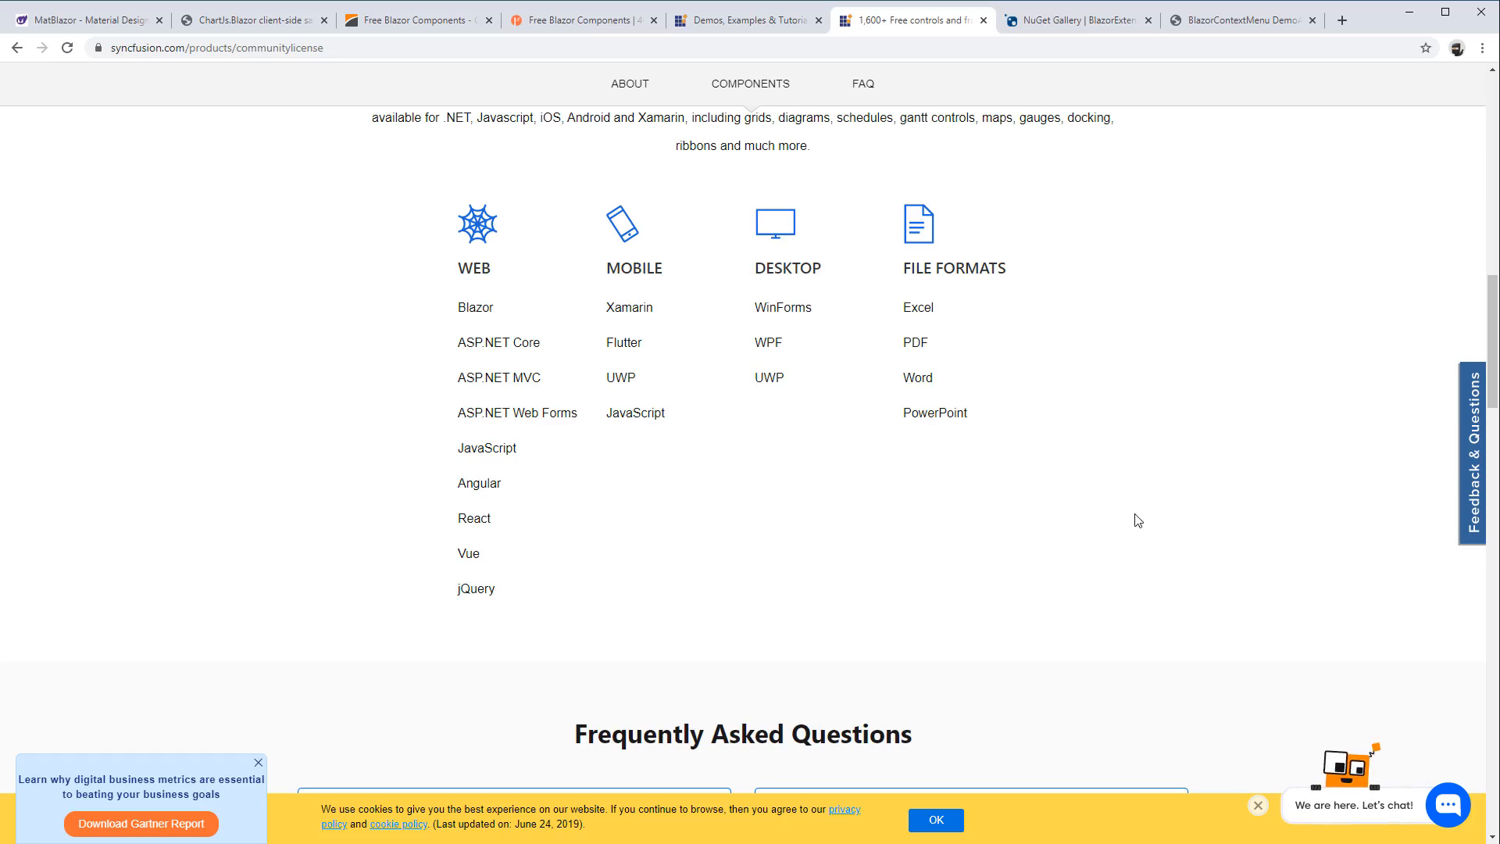
pyautogui.scroll(3)
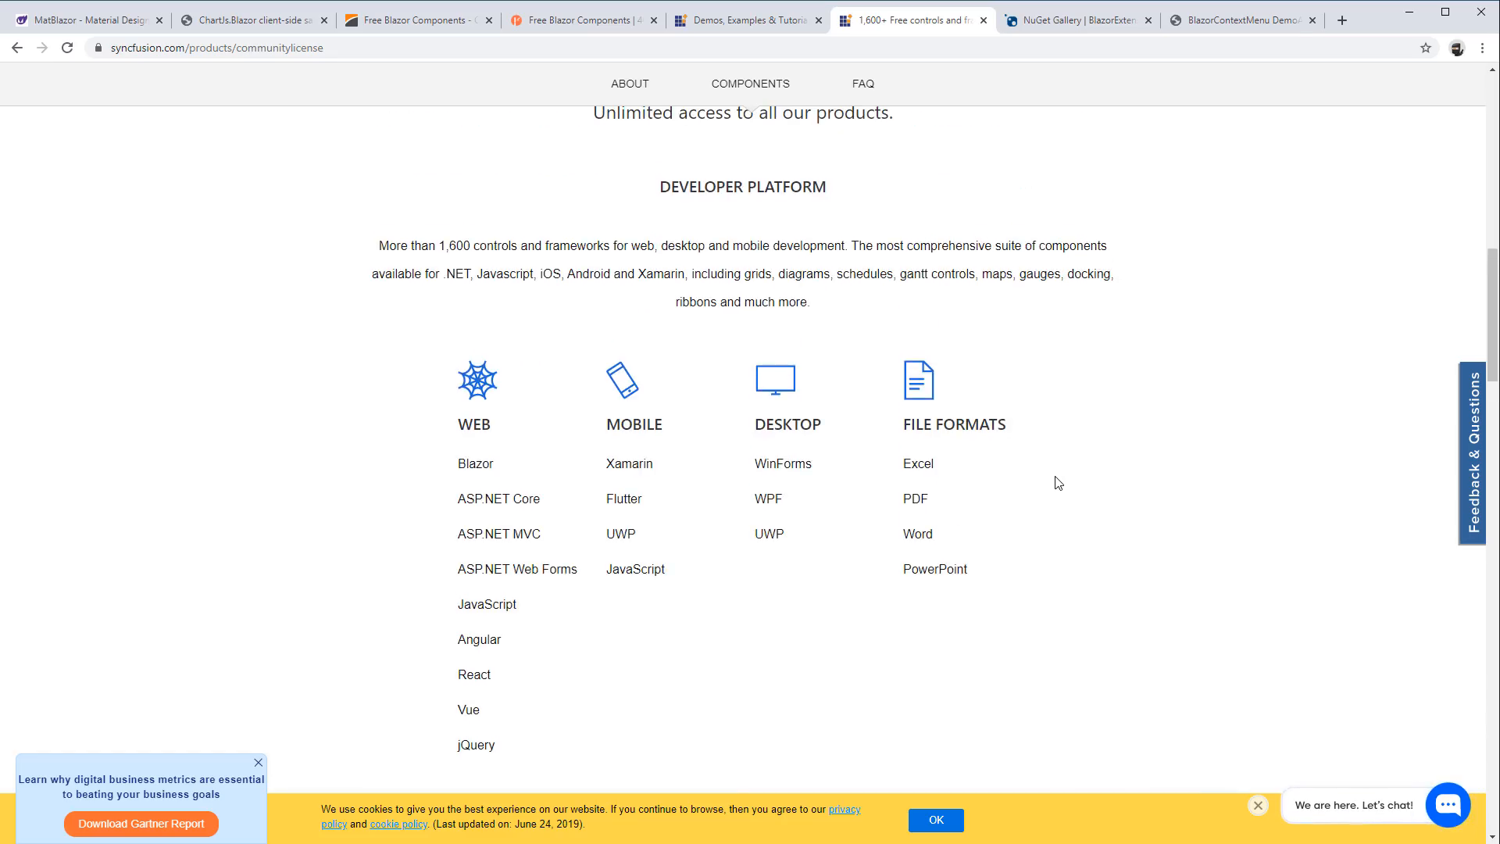
pyautogui.scroll(3)
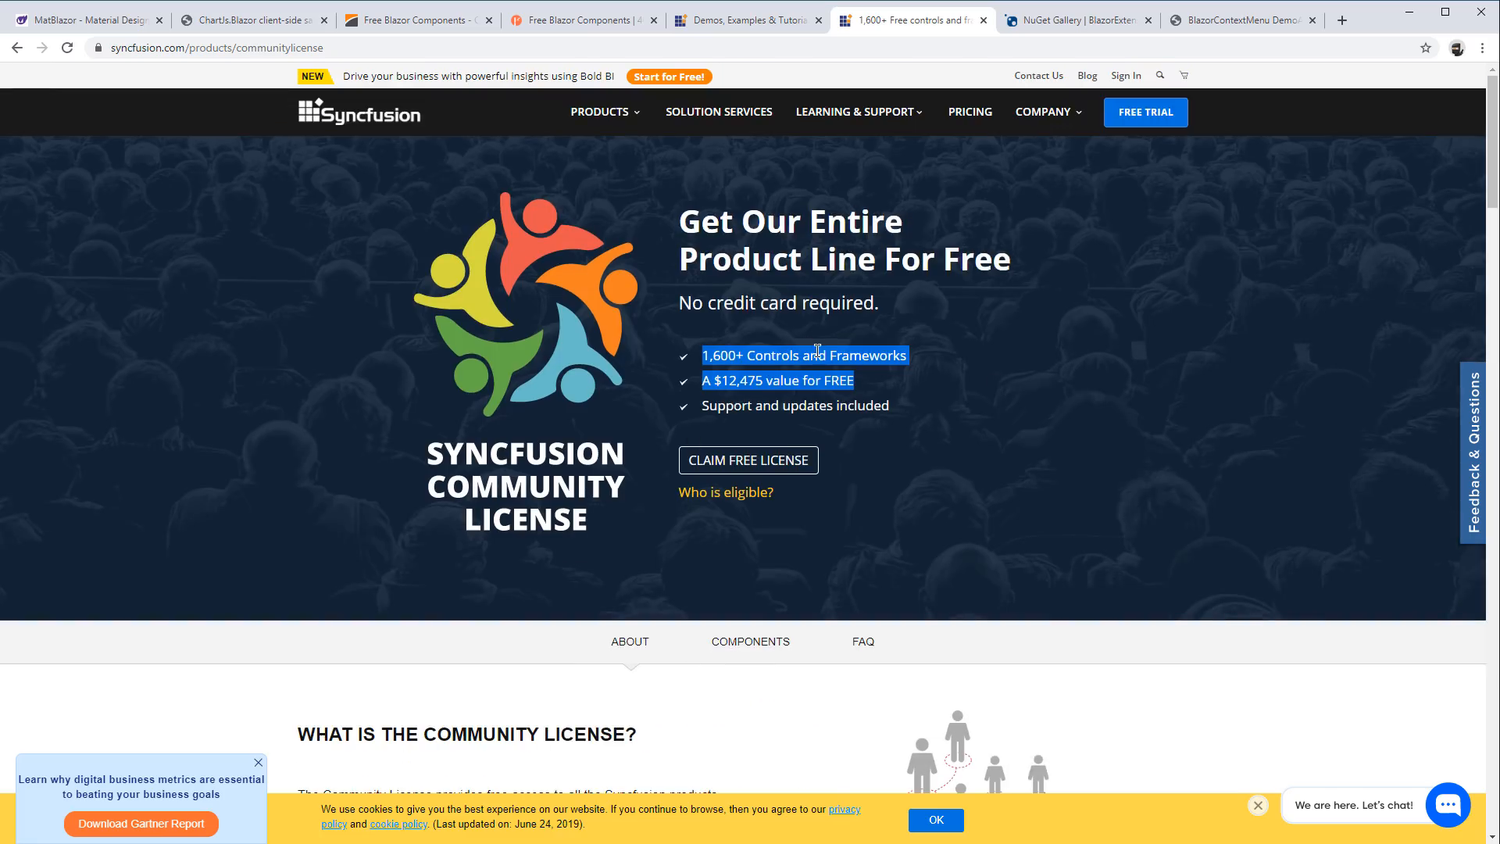
# Switch to the Syncfusion Blazor demos tab and scroll to its UI & DataViz components catalogue.
pyautogui.click(746, 20)
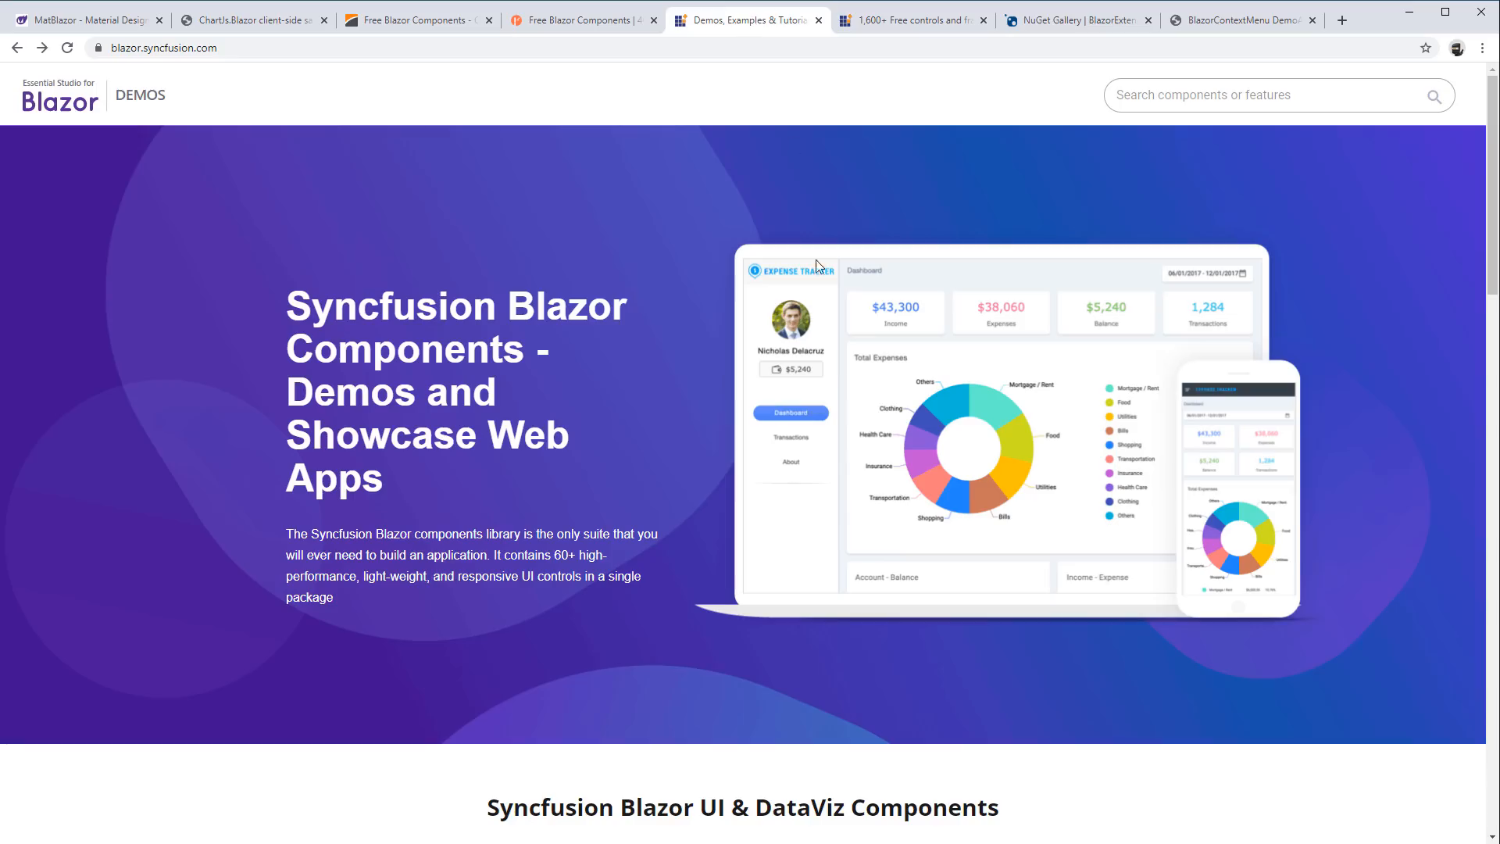
pyautogui.moveTo(613, 533)
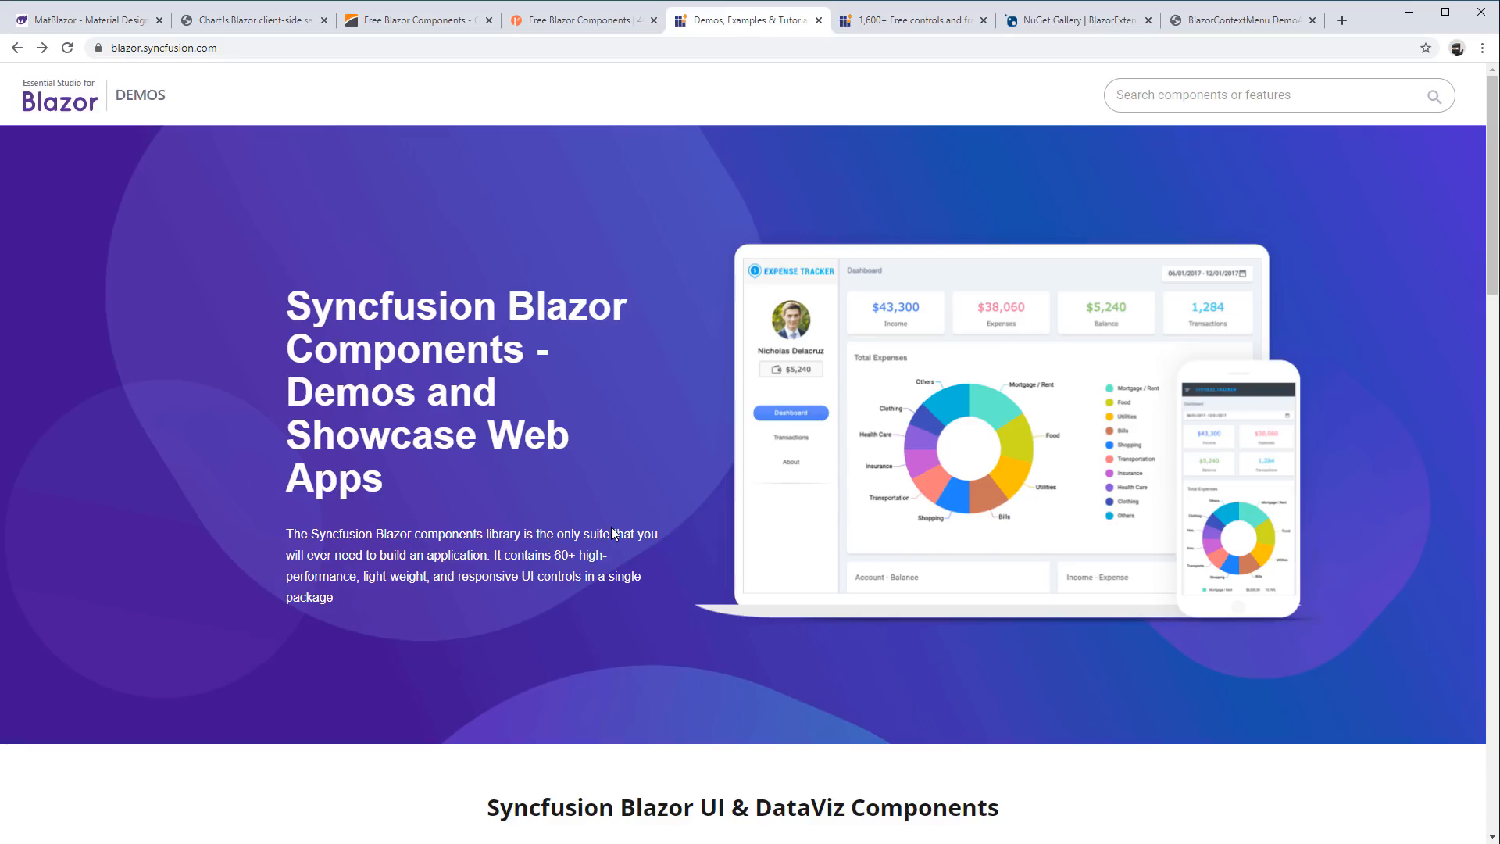
pyautogui.moveTo(801, 366)
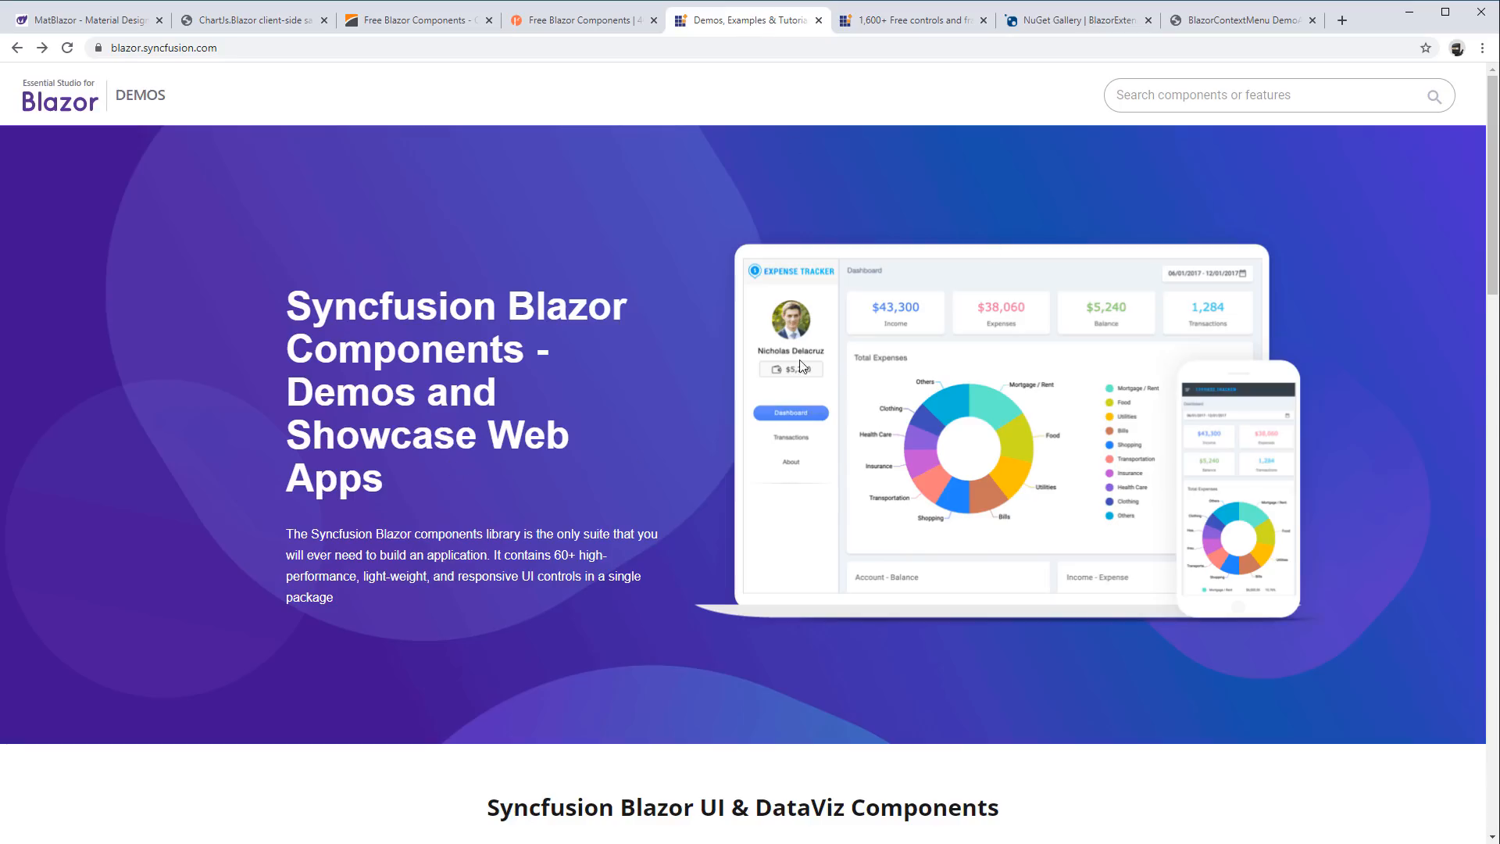
pyautogui.moveTo(988, 546)
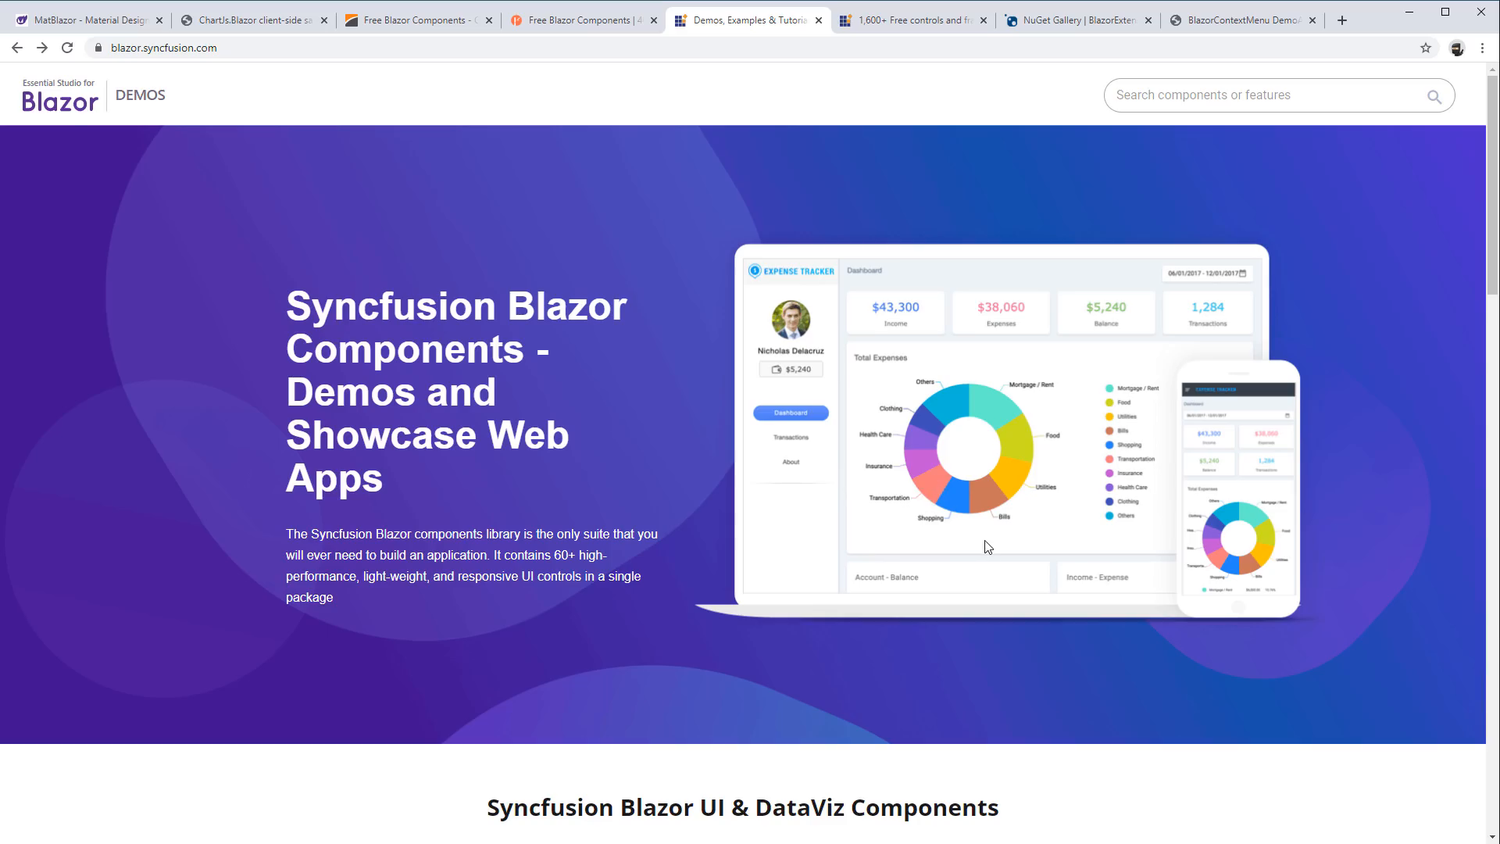
pyautogui.scroll(-3)
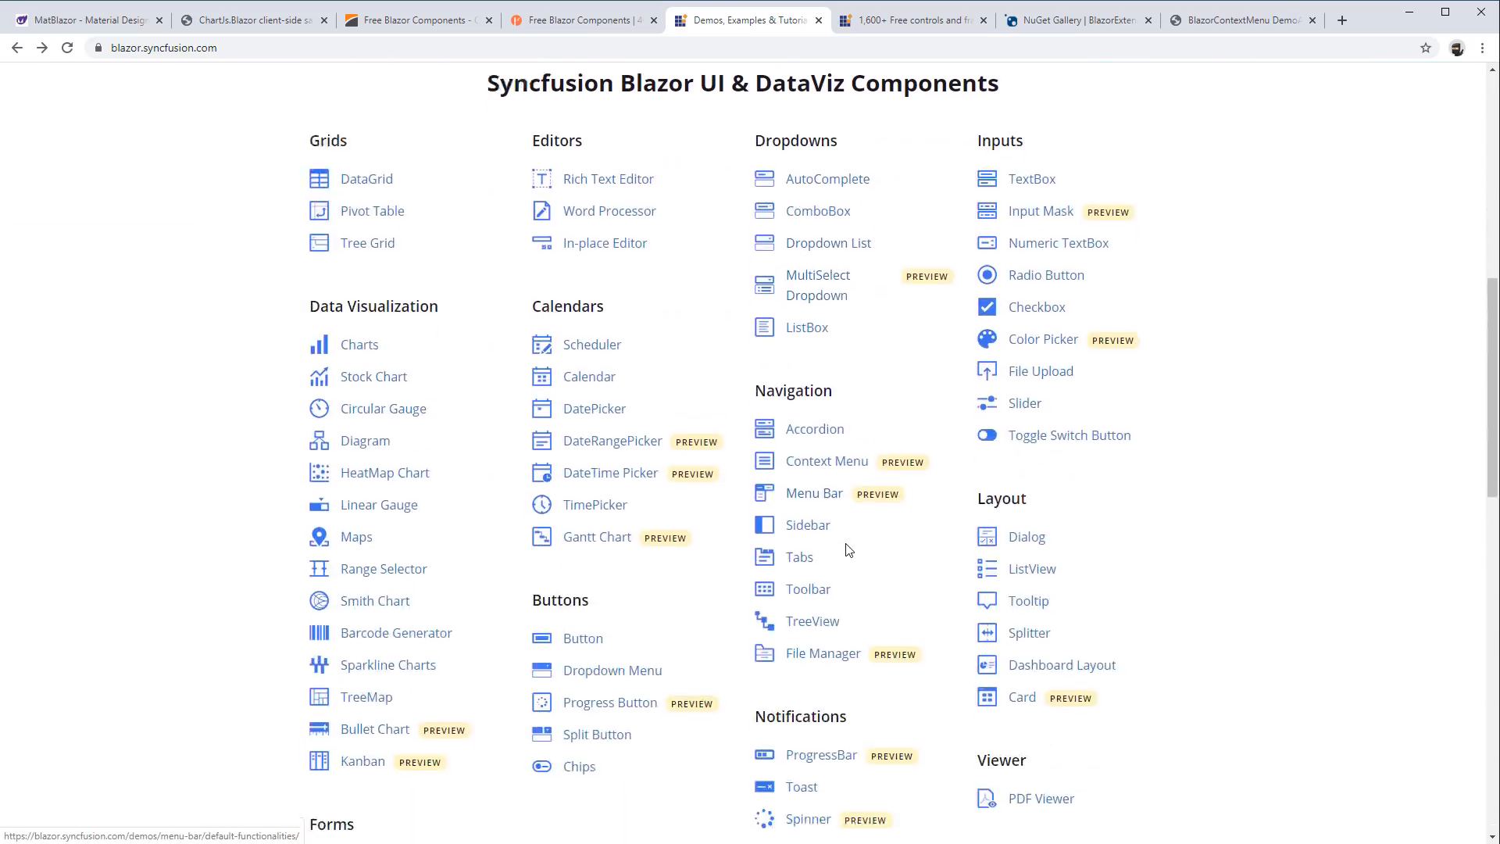
pyautogui.scroll(-3)
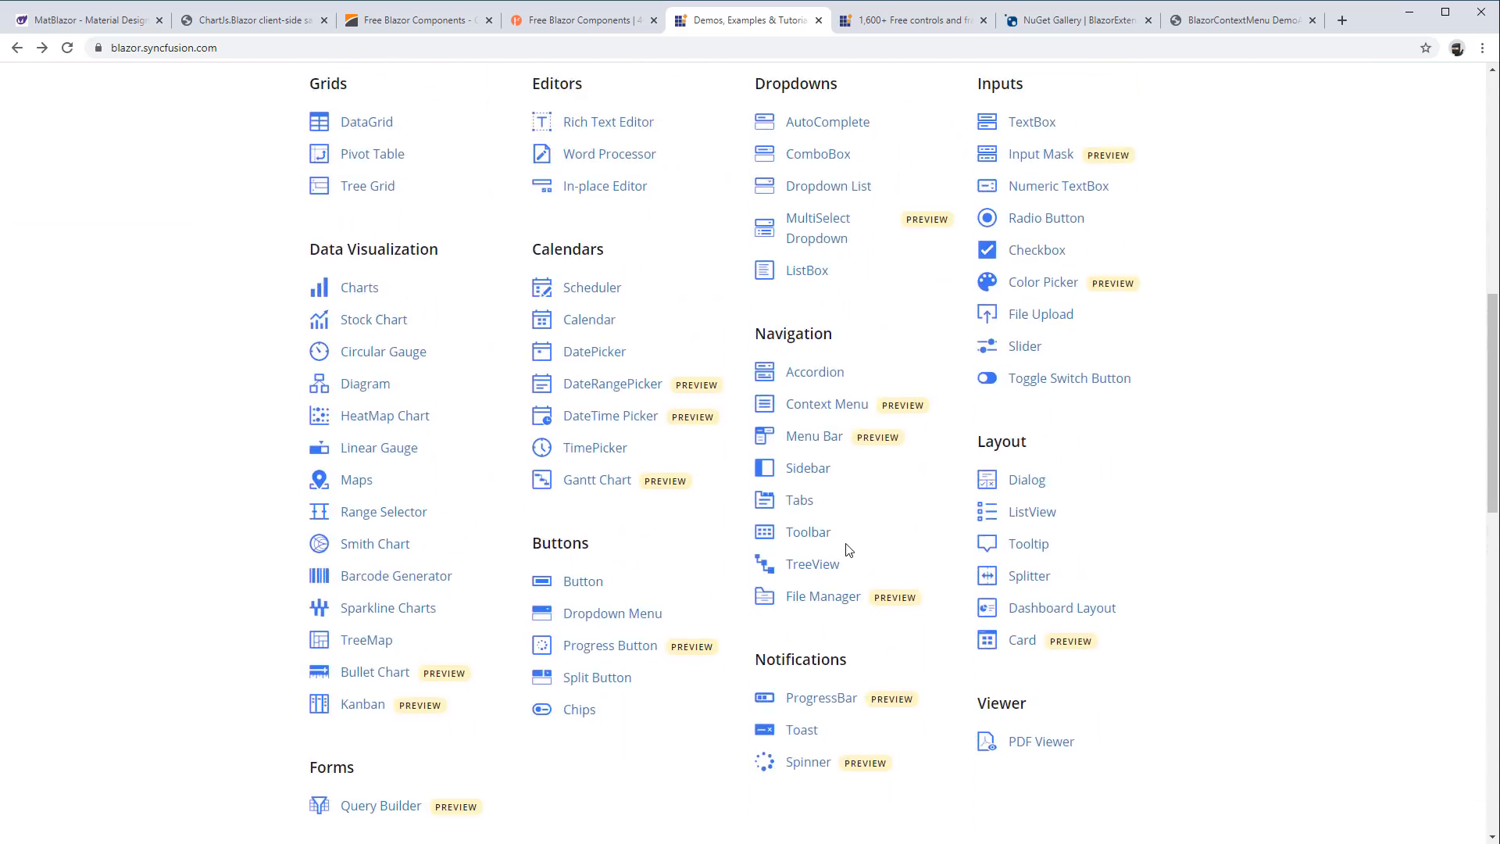
pyautogui.moveTo(1322, 509)
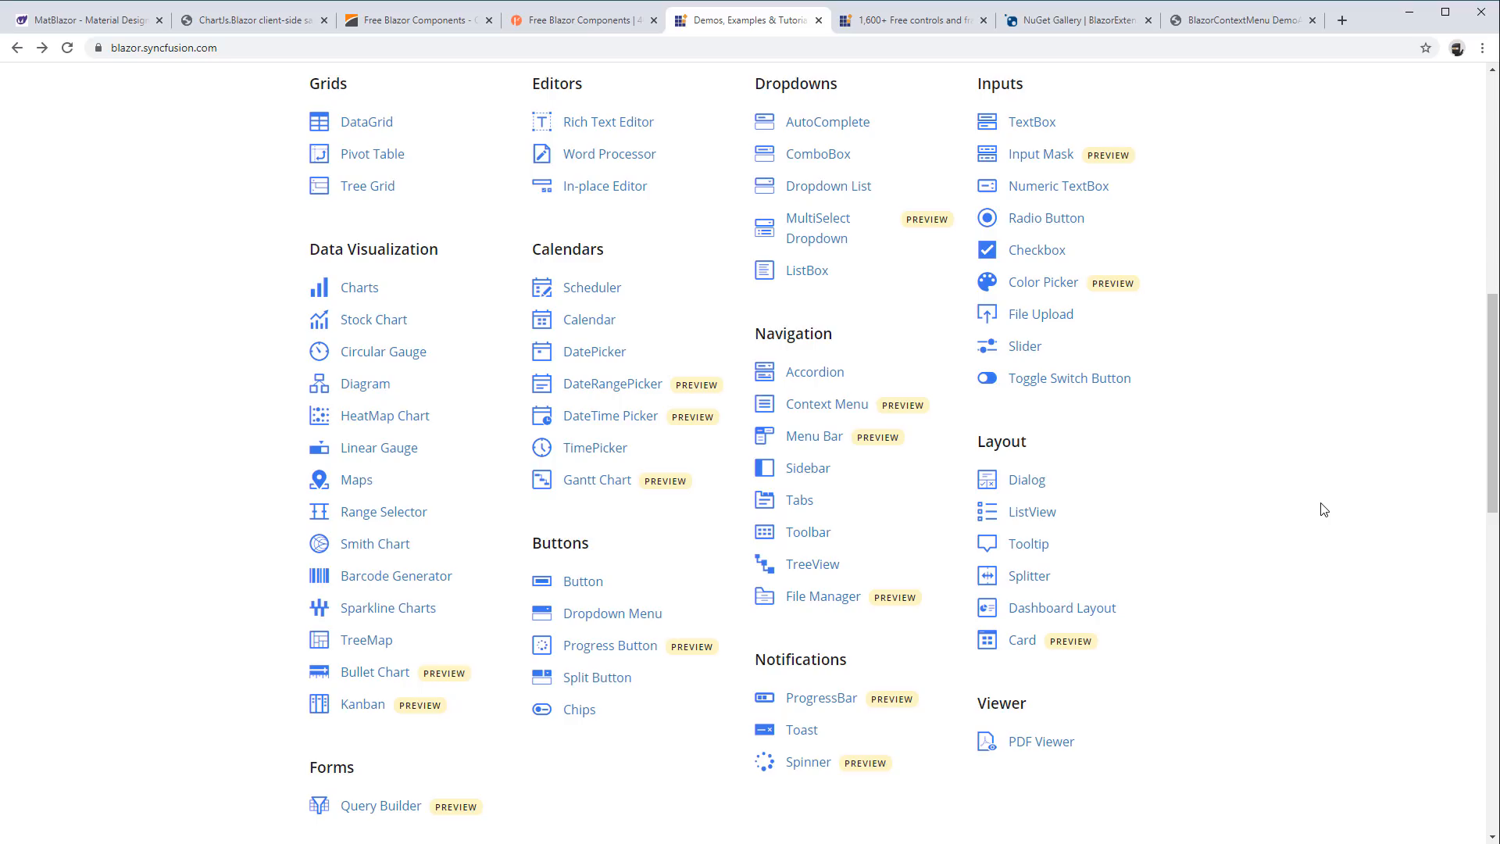
pyautogui.moveTo(643, 566)
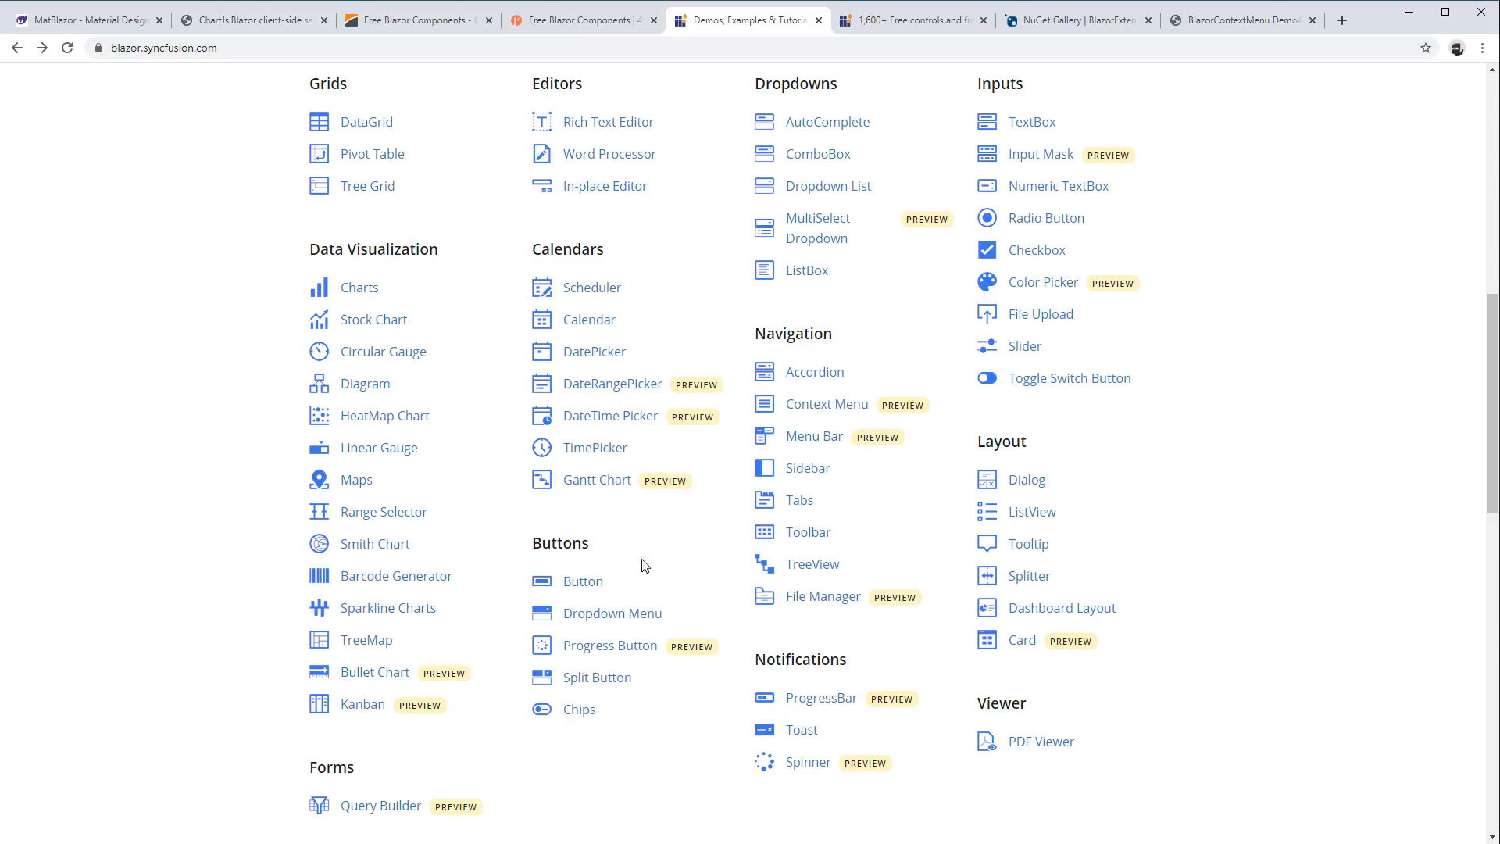
pyautogui.moveTo(396, 586)
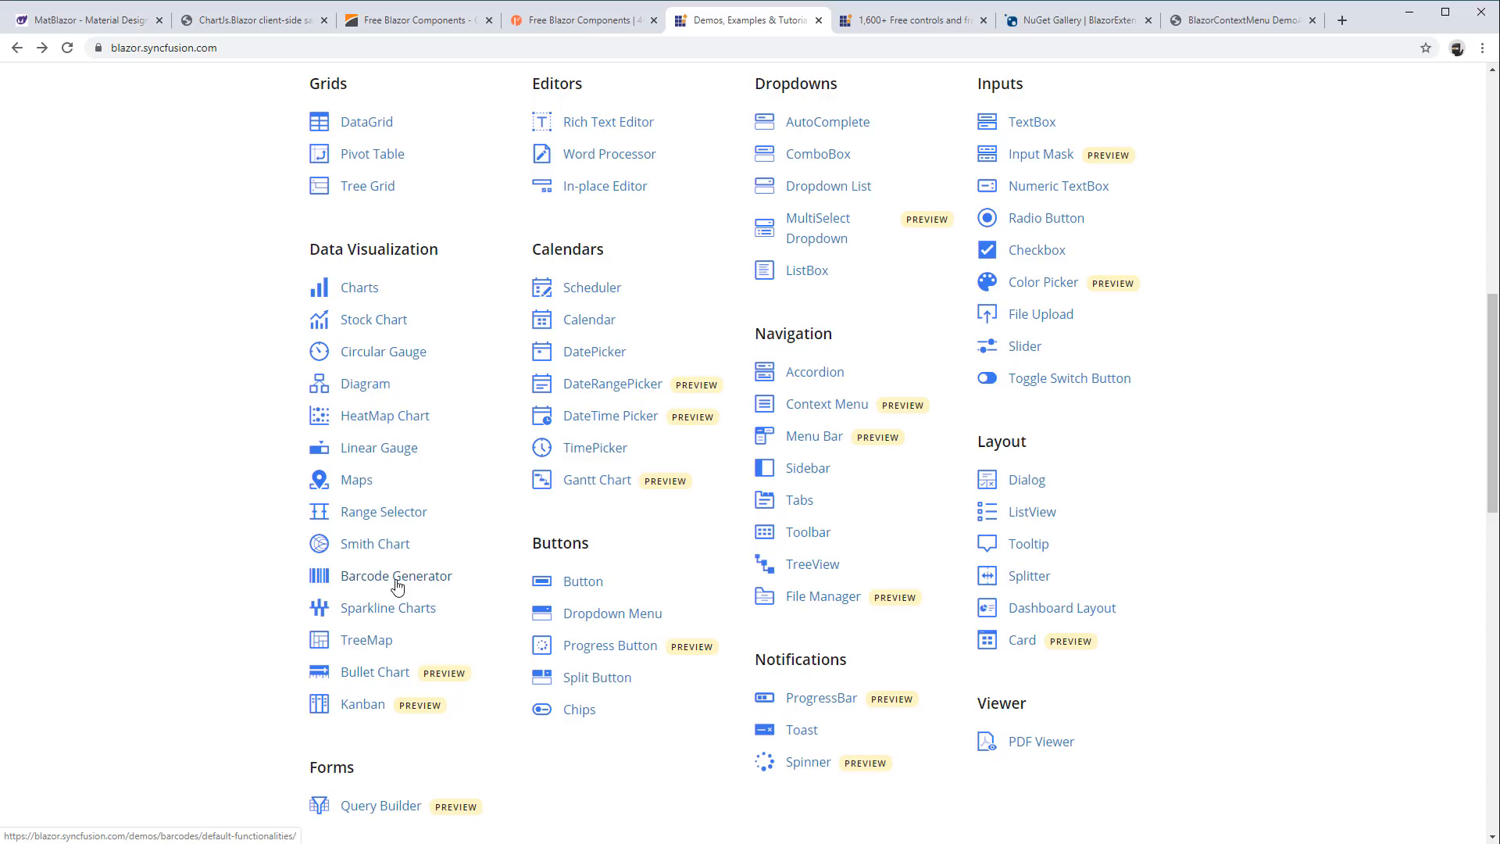
# Launch the Barcode Generator demo from the component catalogue.
pyautogui.click(396, 575)
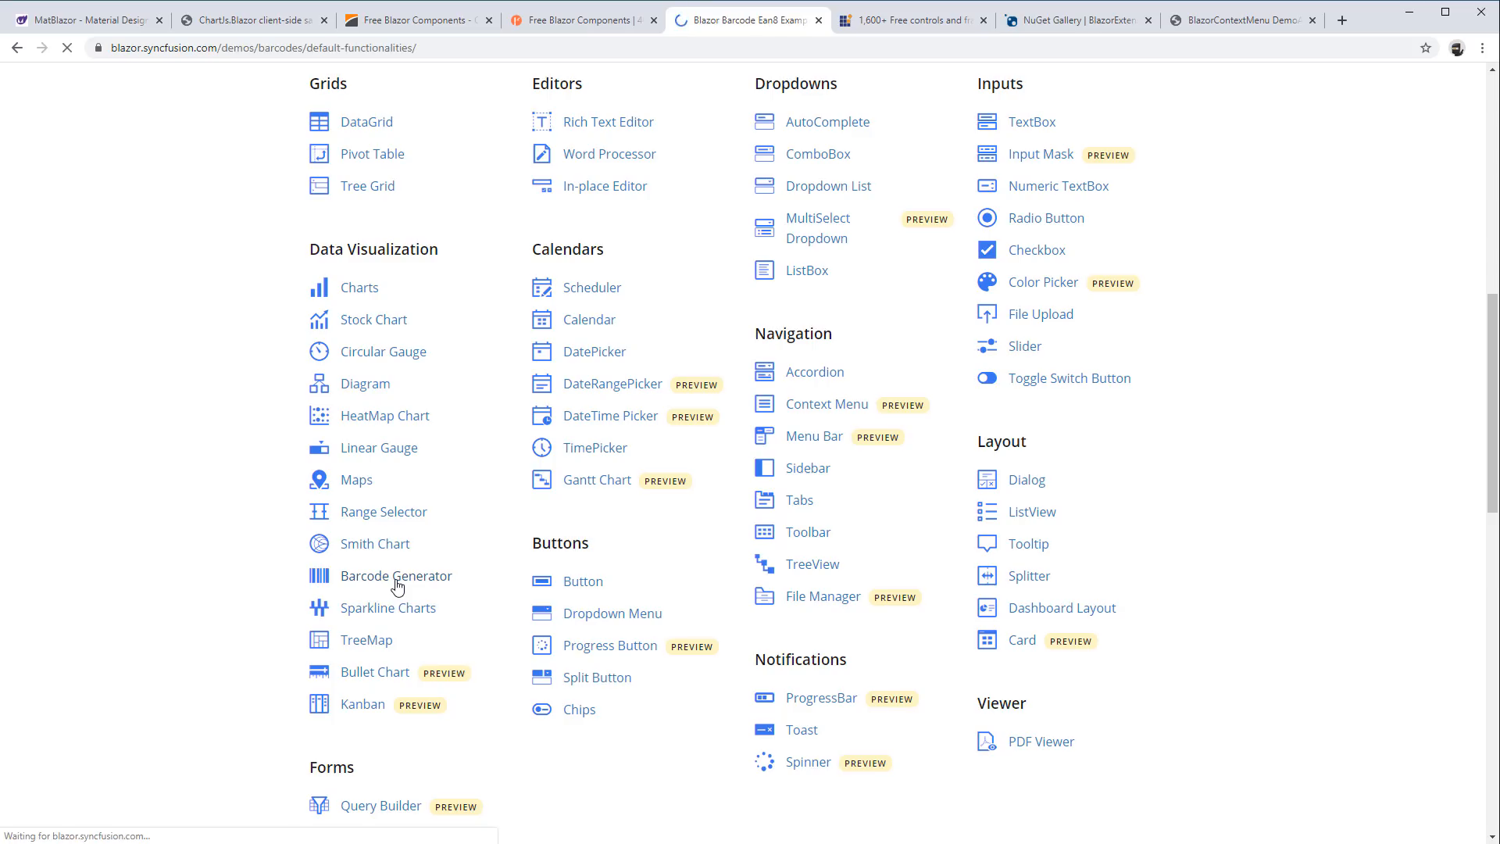
pyautogui.click(396, 575)
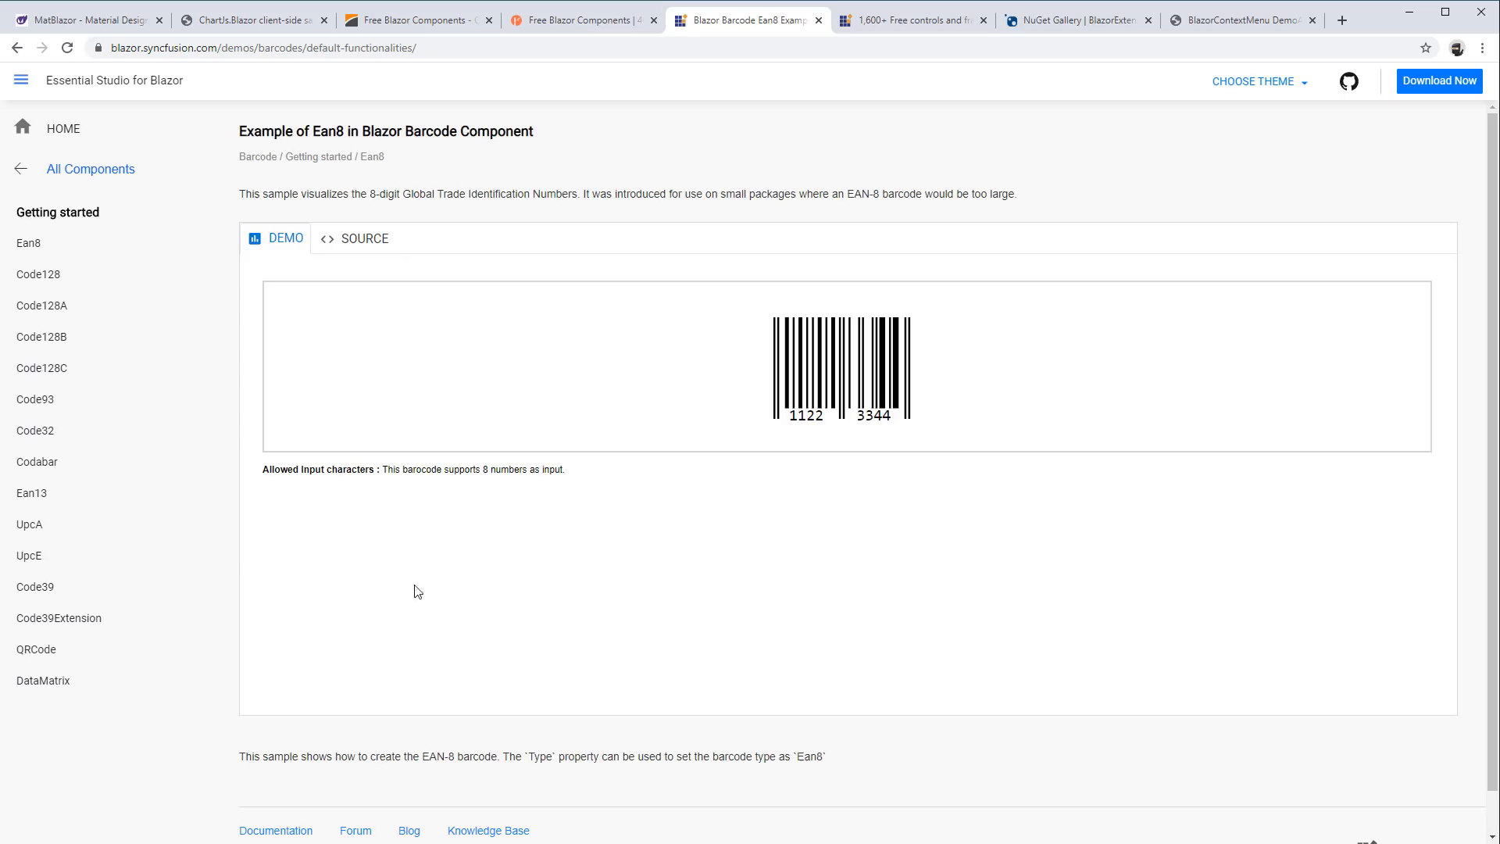
pyautogui.moveTo(402, 351)
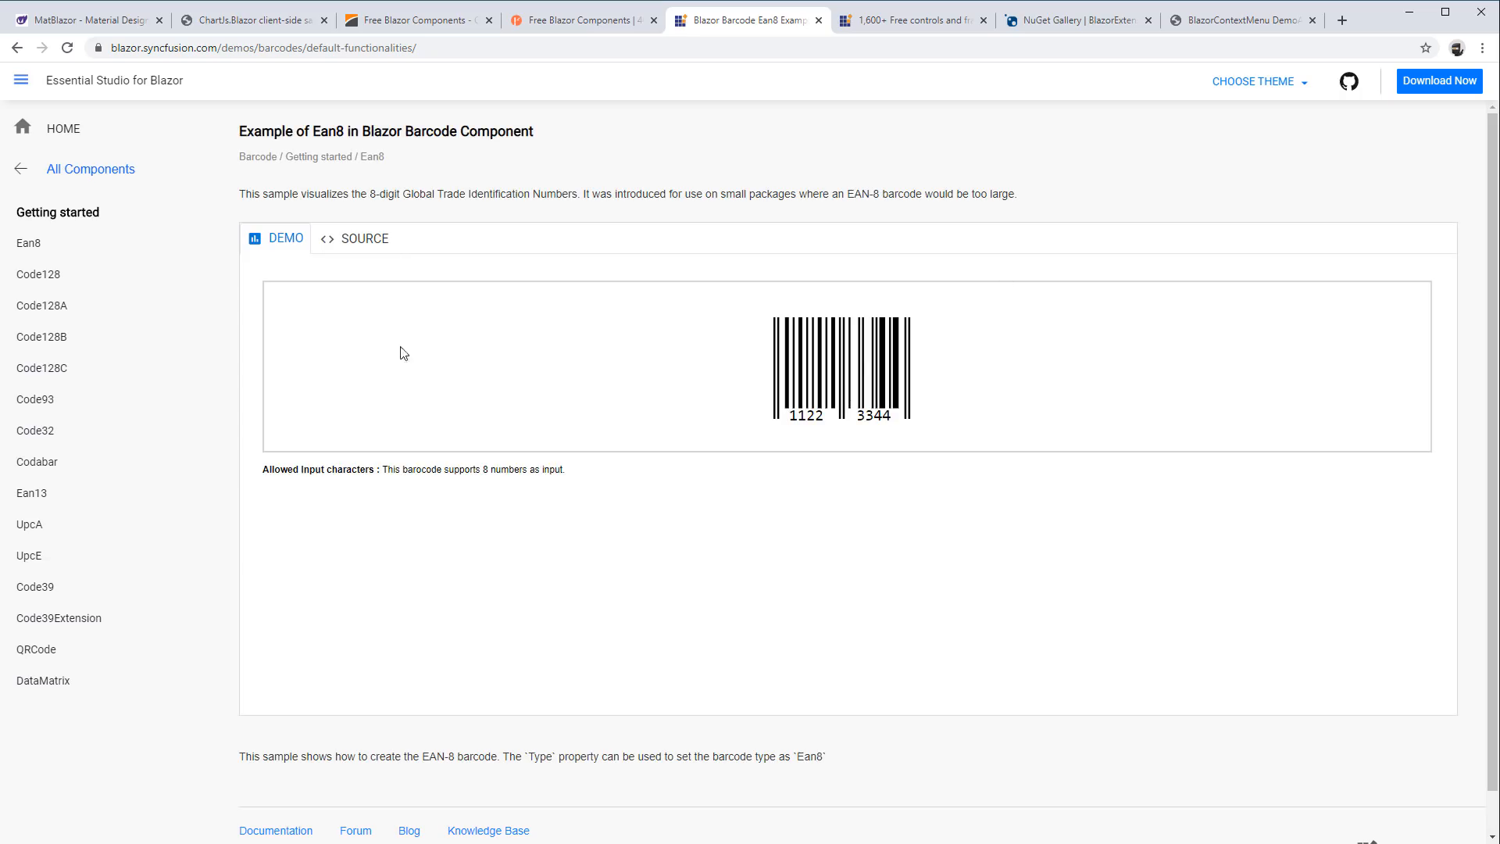
pyautogui.moveTo(45, 611)
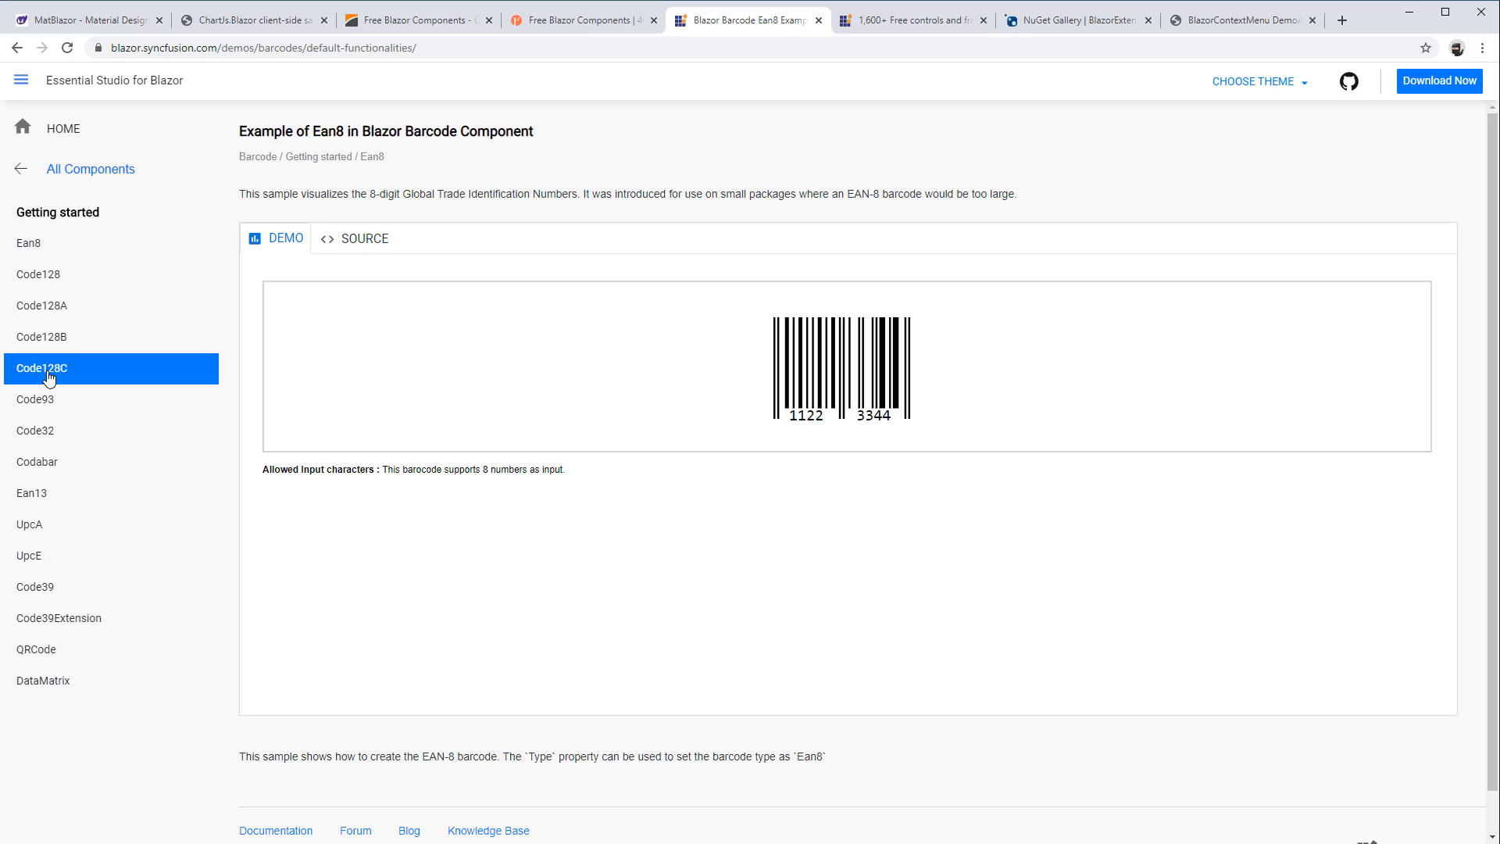
# View the Code128C, QRCode, DataMatrix and Ean13 barcode samples in turn.
pyautogui.click(42, 368)
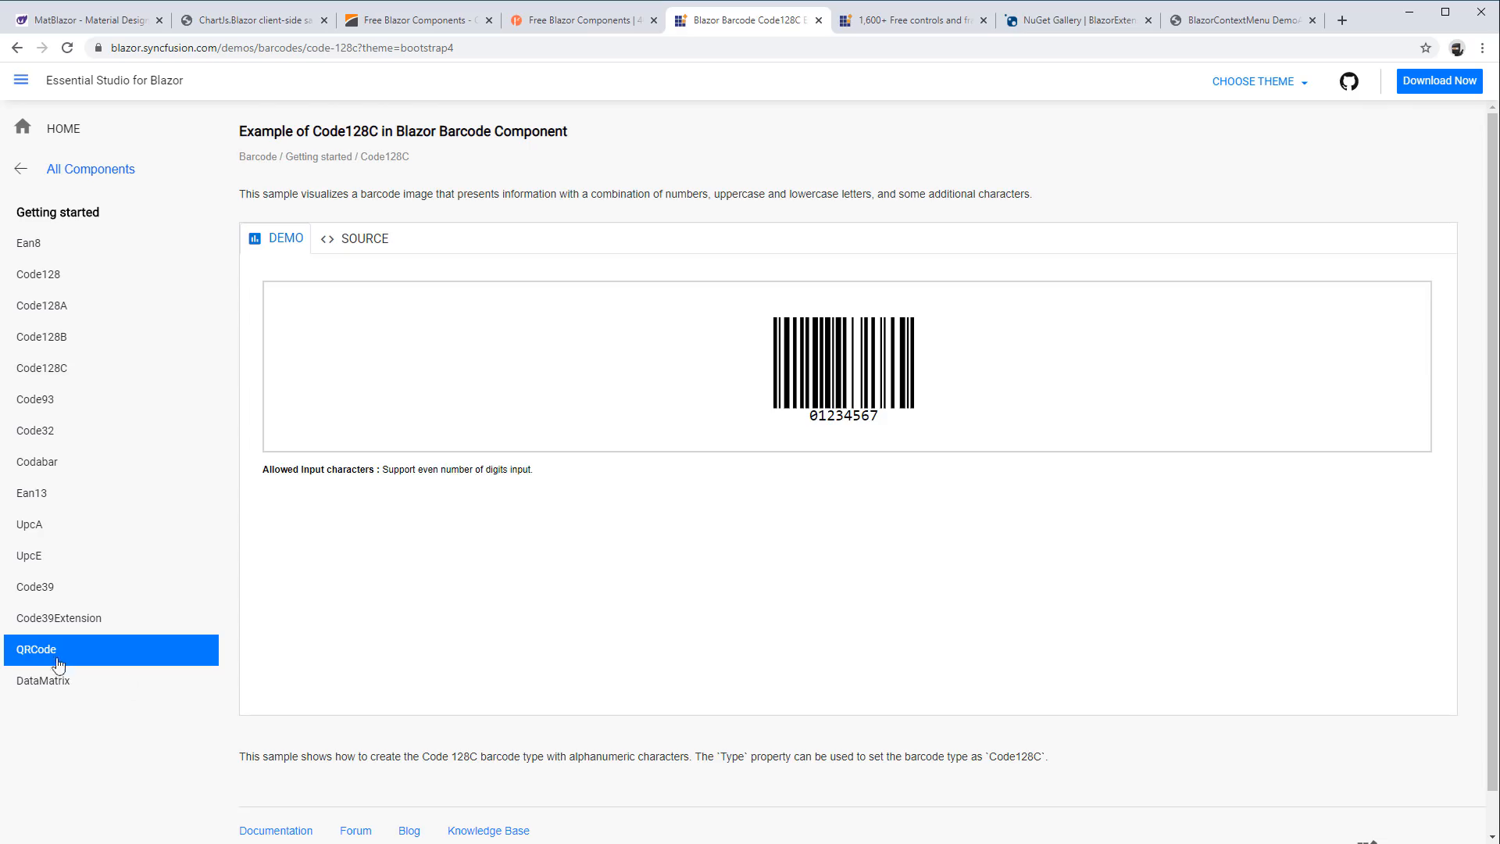
pyautogui.click(36, 650)
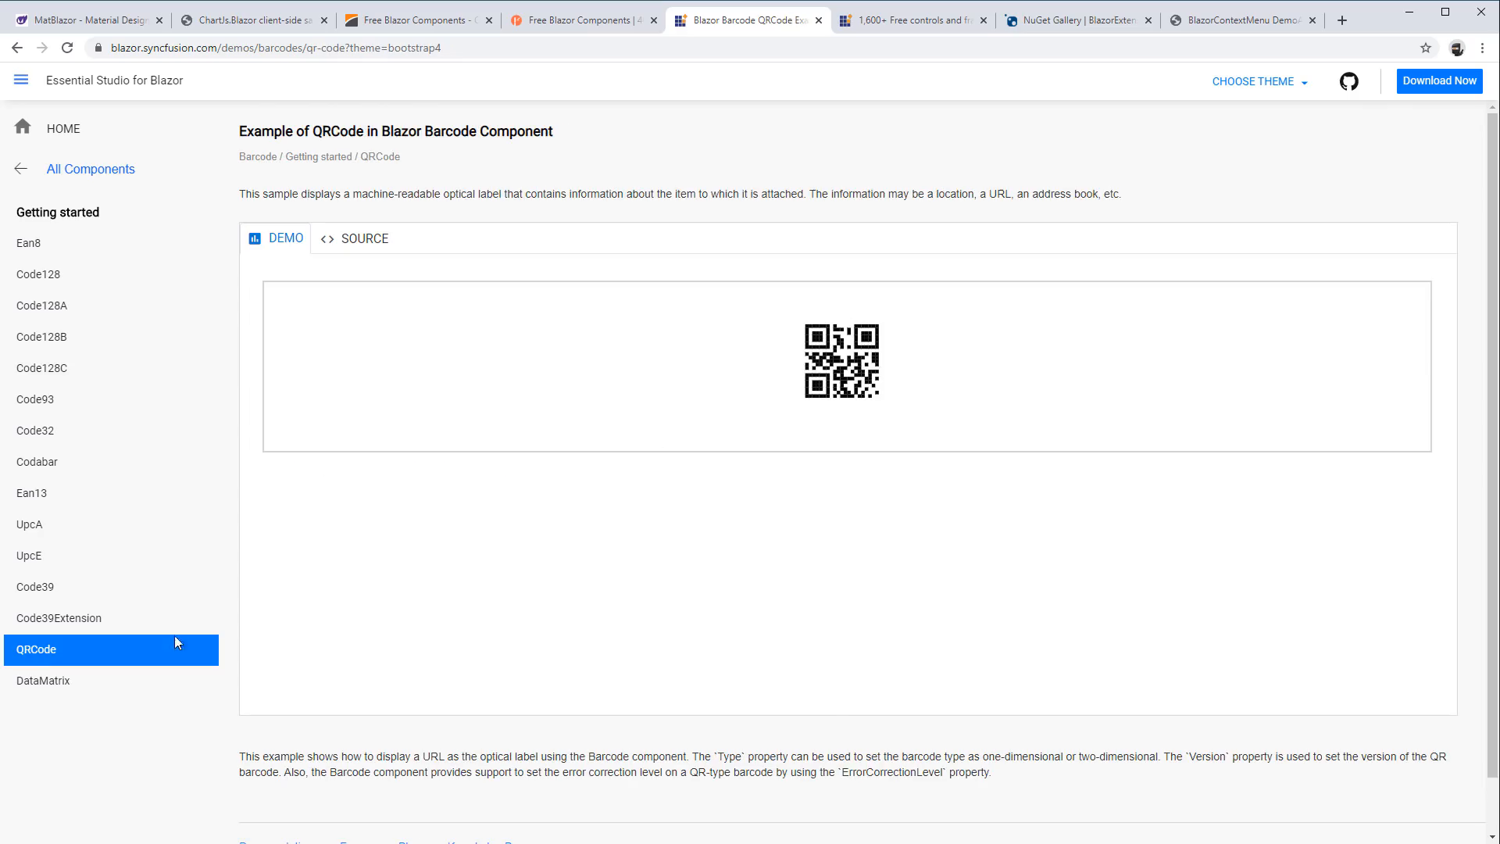
pyautogui.click(43, 680)
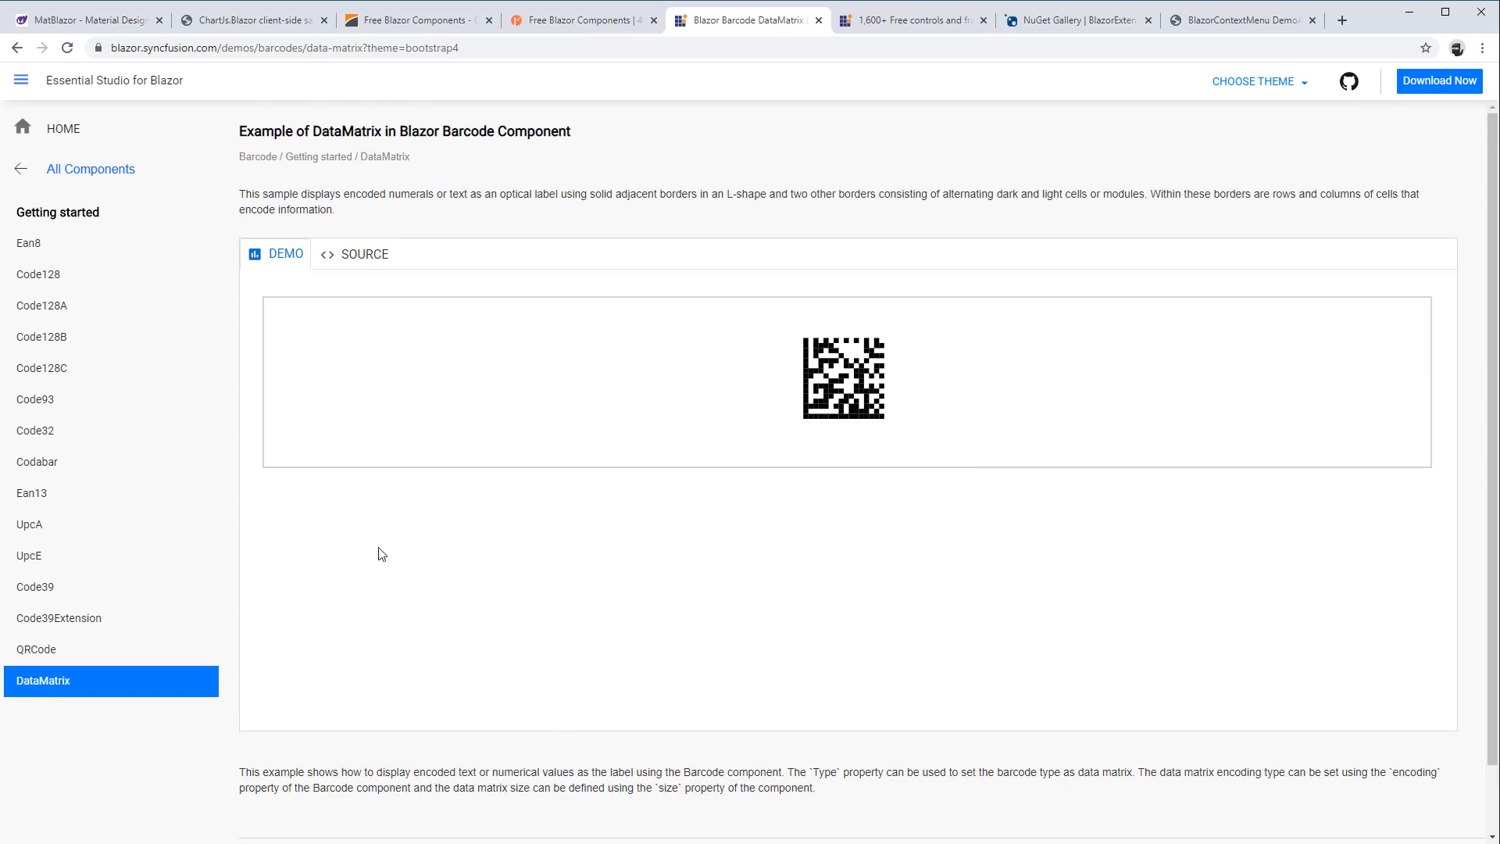
pyautogui.click(26, 494)
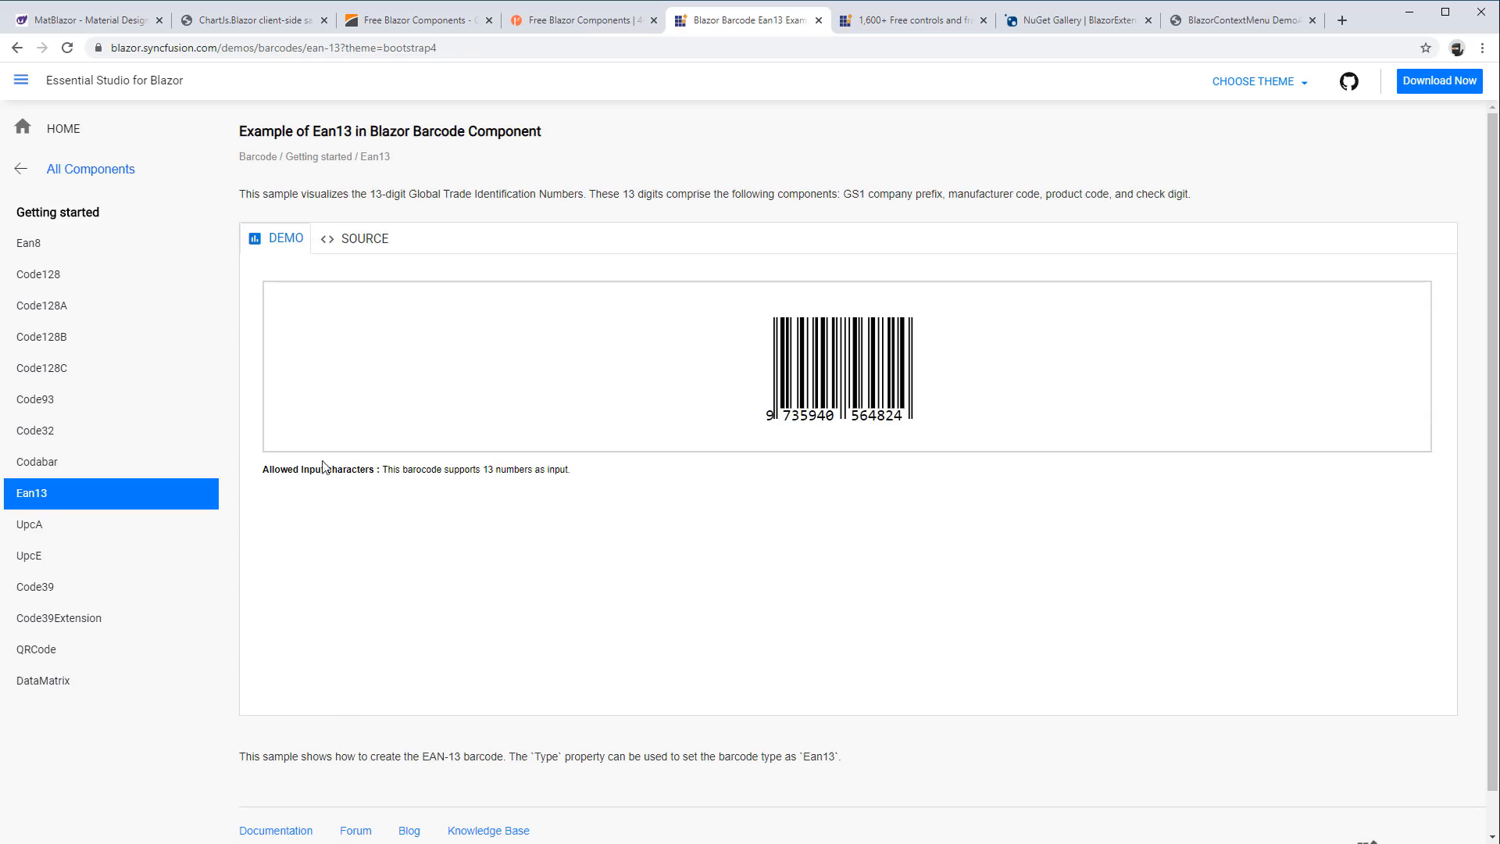
pyautogui.click(365, 239)
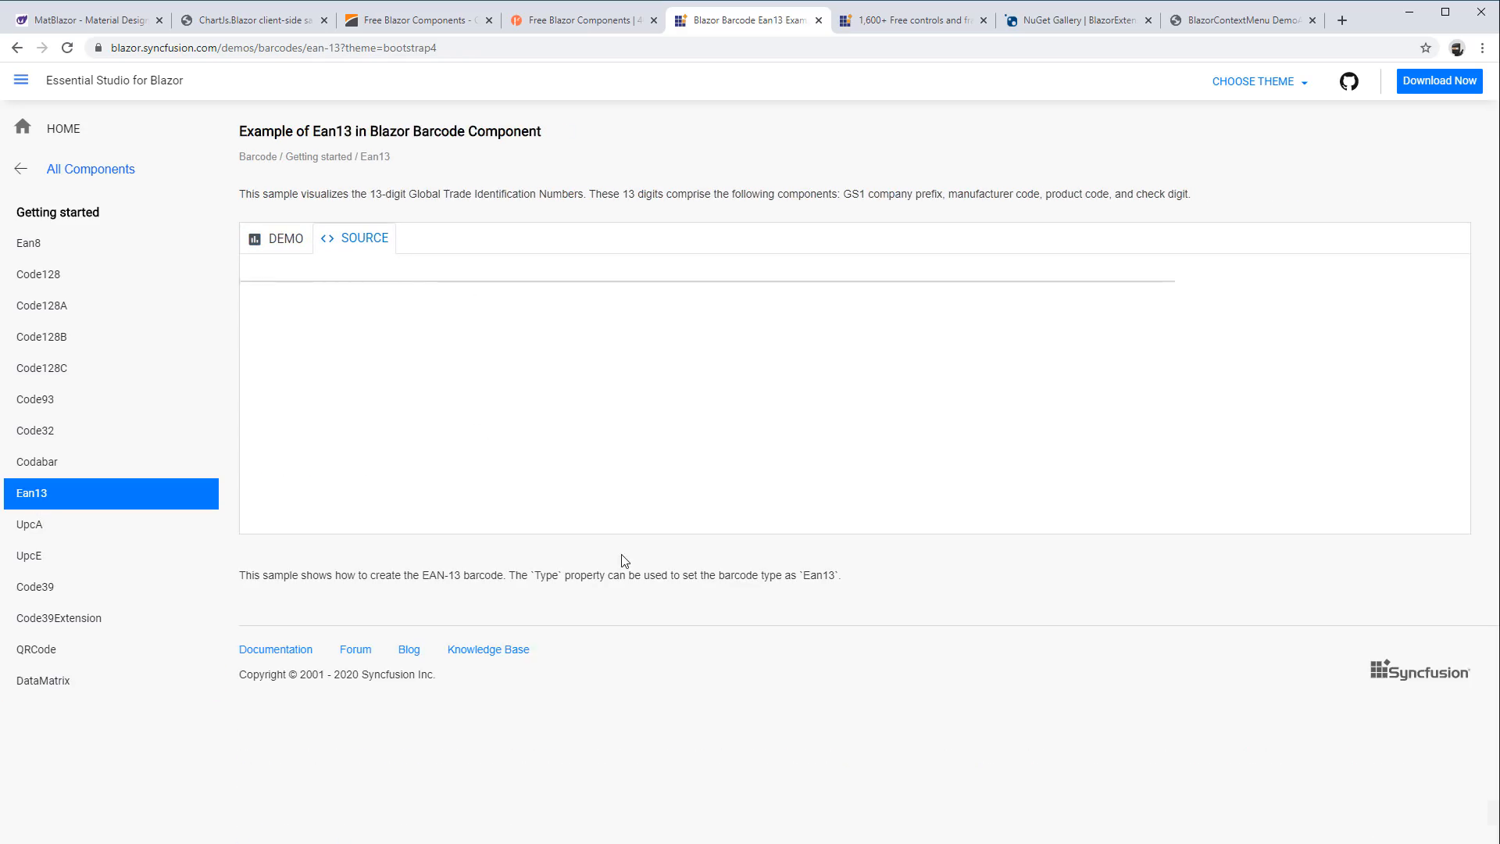
pyautogui.click(363, 238)
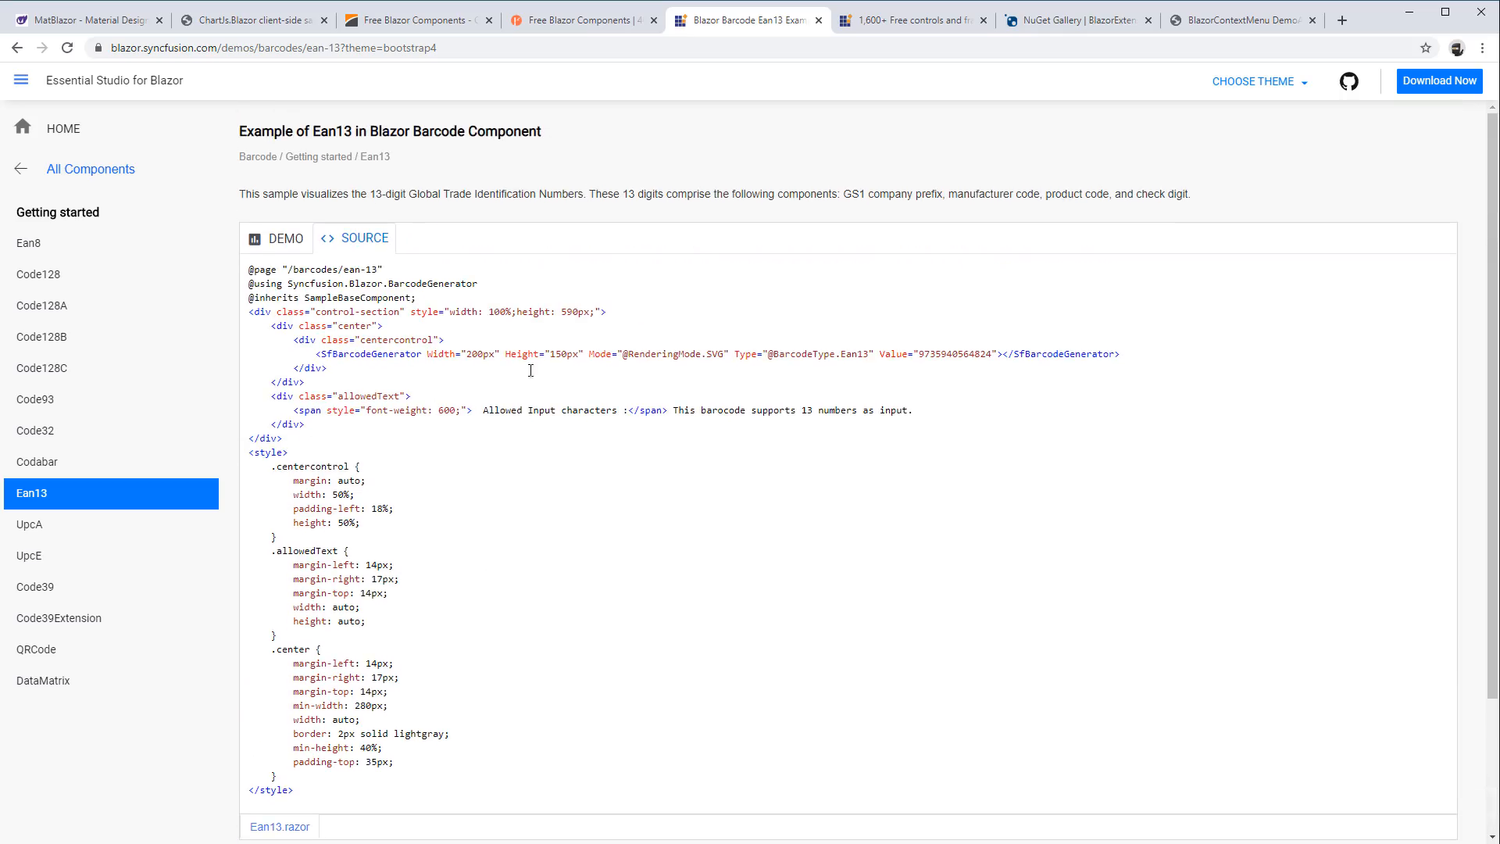
pyautogui.moveTo(213, 285)
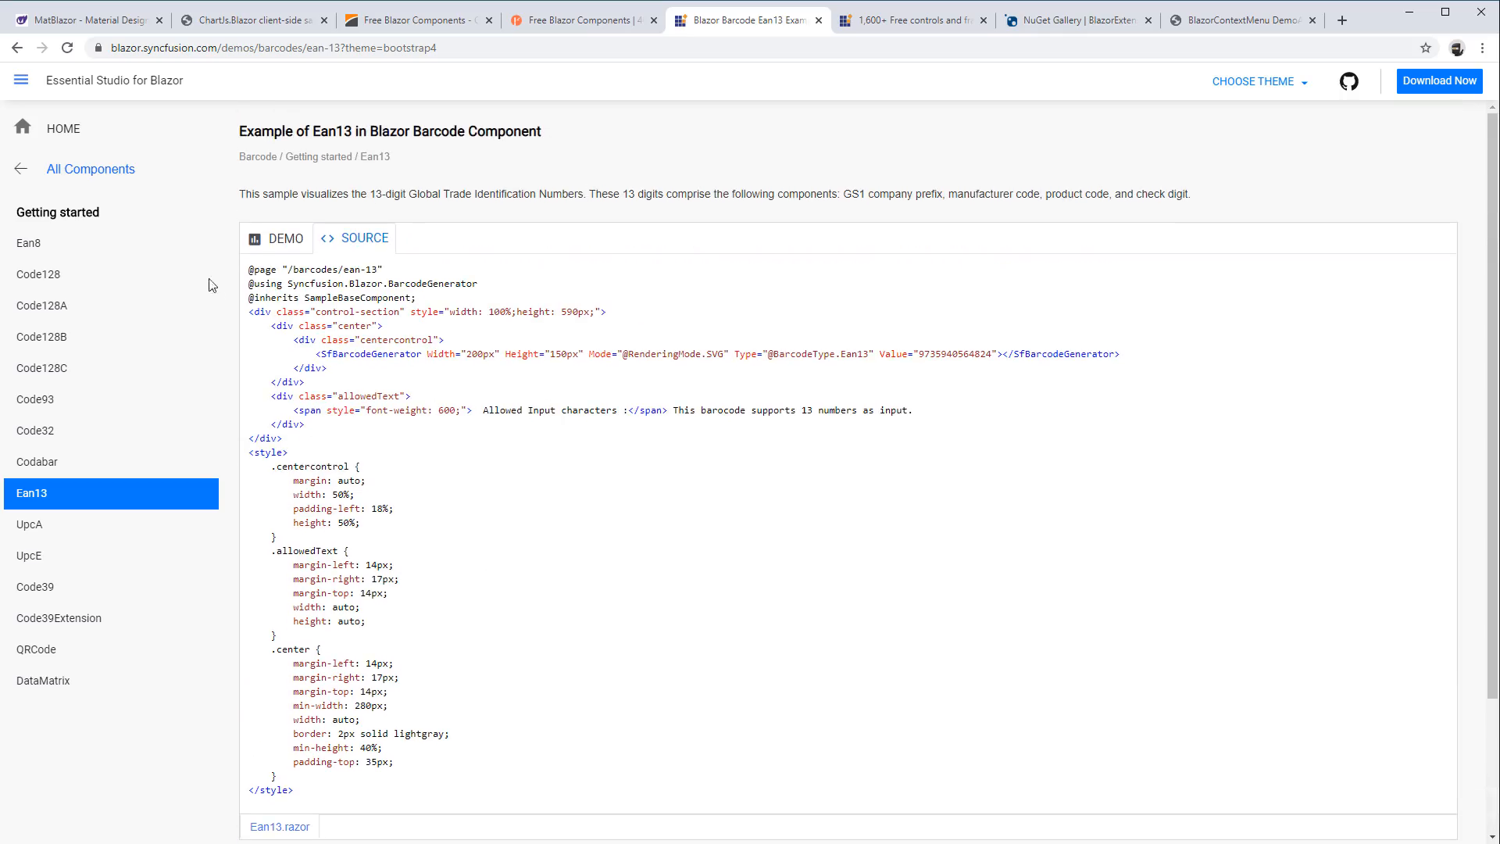
pyautogui.moveTo(66, 462)
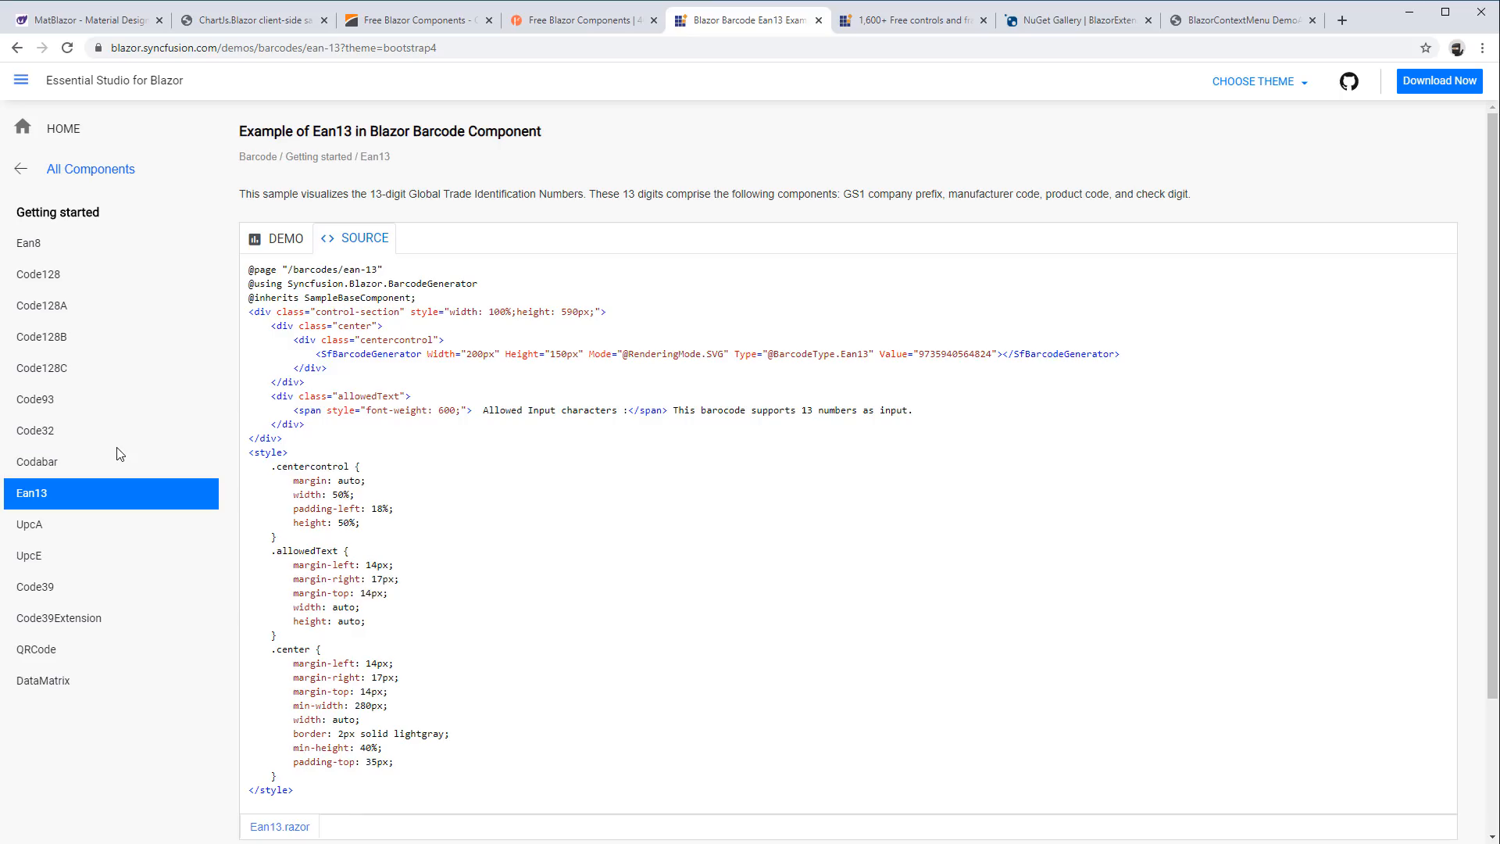
pyautogui.moveTo(18, 46)
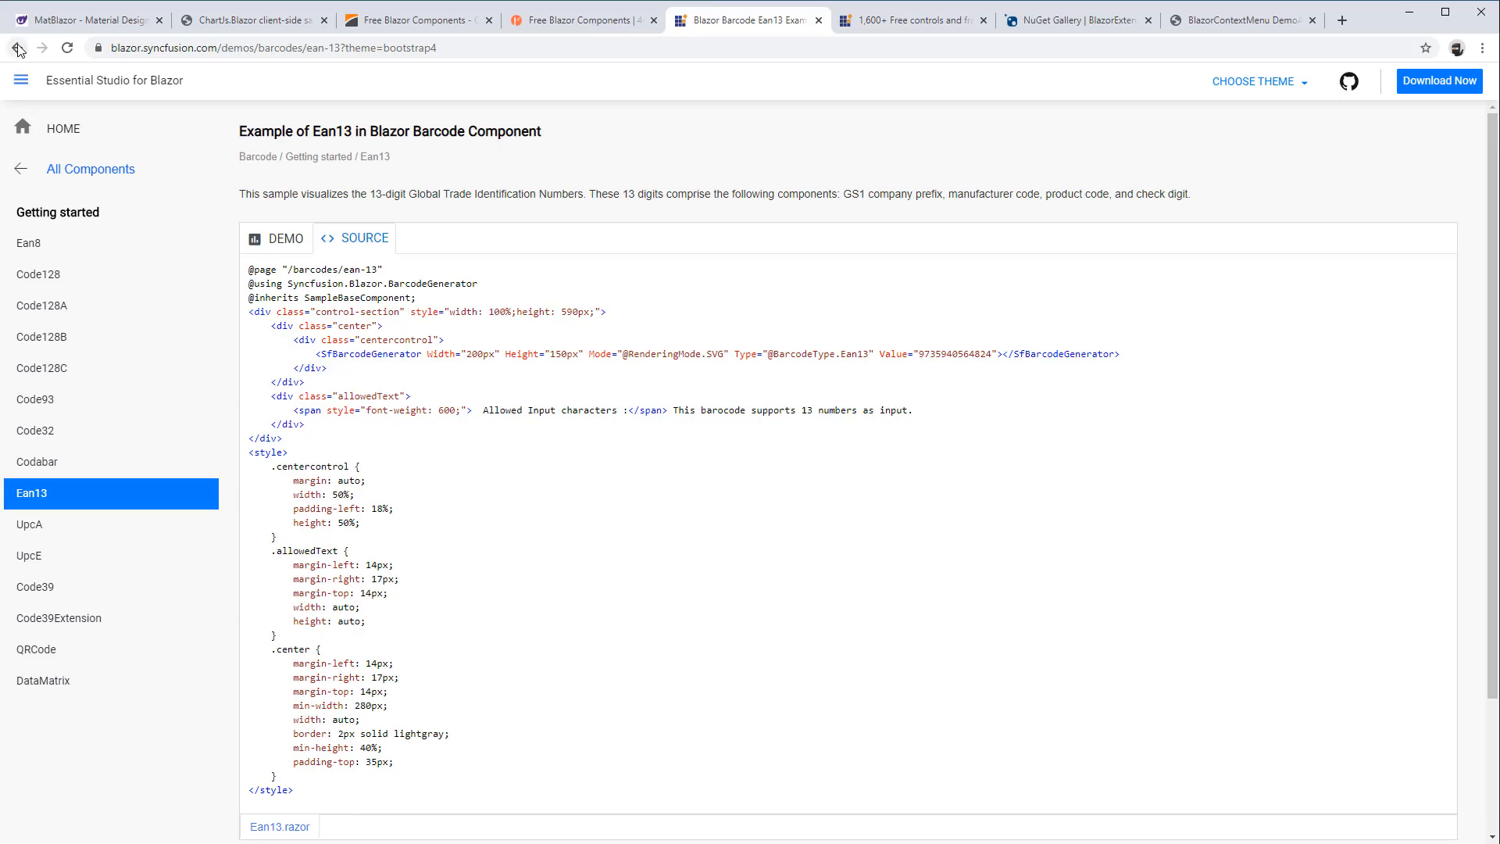
# Go back to the Syncfusion Blazor components overview page.
pyautogui.click(16, 47)
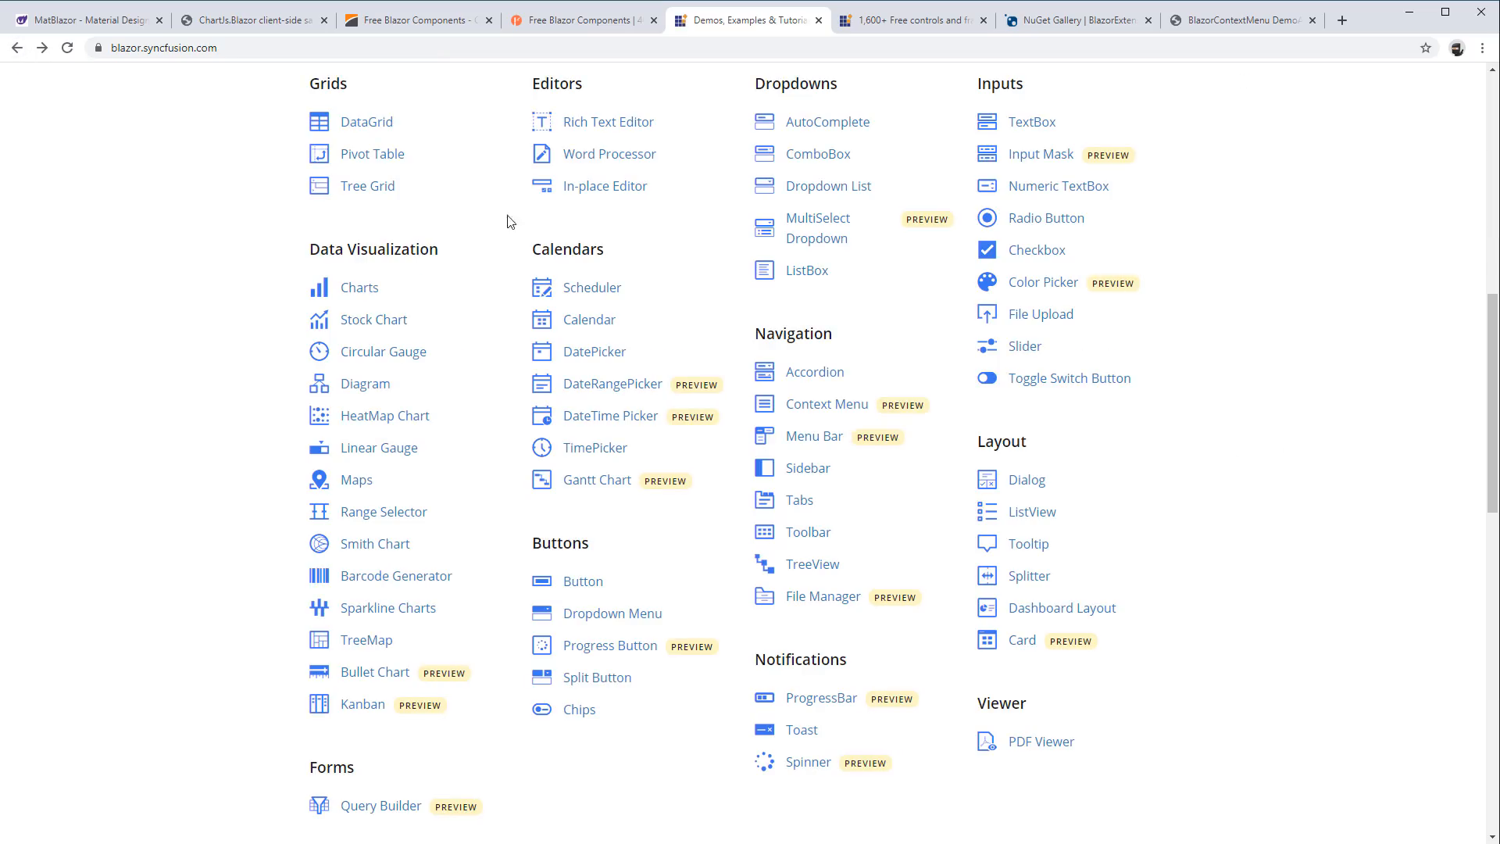
pyautogui.moveTo(591, 324)
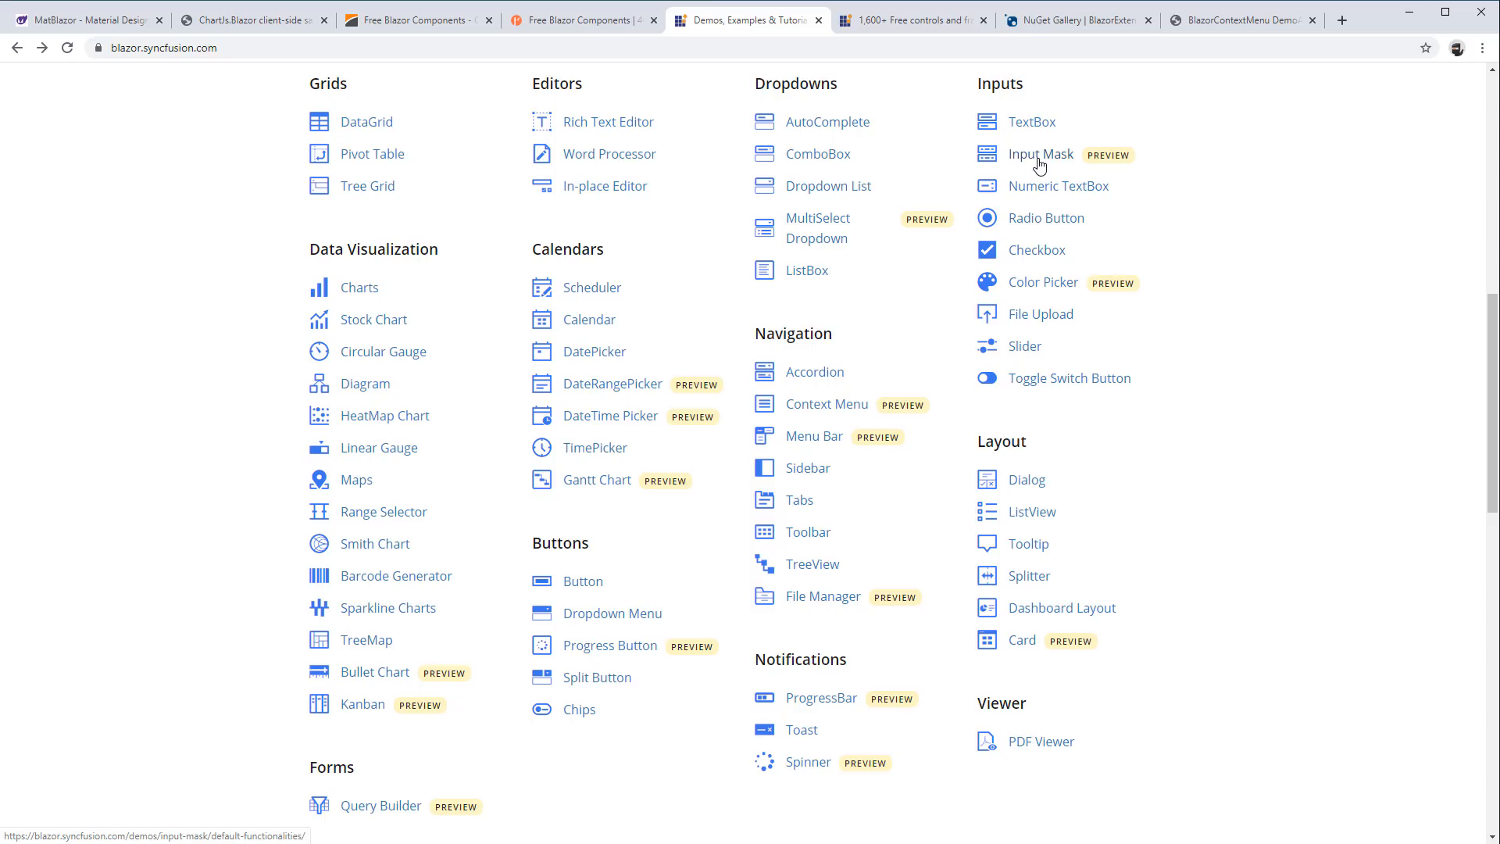
pyautogui.click(1040, 154)
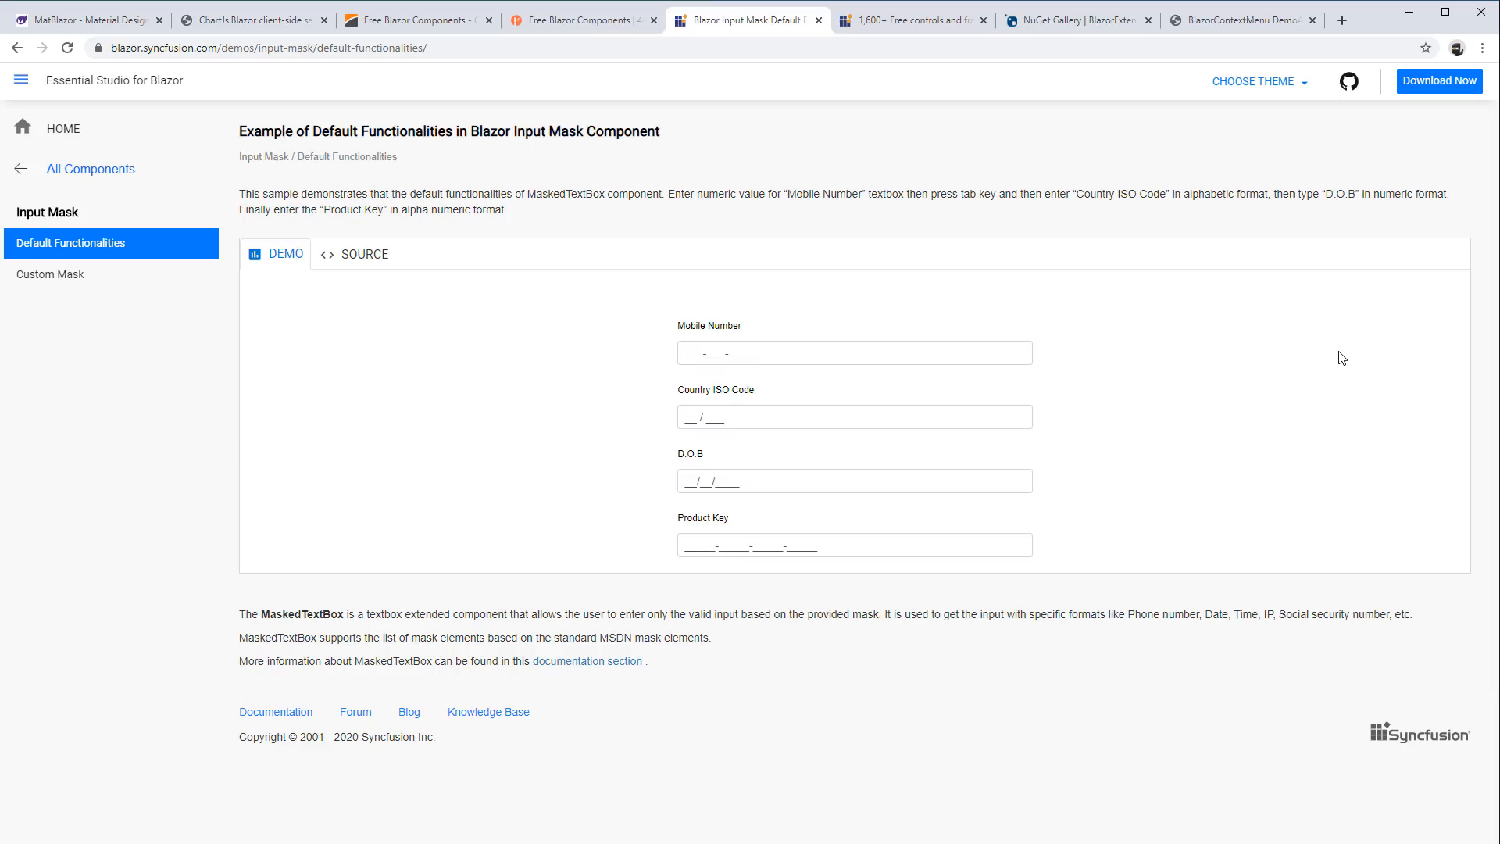
pyautogui.moveTo(435, 301)
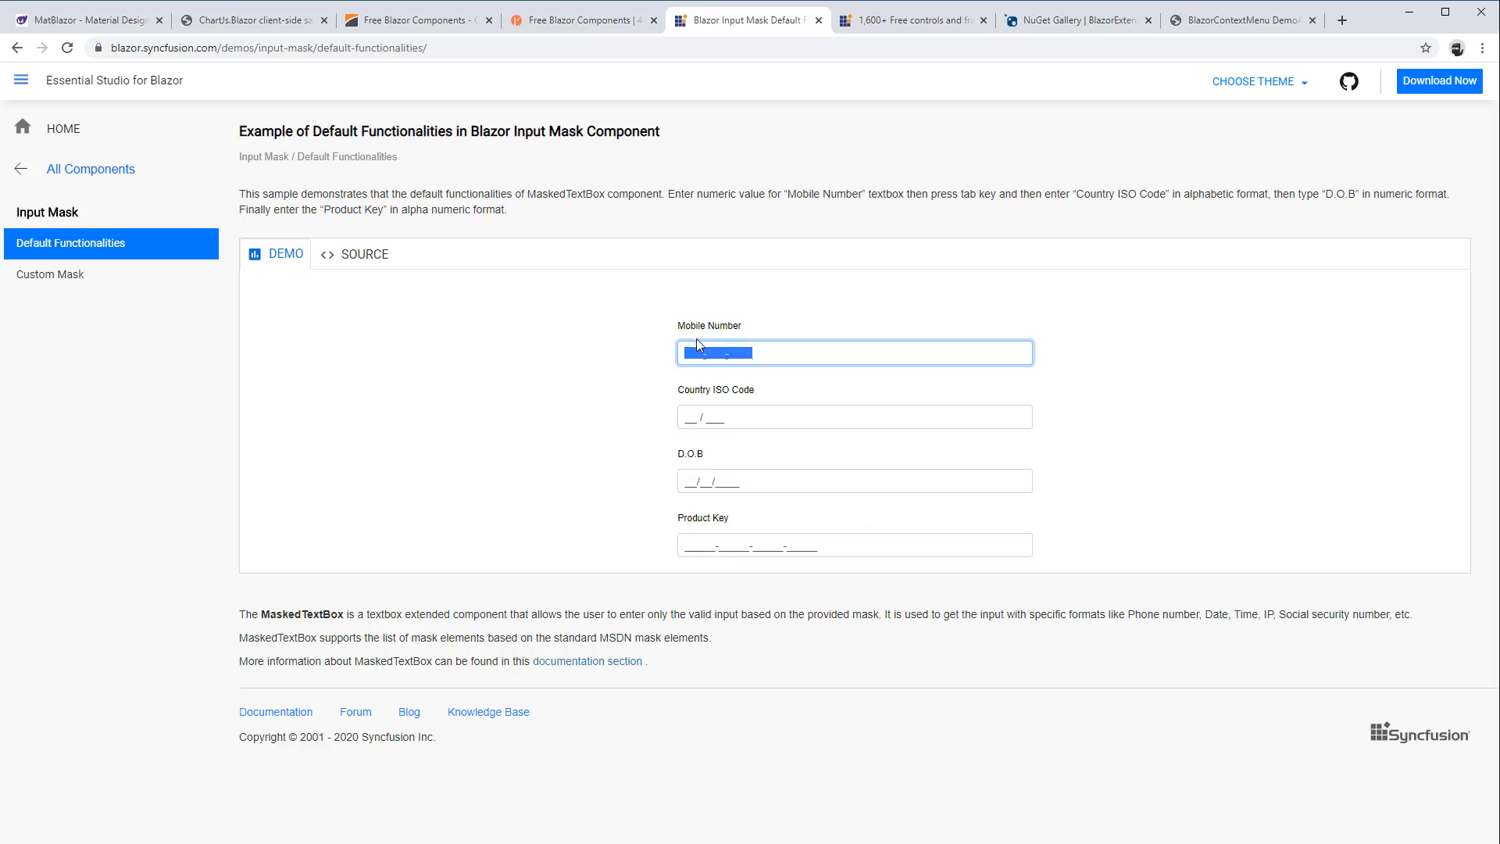
pyautogui.write('1')
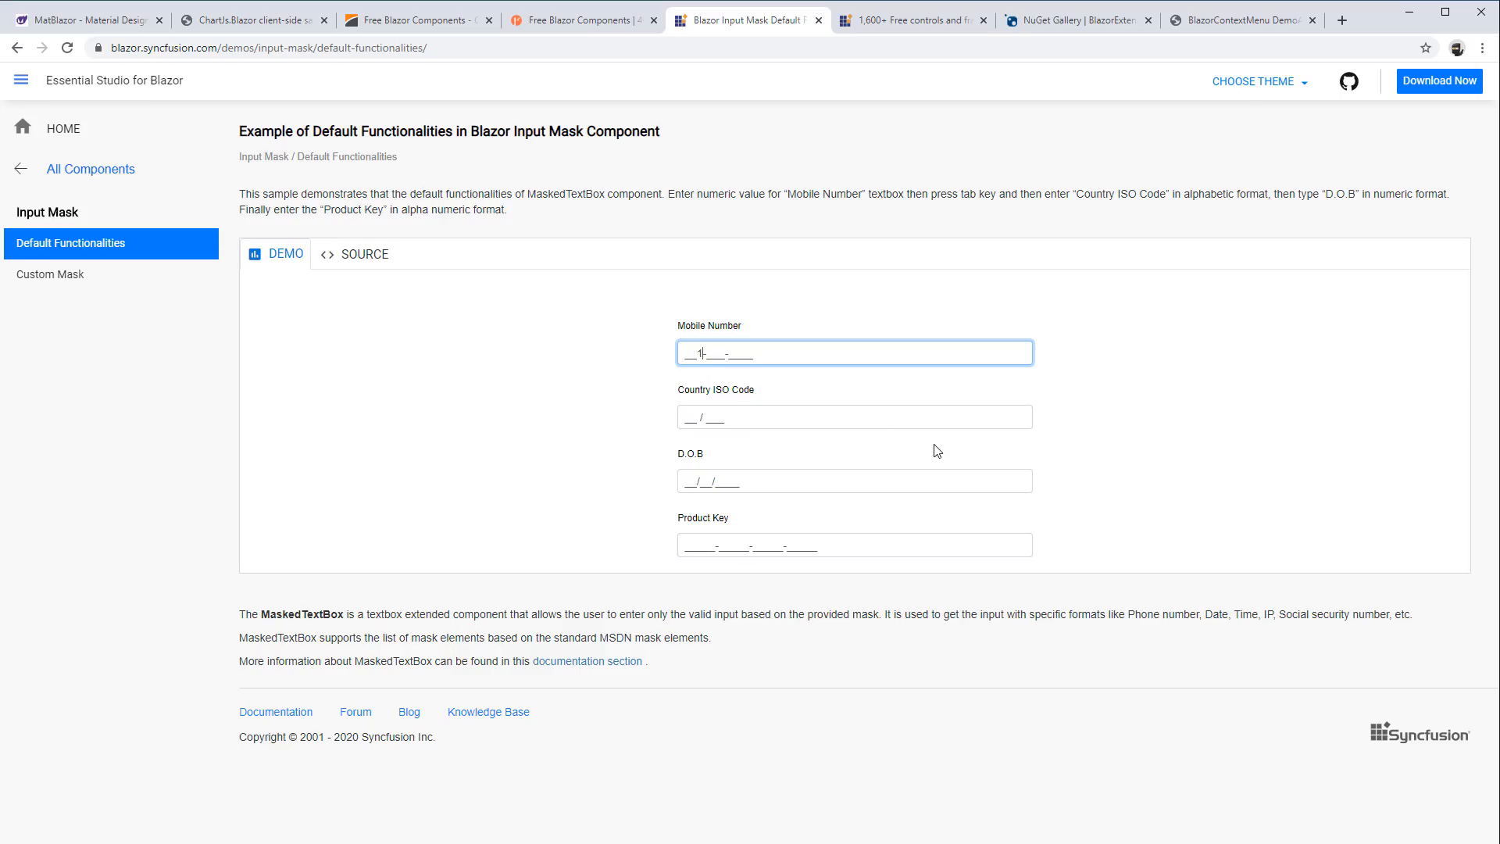
pyautogui.press('Backspace')
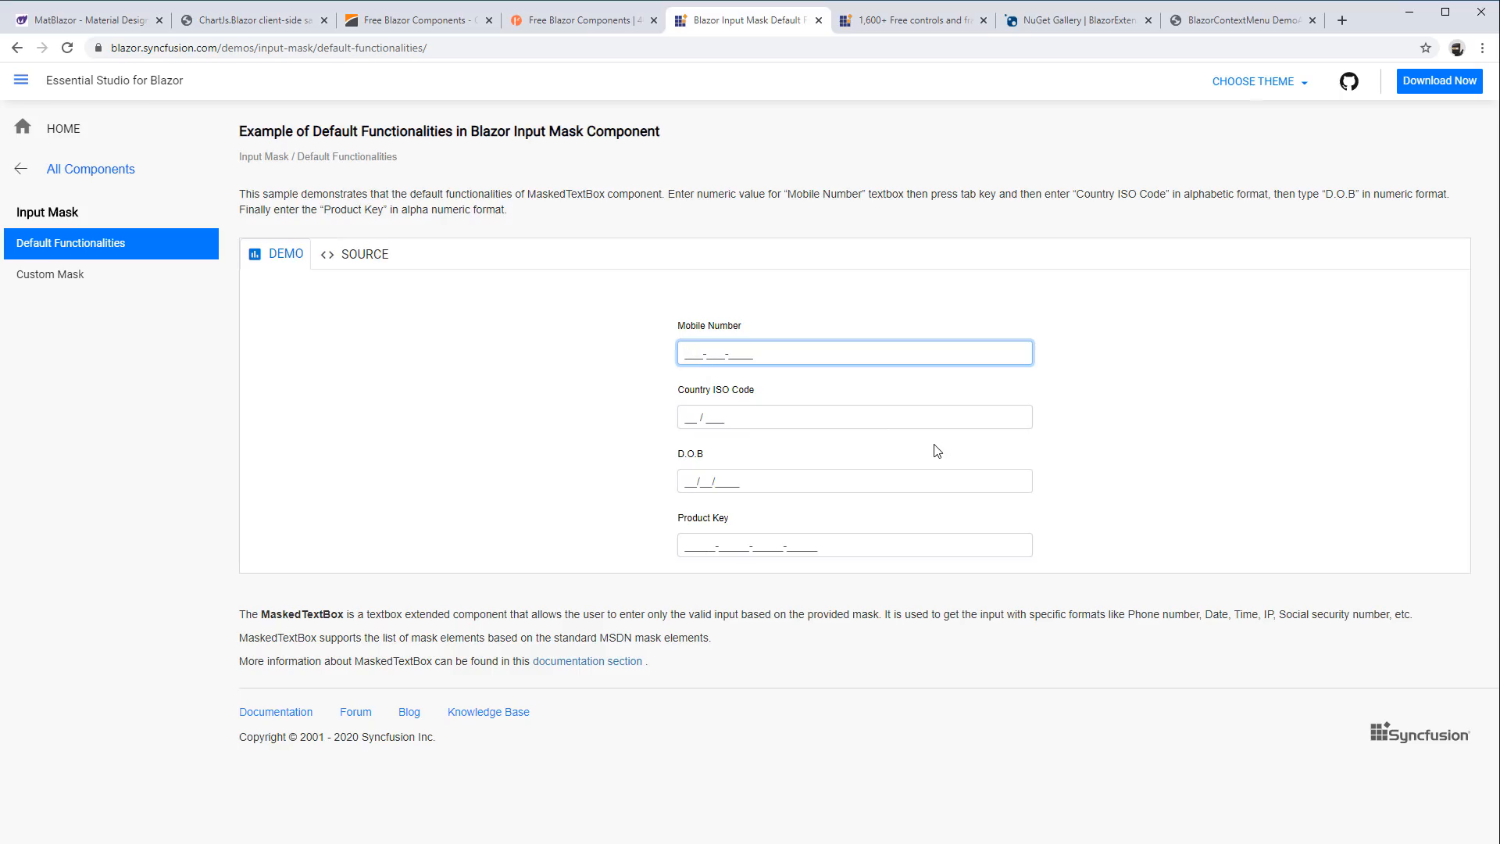
pyautogui.write('125487')
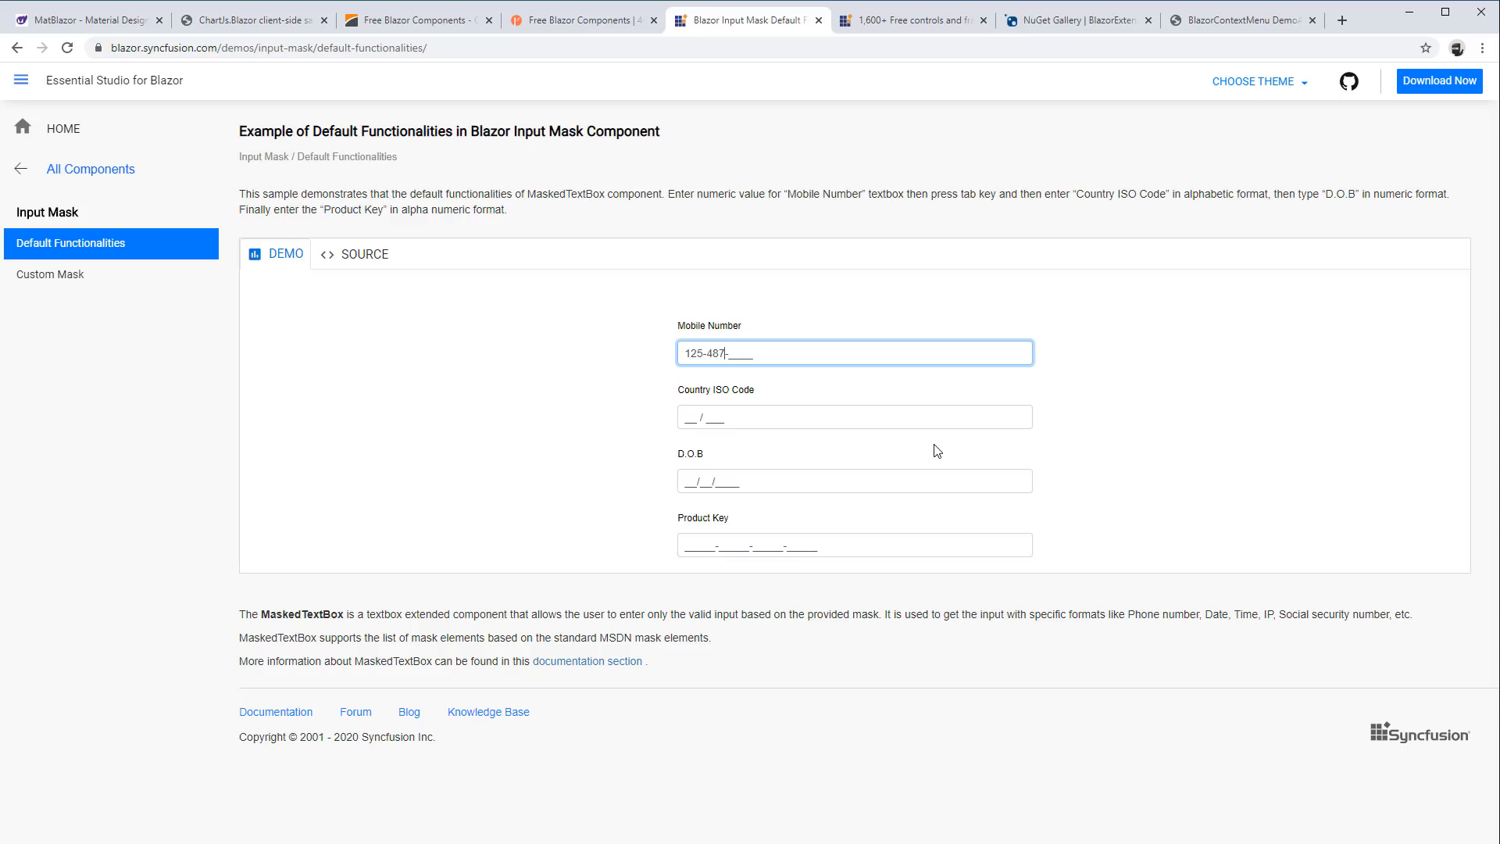
pyautogui.write('5468')
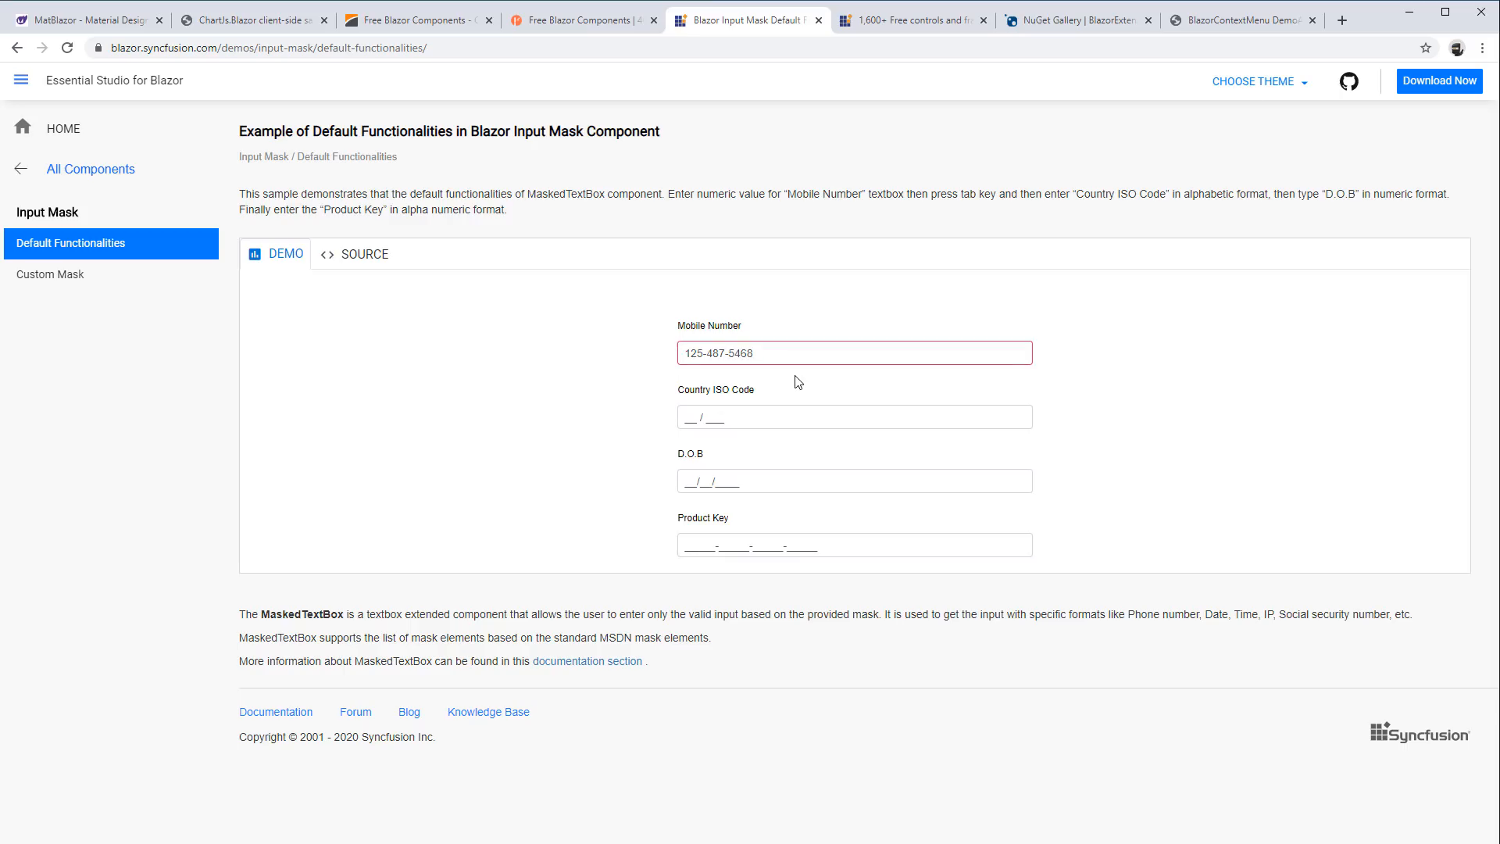
pyautogui.click(717, 358)
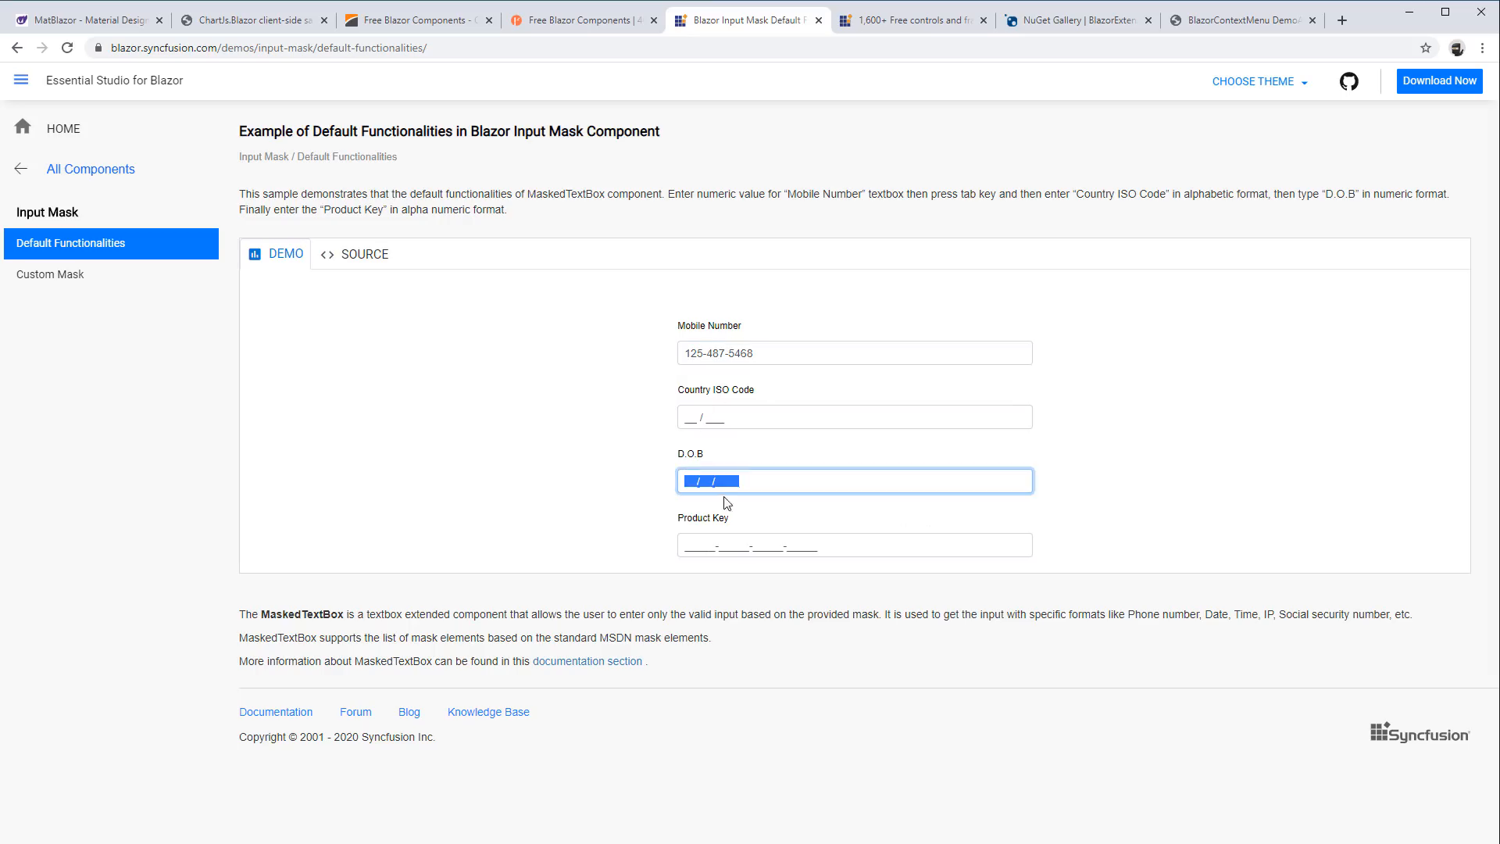
pyautogui.write('12')
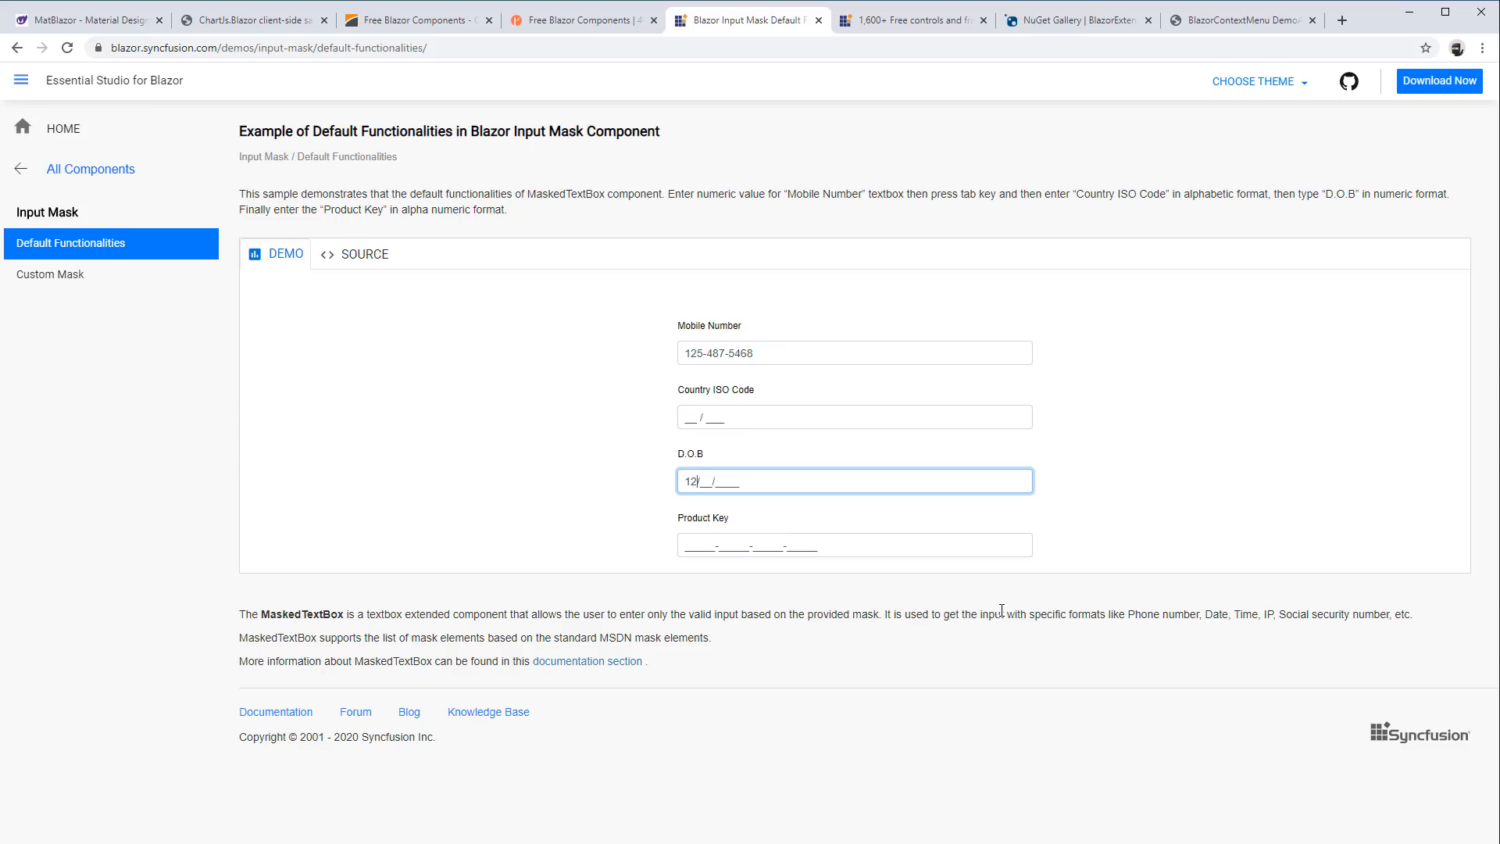
pyautogui.write('221548')
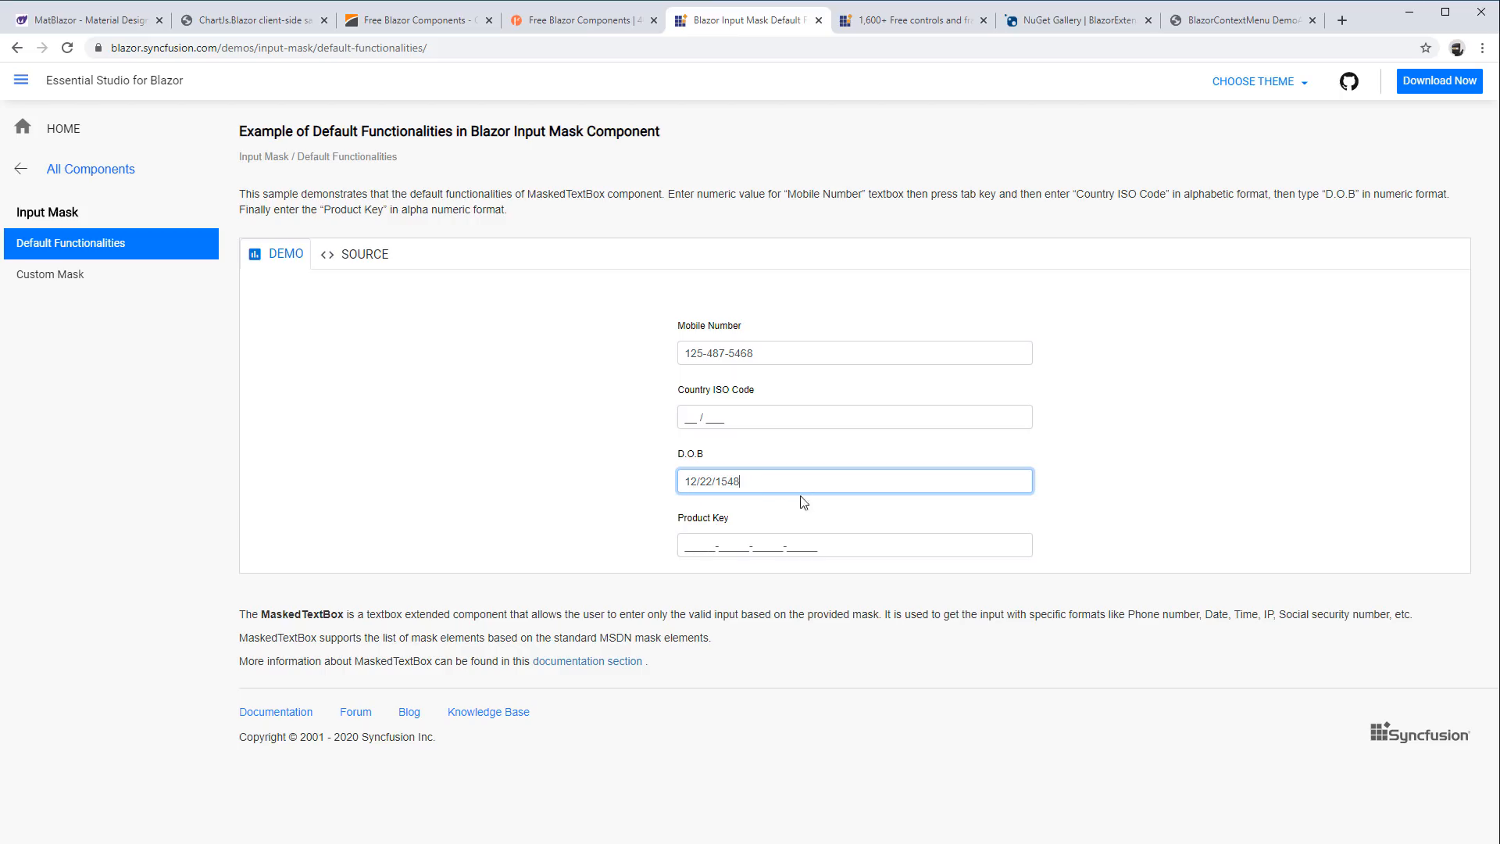
pyautogui.moveTo(738, 528)
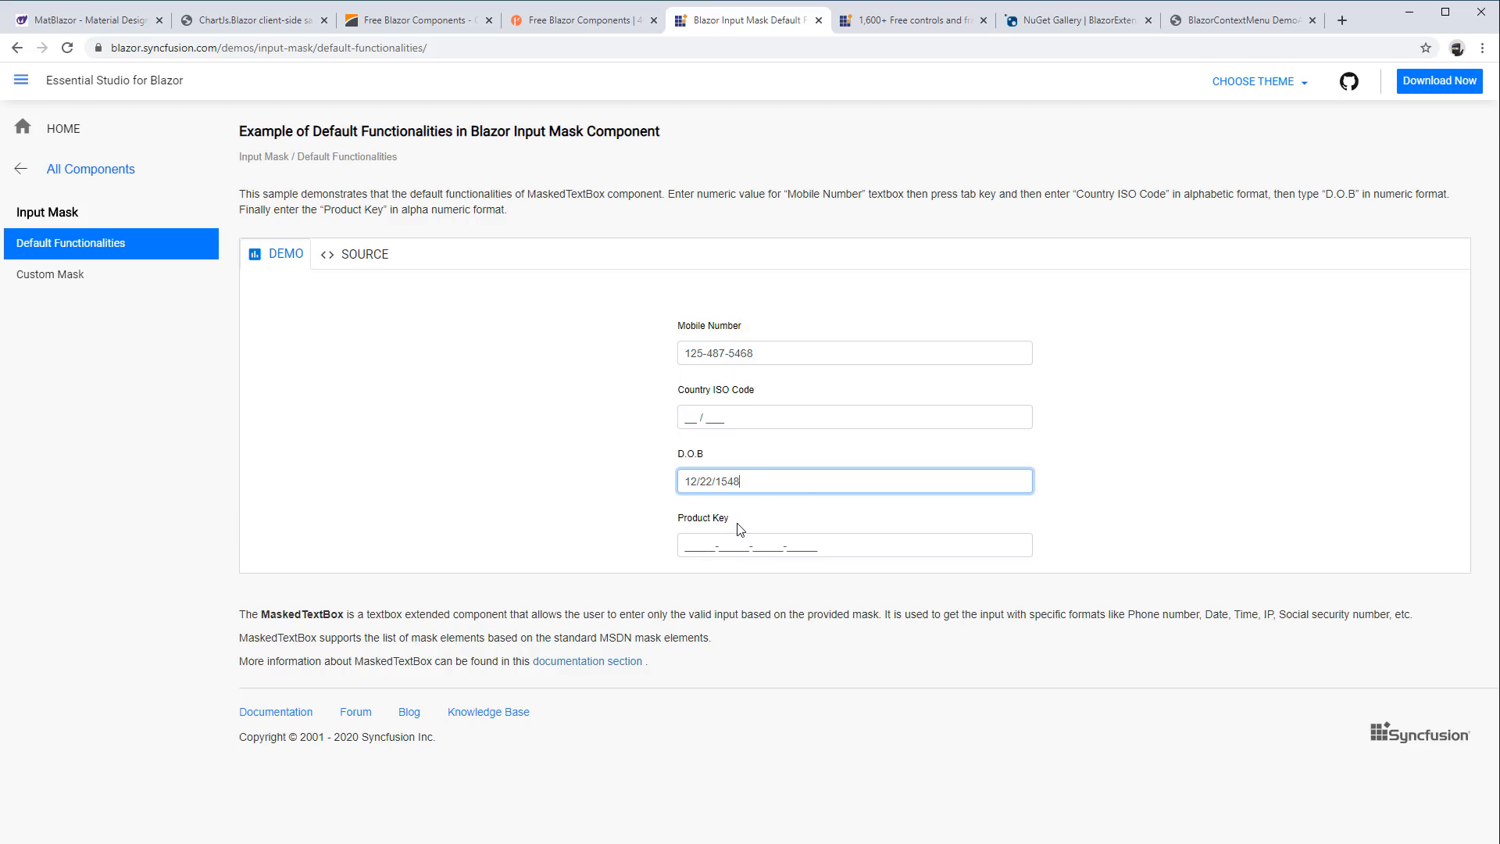
pyautogui.press('Backspace')
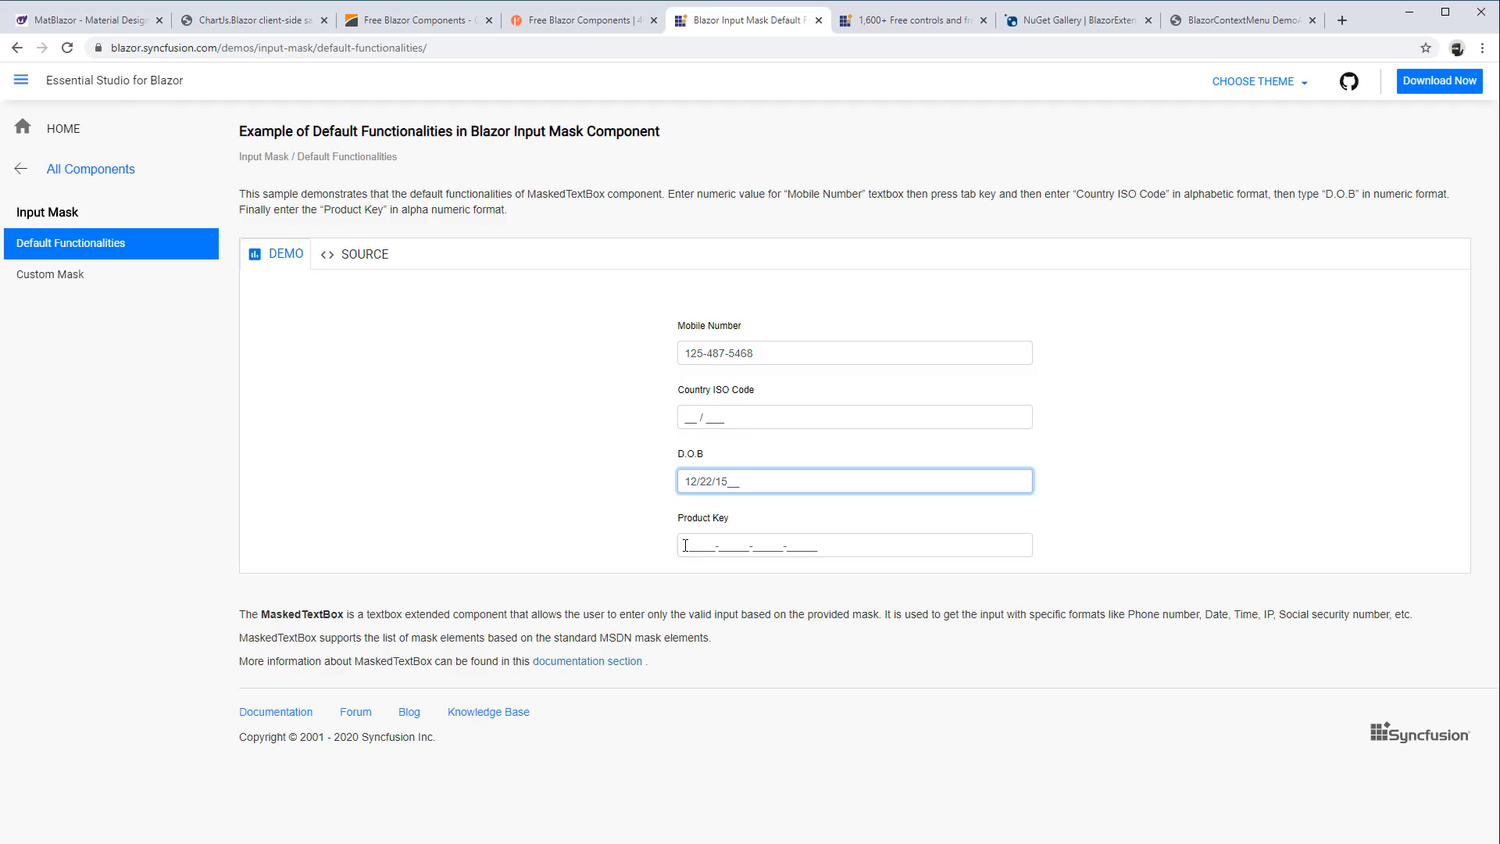
pyautogui.write('12542-45588-45646-_____')
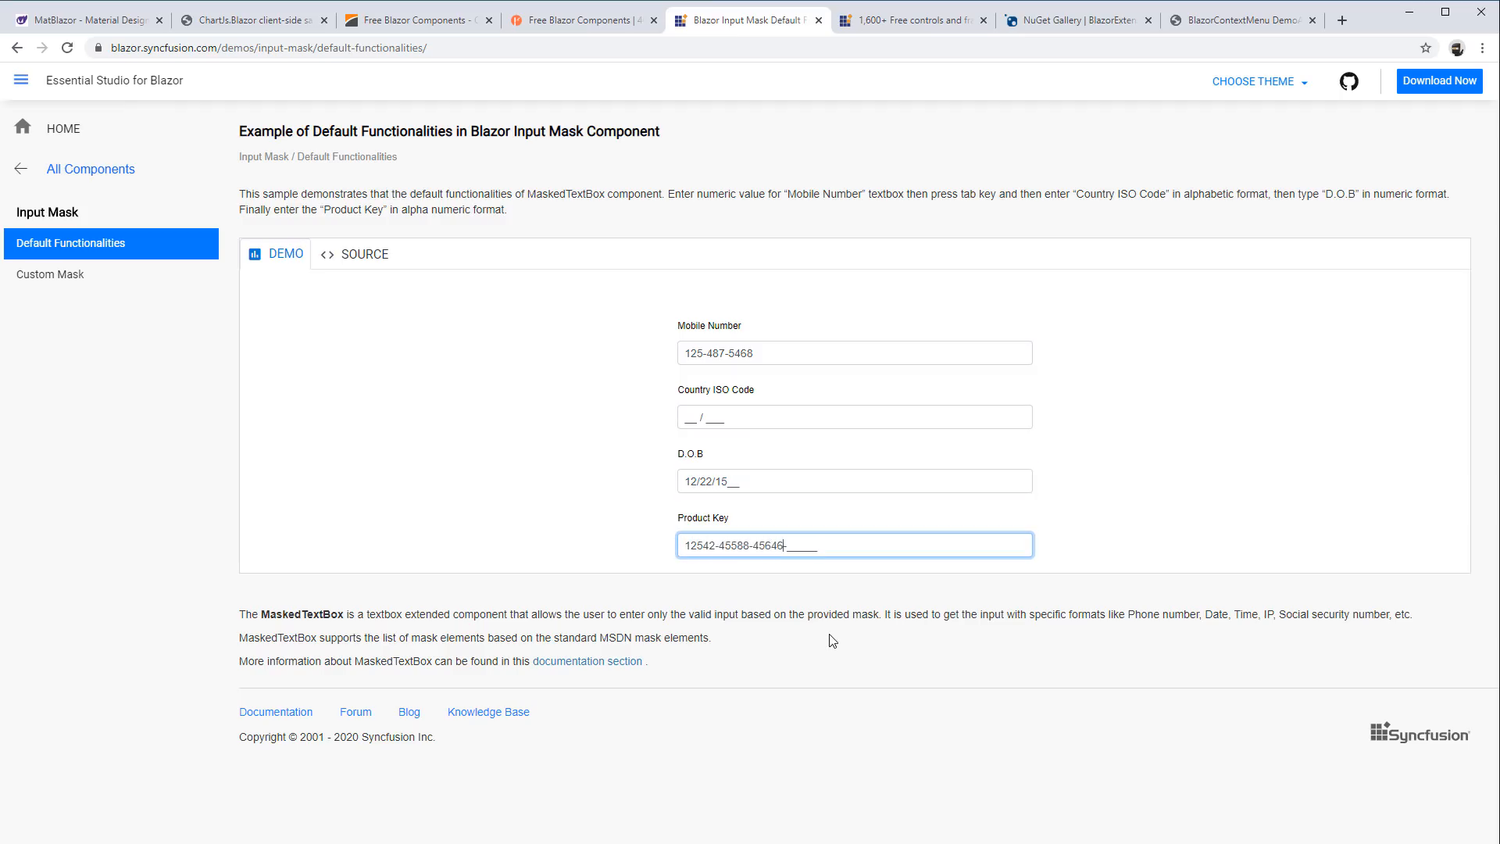
pyautogui.write('46654')
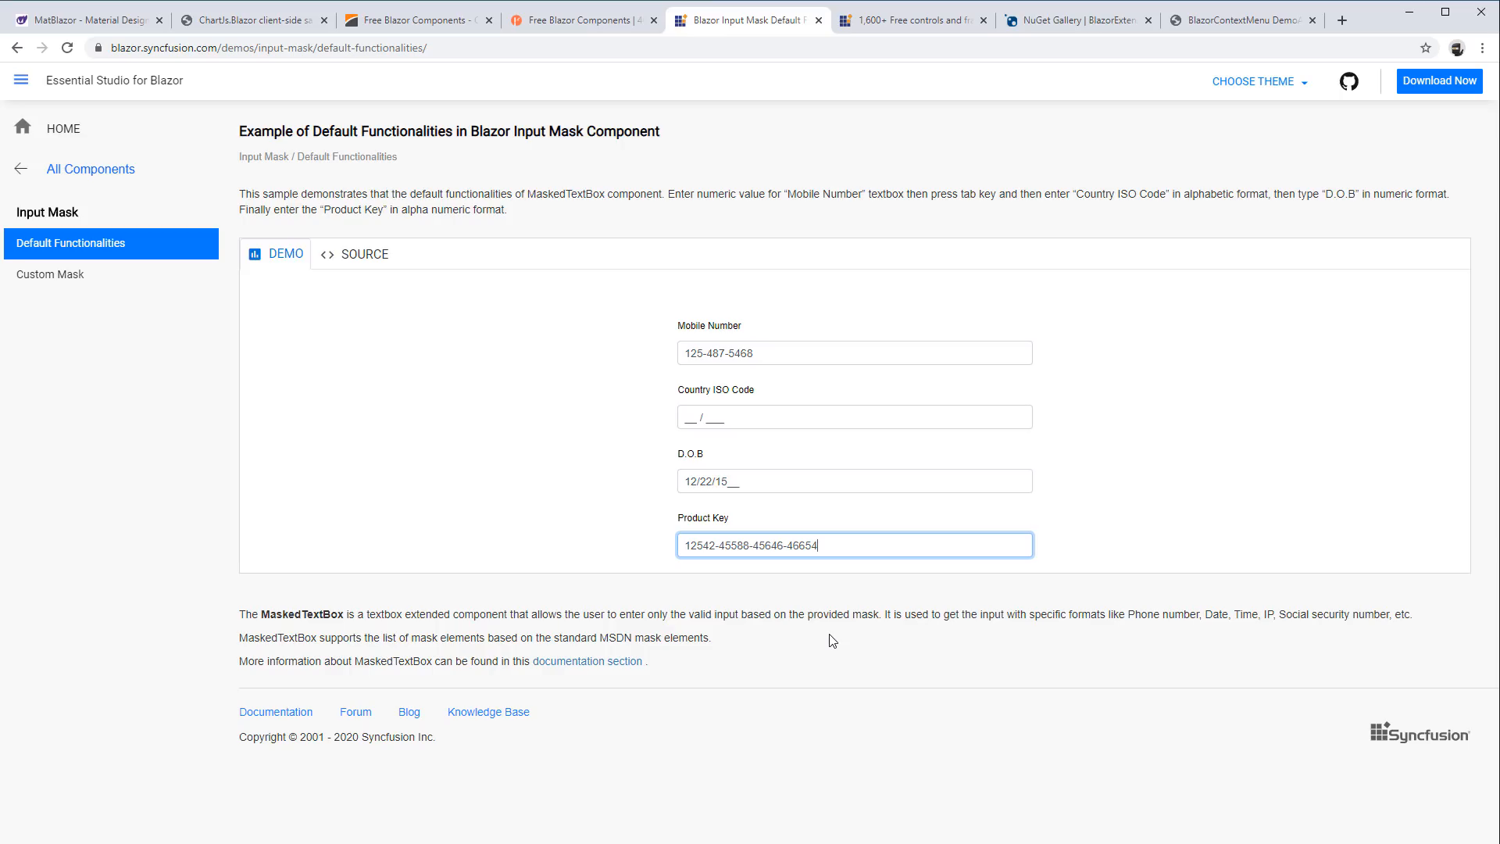
pyautogui.moveTo(311, 636)
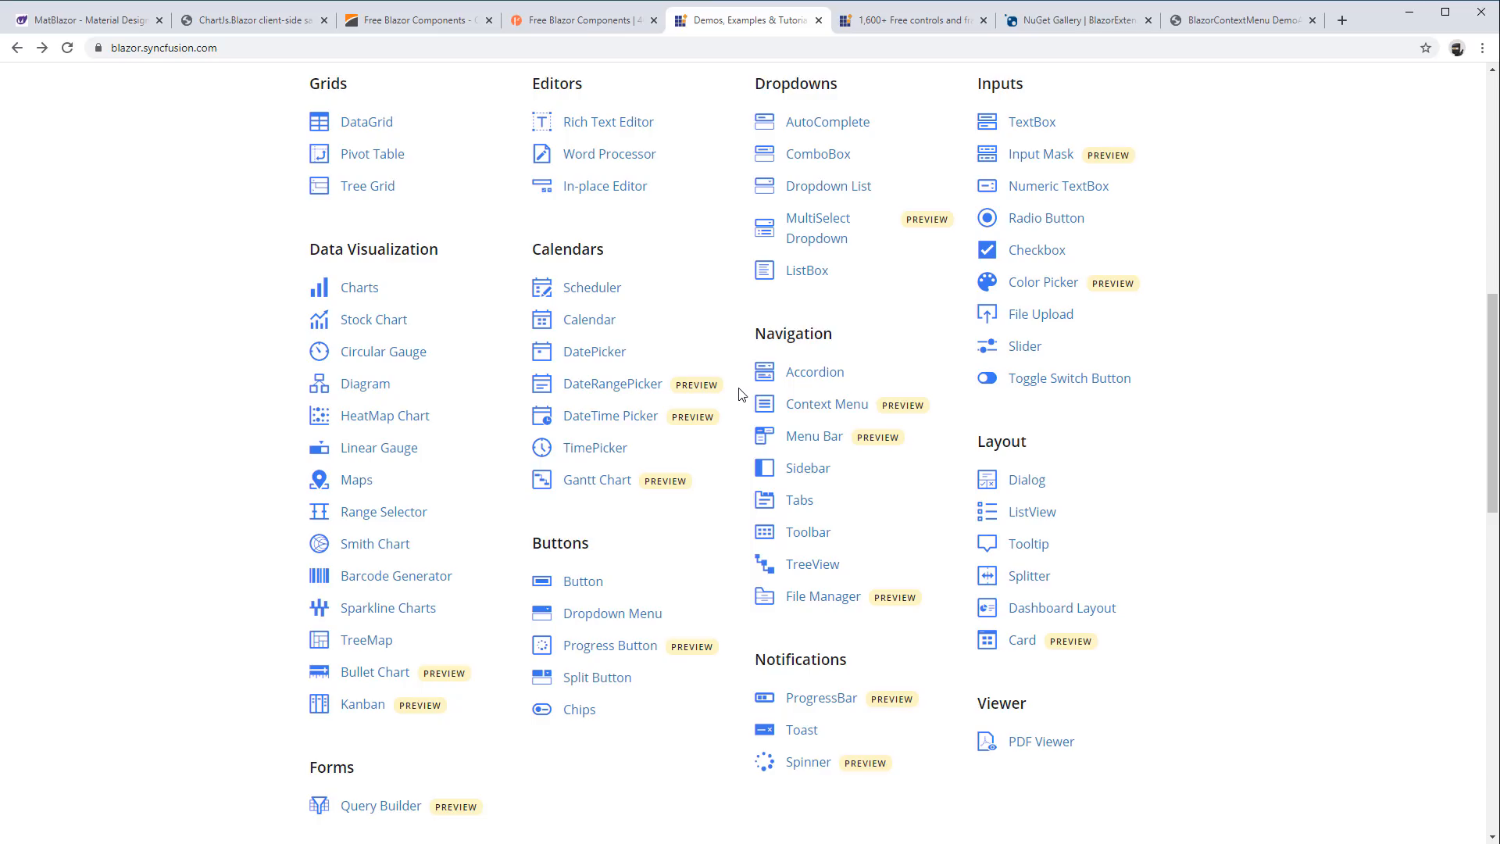
pyautogui.moveTo(1000, 621)
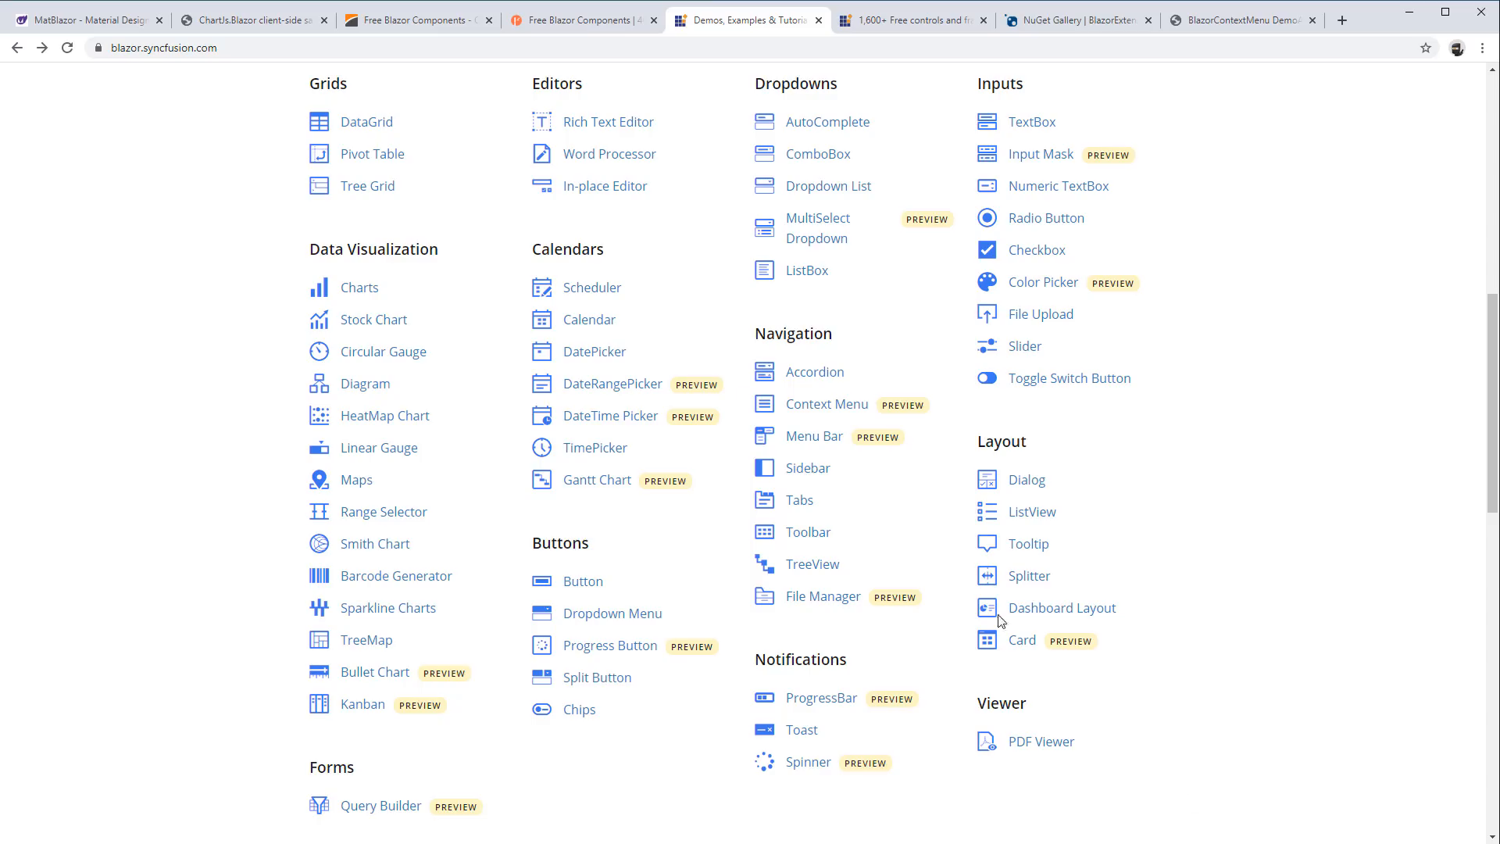
# In the PDF Viewer Form Filling sample, enter name 'asfas', mark gender Unspecified and start the date of birth.
pyautogui.click(1041, 742)
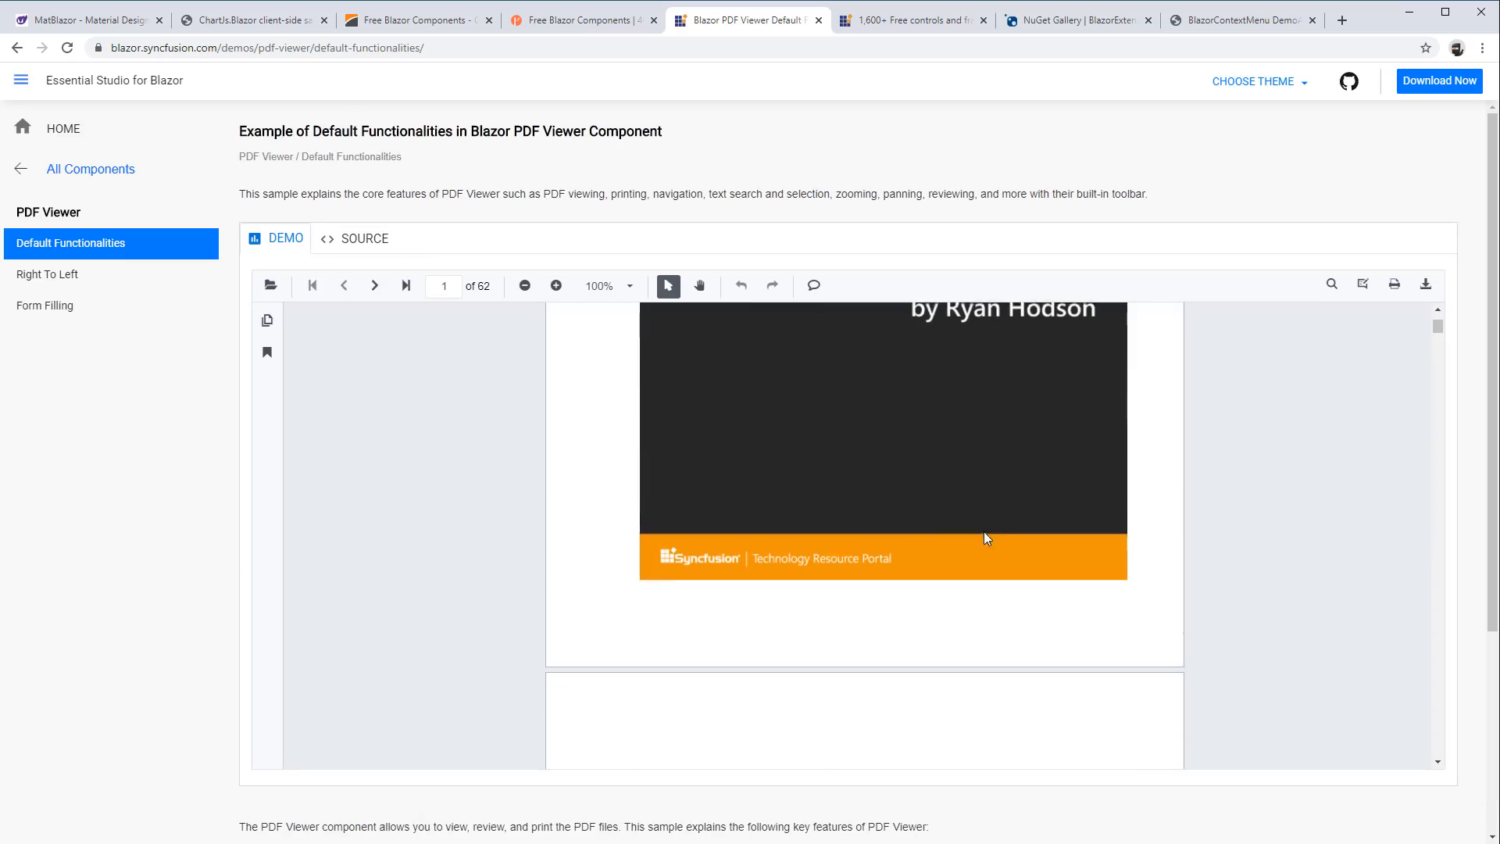
pyautogui.click(44, 306)
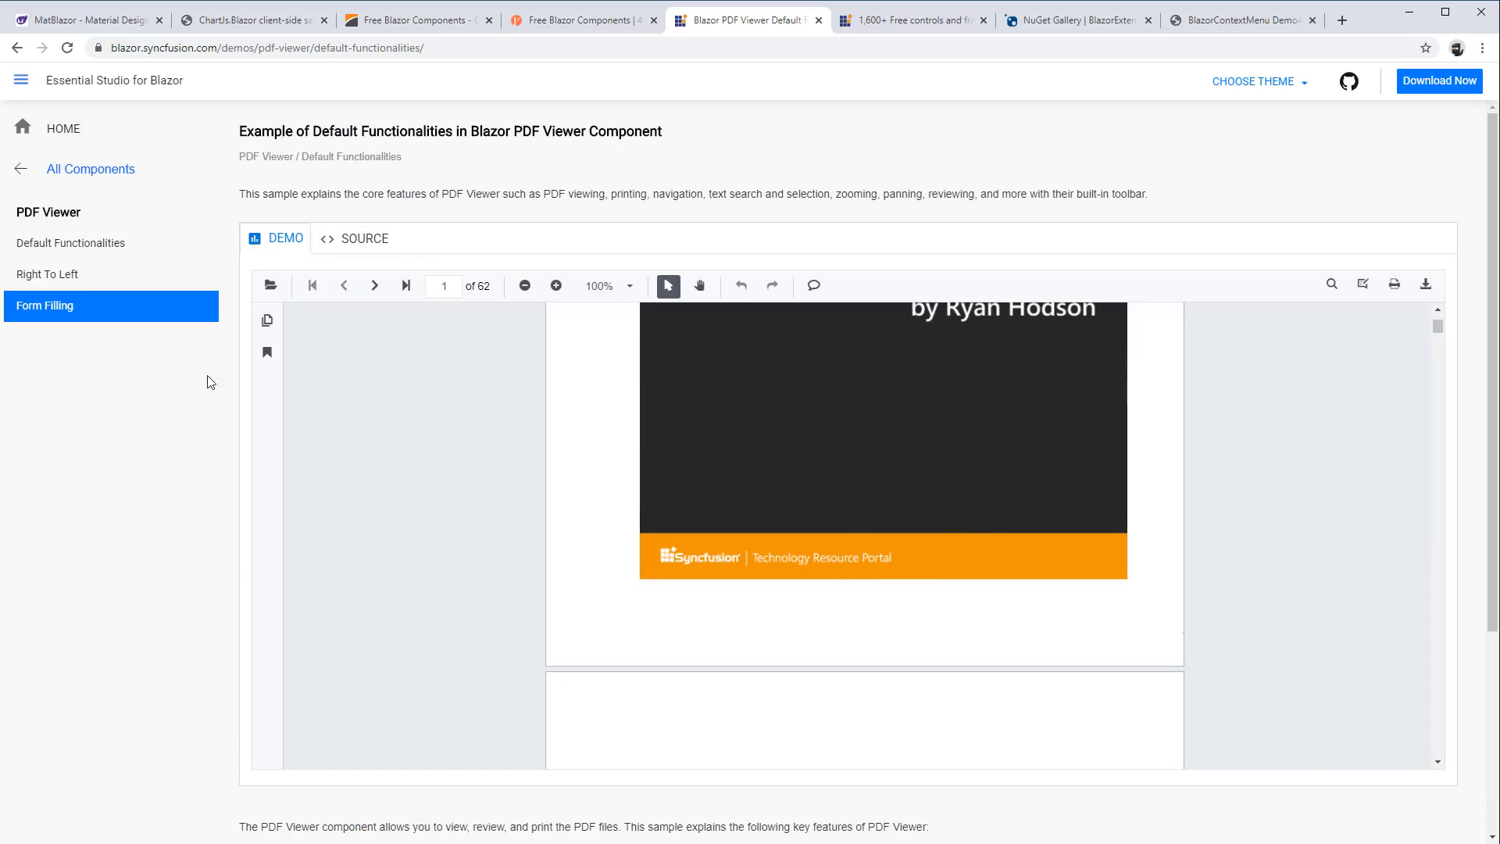
pyautogui.click(44, 305)
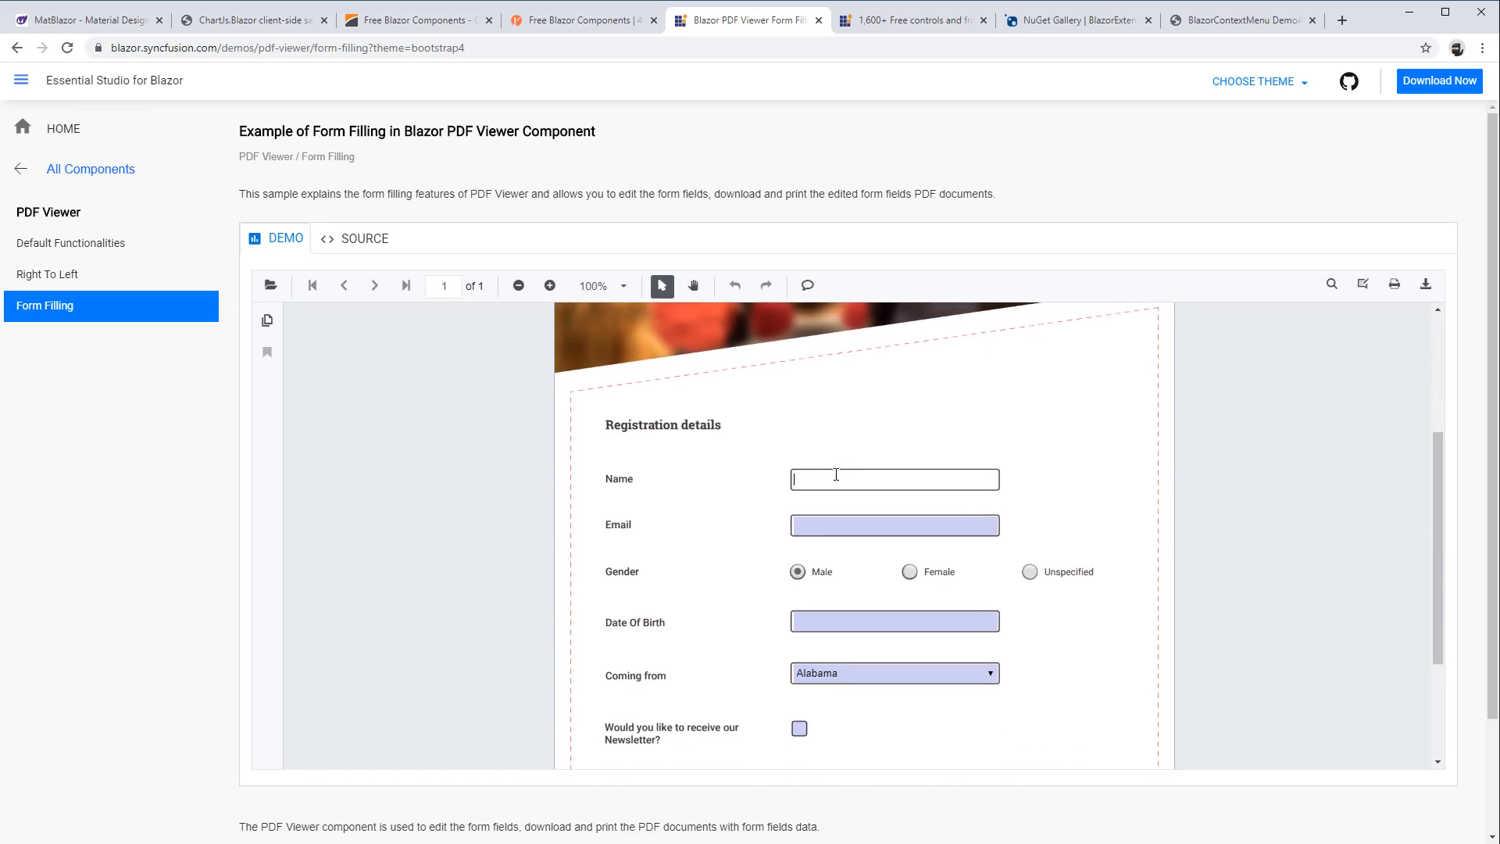
pyautogui.write('asfas')
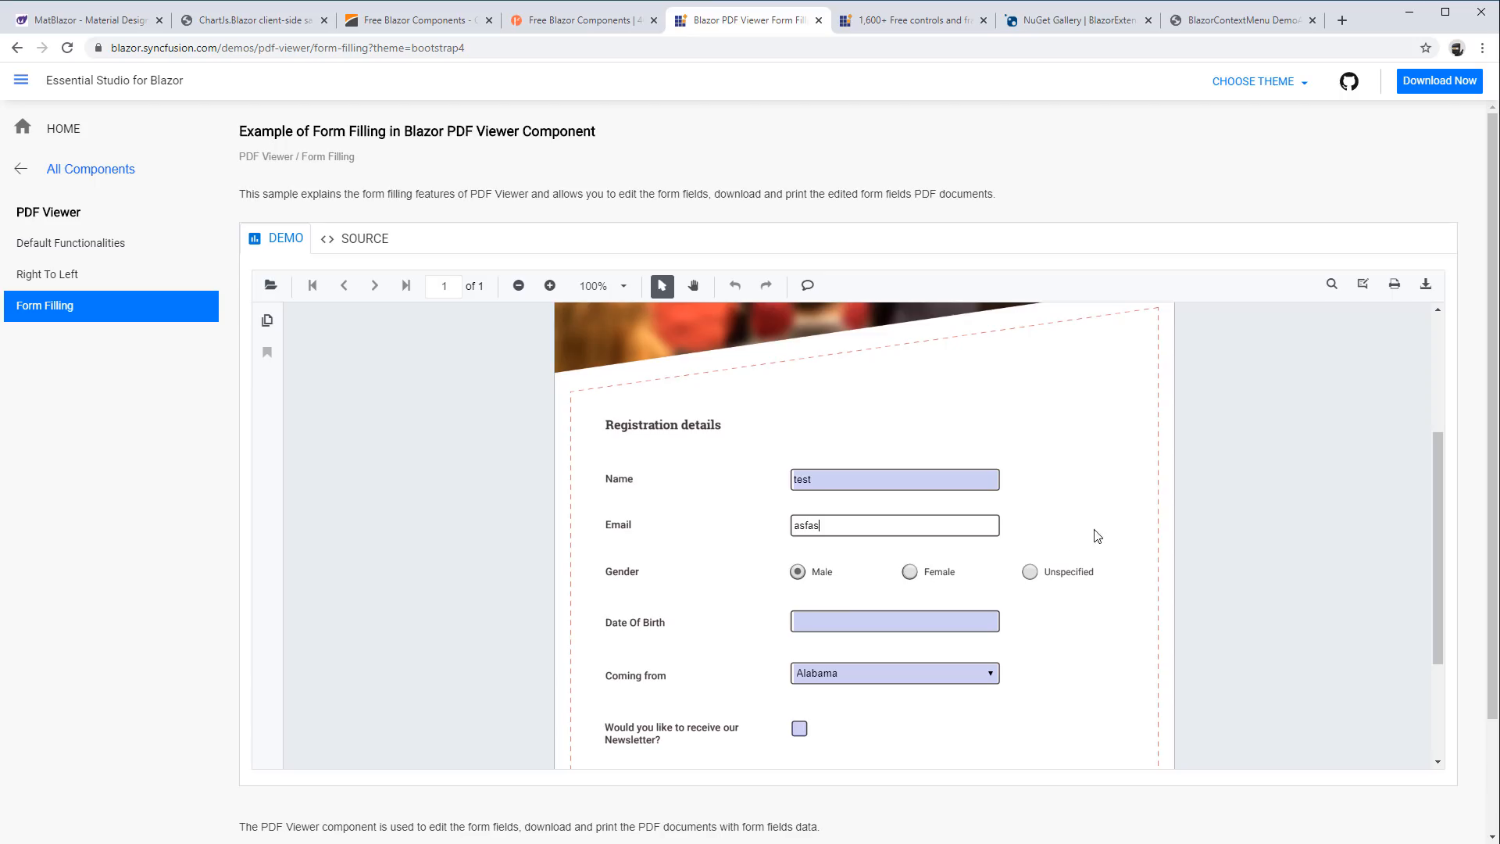
pyautogui.click(908, 572)
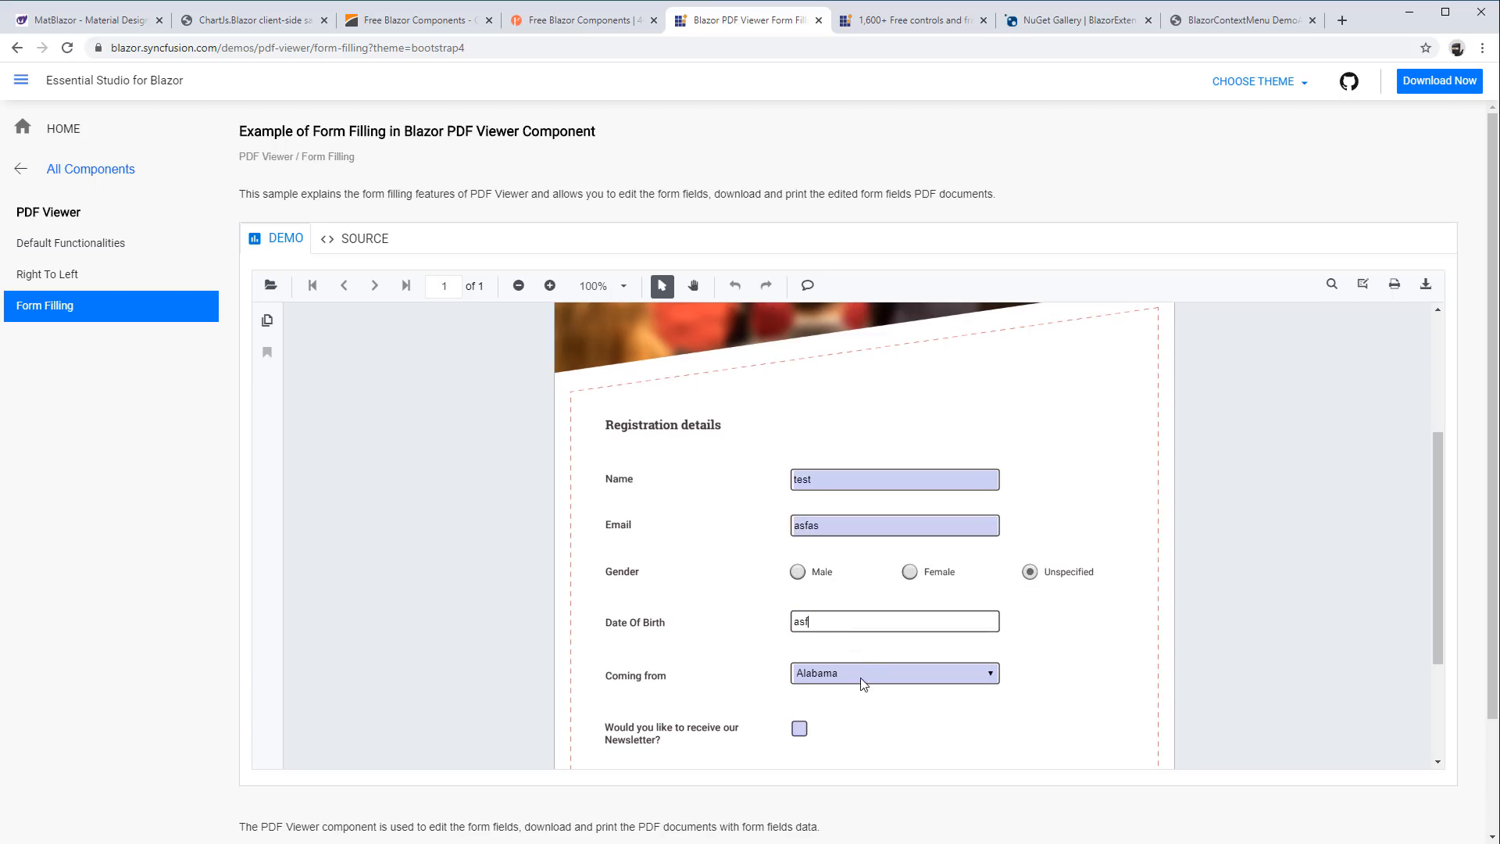
pyautogui.click(895, 672)
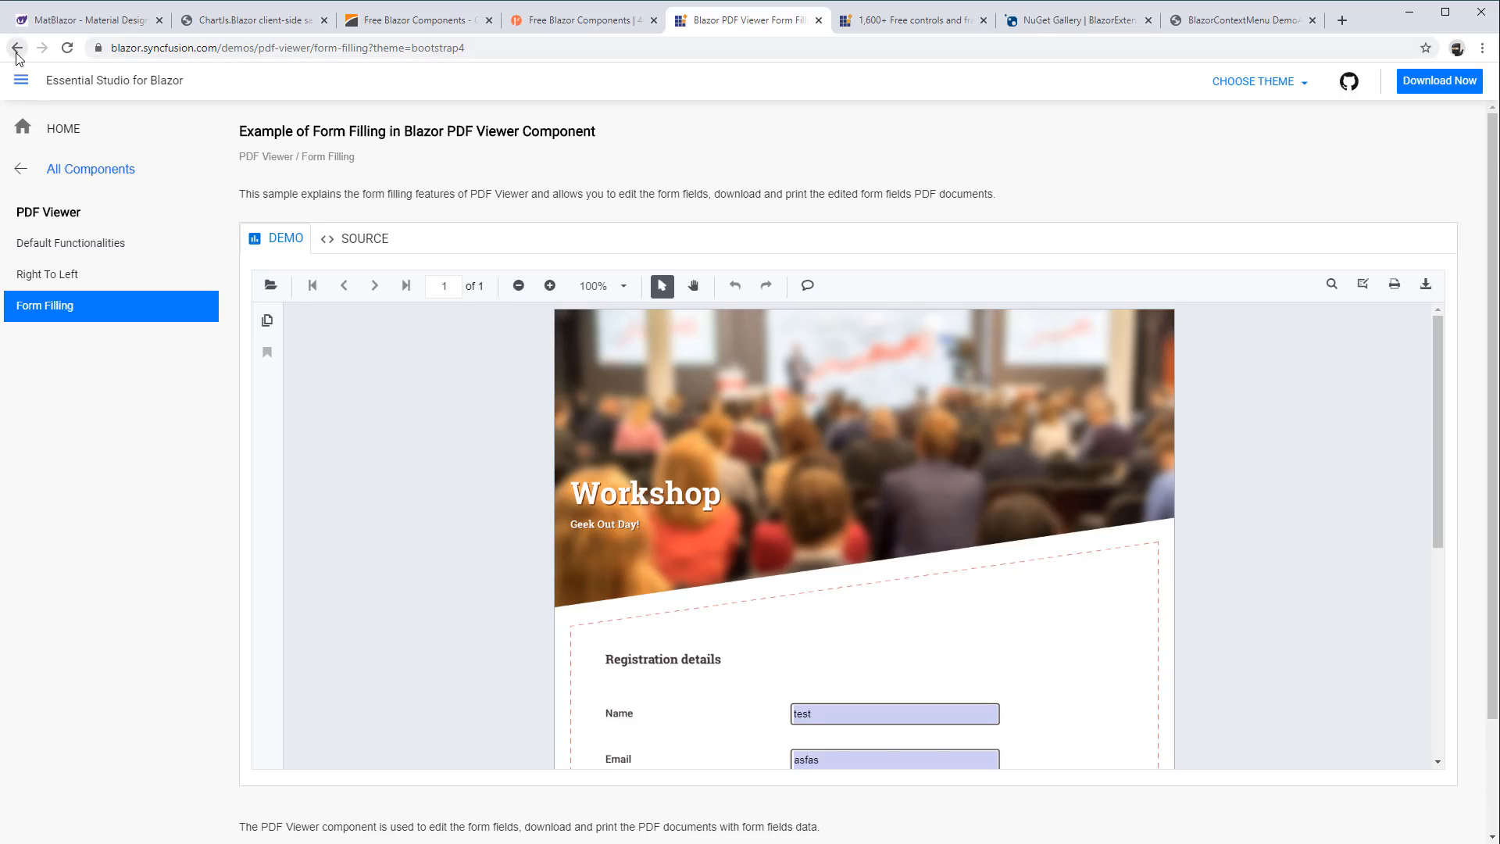
# Go back to the component overview and scroll through the catalogue.
pyautogui.click(14, 47)
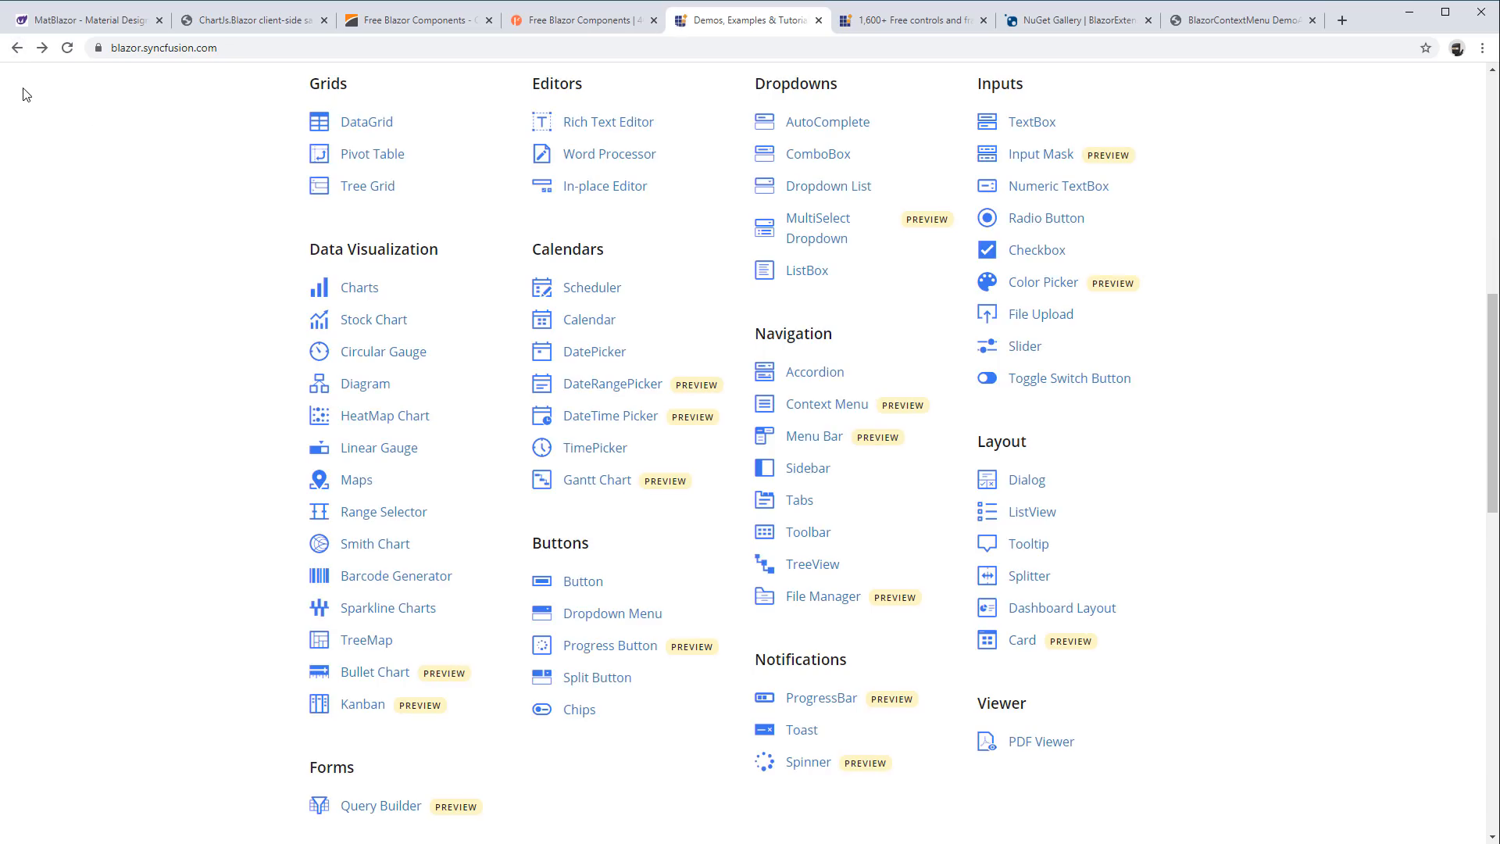
pyautogui.scroll(-3)
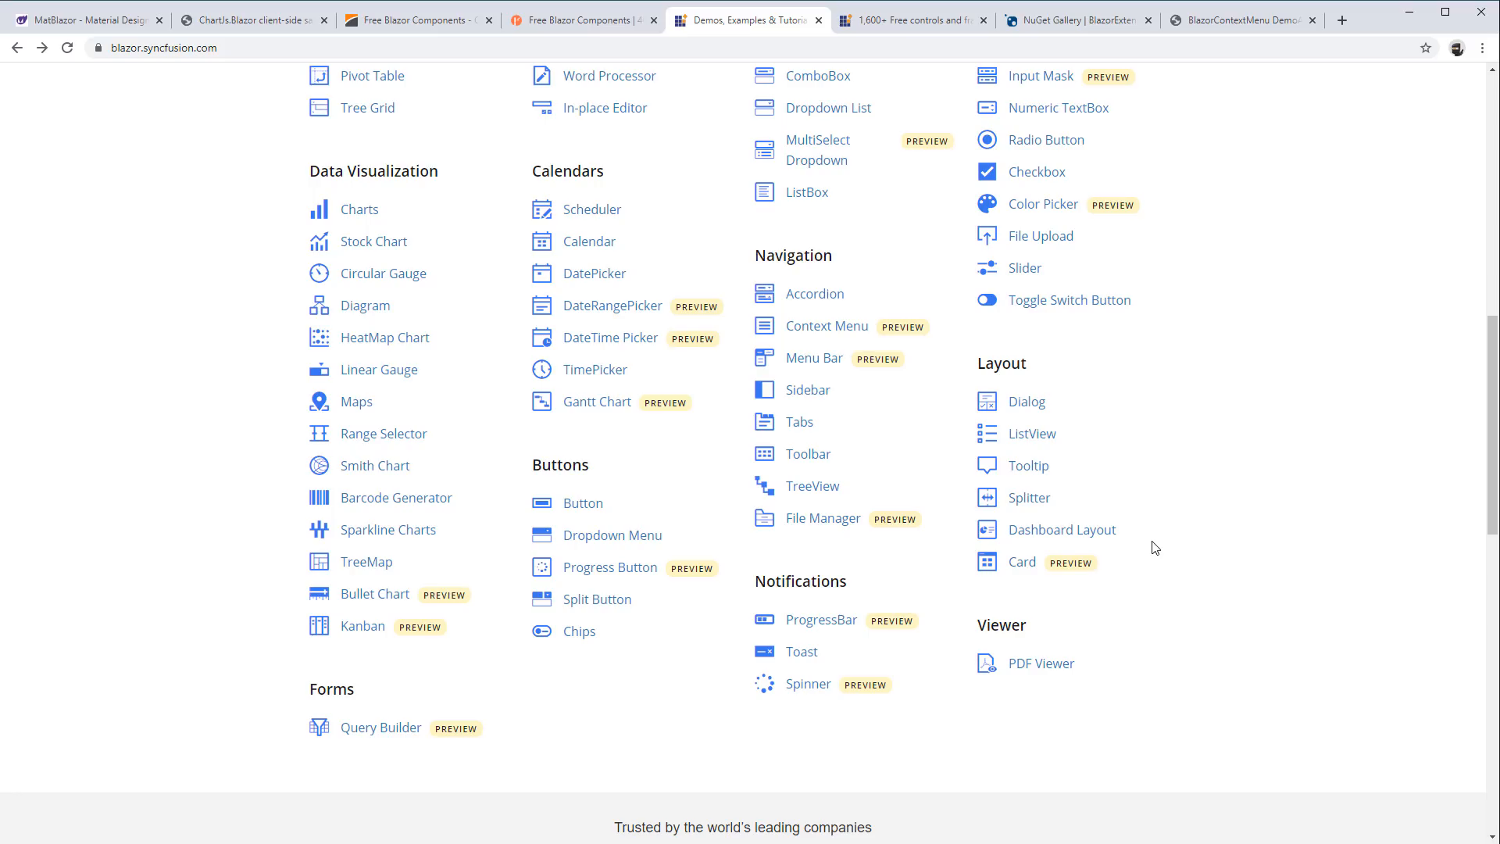
pyautogui.scroll(3)
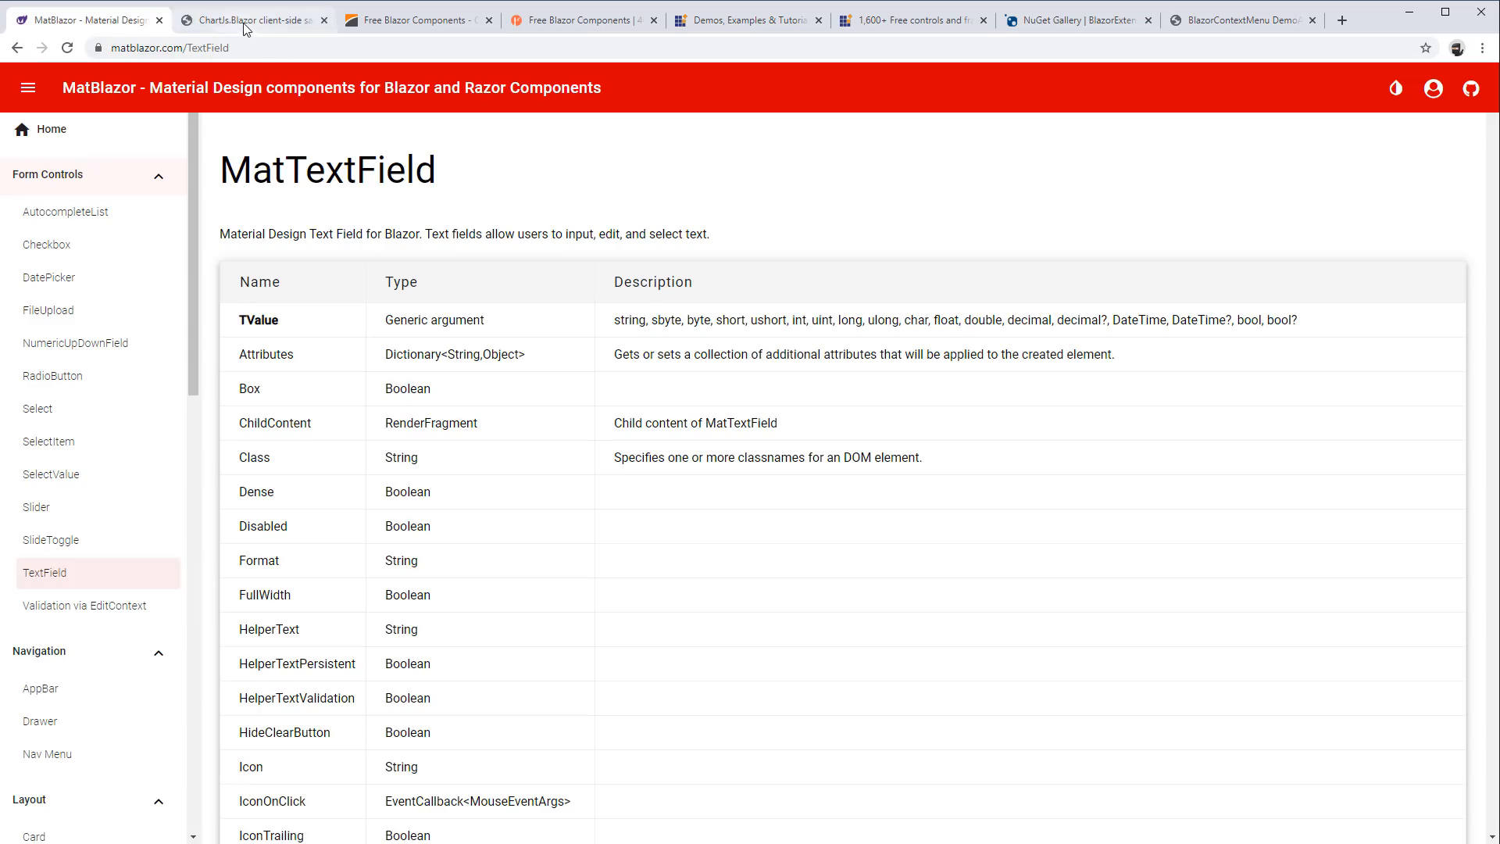
# Cycle through the ChartJs.Blazor, DevExpress, Radzen and Syncfusion demo tabs.
pyautogui.click(250, 18)
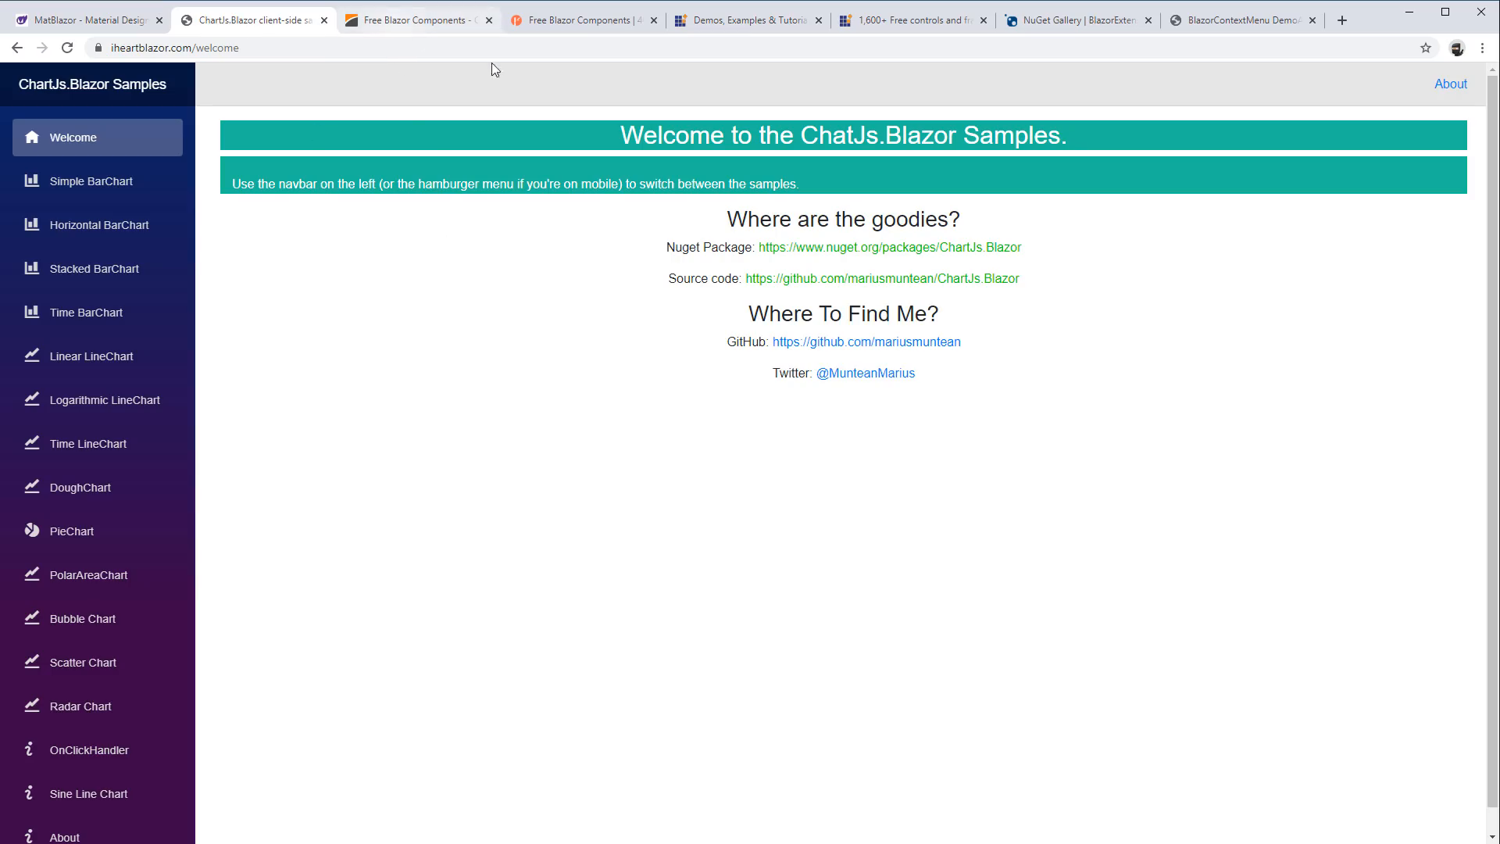
pyautogui.click(410, 20)
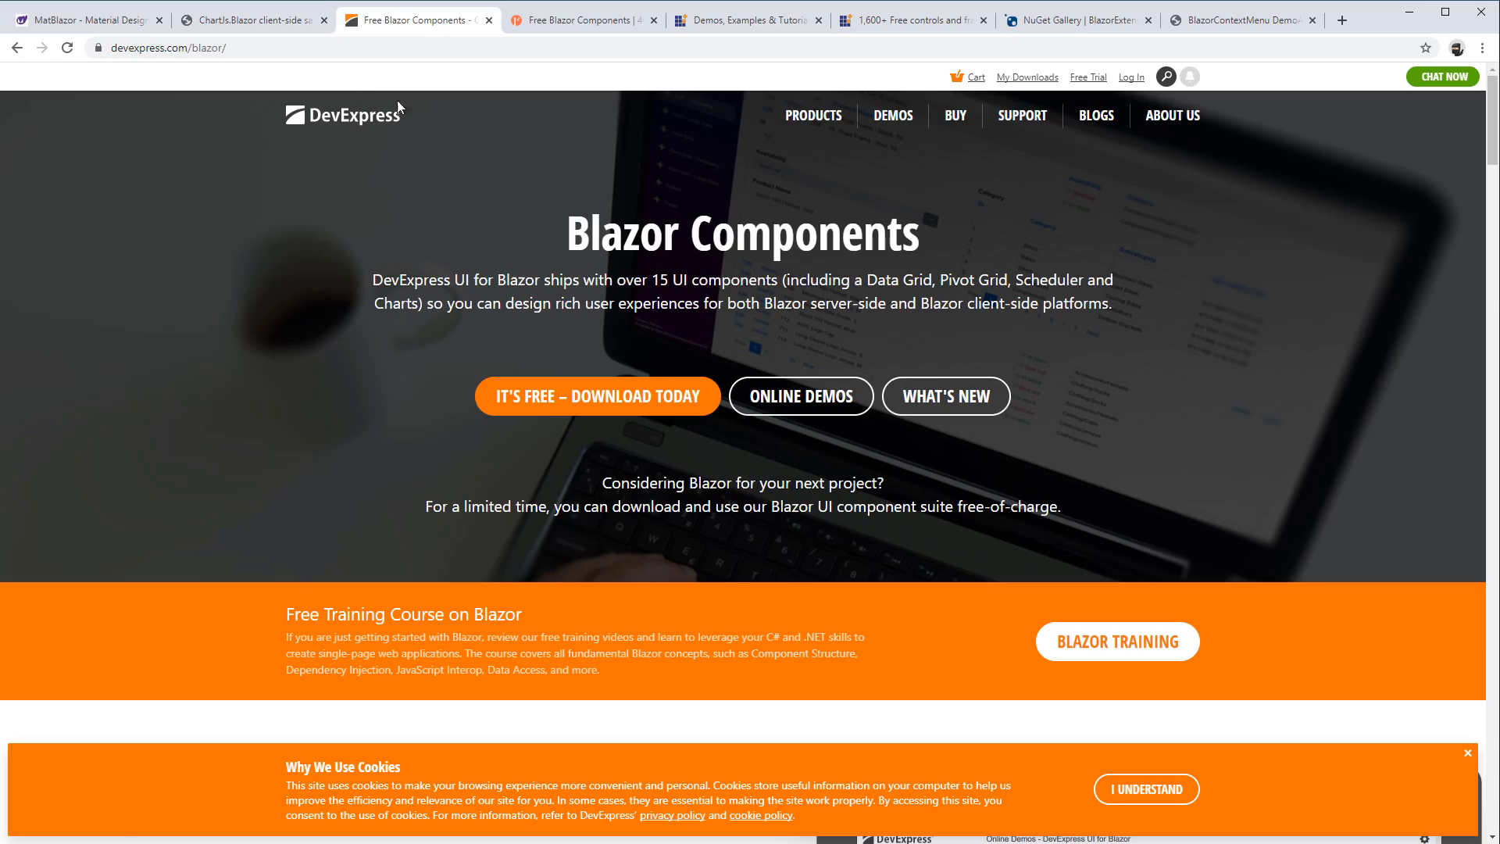
pyautogui.click(582, 20)
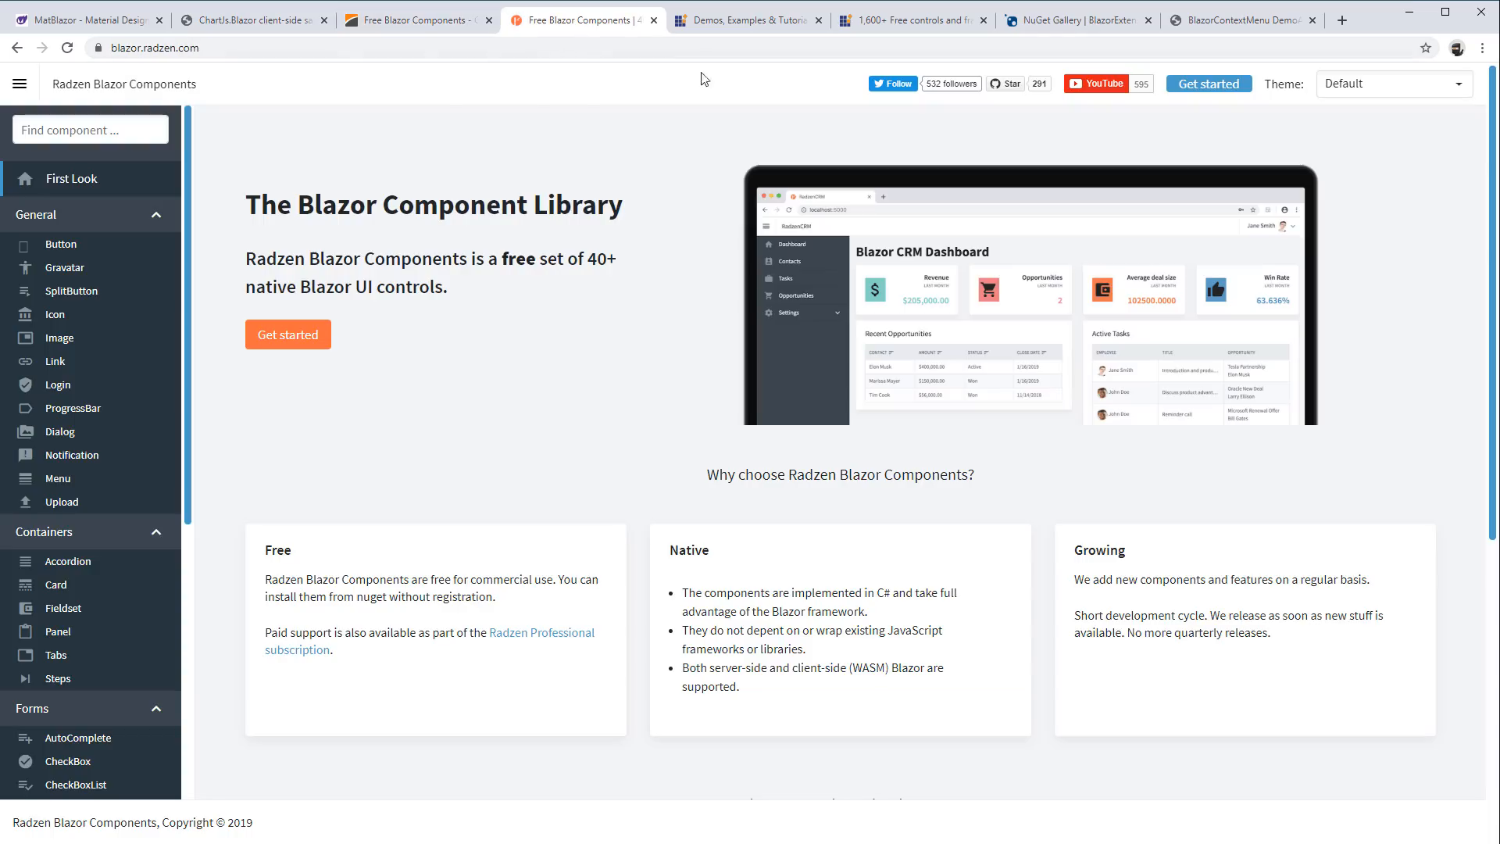
pyautogui.click(746, 20)
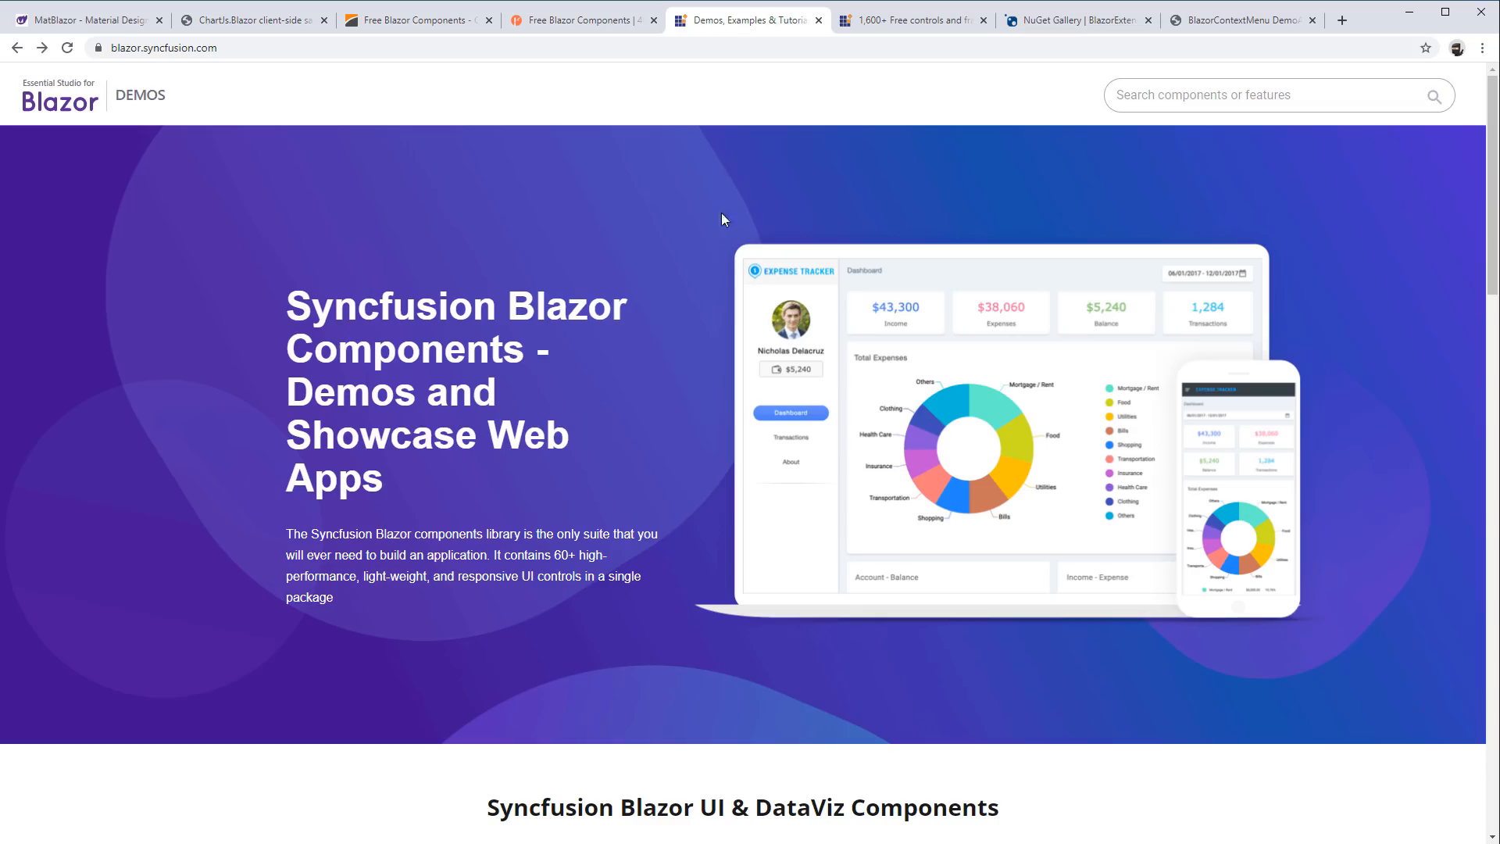
pyautogui.moveTo(767, 230)
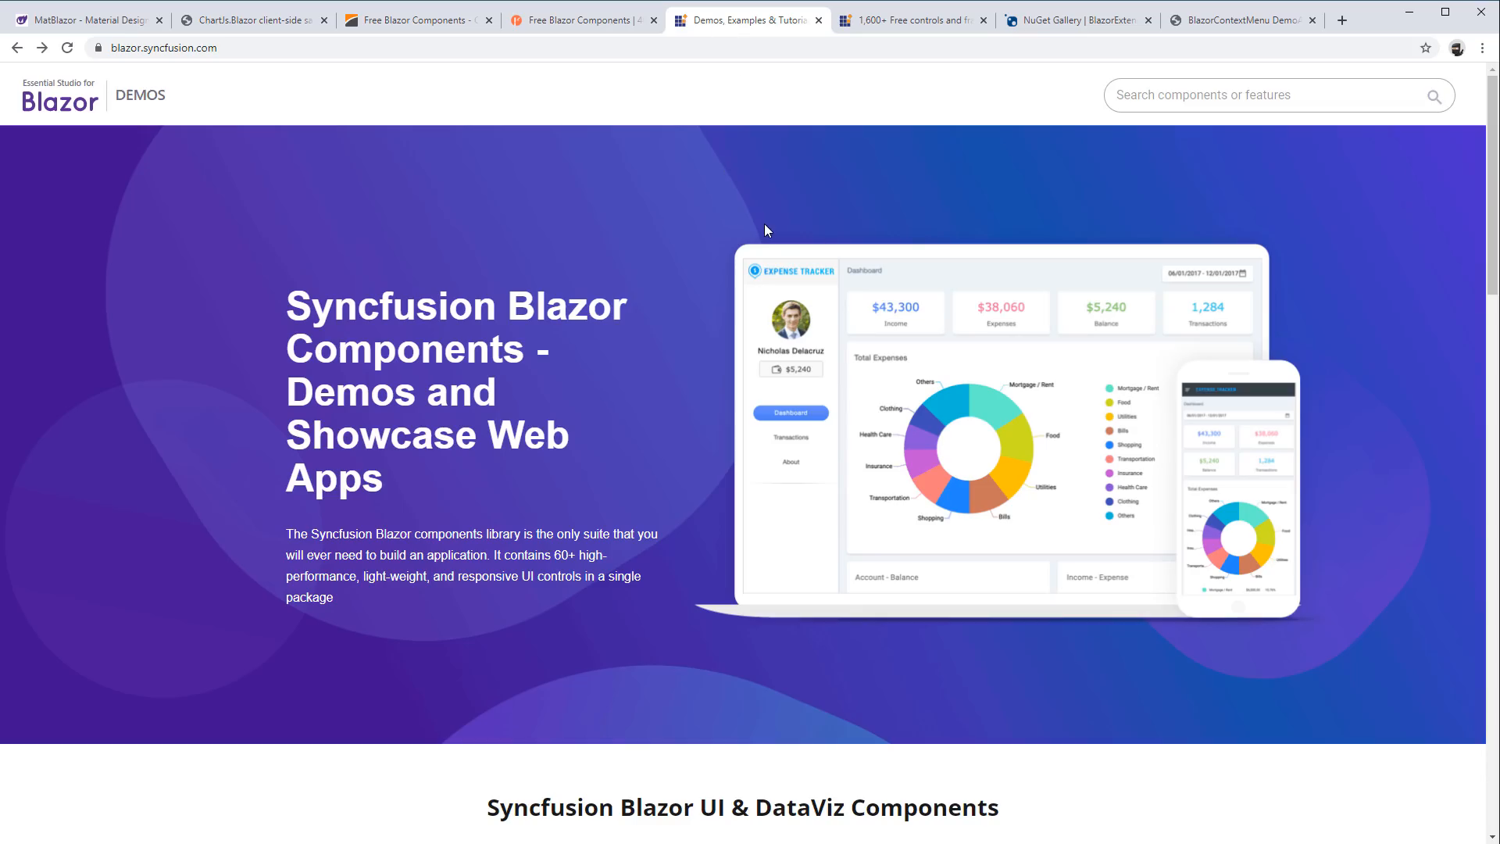
pyautogui.moveTo(784, 214)
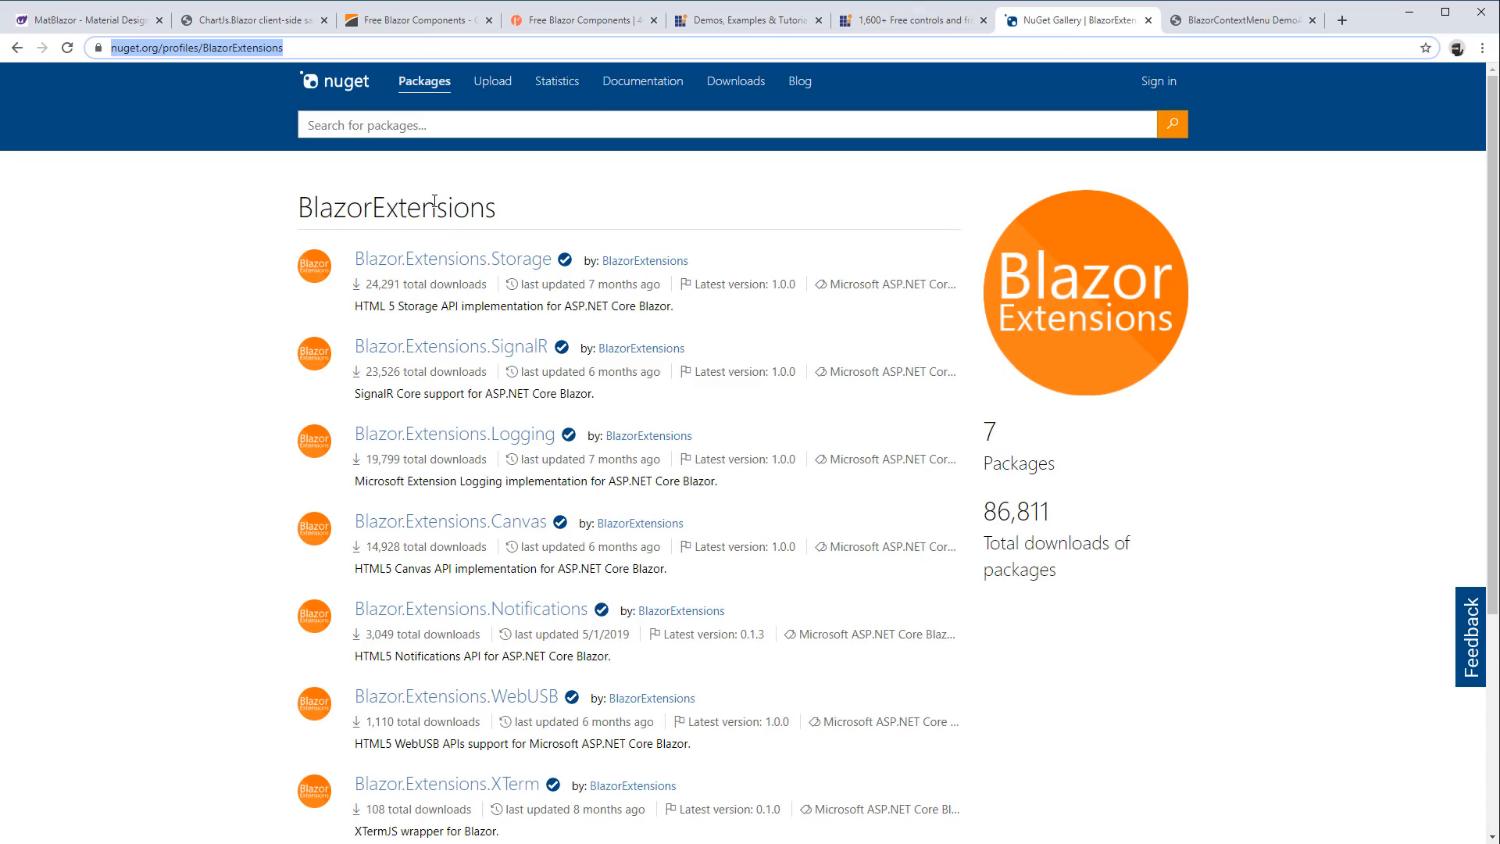
pyautogui.moveTo(467, 588)
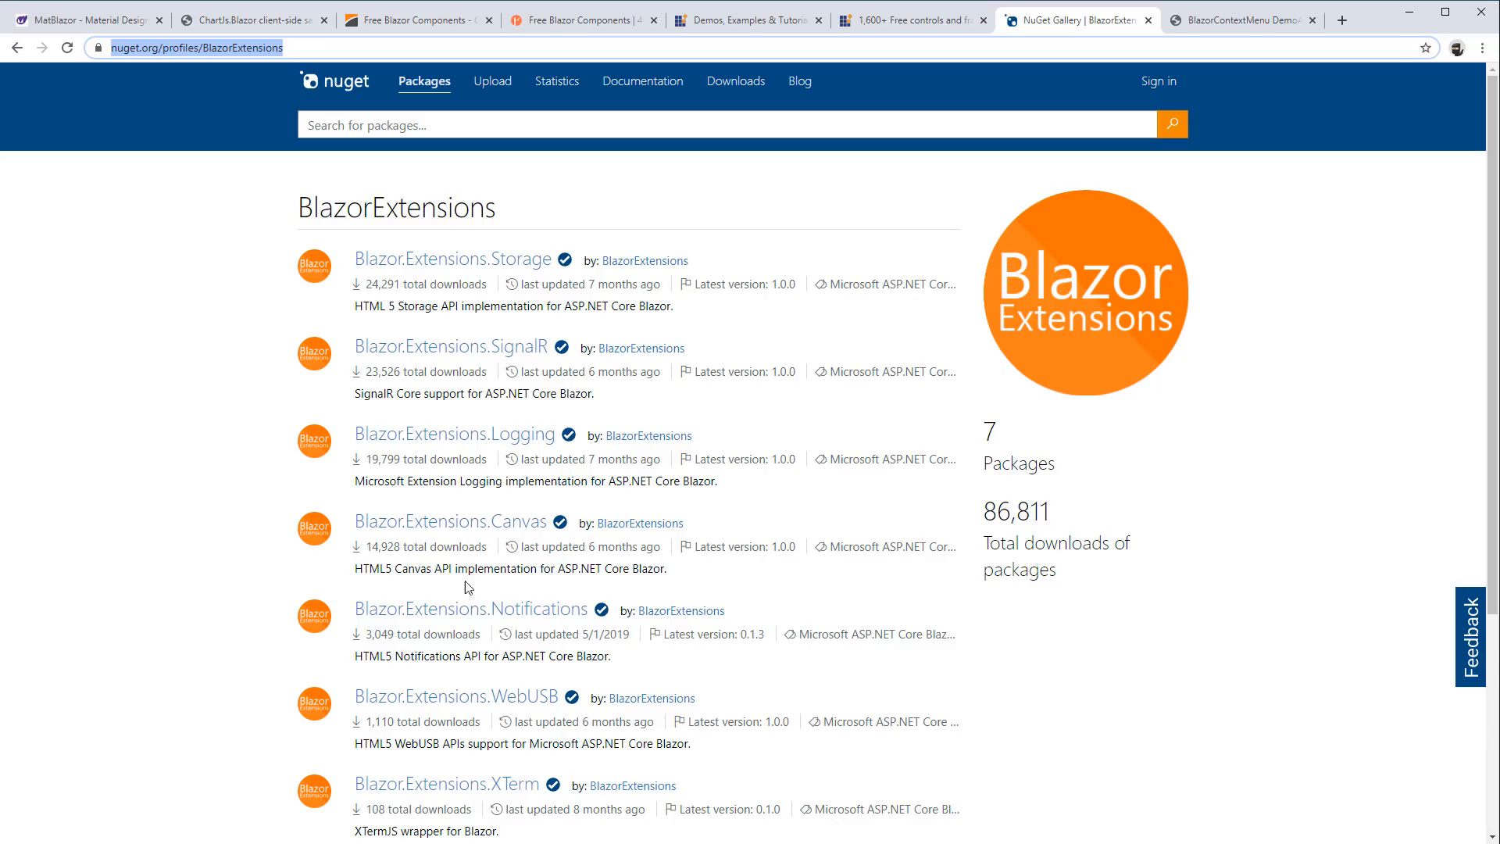
pyautogui.moveTo(615, 610)
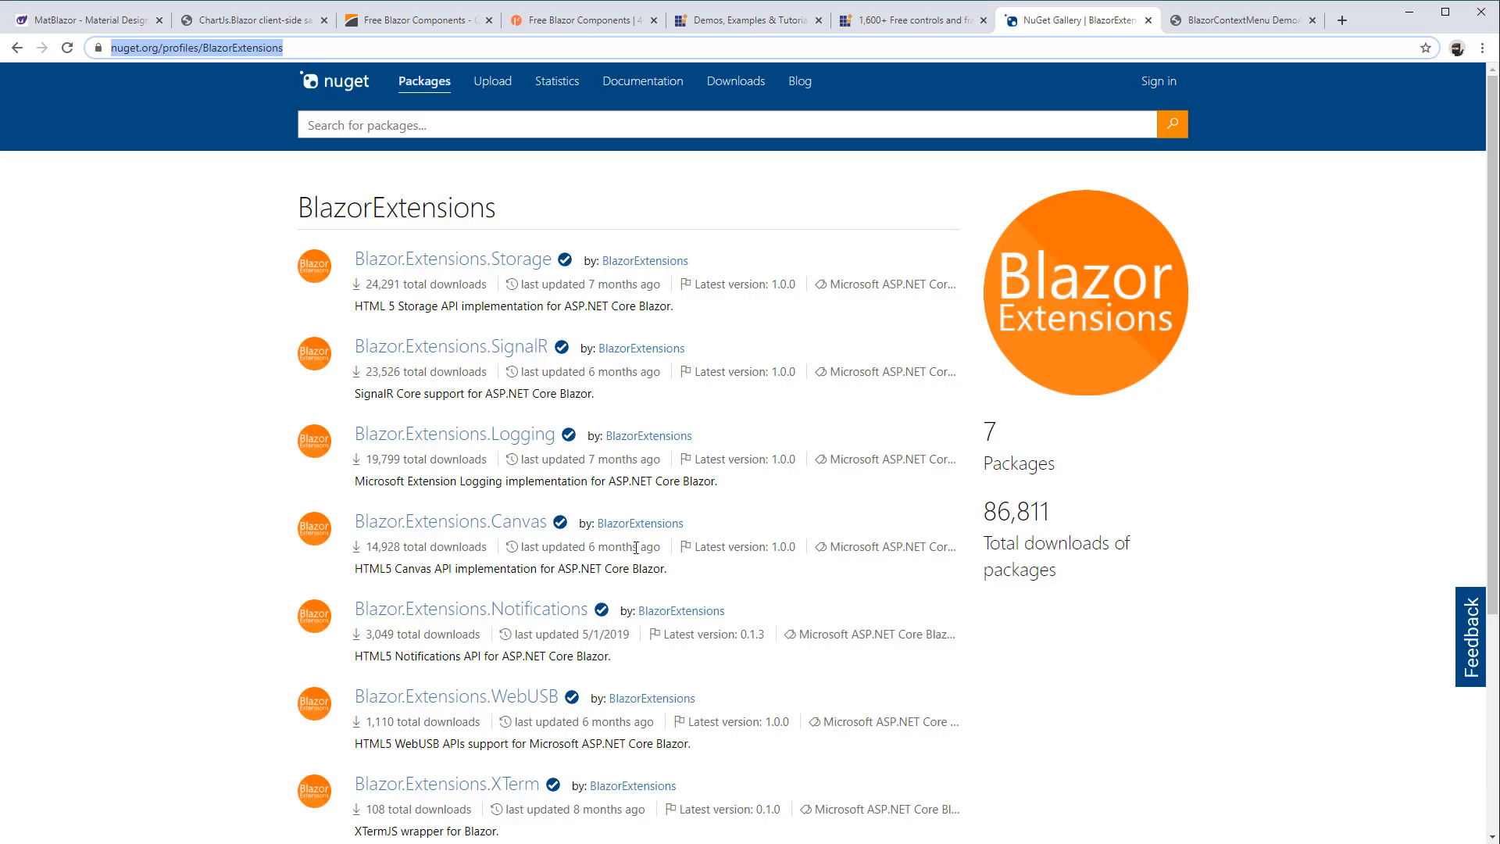
pyautogui.scroll(-3)
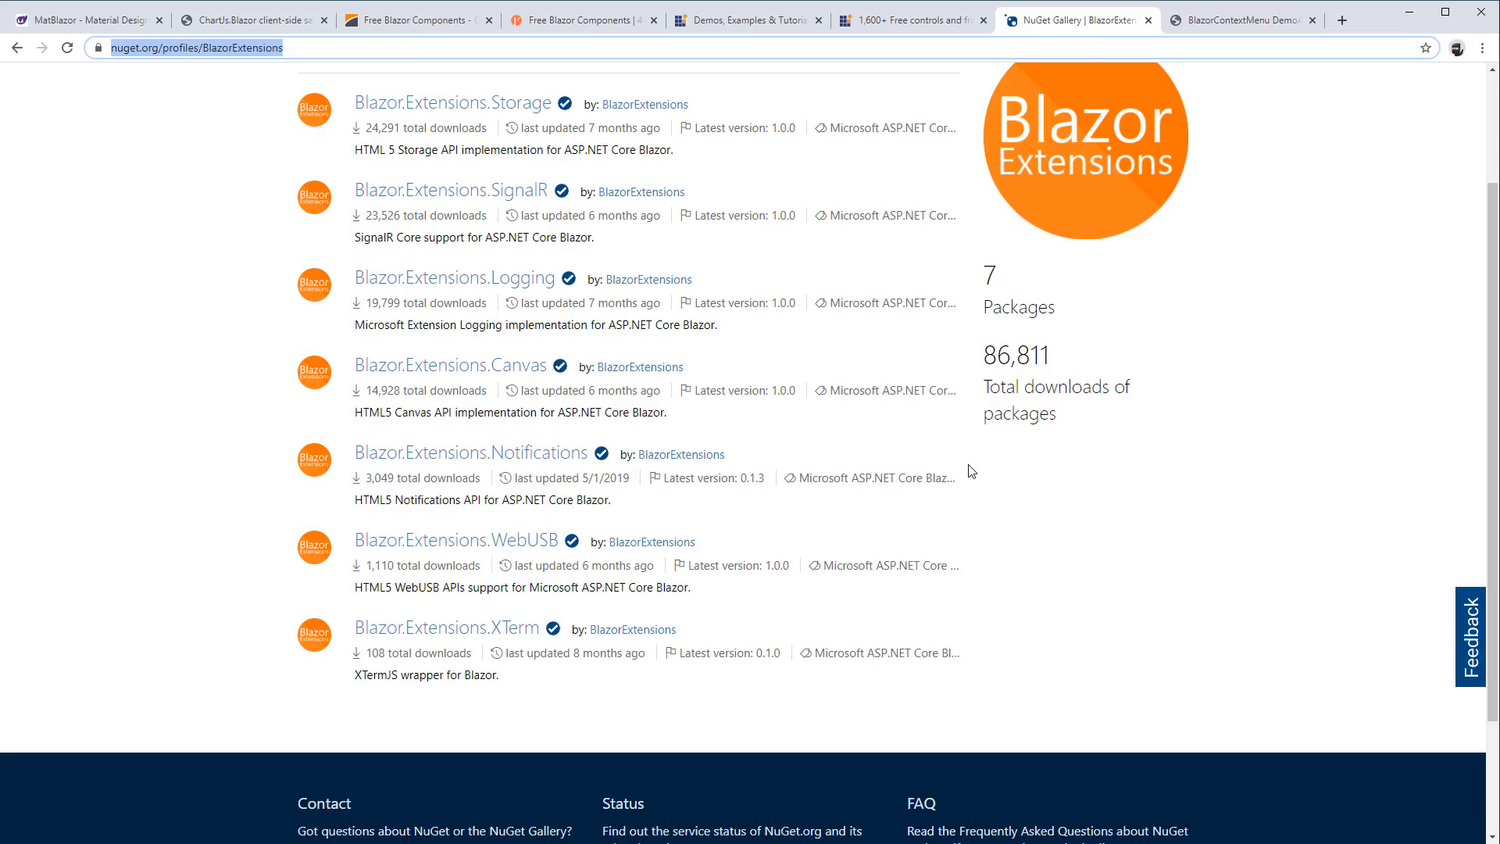
pyautogui.scroll(3)
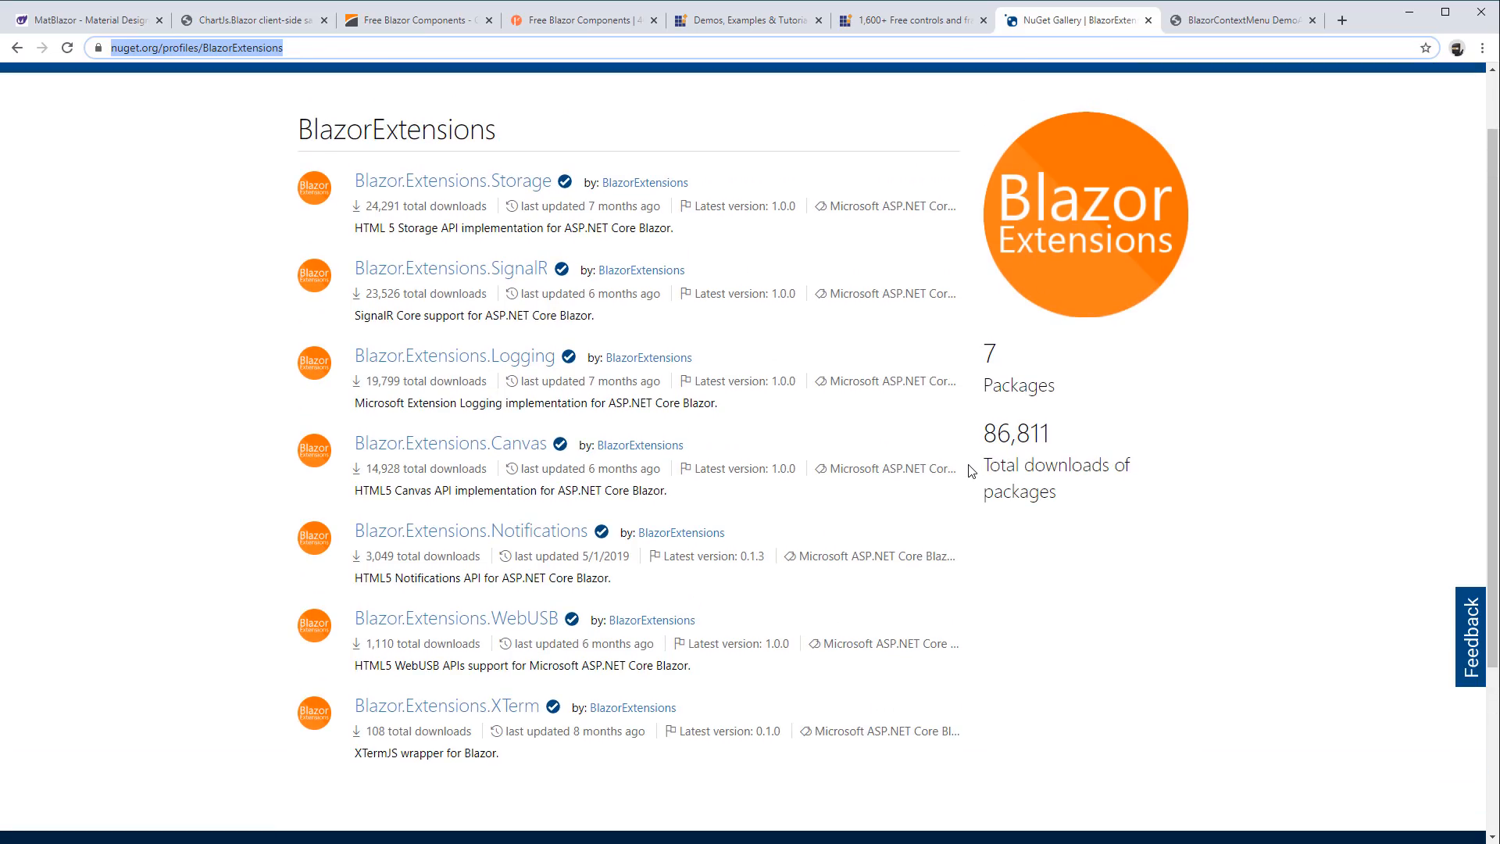
pyautogui.moveTo(500, 658)
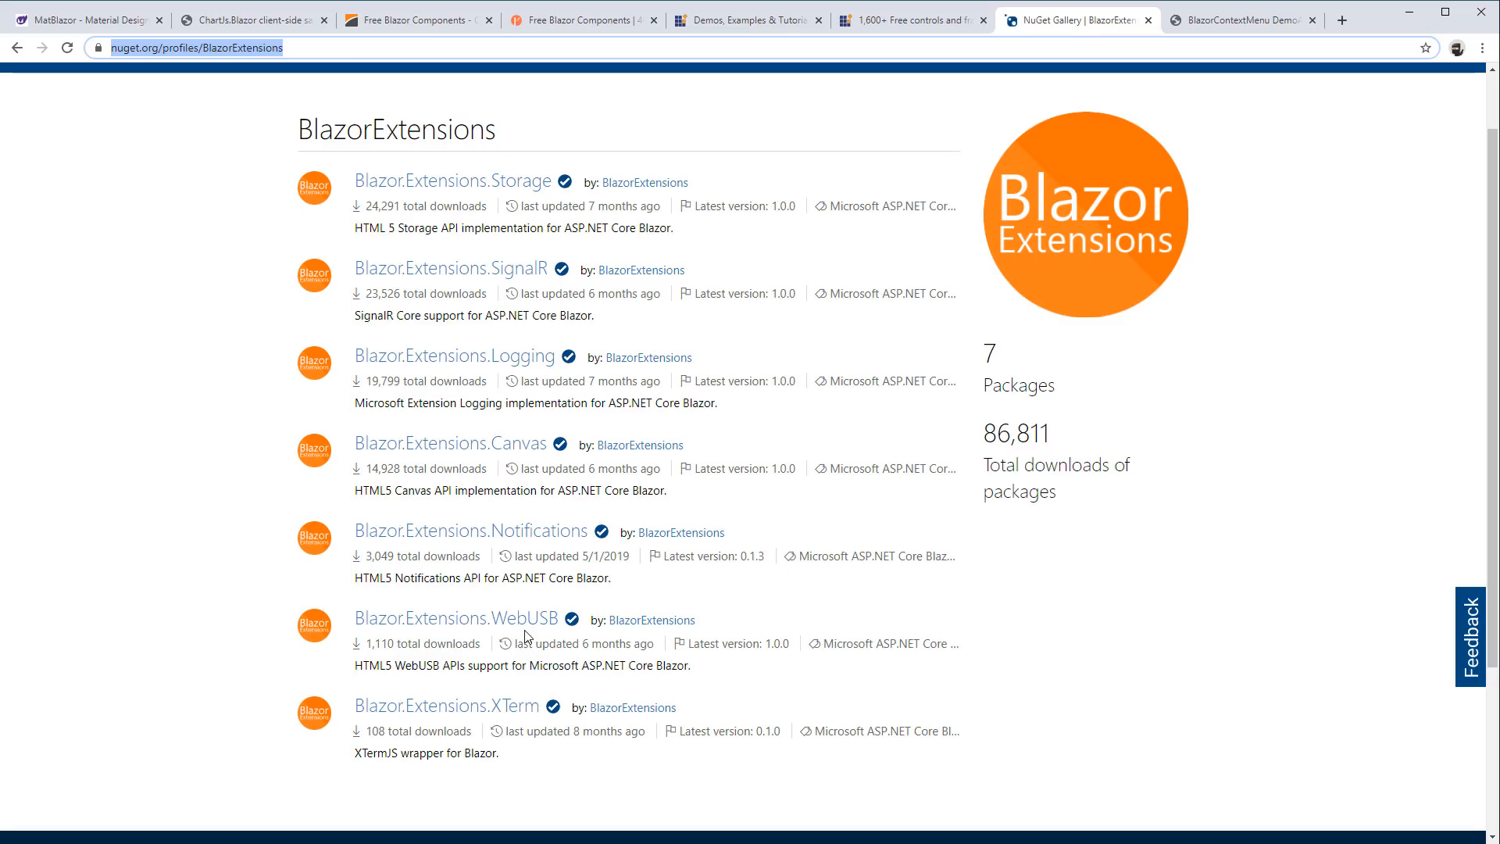
pyautogui.moveTo(457, 687)
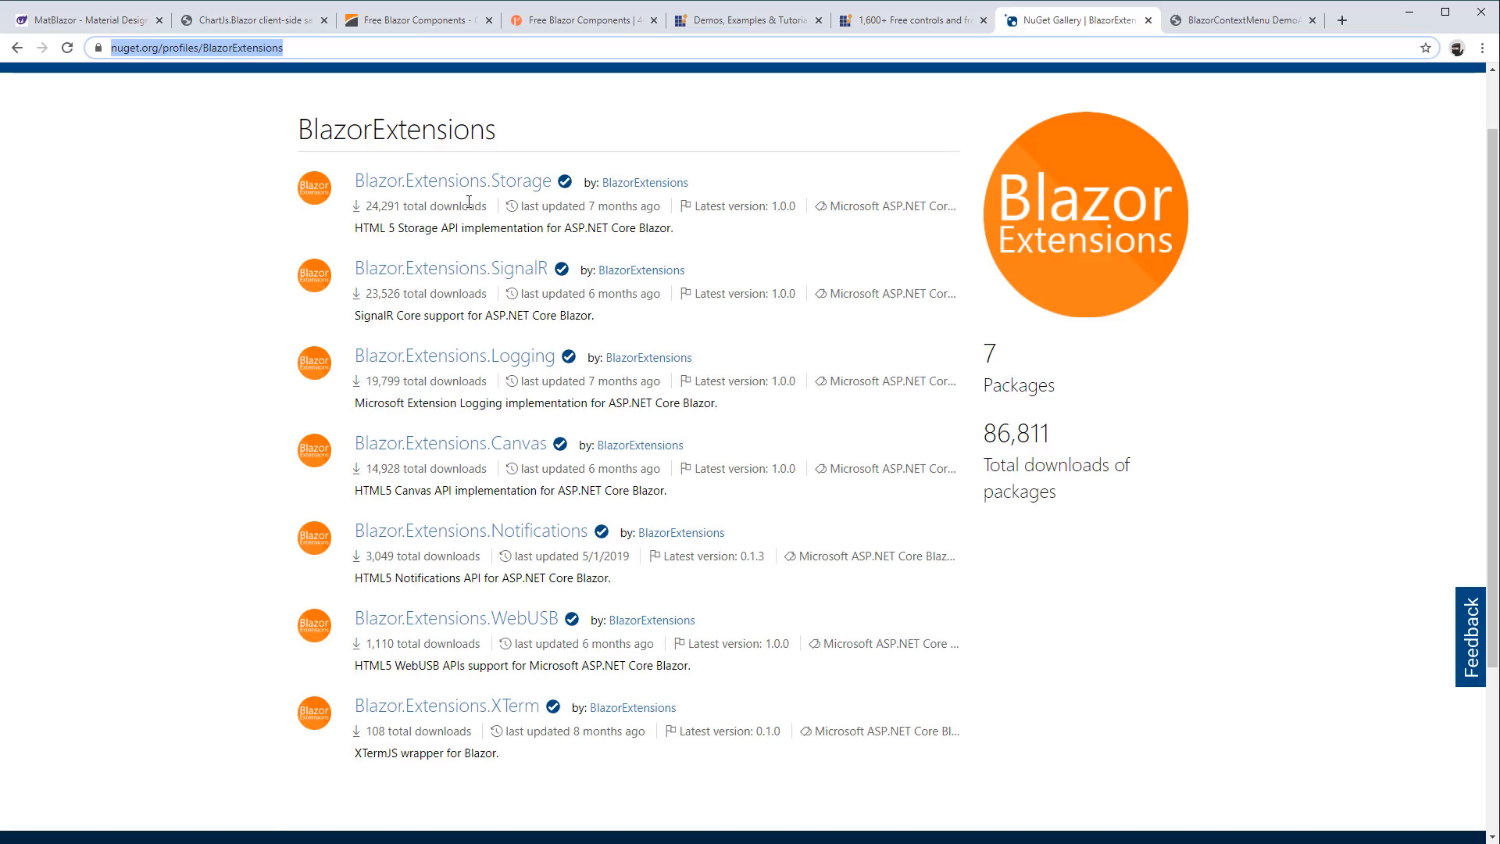
pyautogui.moveTo(467, 197)
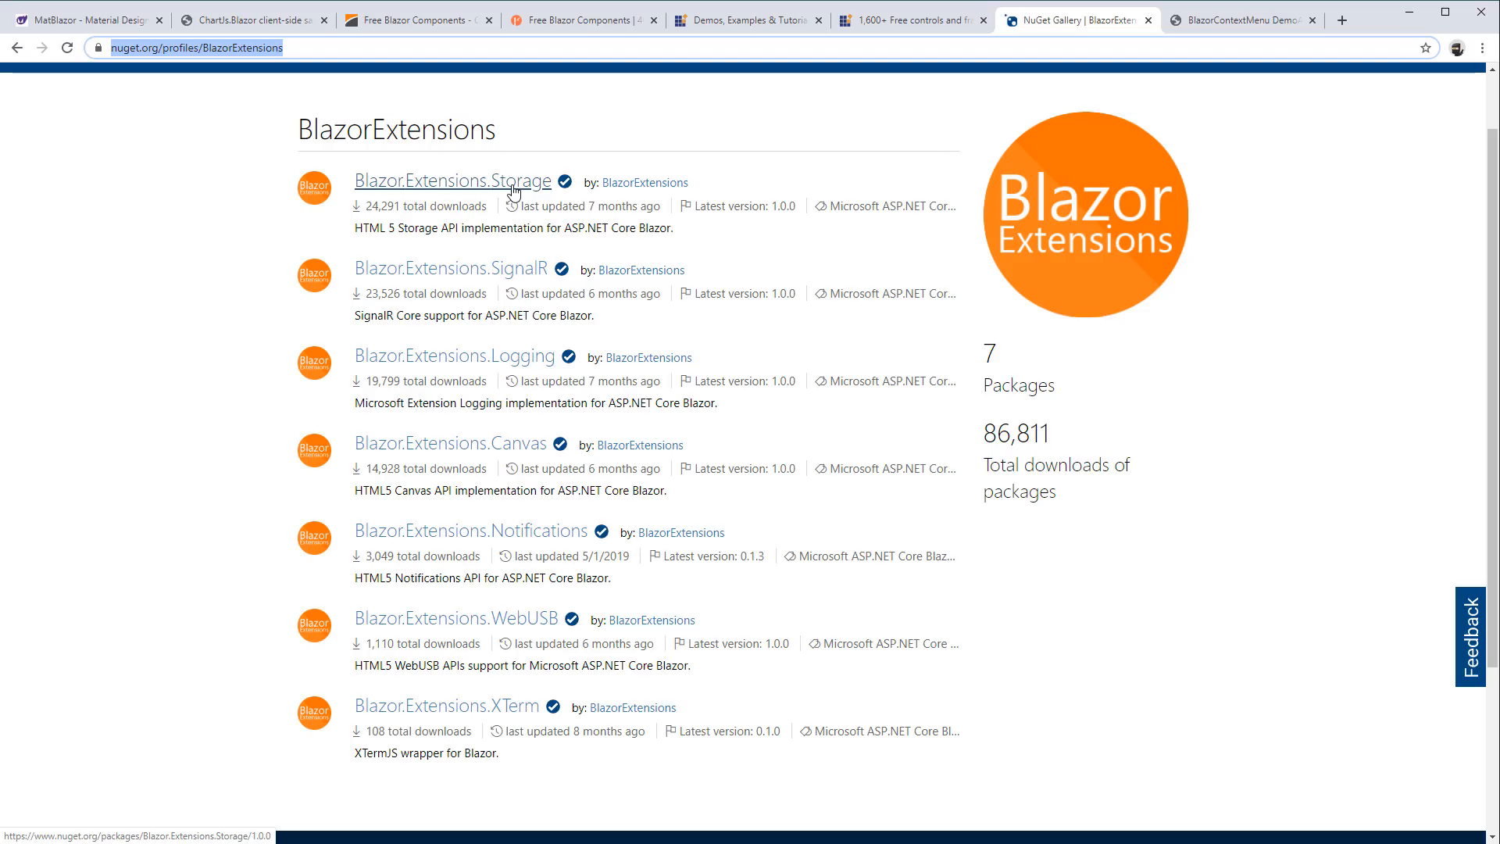
pyautogui.moveTo(444, 277)
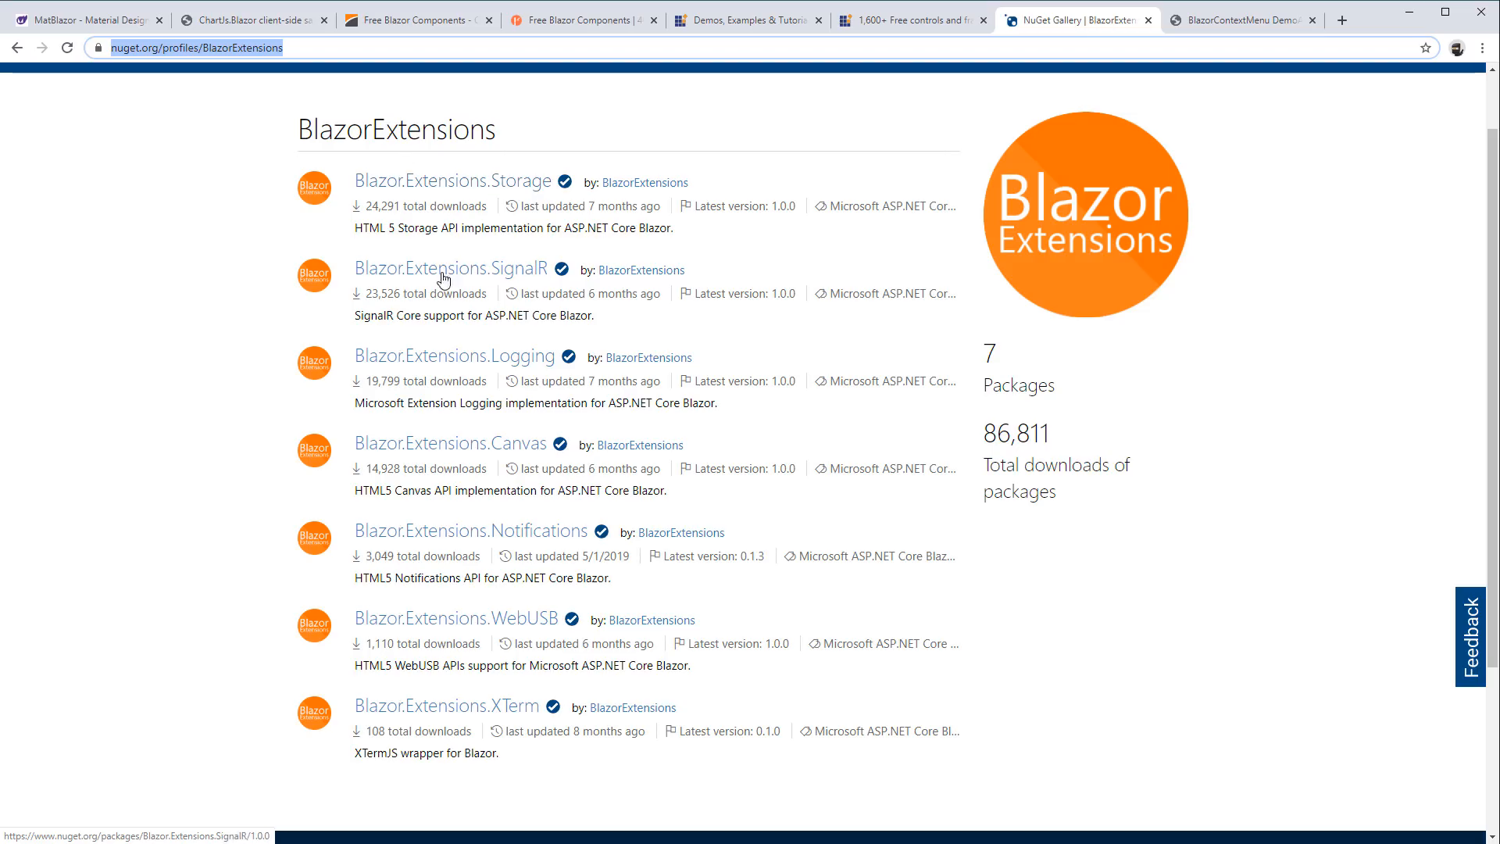
pyautogui.moveTo(494, 355)
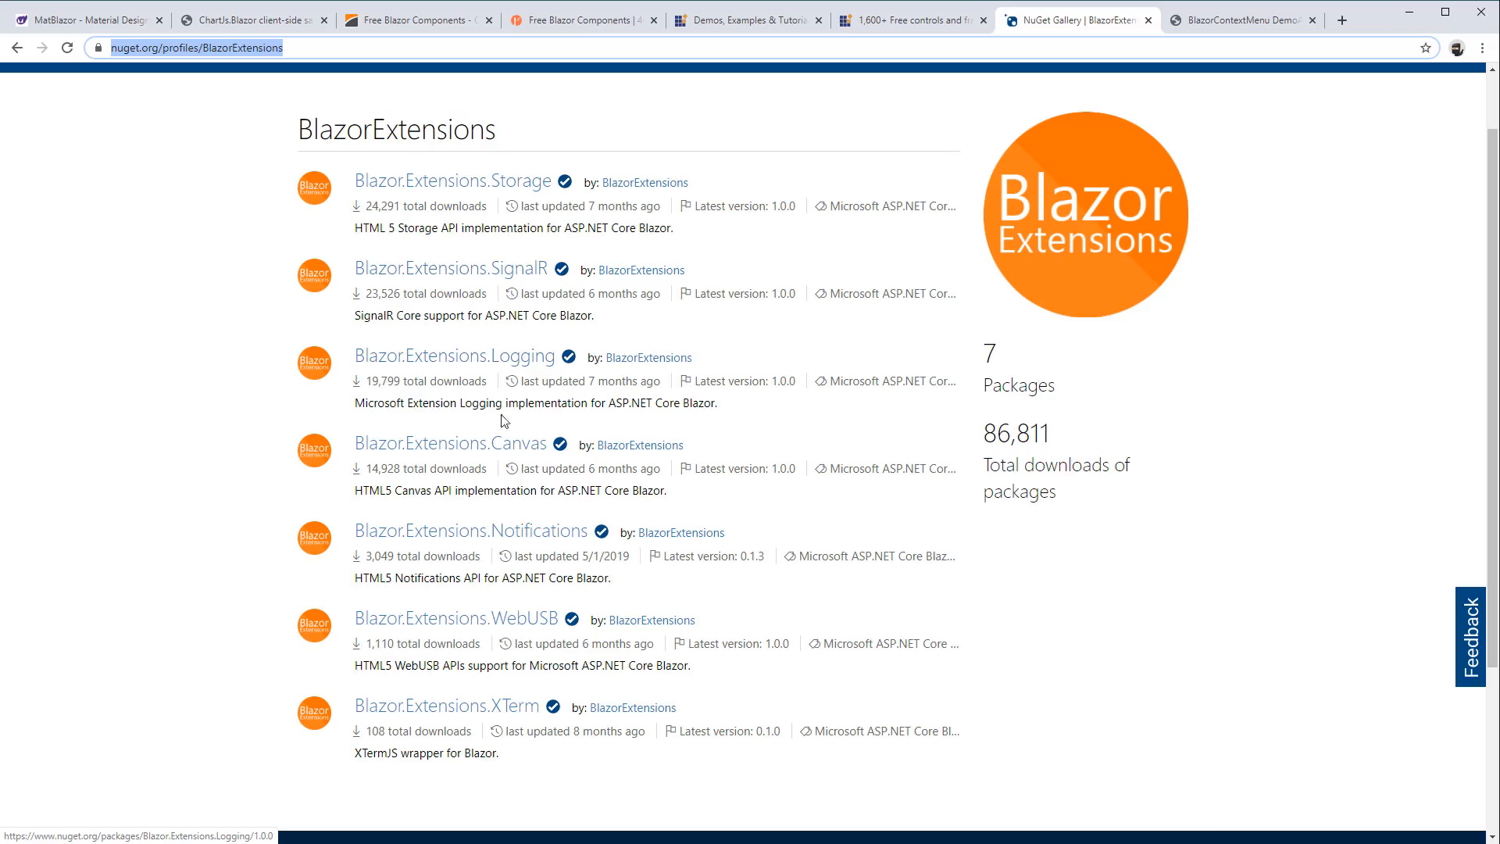
pyautogui.moveTo(453, 454)
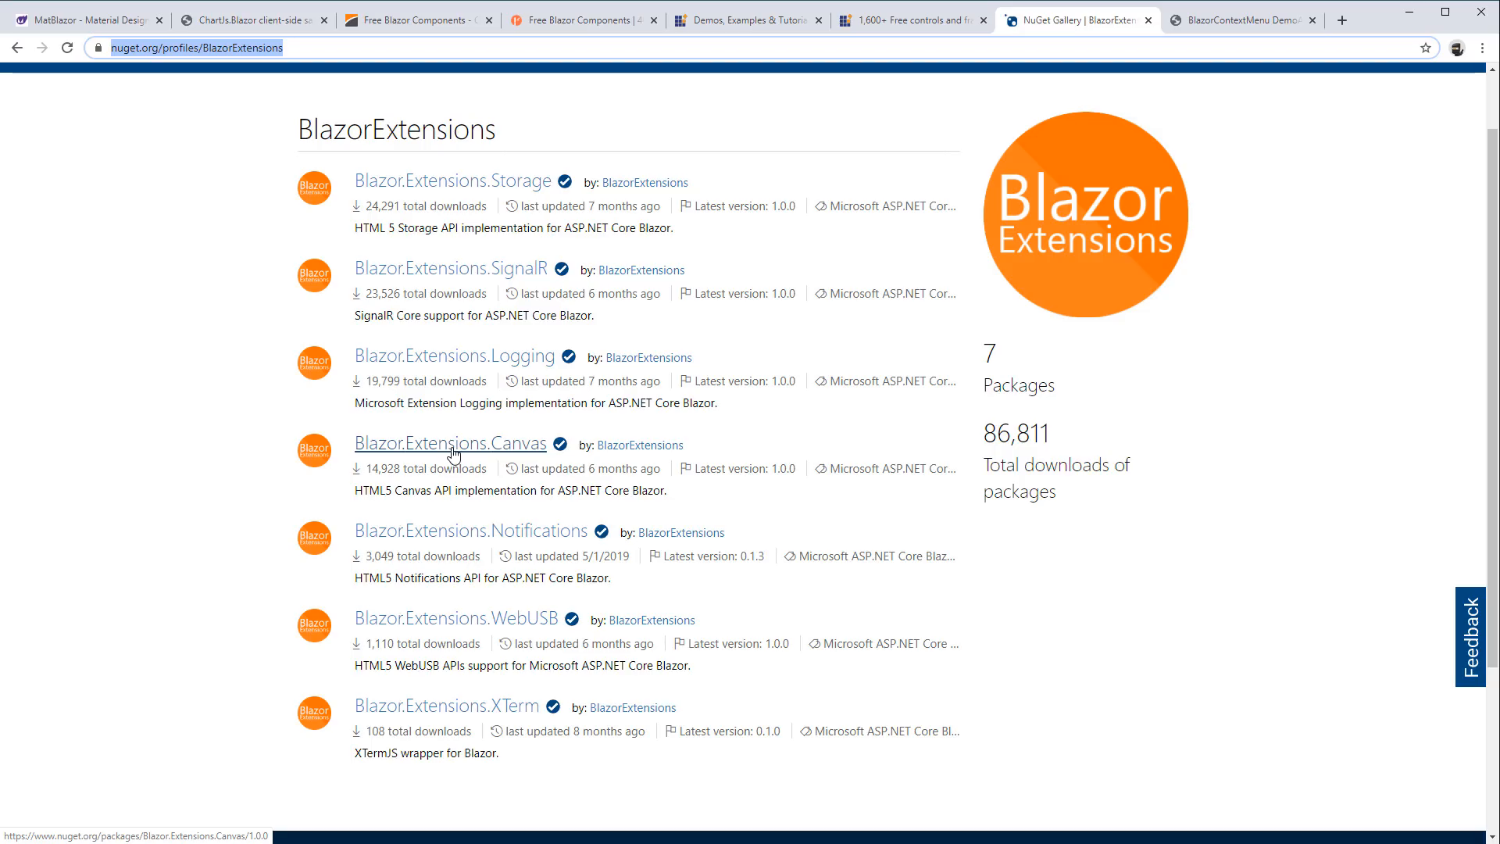
pyautogui.moveTo(562, 53)
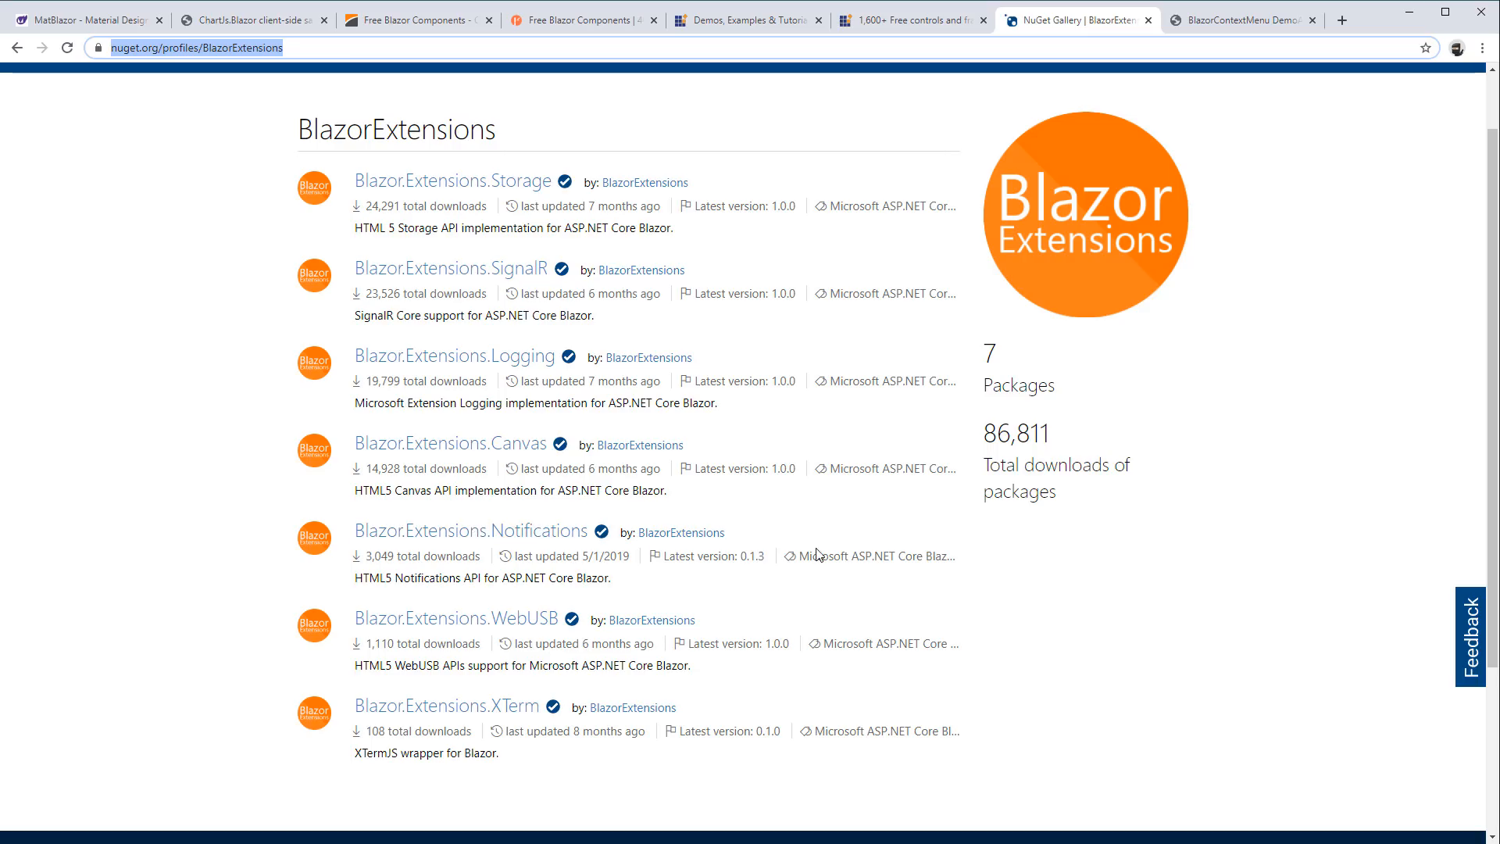
pyautogui.moveTo(740, 572)
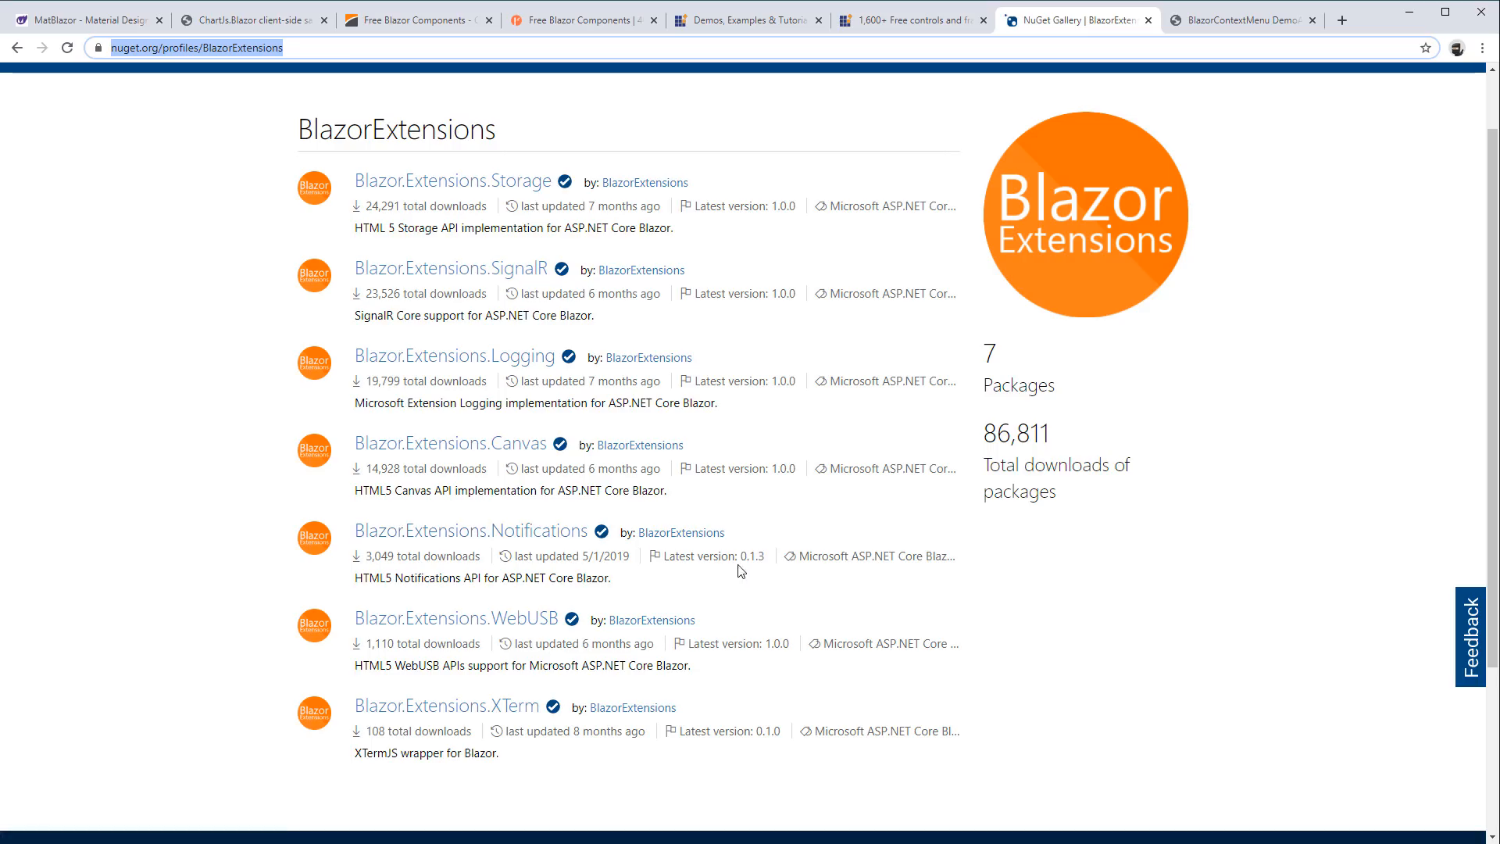
pyautogui.doubleClick(751, 555)
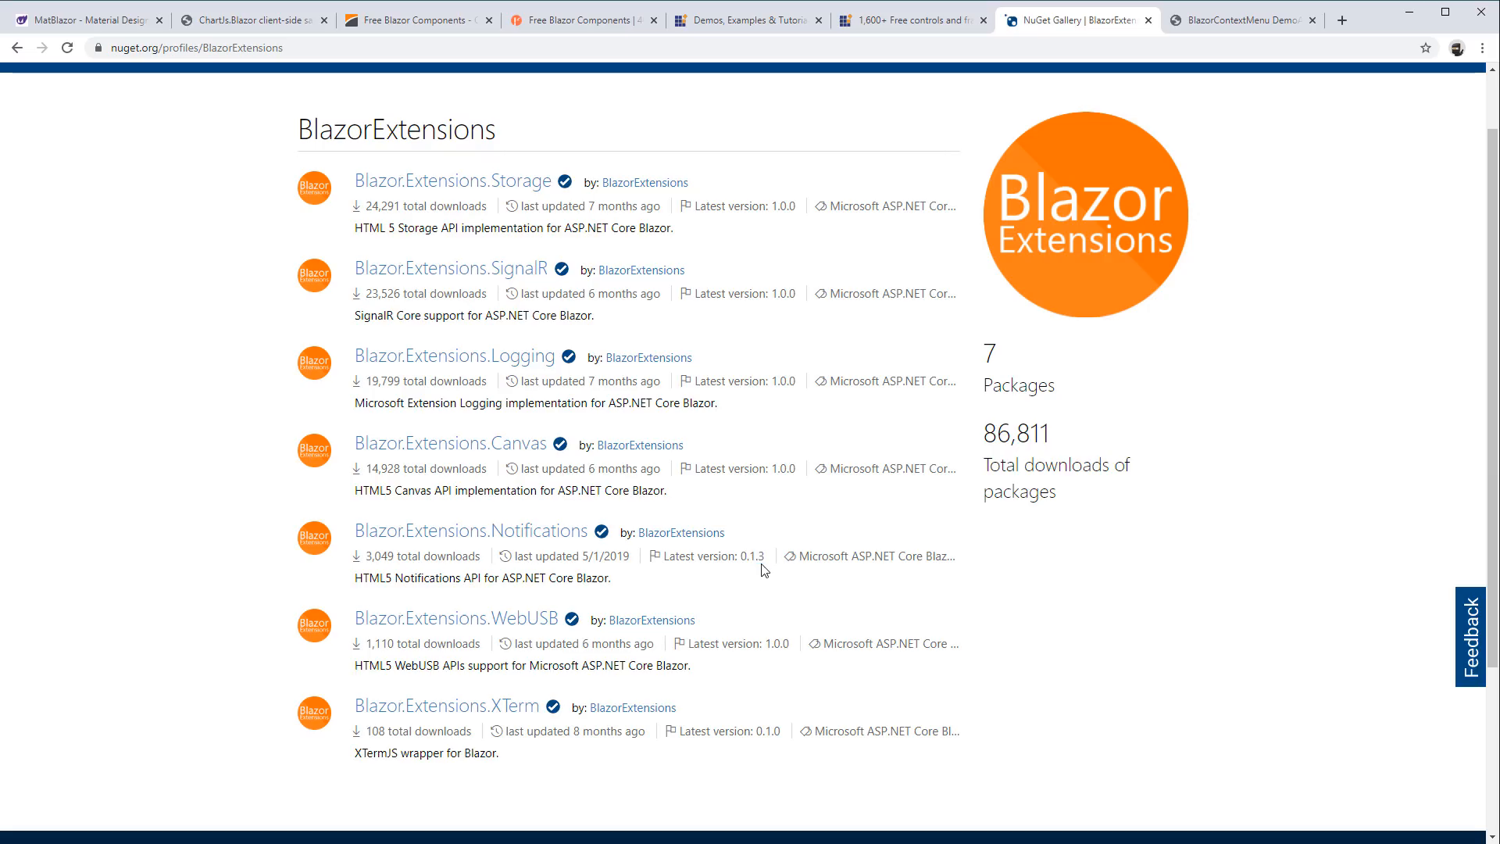
pyautogui.moveTo(730, 570)
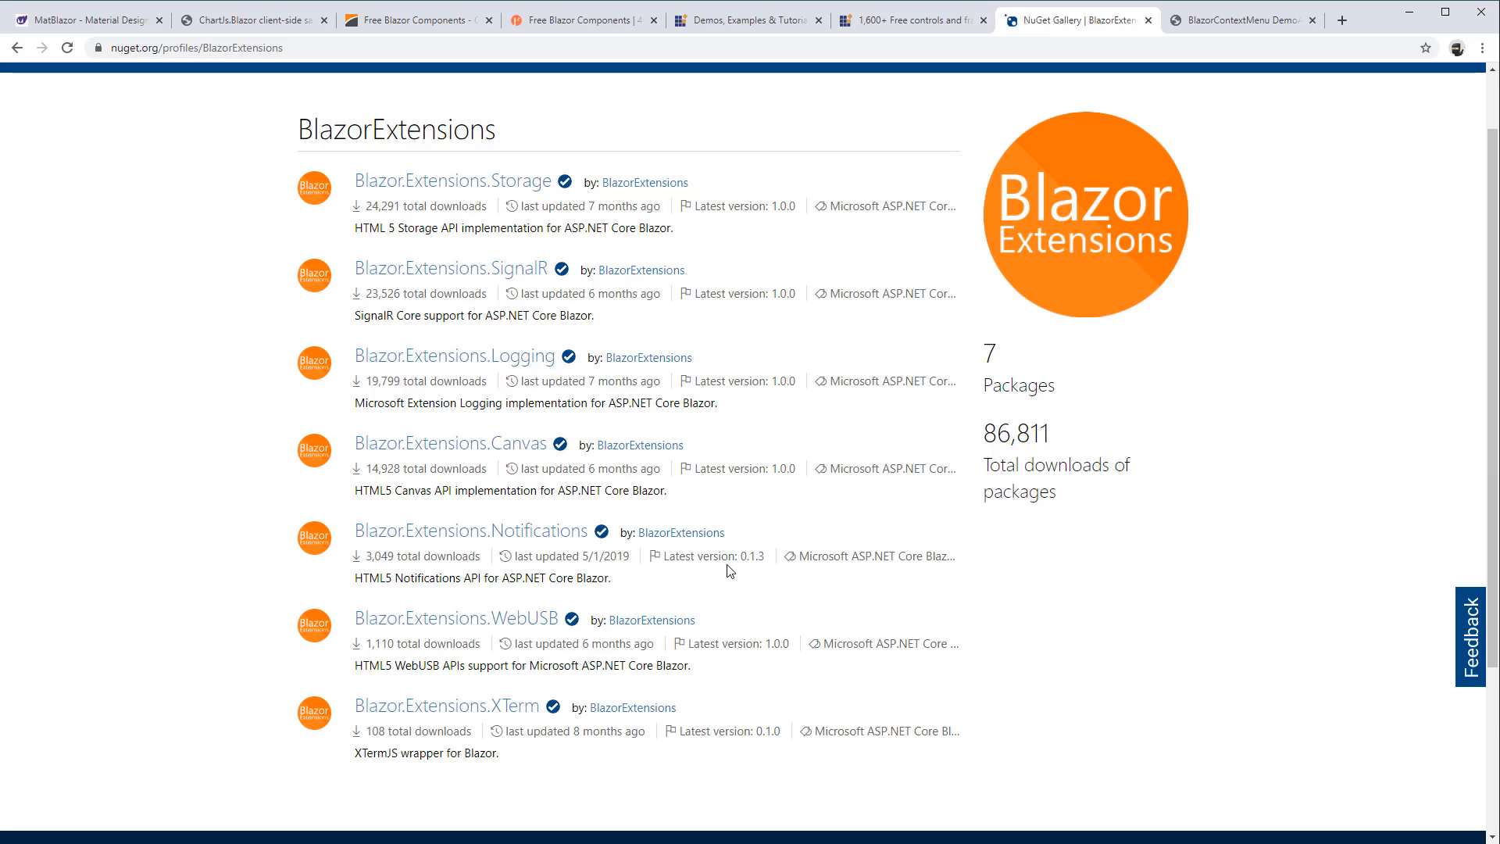
pyautogui.moveTo(499, 183)
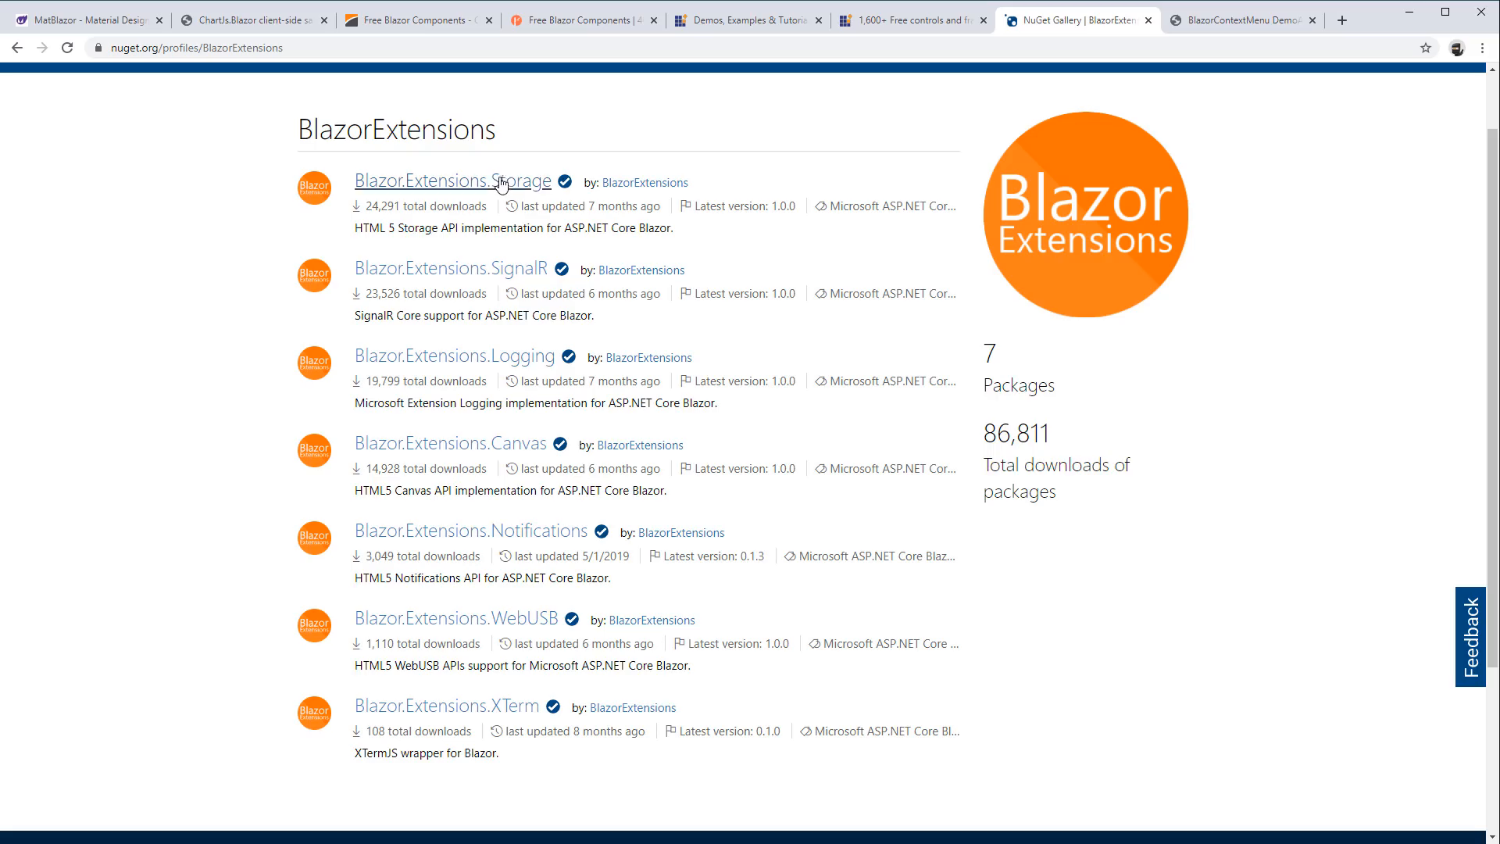
pyautogui.moveTo(429, 194)
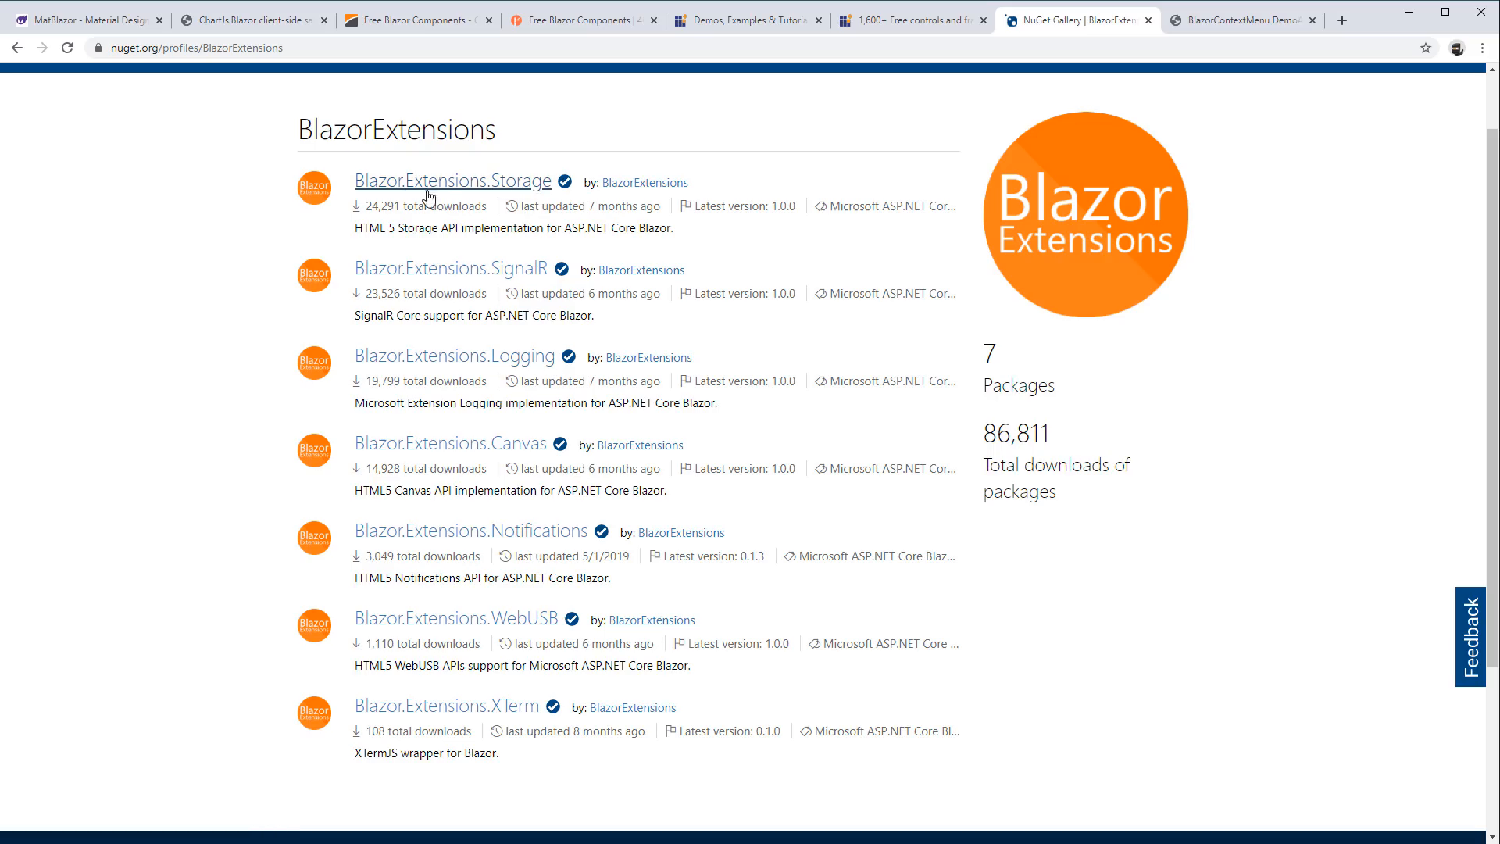
# View the Blazor.Extensions.Storage 1.0.0 page and read its expanded setup and usage documentation.
pyautogui.click(453, 180)
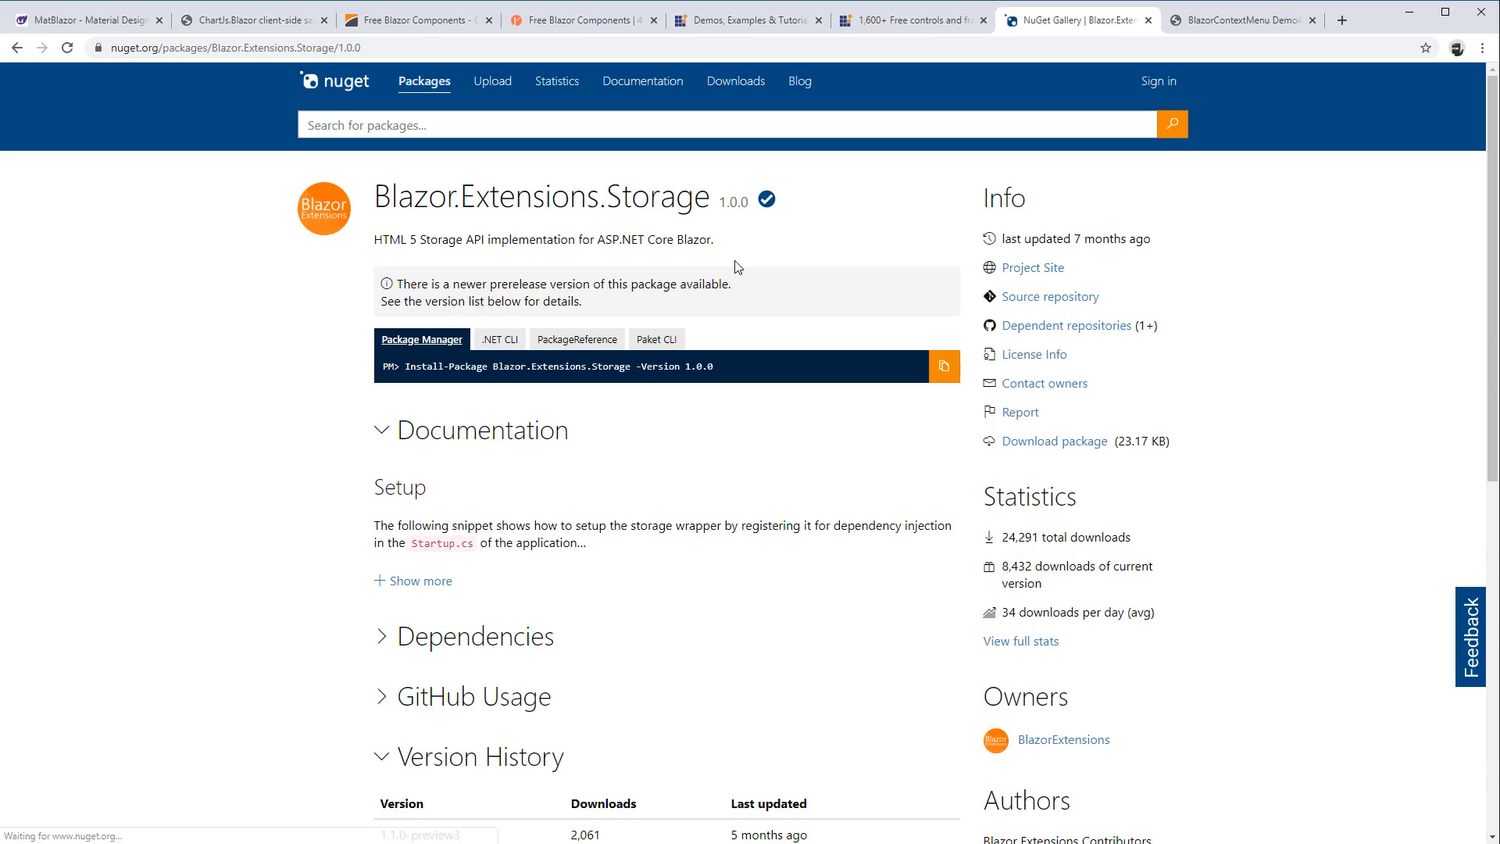
pyautogui.moveTo(408, 580)
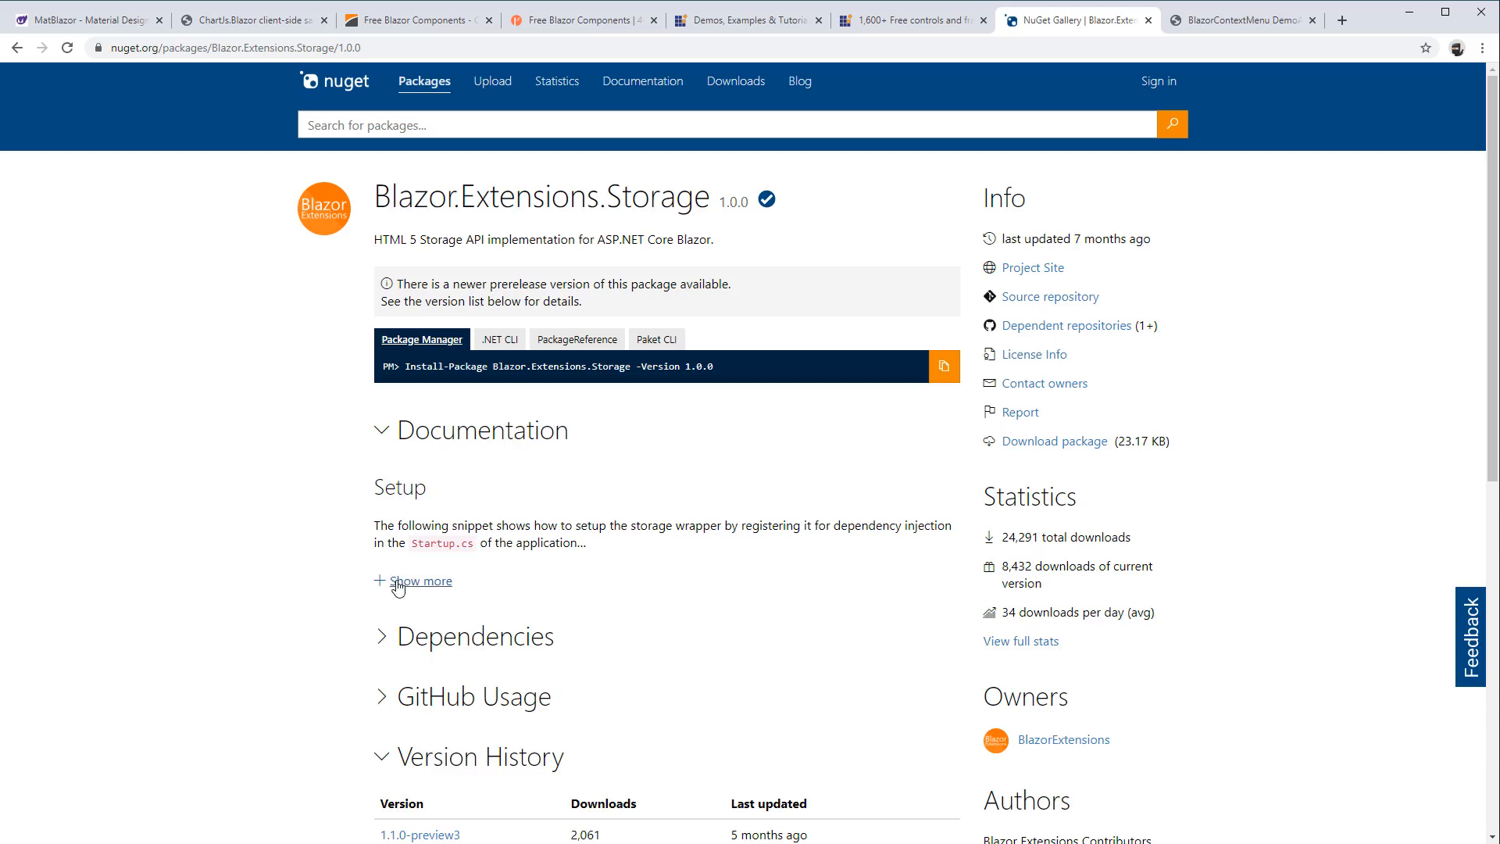
pyautogui.click(420, 581)
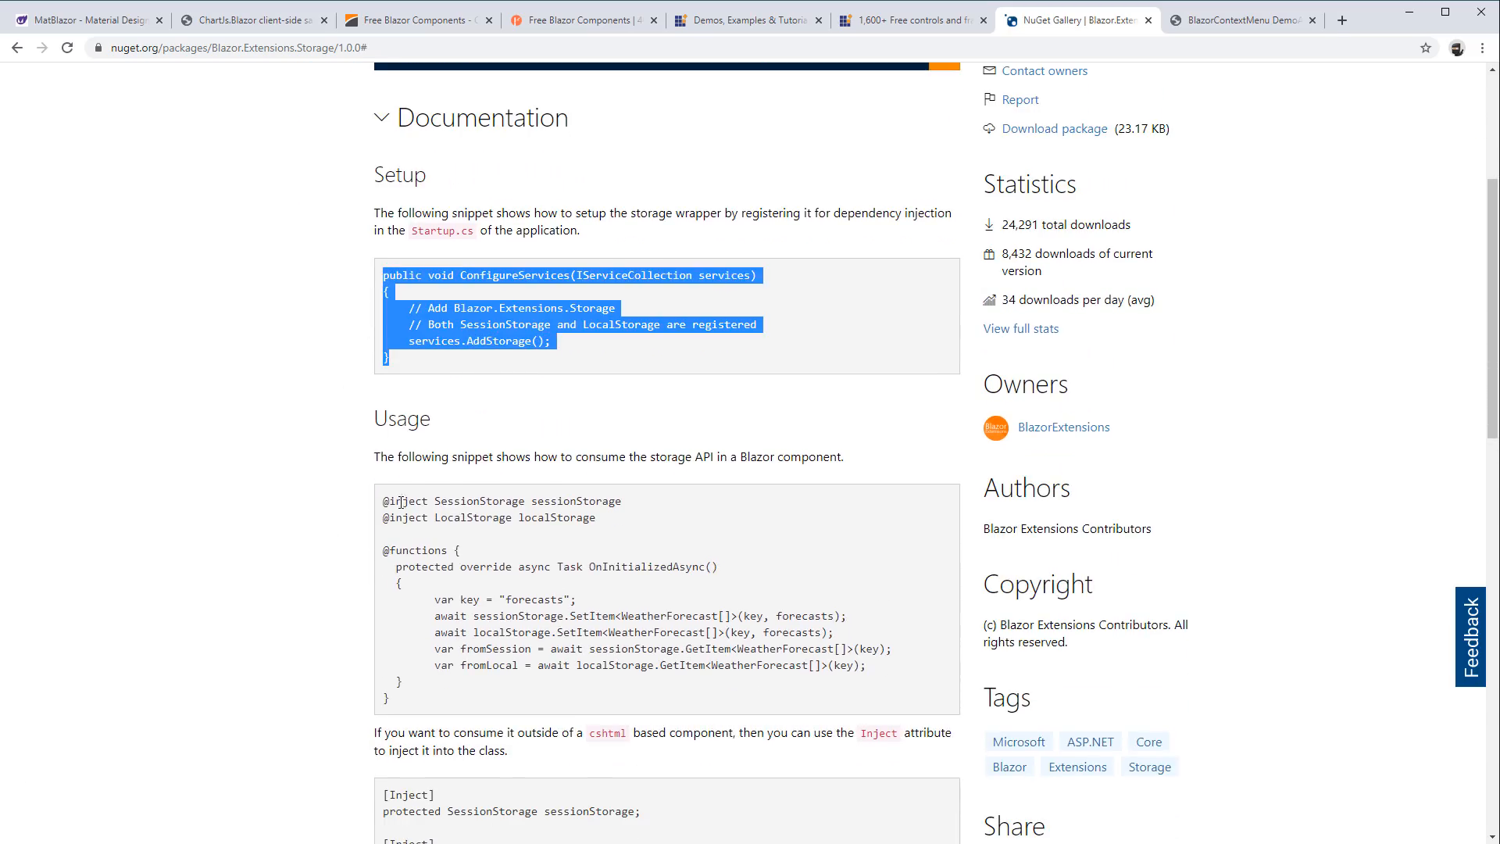
pyautogui.scroll(-3)
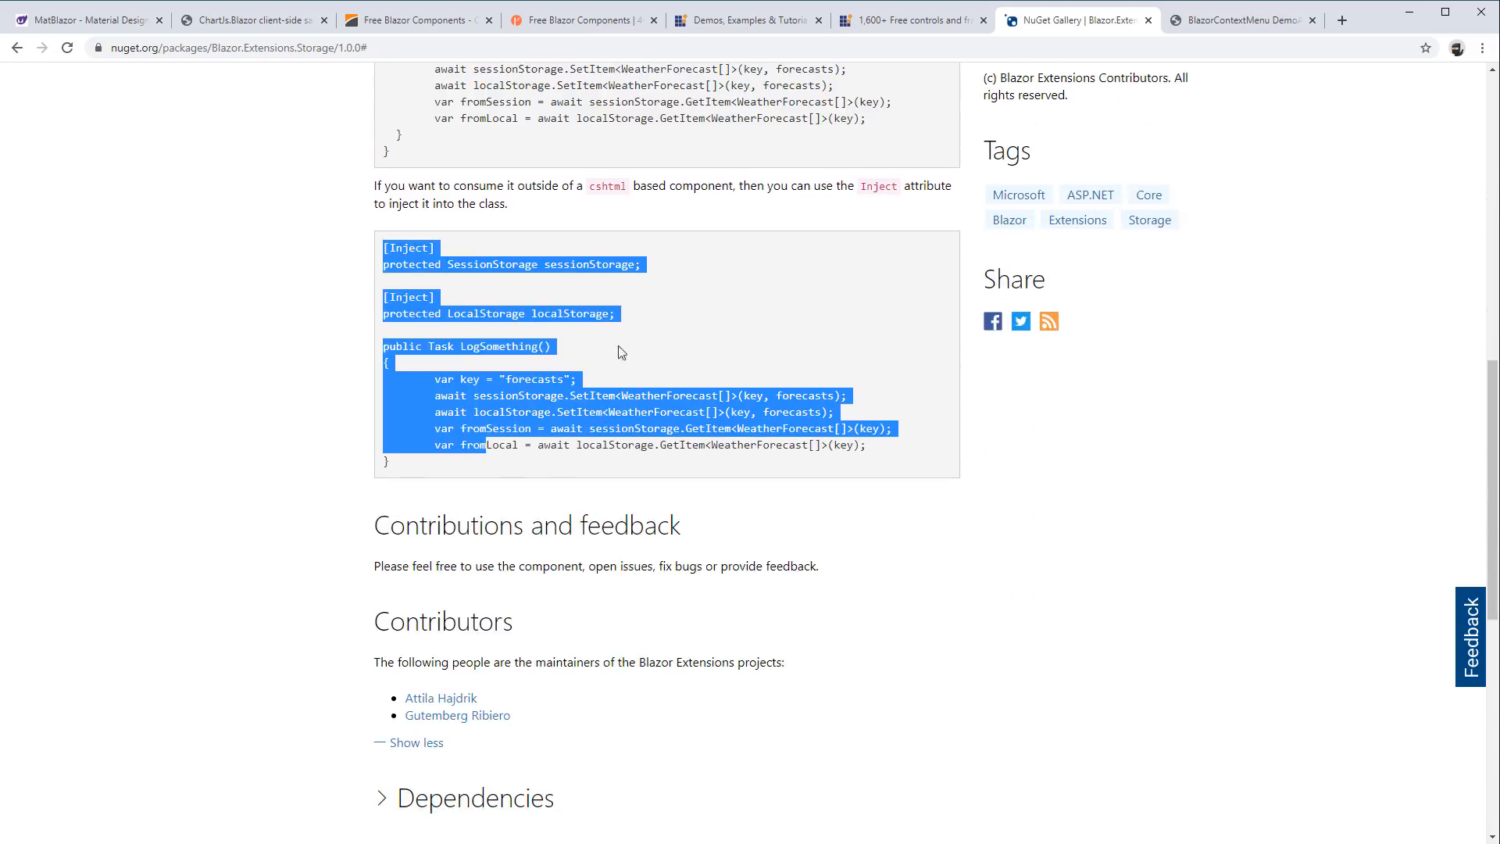
pyautogui.click(353, 503)
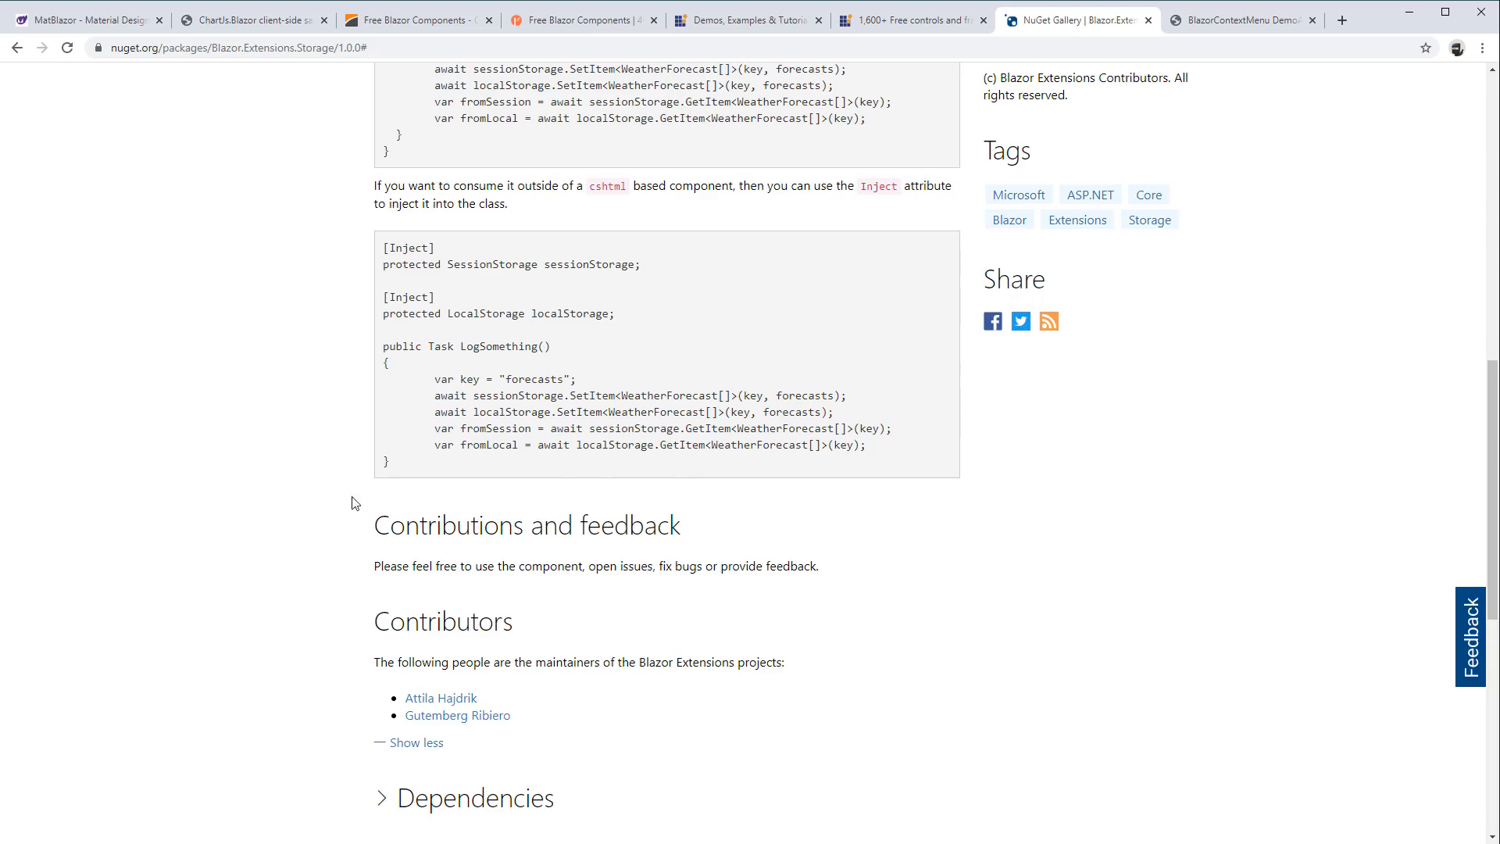
pyautogui.scroll(-3)
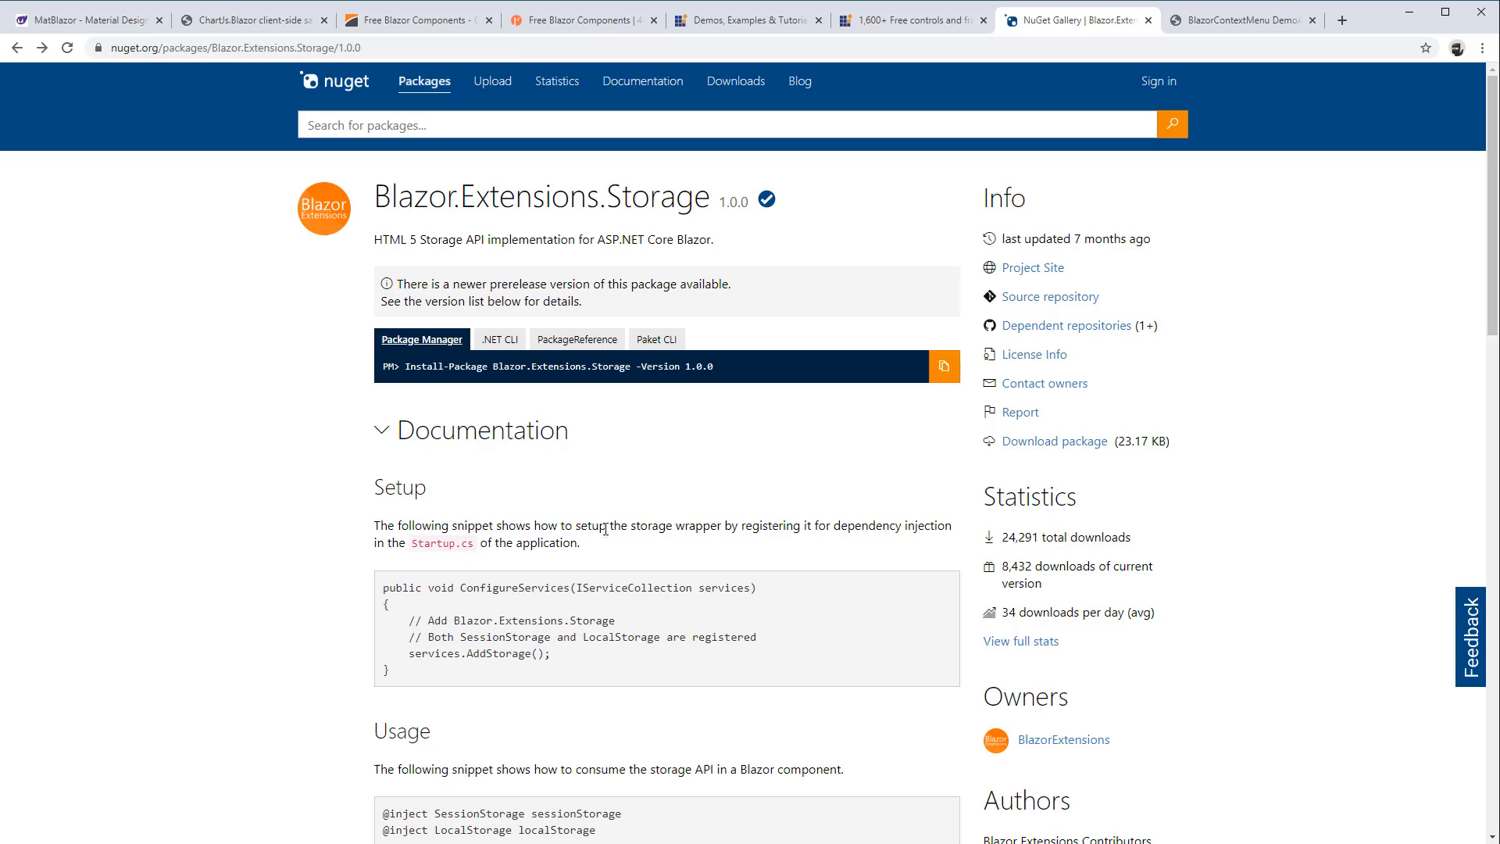
pyautogui.moveTo(1209, 52)
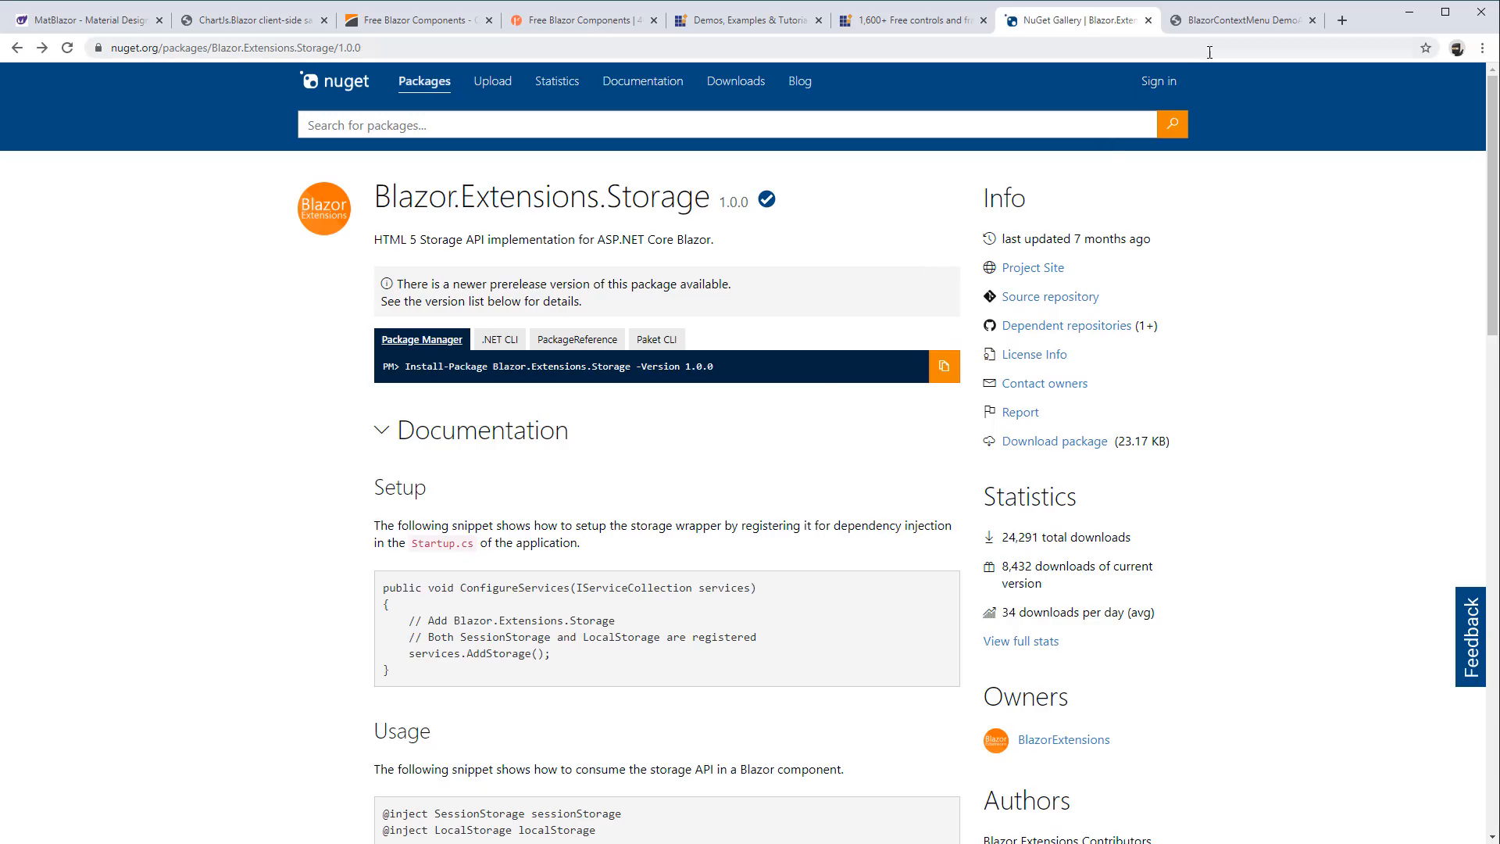
pyautogui.moveTo(1210, 30)
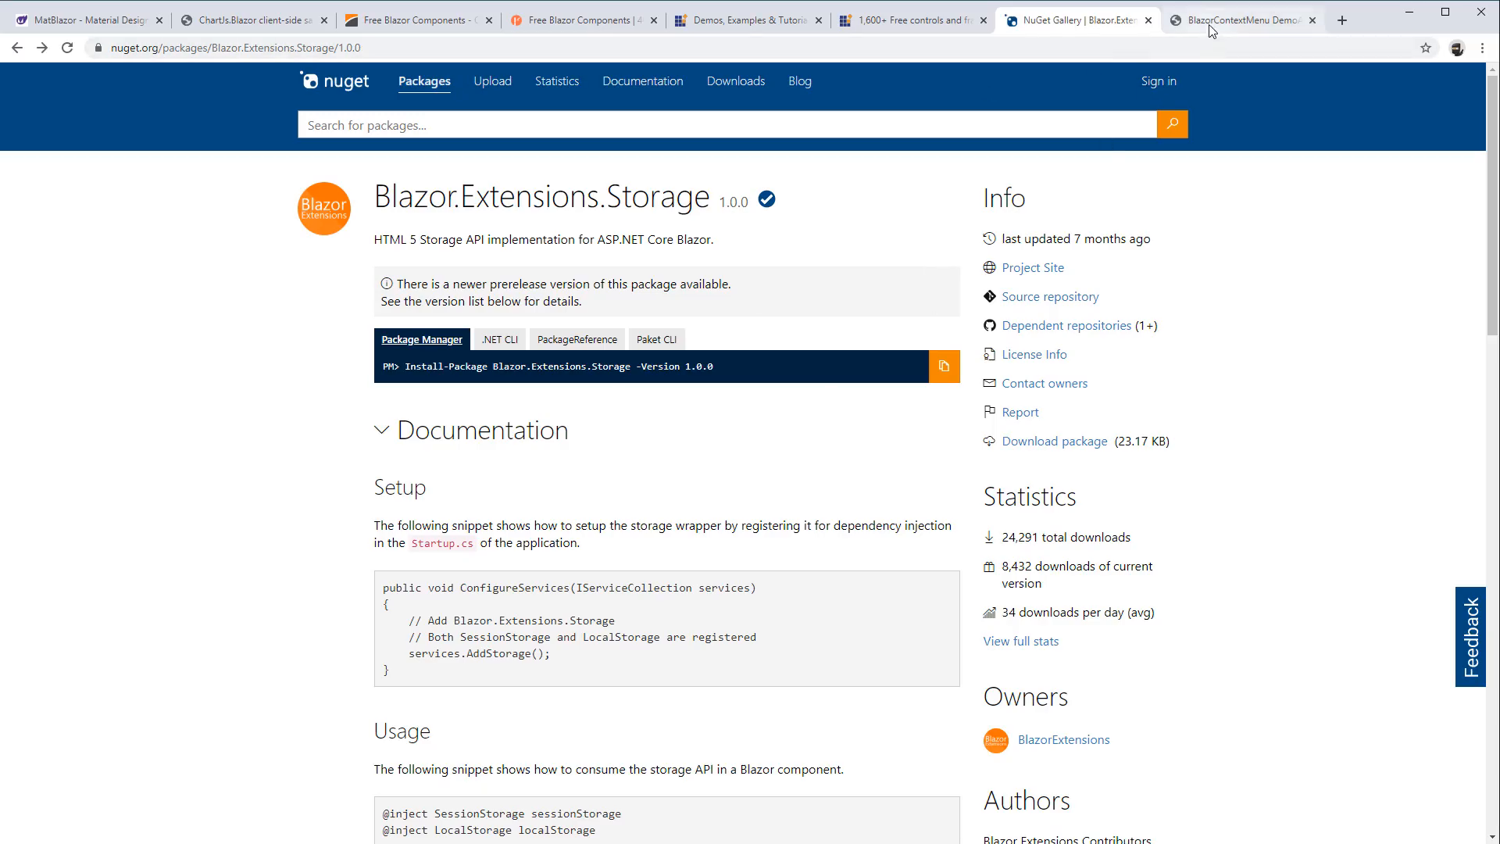
# Switch to the BlazorContextMenu samples app, try the basic menu, and go to Grid Sample.
pyautogui.click(1248, 21)
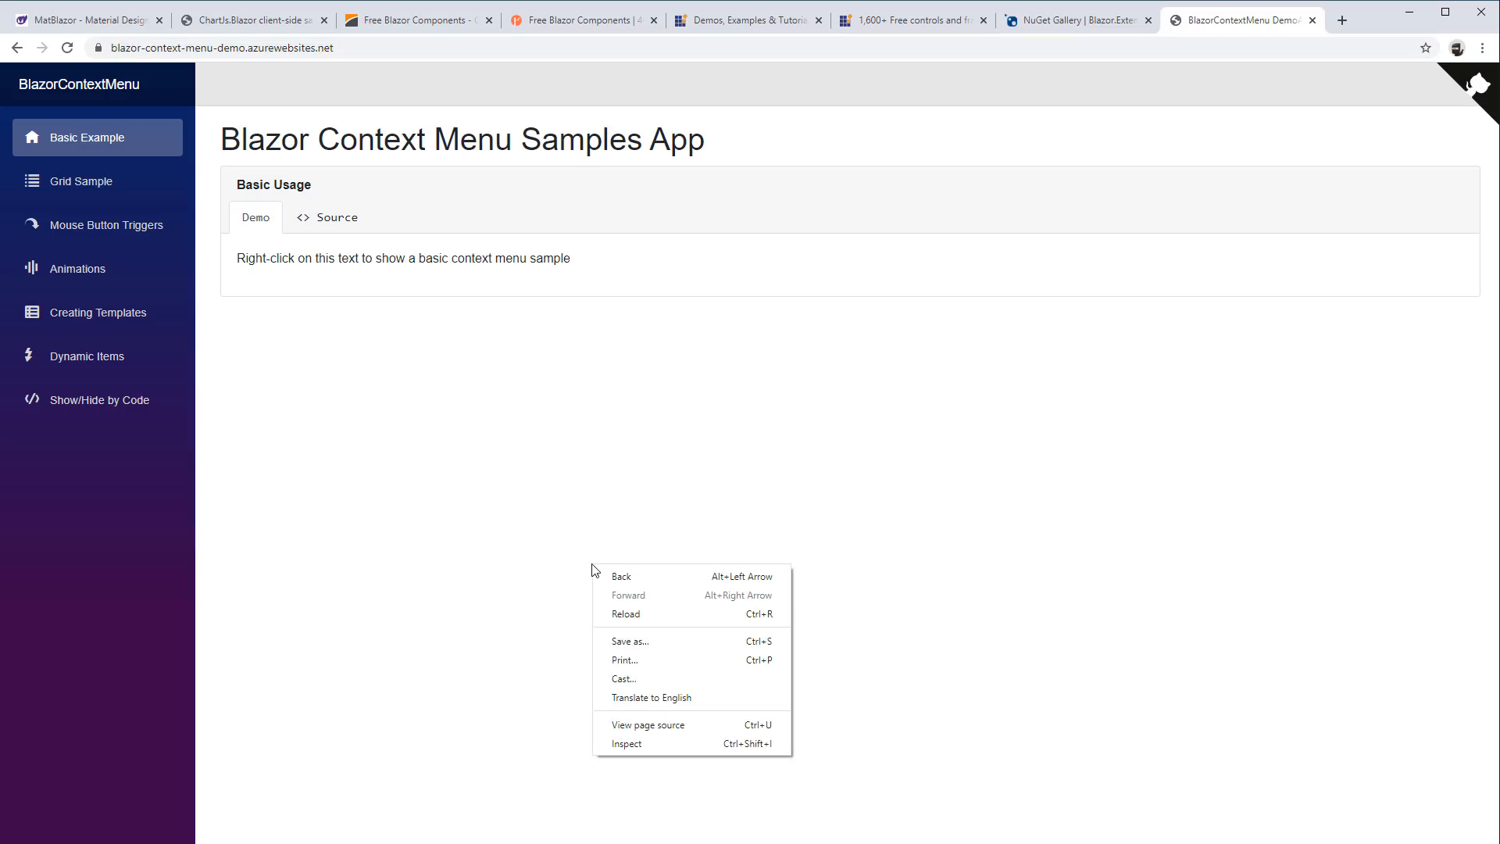
pyautogui.moveTo(676, 642)
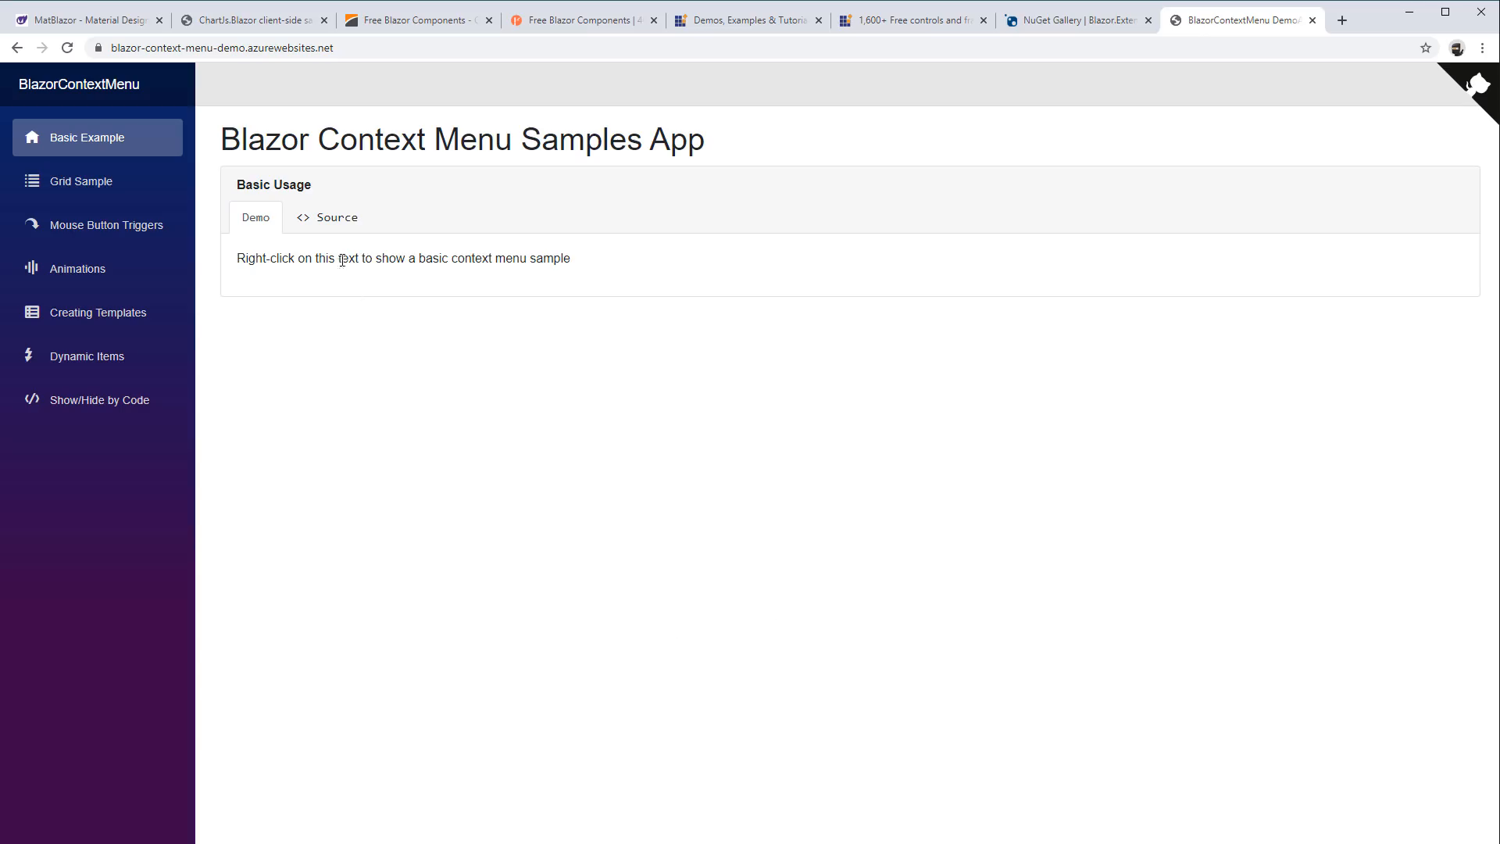
pyautogui.rightClick(342, 259)
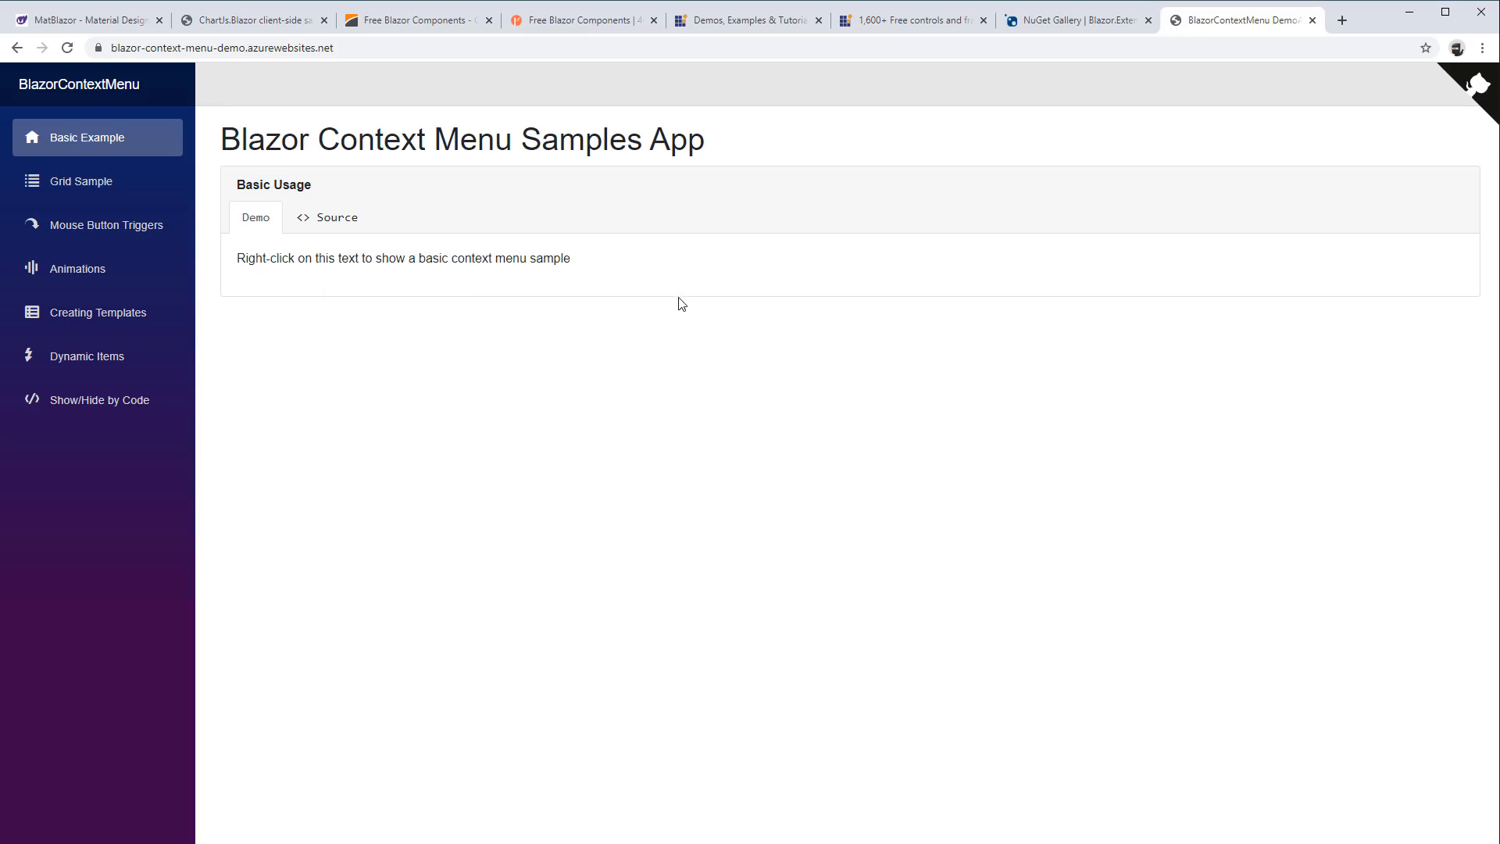
pyautogui.click(76, 181)
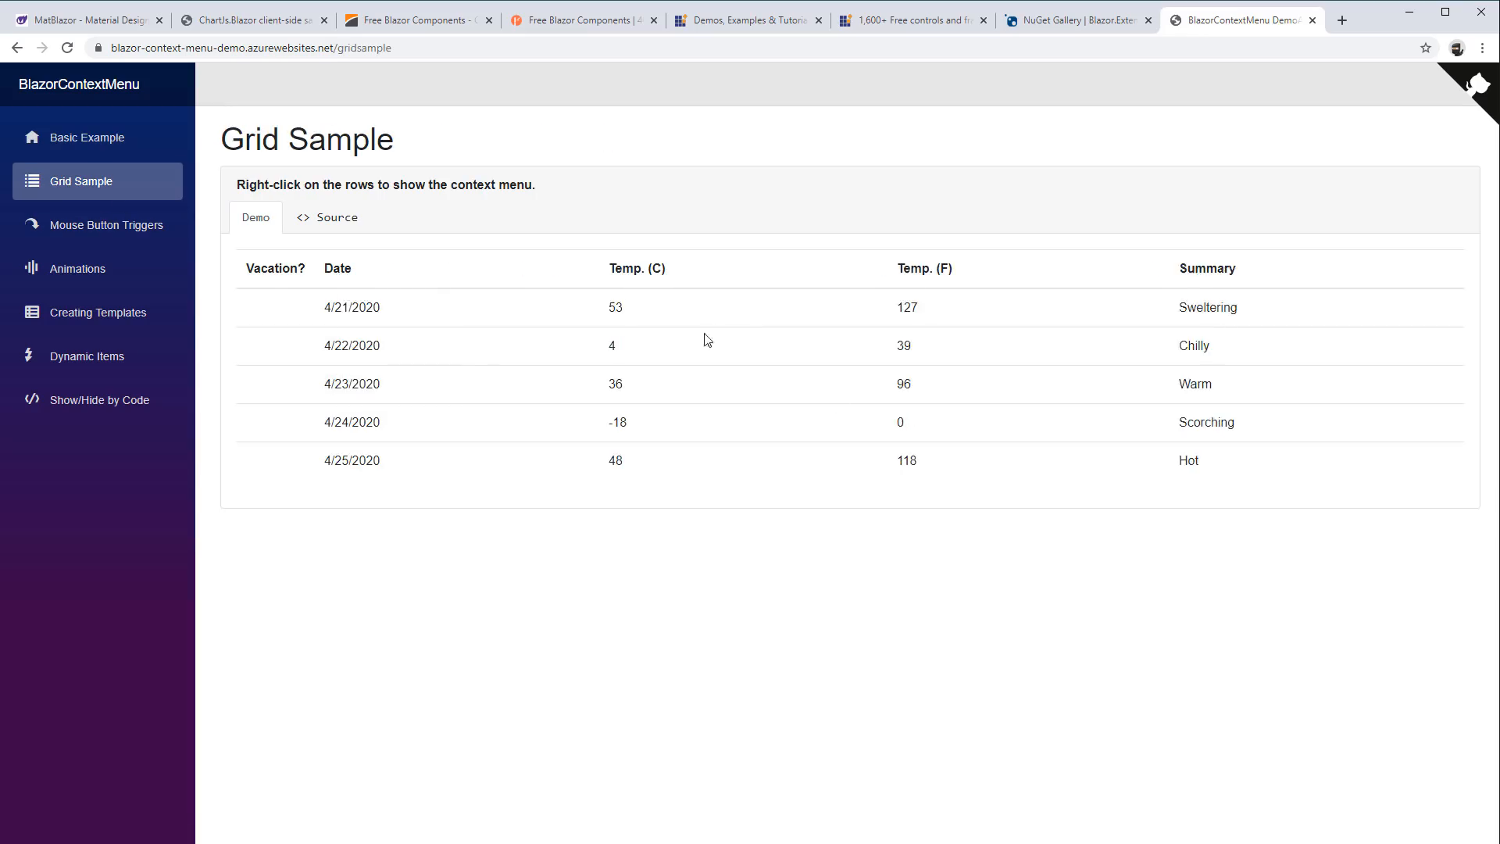
# Delete the 4/21/2020 row via its context menu, then move on to Mouse Button Triggers.
pyautogui.rightClick(355, 308)
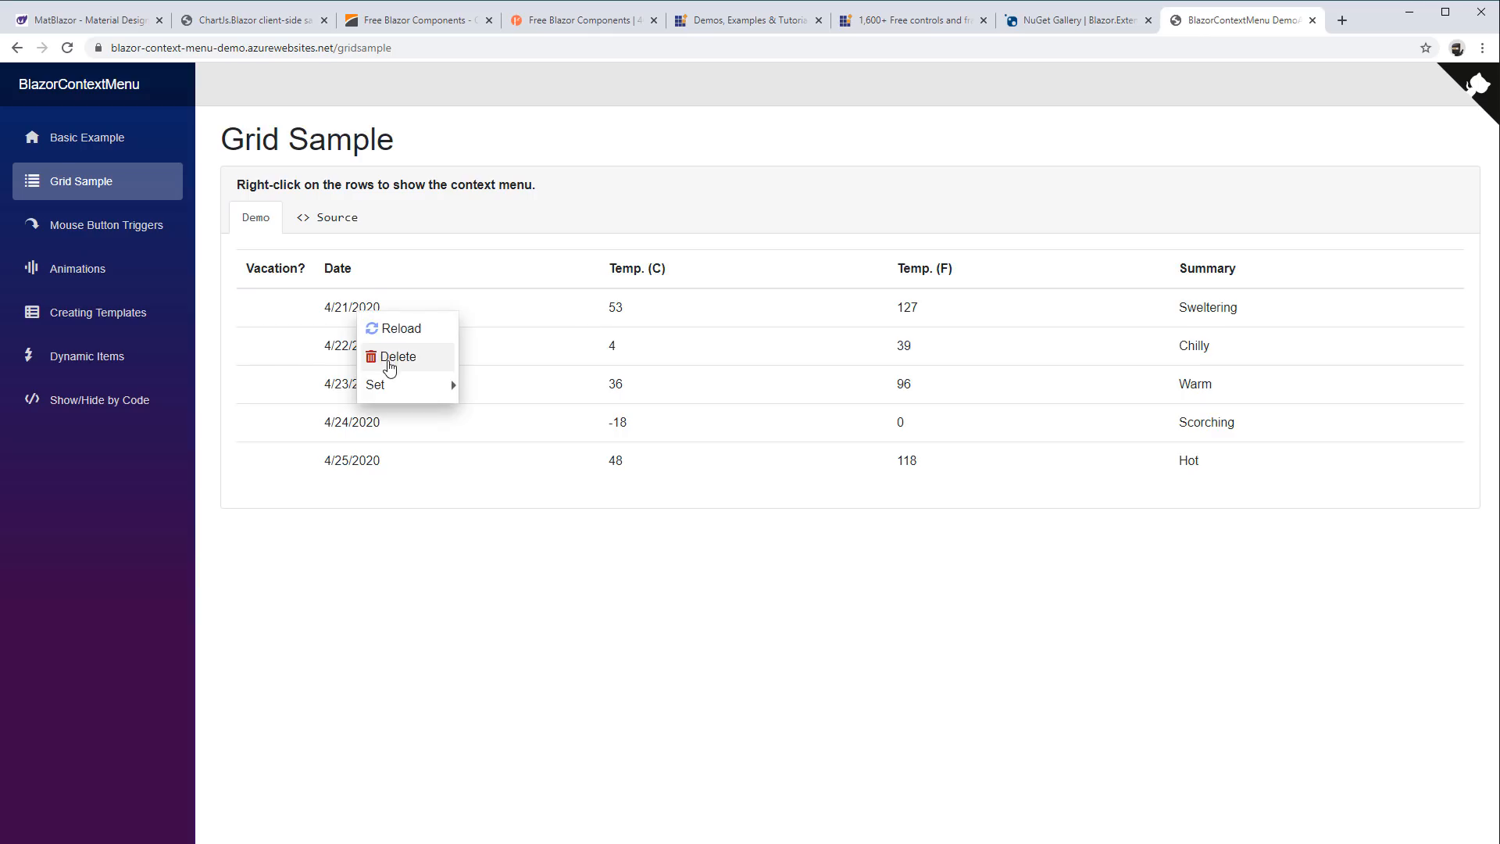
pyautogui.click(397, 356)
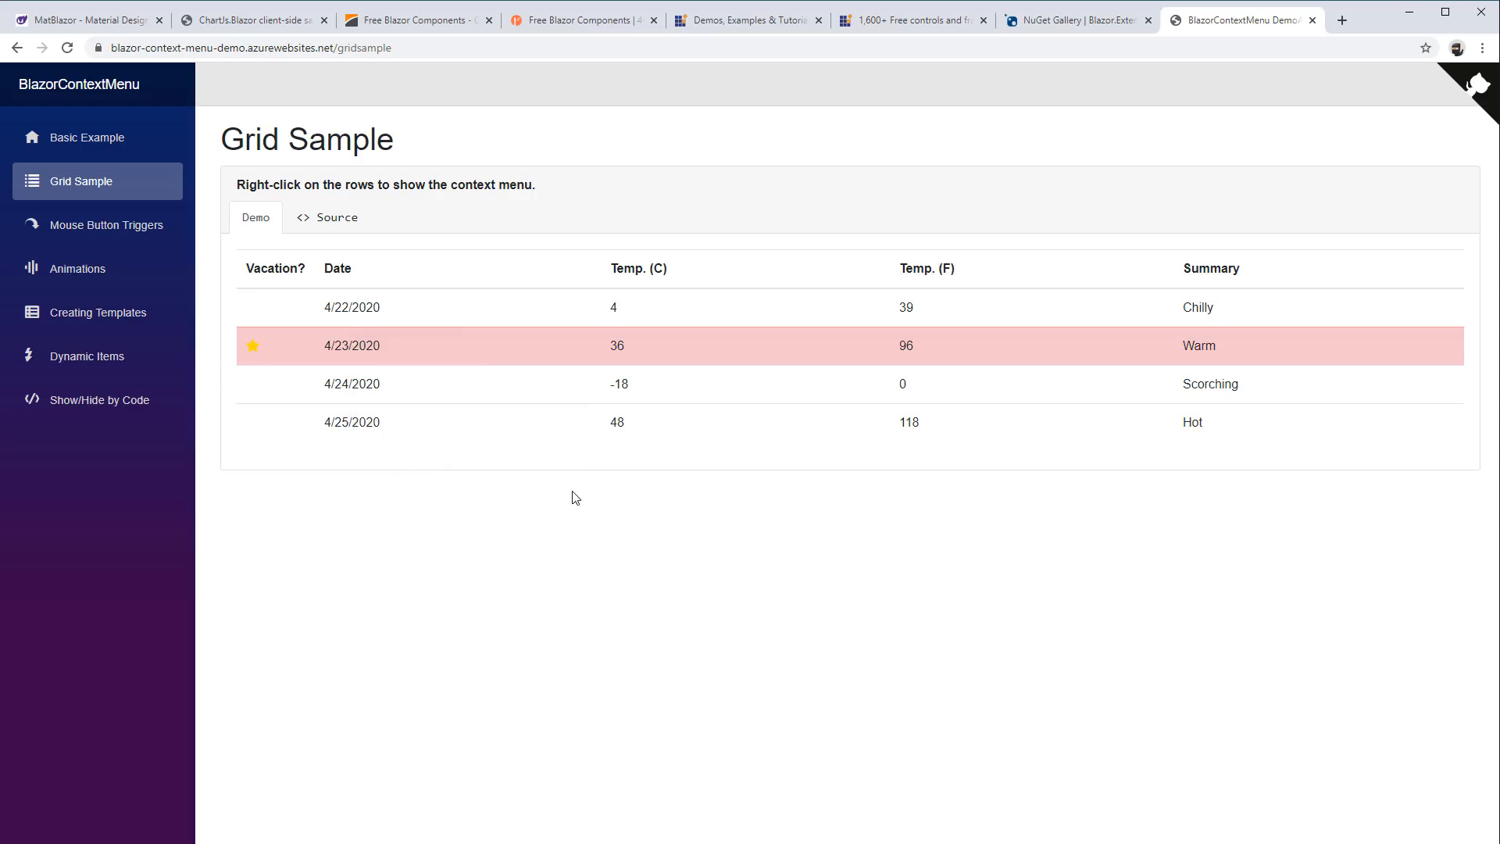
pyautogui.click(92, 225)
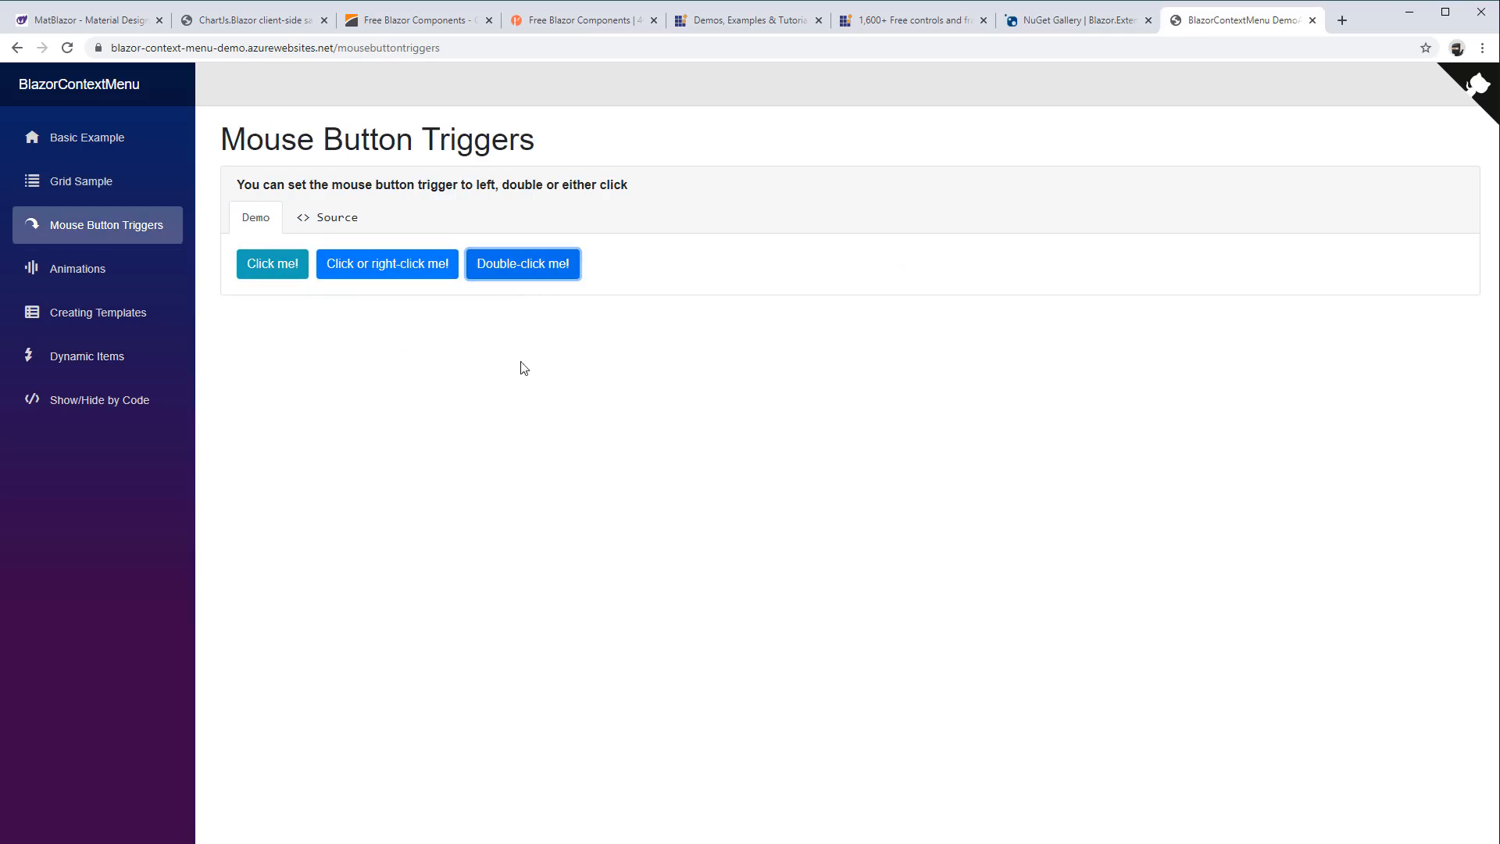
# Try the double-click trigger, the animated submenu and the dark template menu demos.
pyautogui.doubleClick(523, 264)
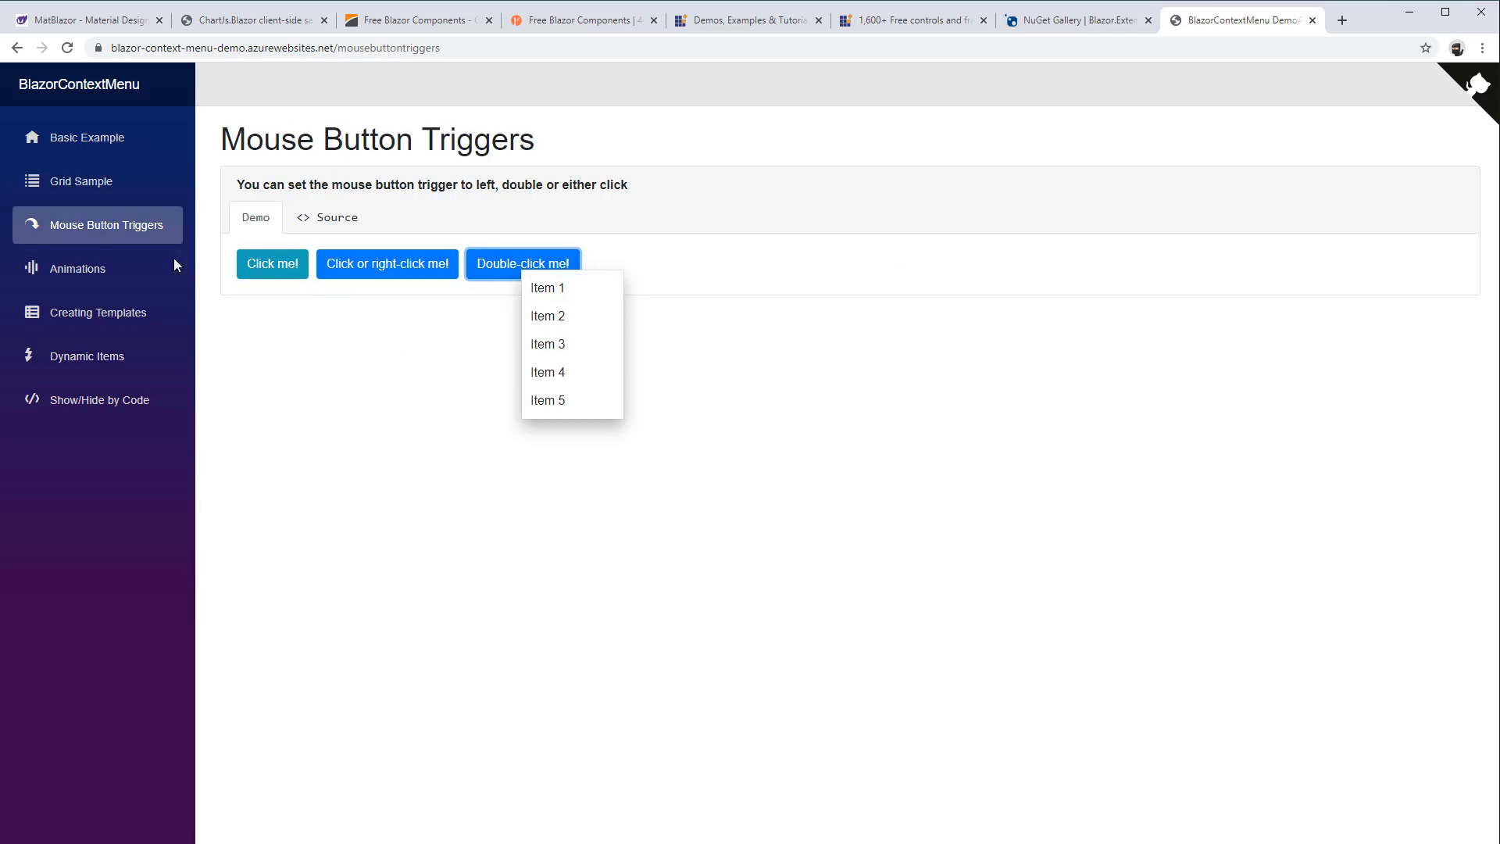
pyautogui.click(77, 268)
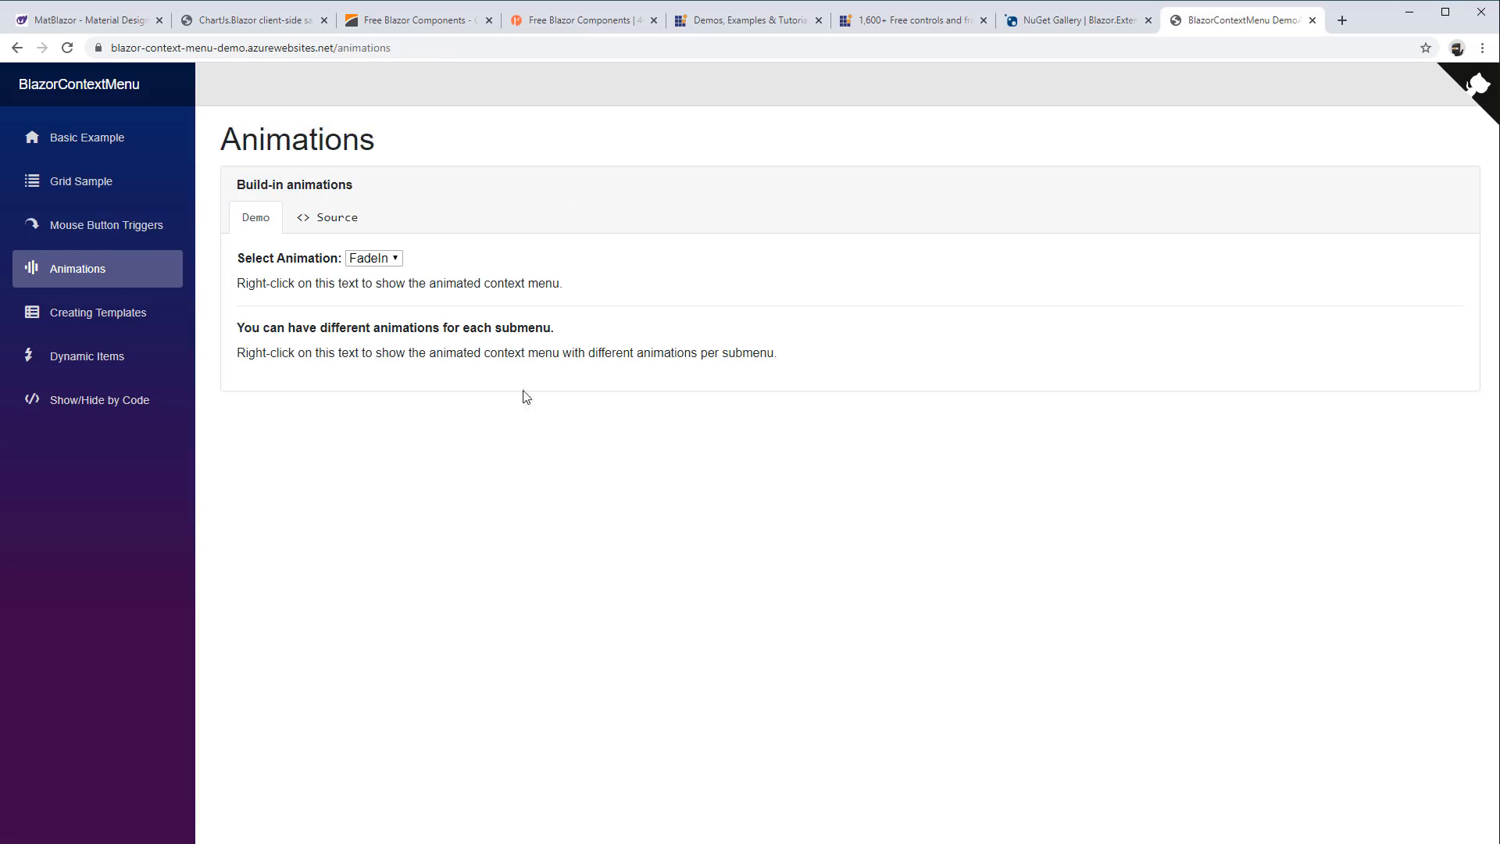
pyautogui.rightClick(389, 352)
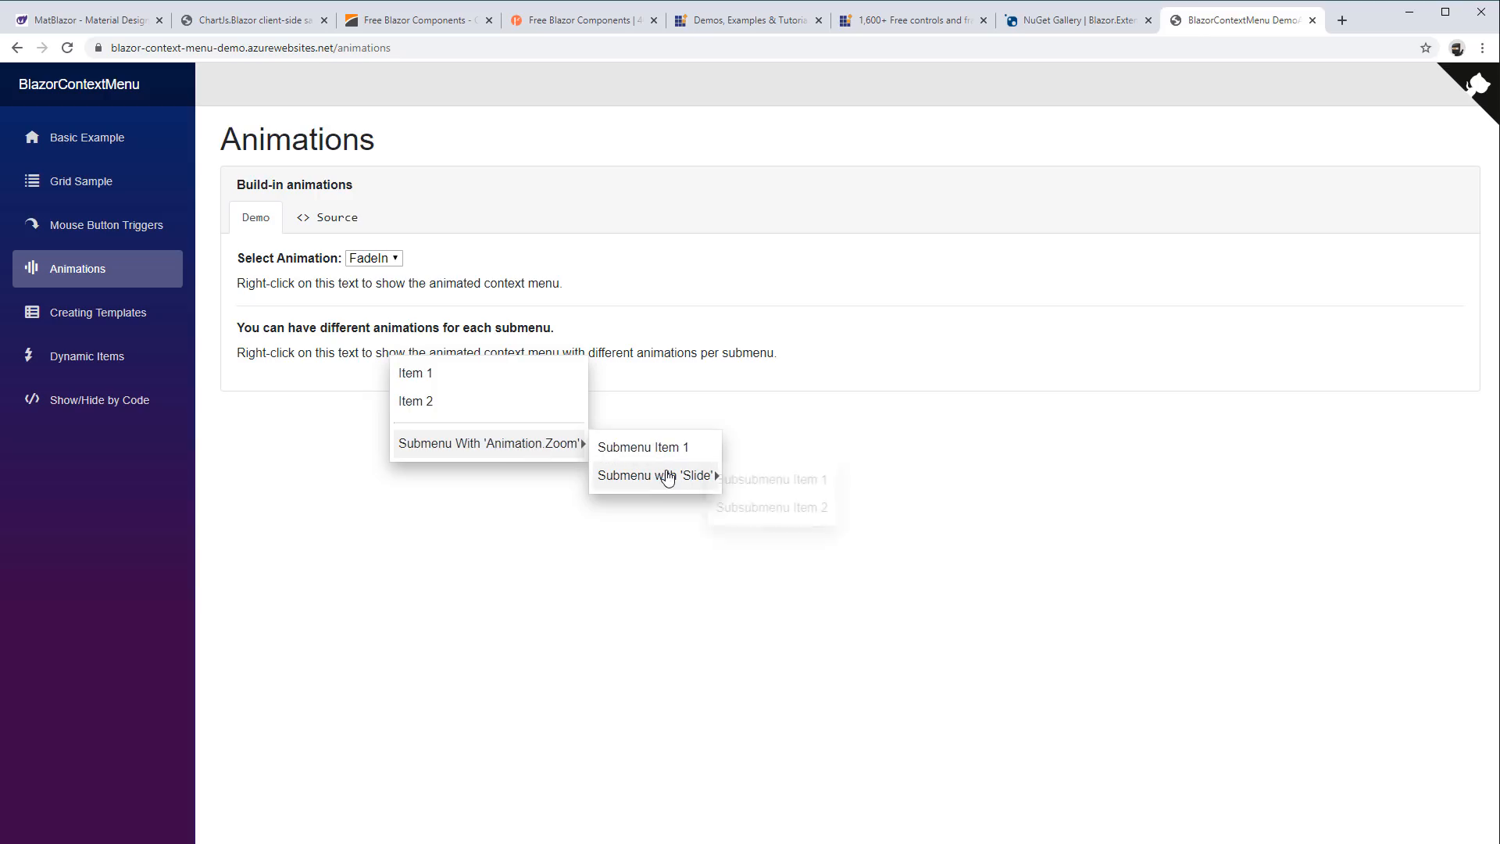
pyautogui.moveTo(495, 459)
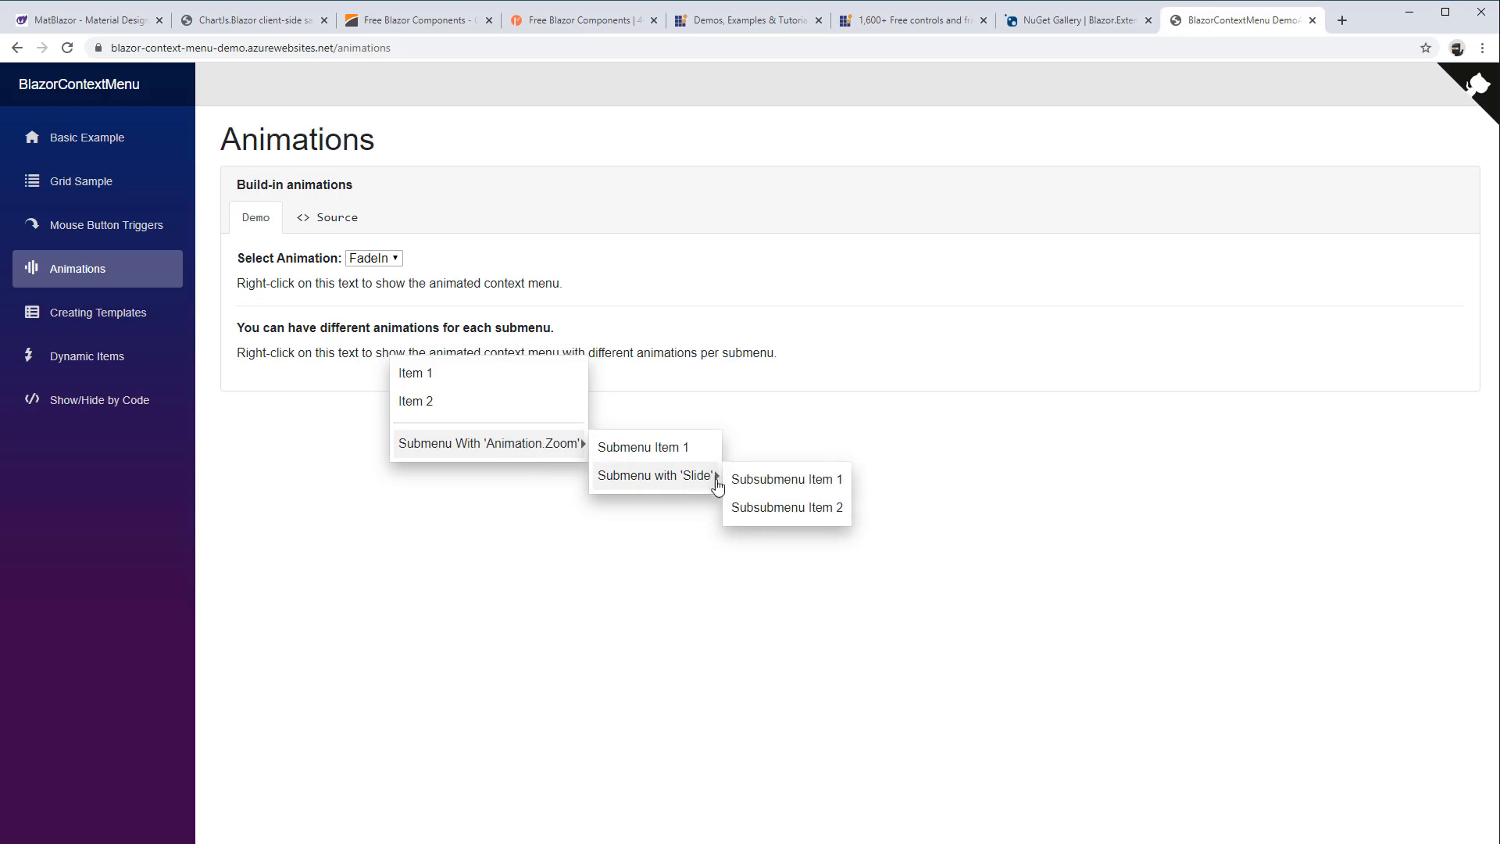
pyautogui.click(98, 313)
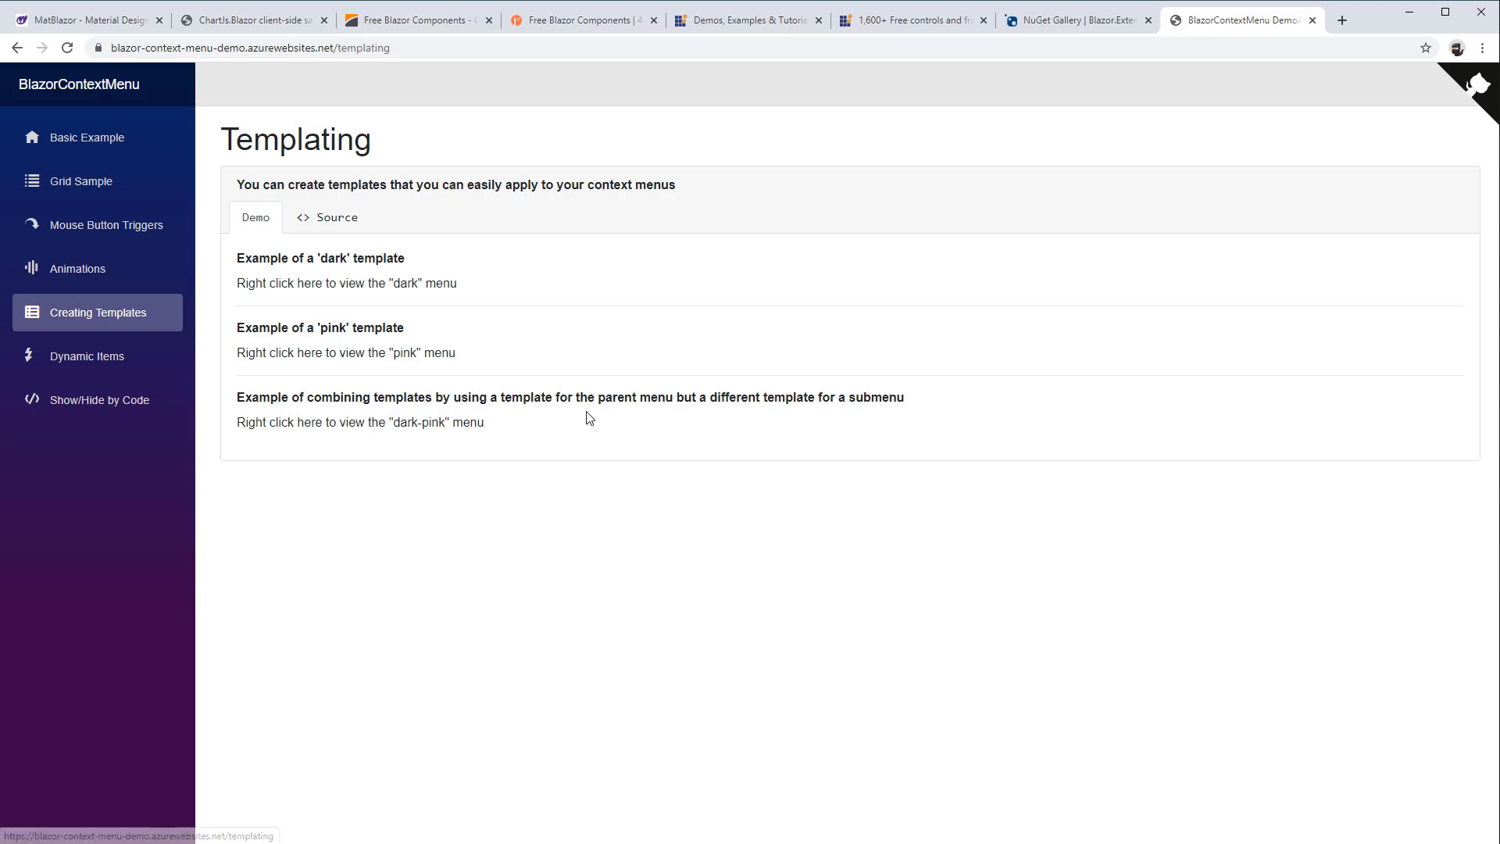
pyautogui.rightClick(355, 283)
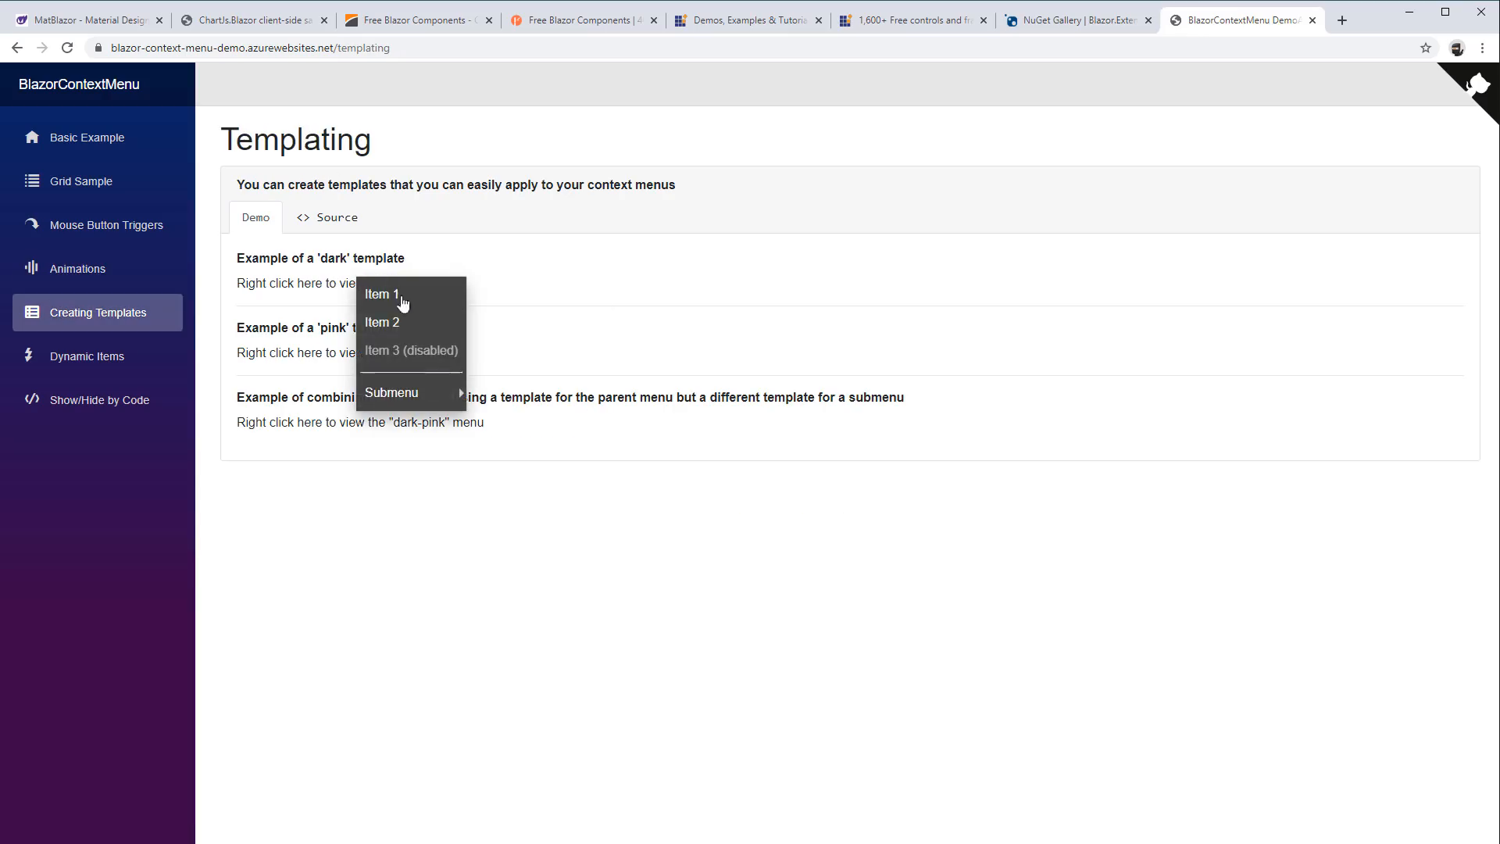
# In Dynamic Items, check Item 2 from its menu and then uncheck it again.
pyautogui.click(86, 356)
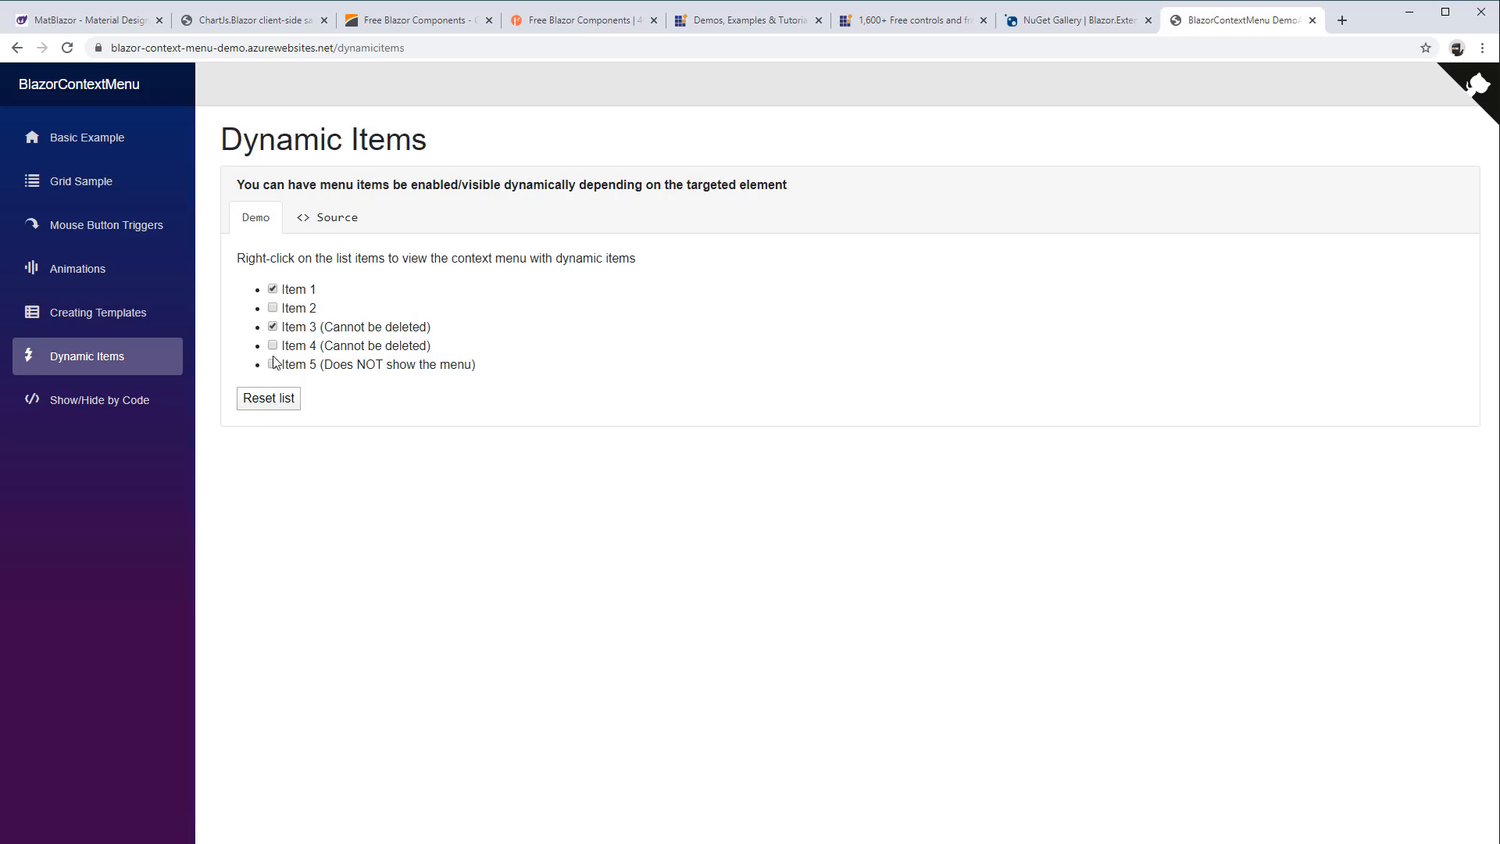
pyautogui.rightClick(297, 308)
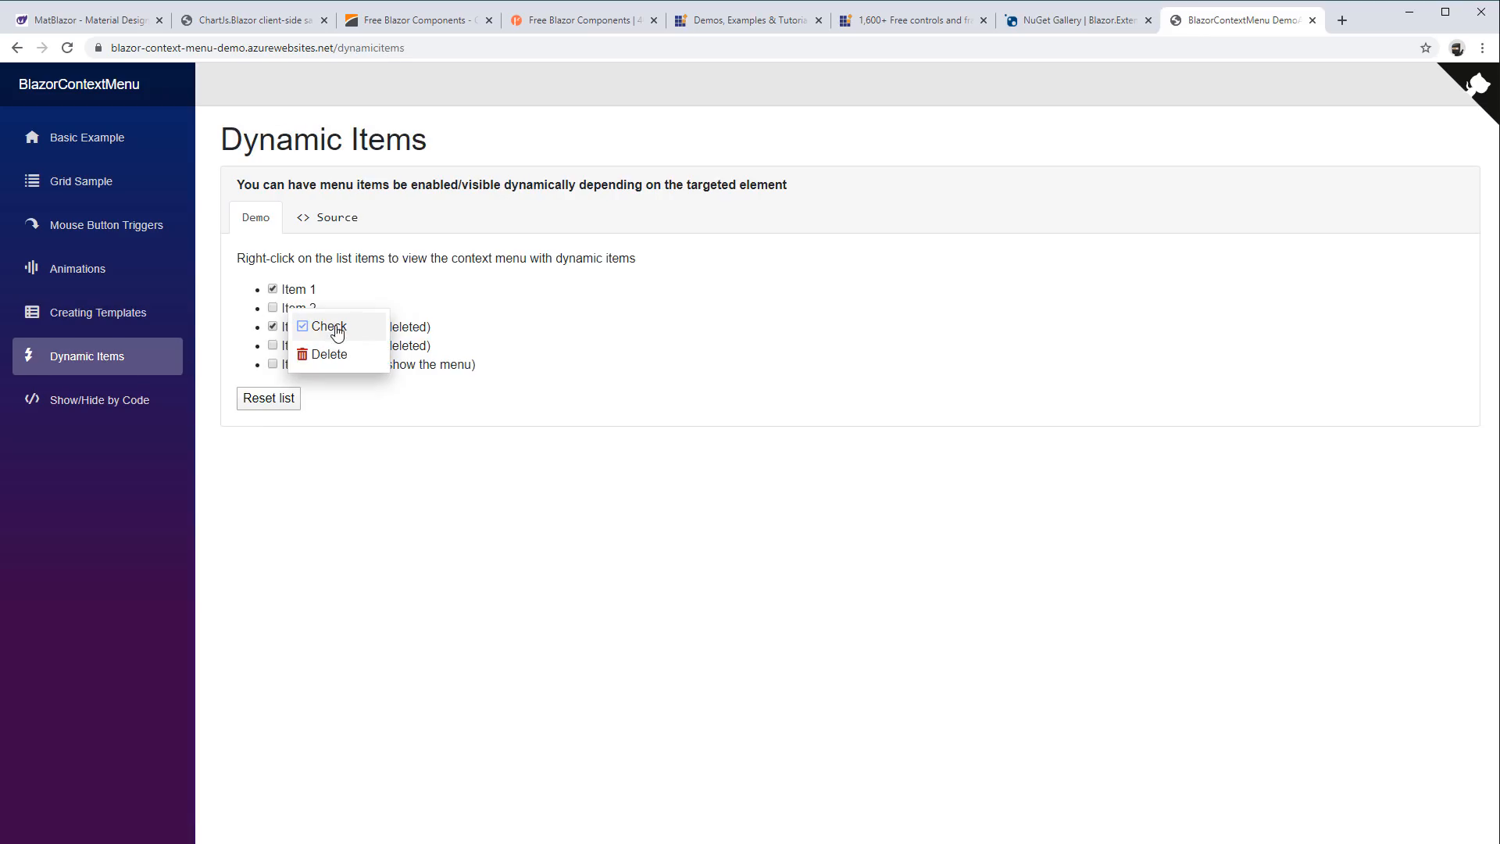
pyautogui.click(329, 327)
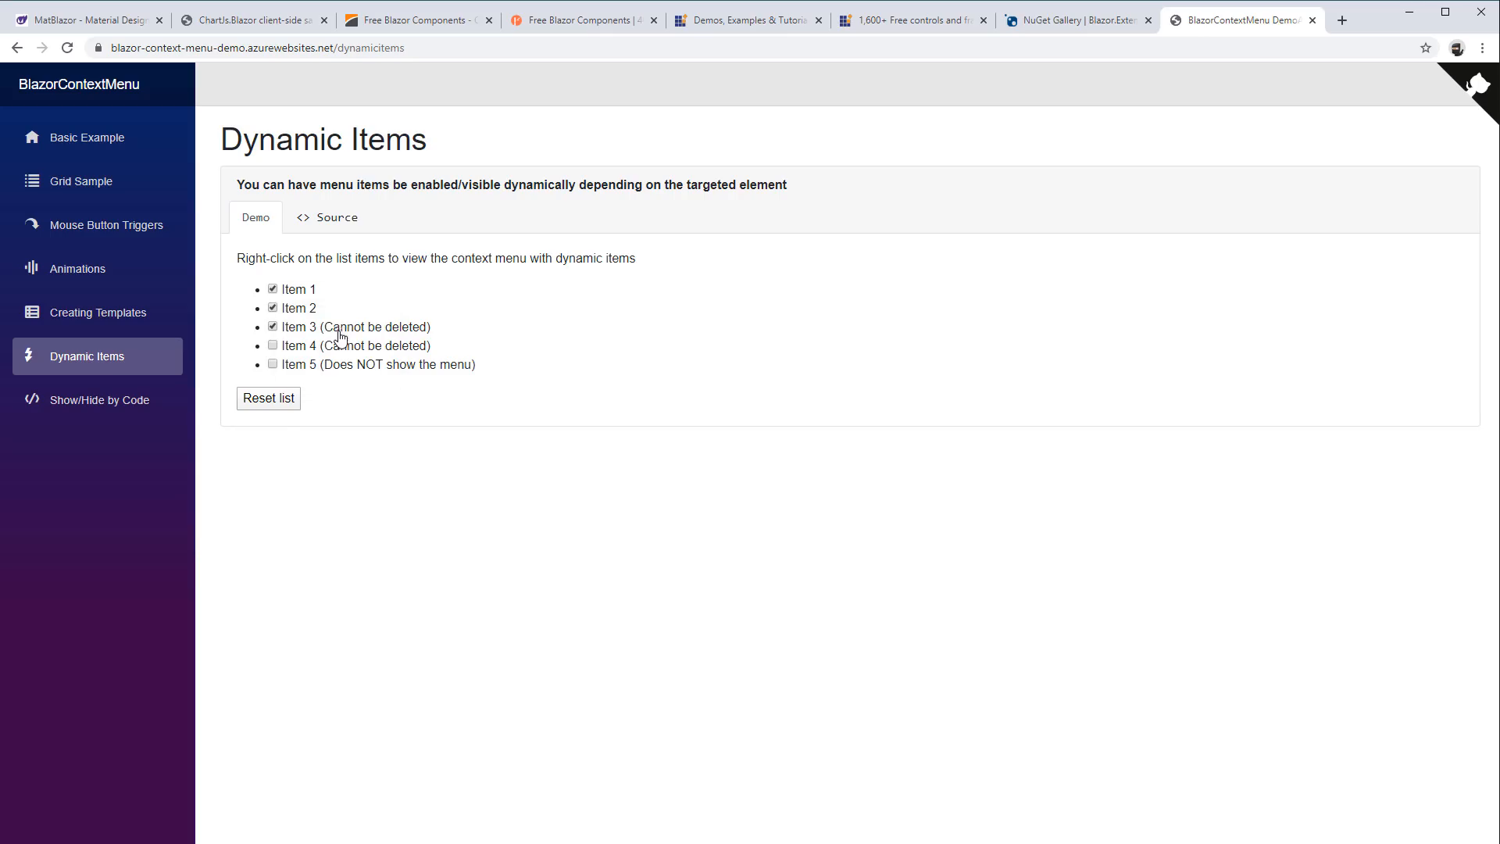
pyautogui.rightClick(341, 327)
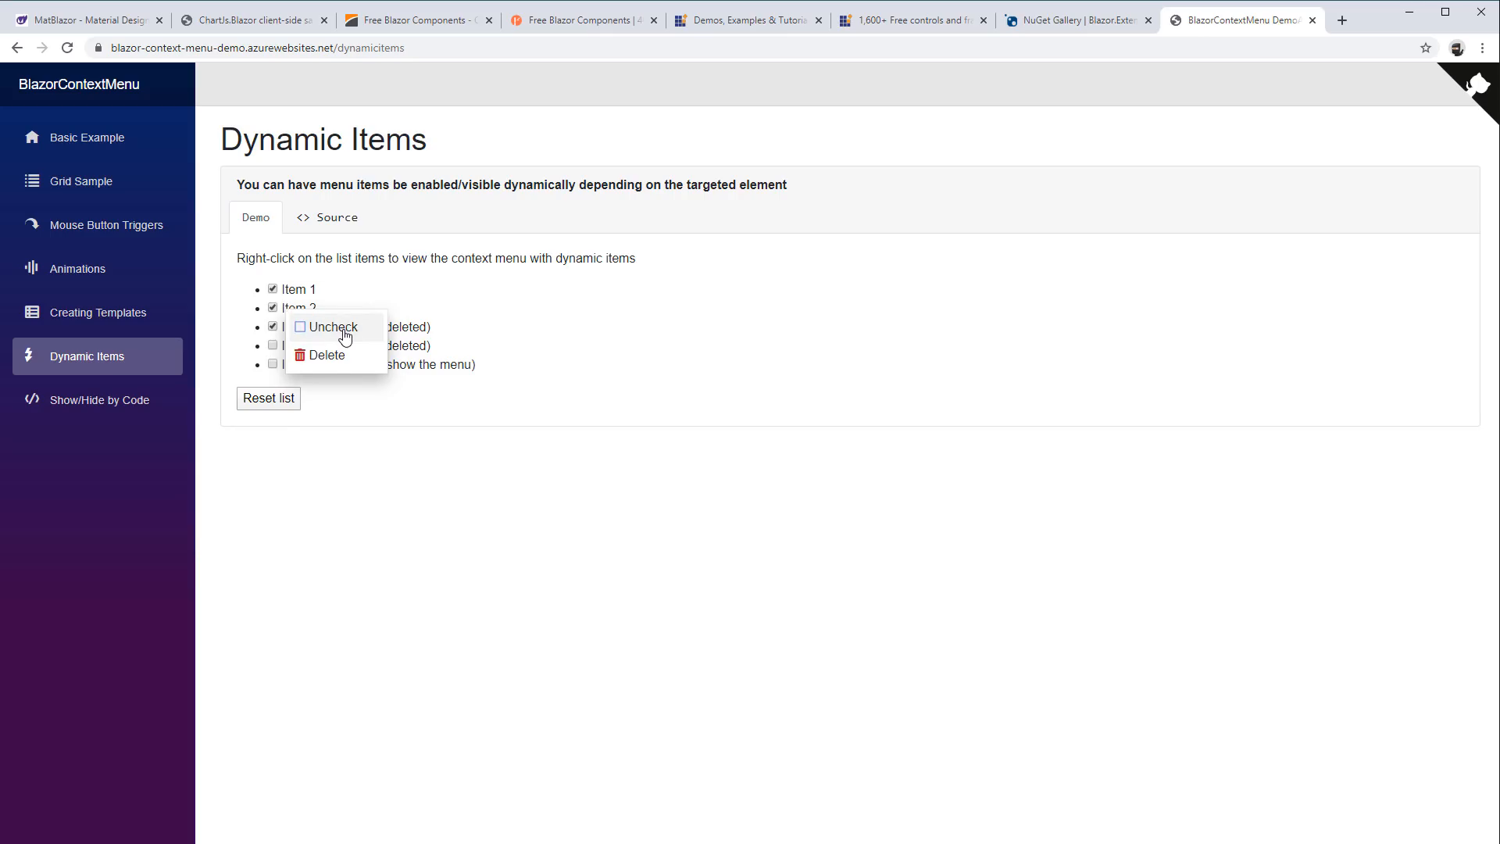
pyautogui.click(331, 327)
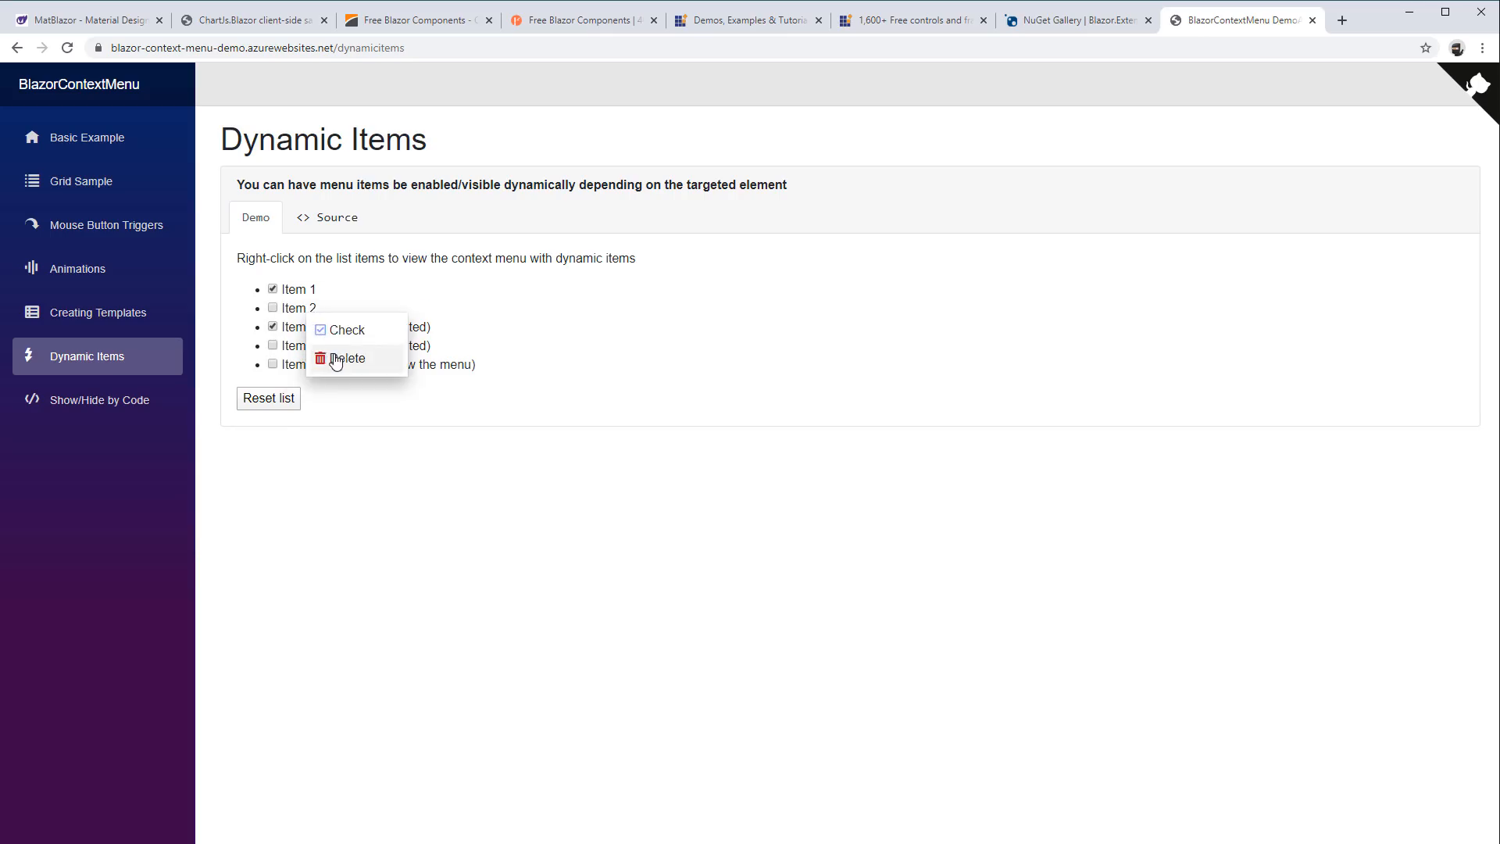
# Show a menu from code at 800, 600, enable Auto-close, and return to Basic Example.
pyautogui.click(99, 400)
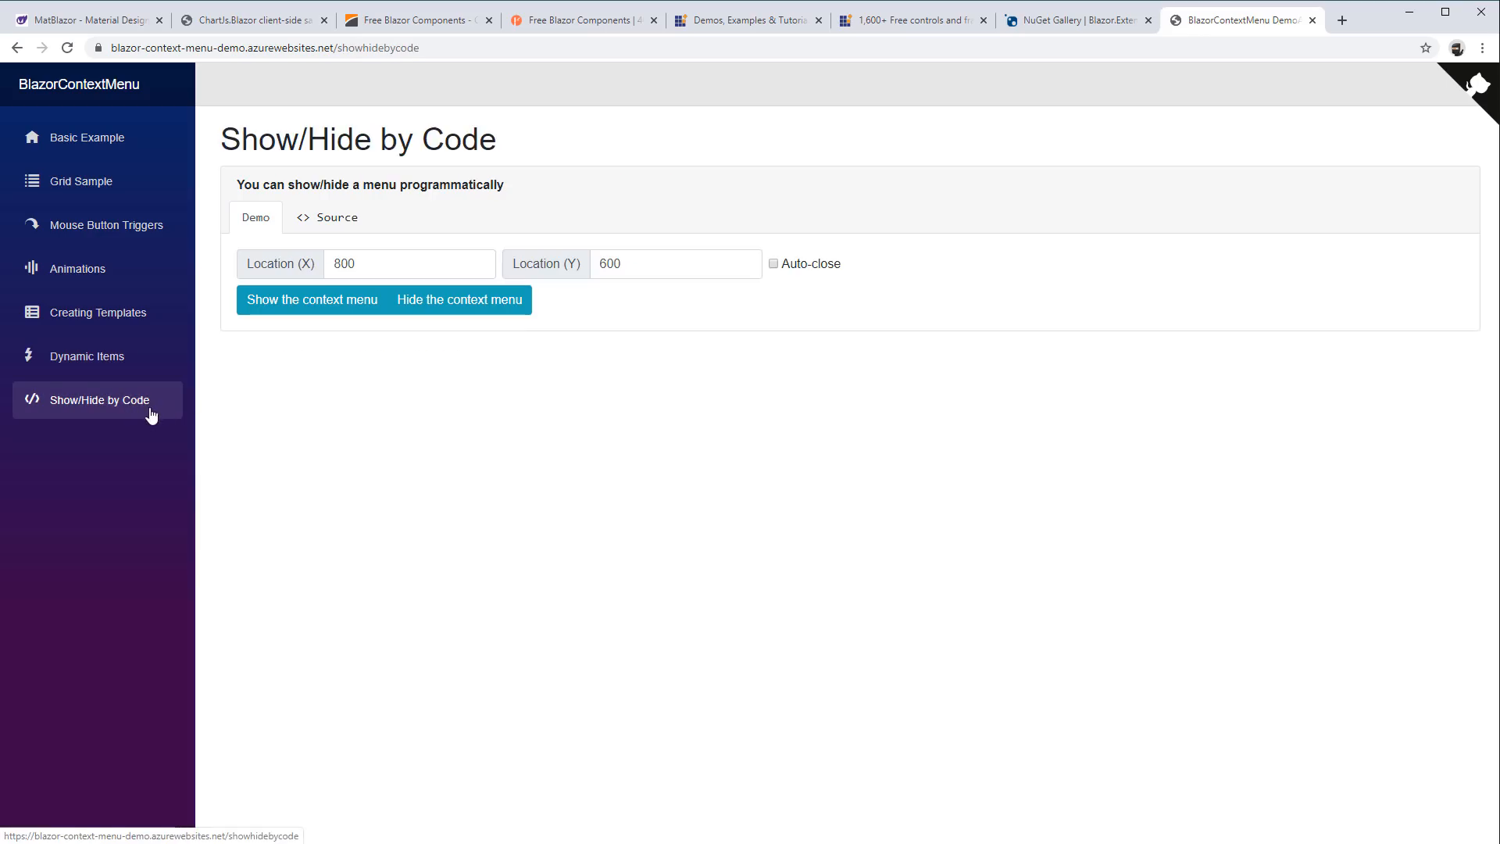
pyautogui.click(311, 300)
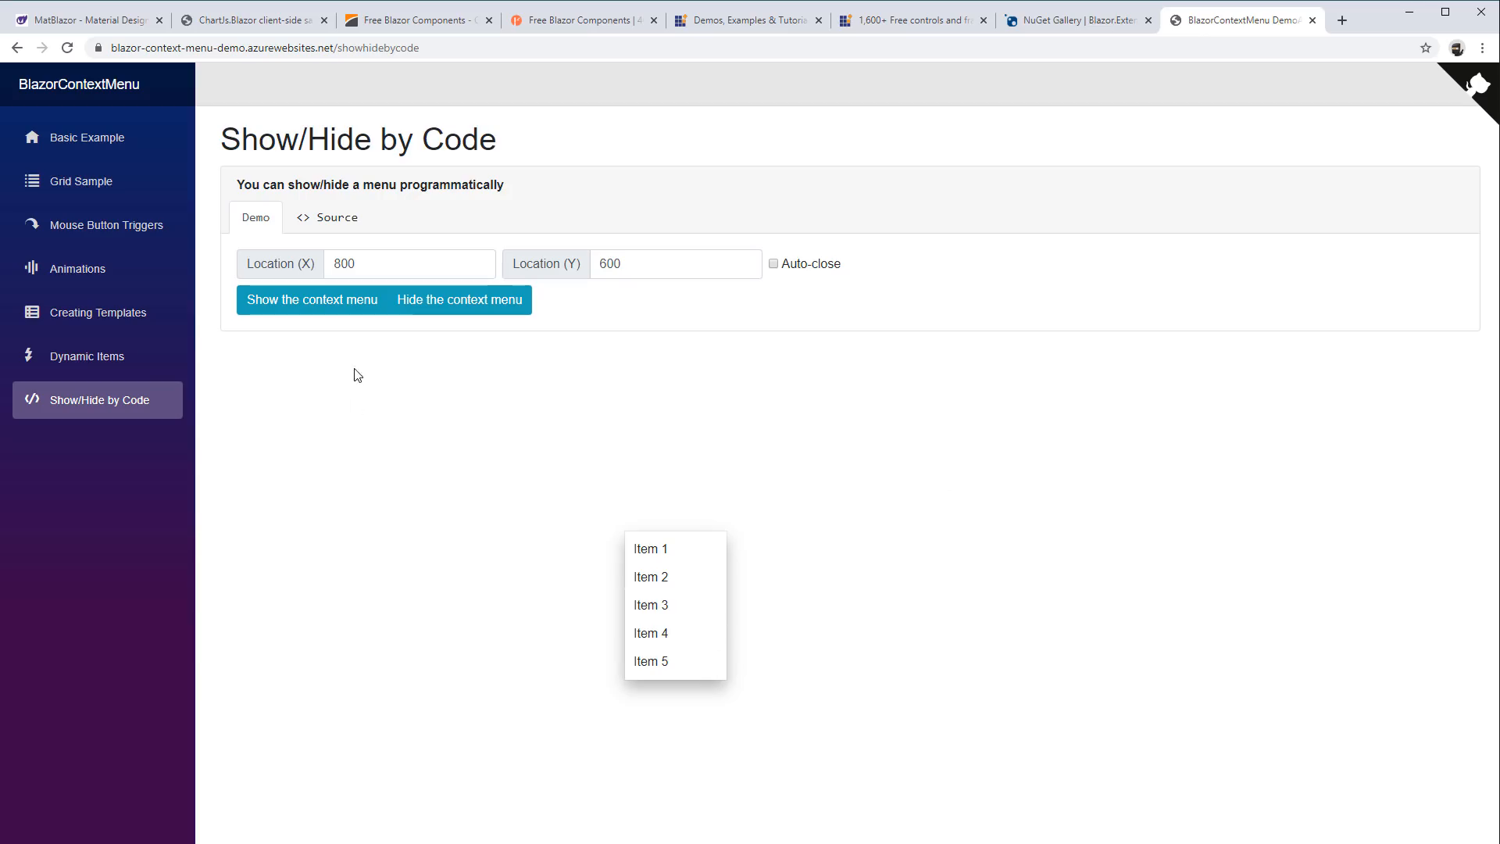
pyautogui.moveTo(417, 363)
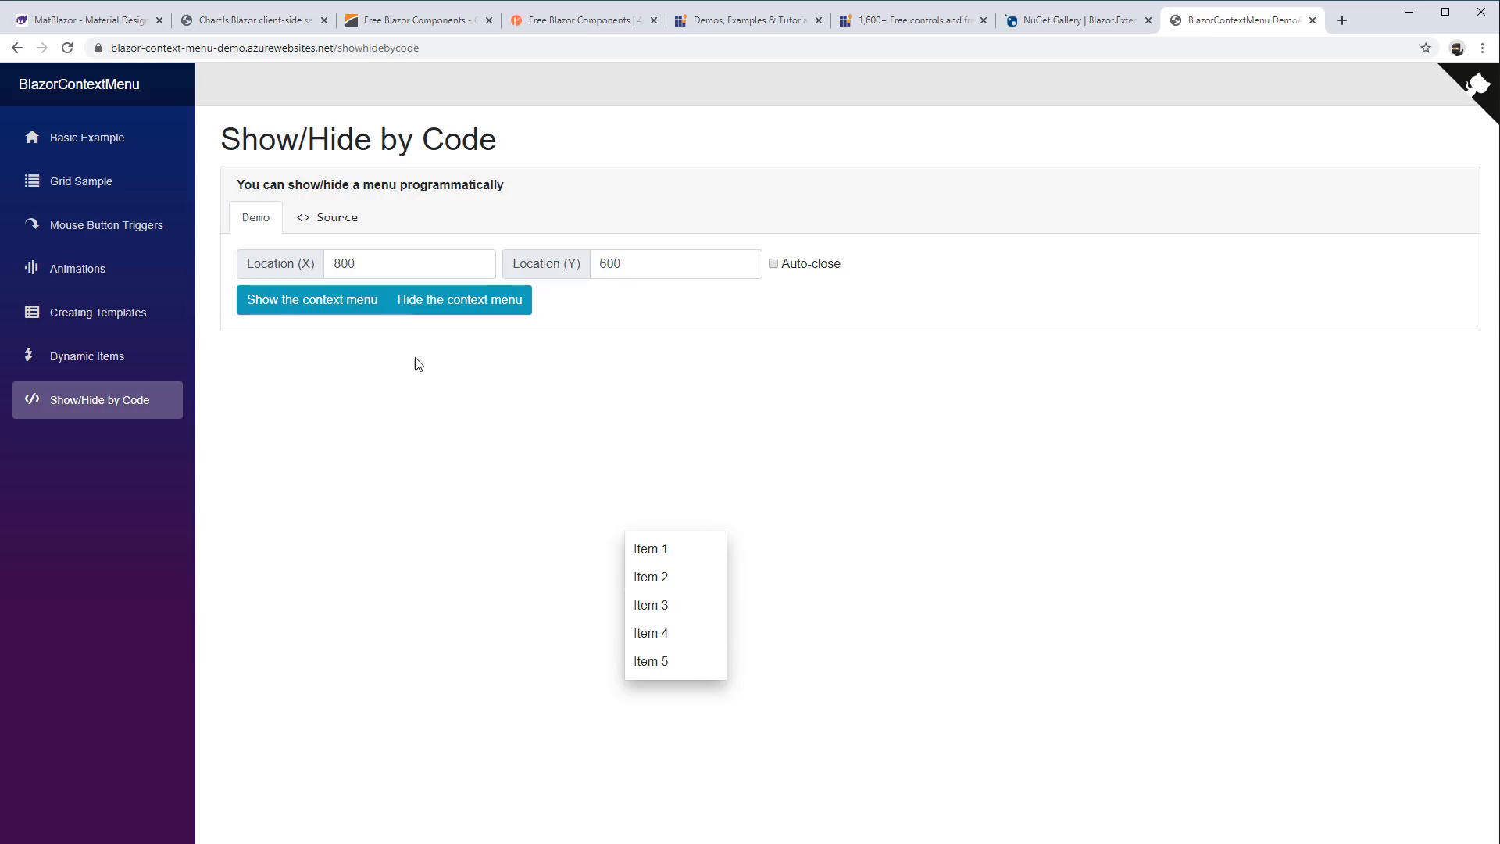
pyautogui.click(774, 264)
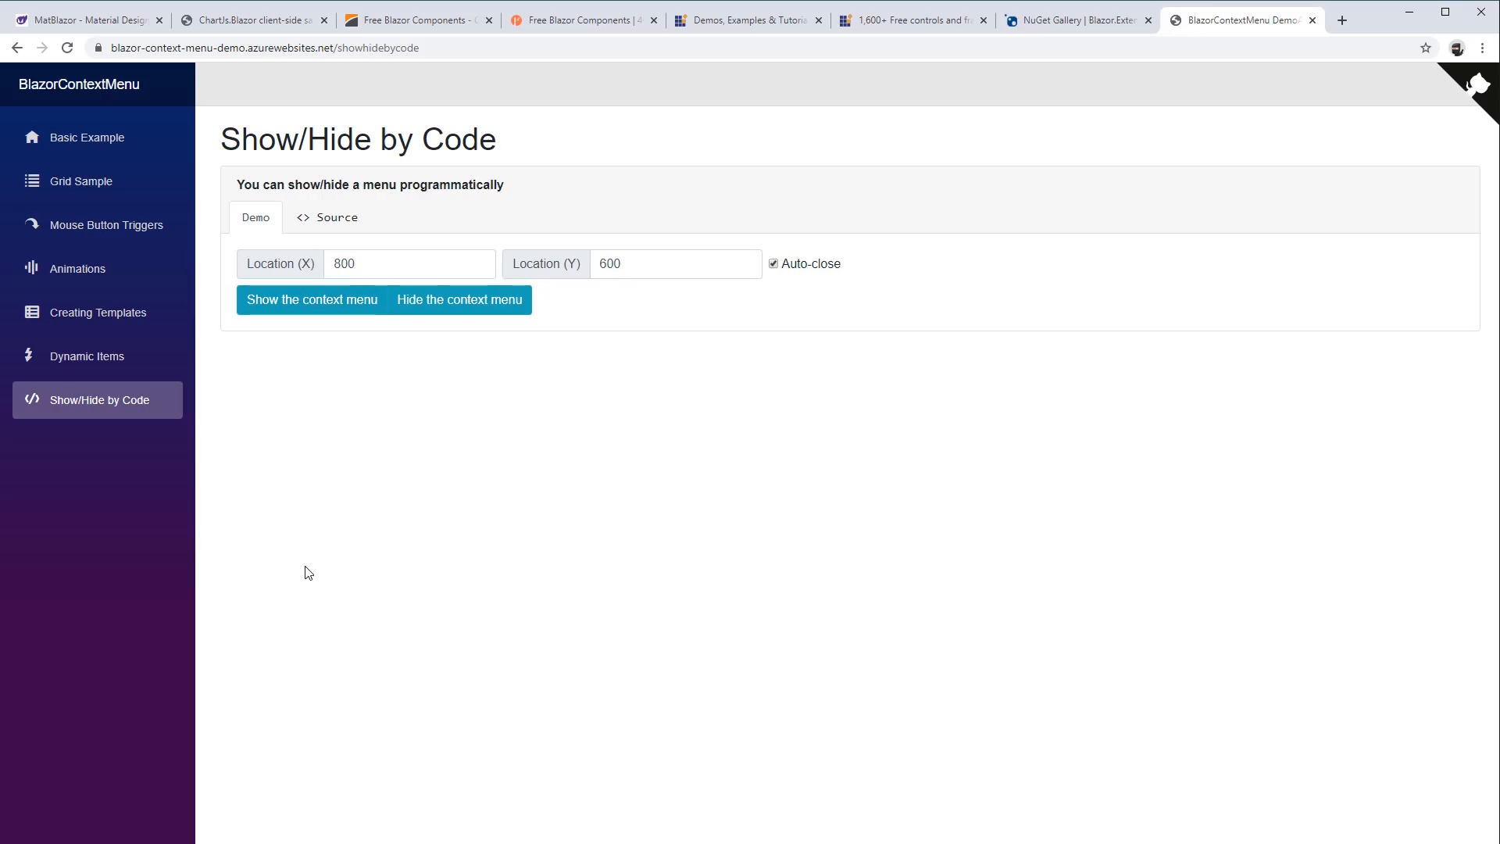
pyautogui.click(86, 137)
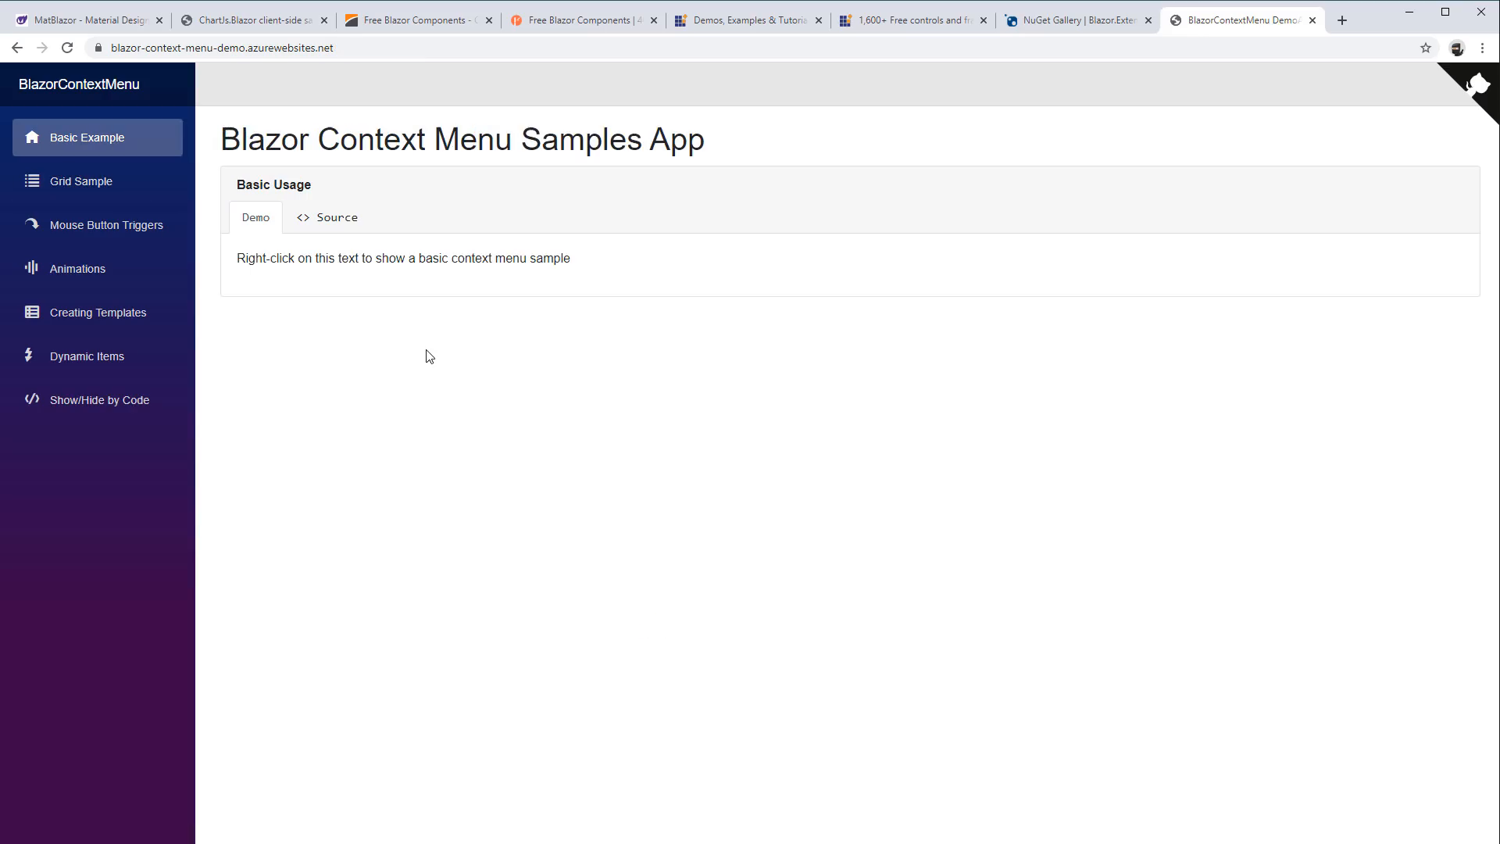